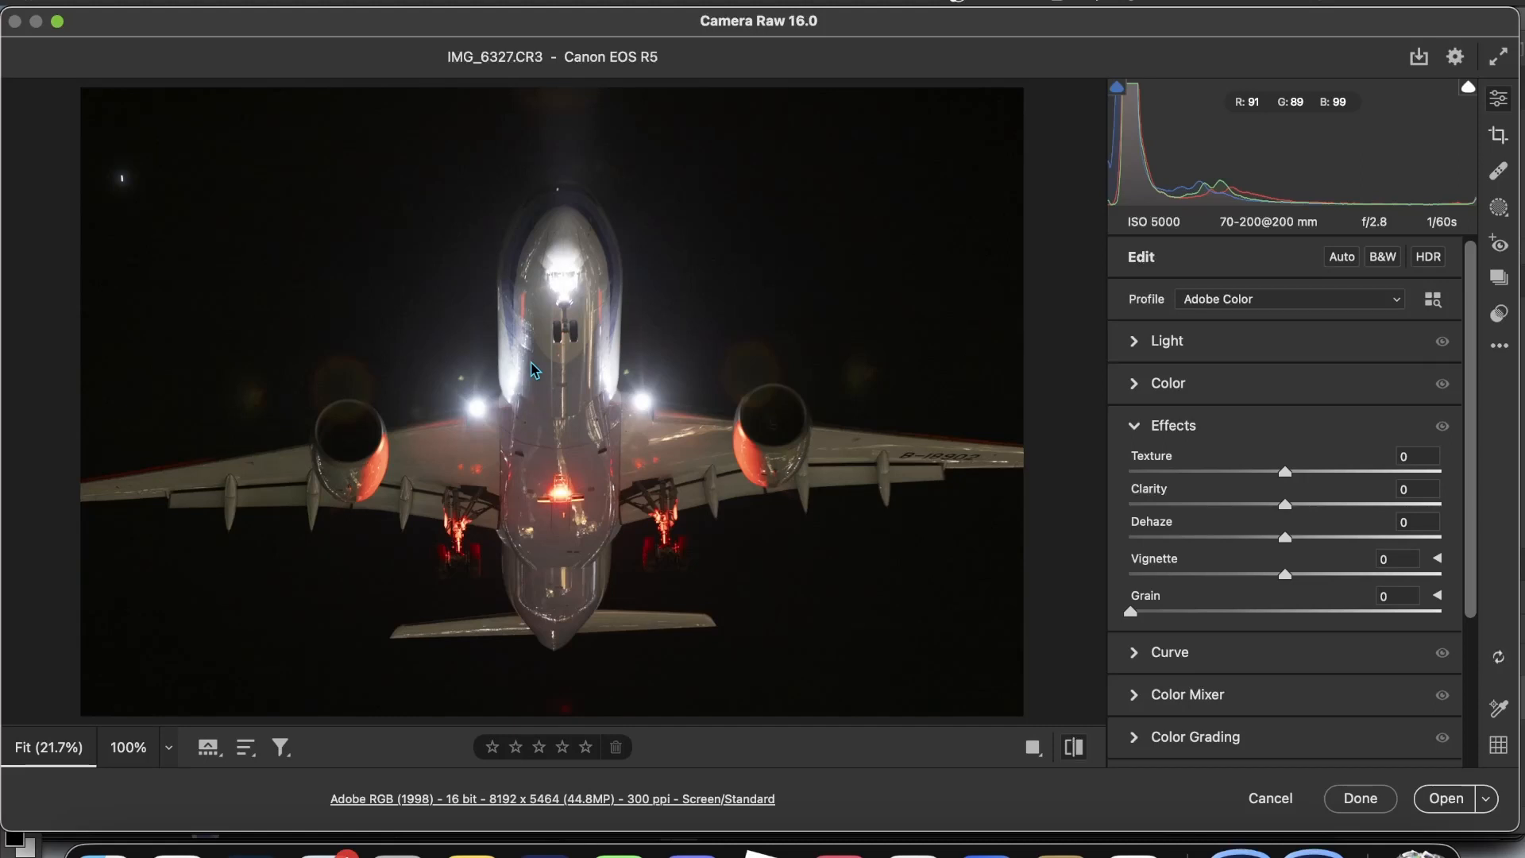
mouse_move(791, 351)
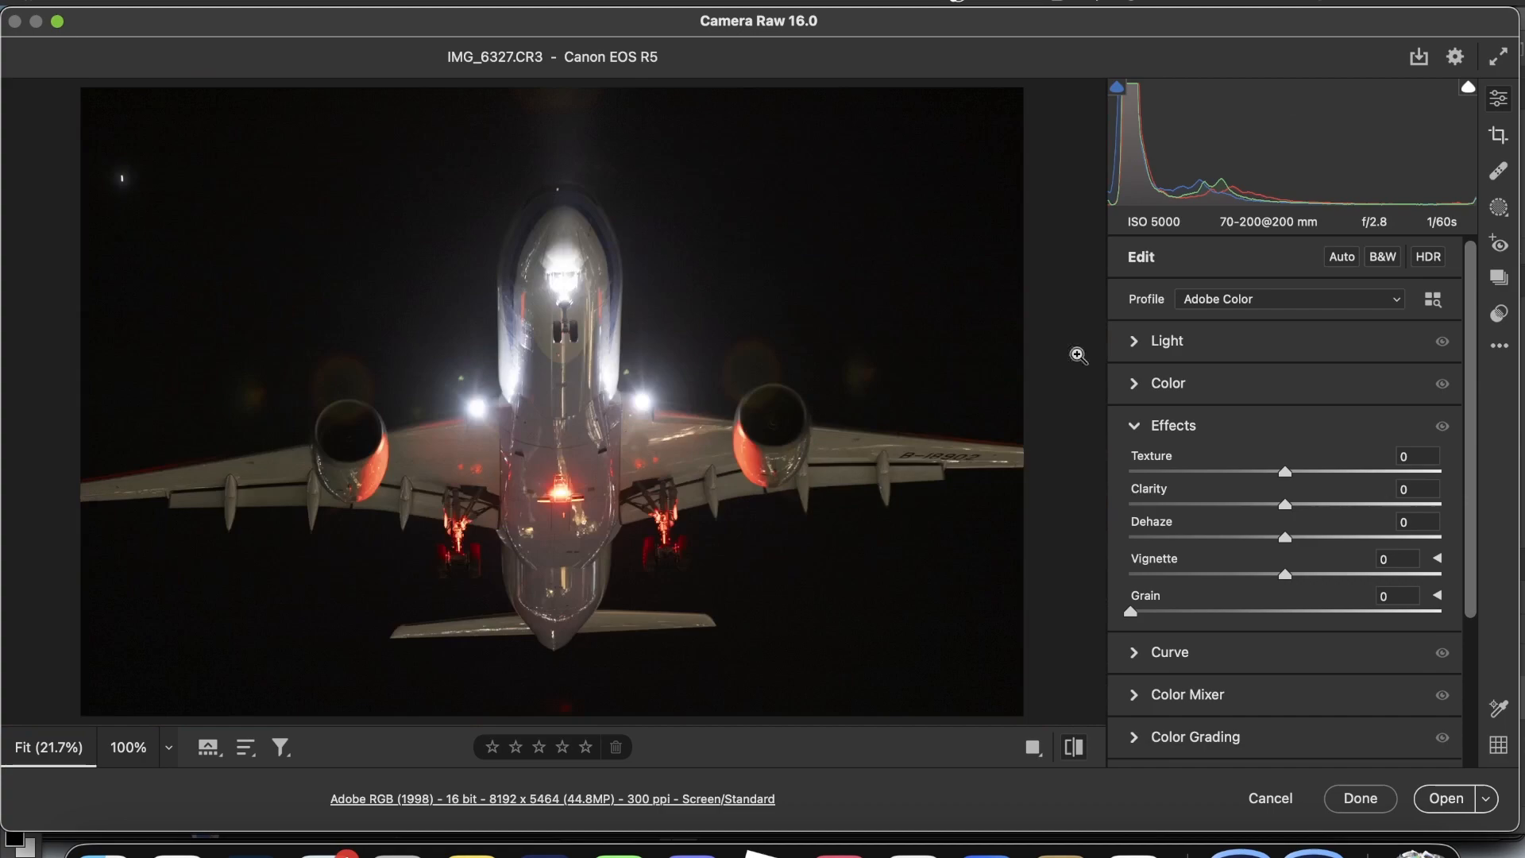
mouse_move(458, 473)
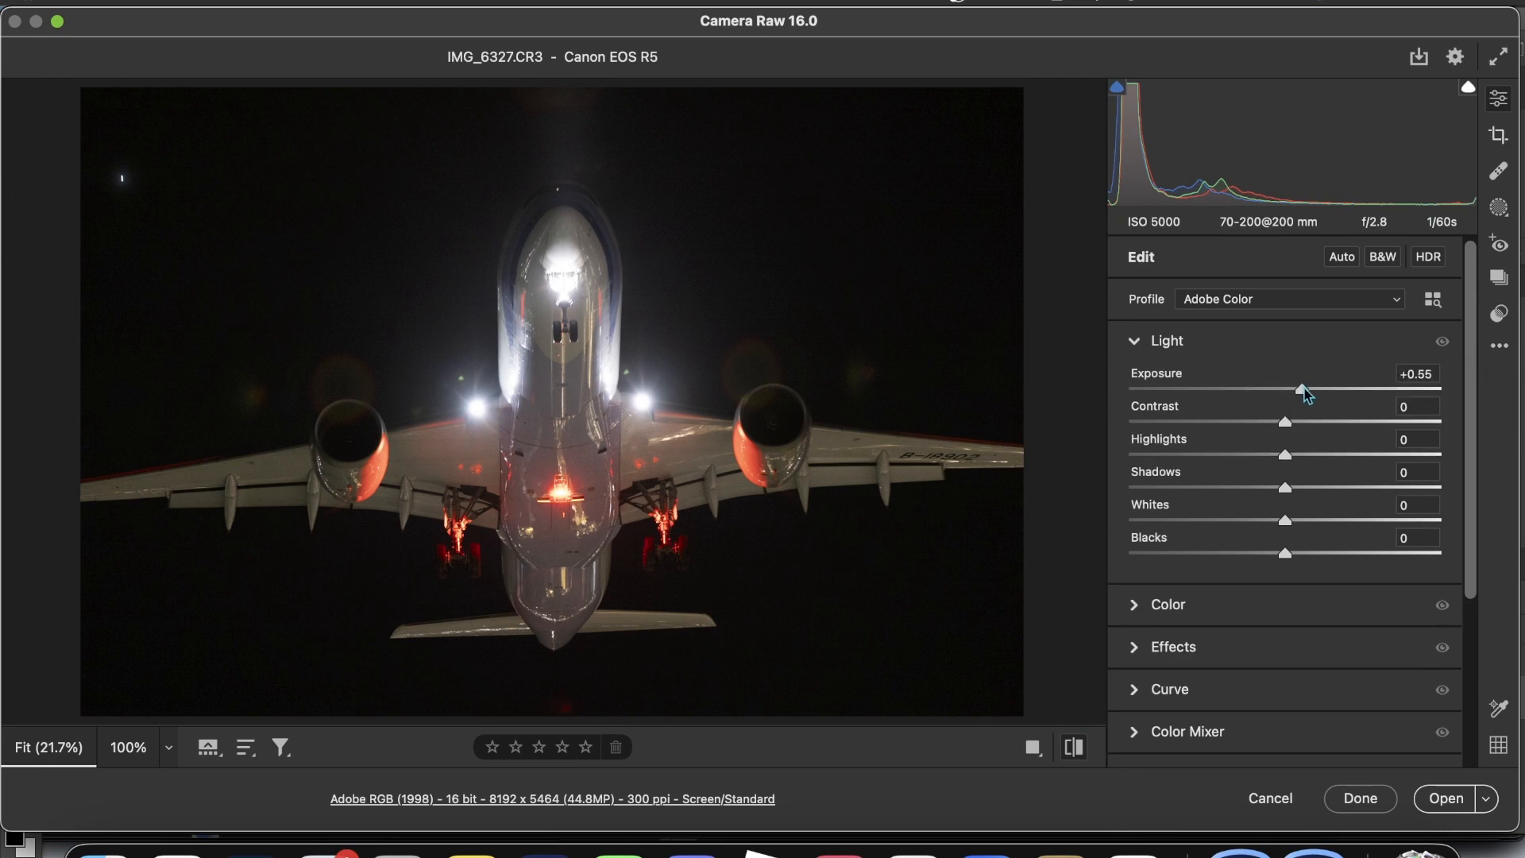
- Raise Exposure to +0.55 and sample the wing for white balance (3400 temperature, +19 tint)
left_click_drag(1300, 390, 1304, 390)
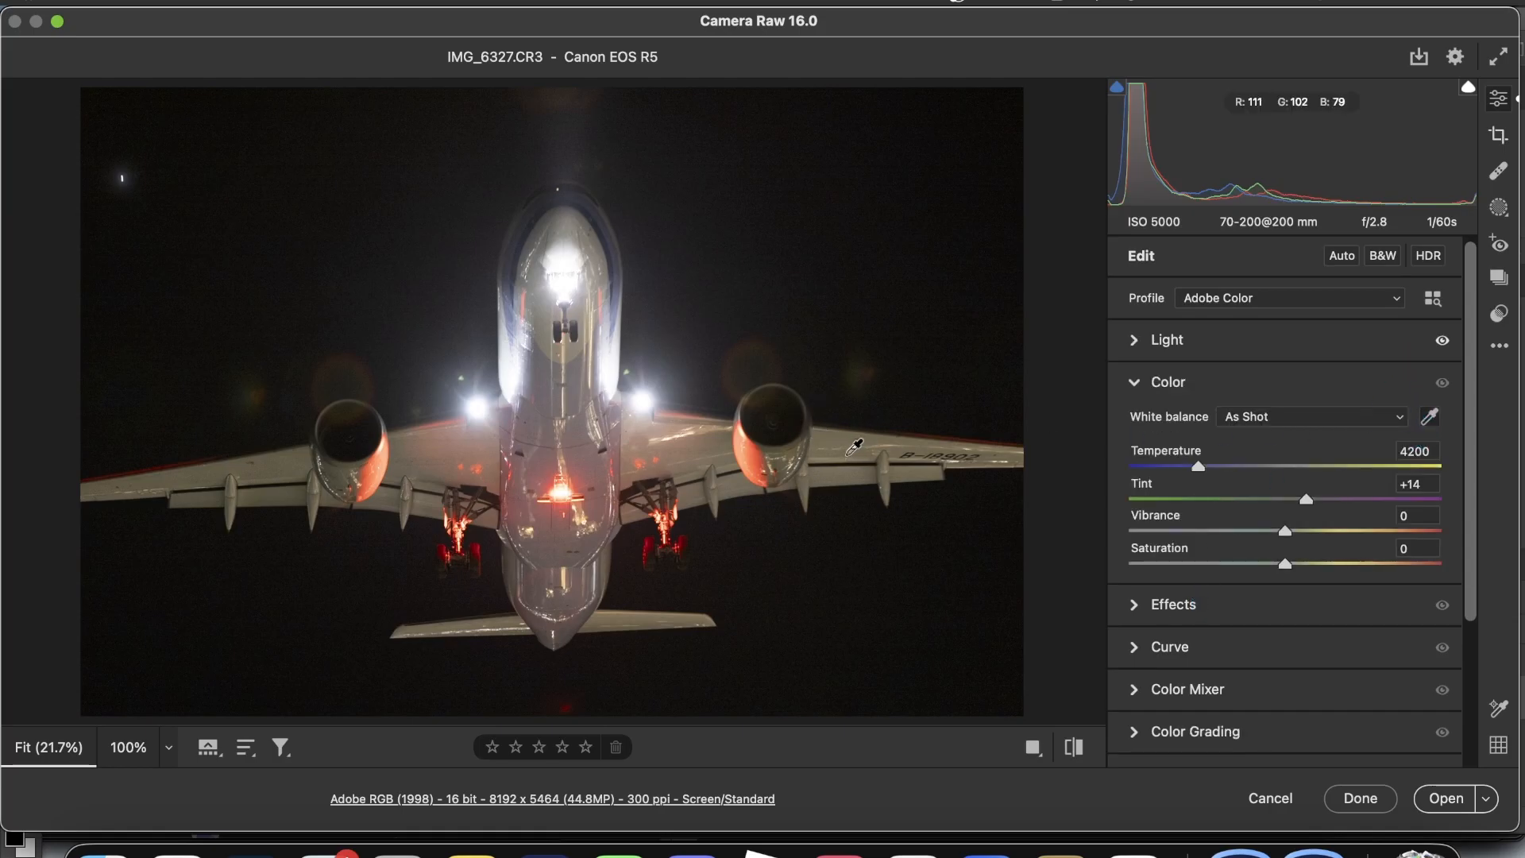
left_click(862, 445)
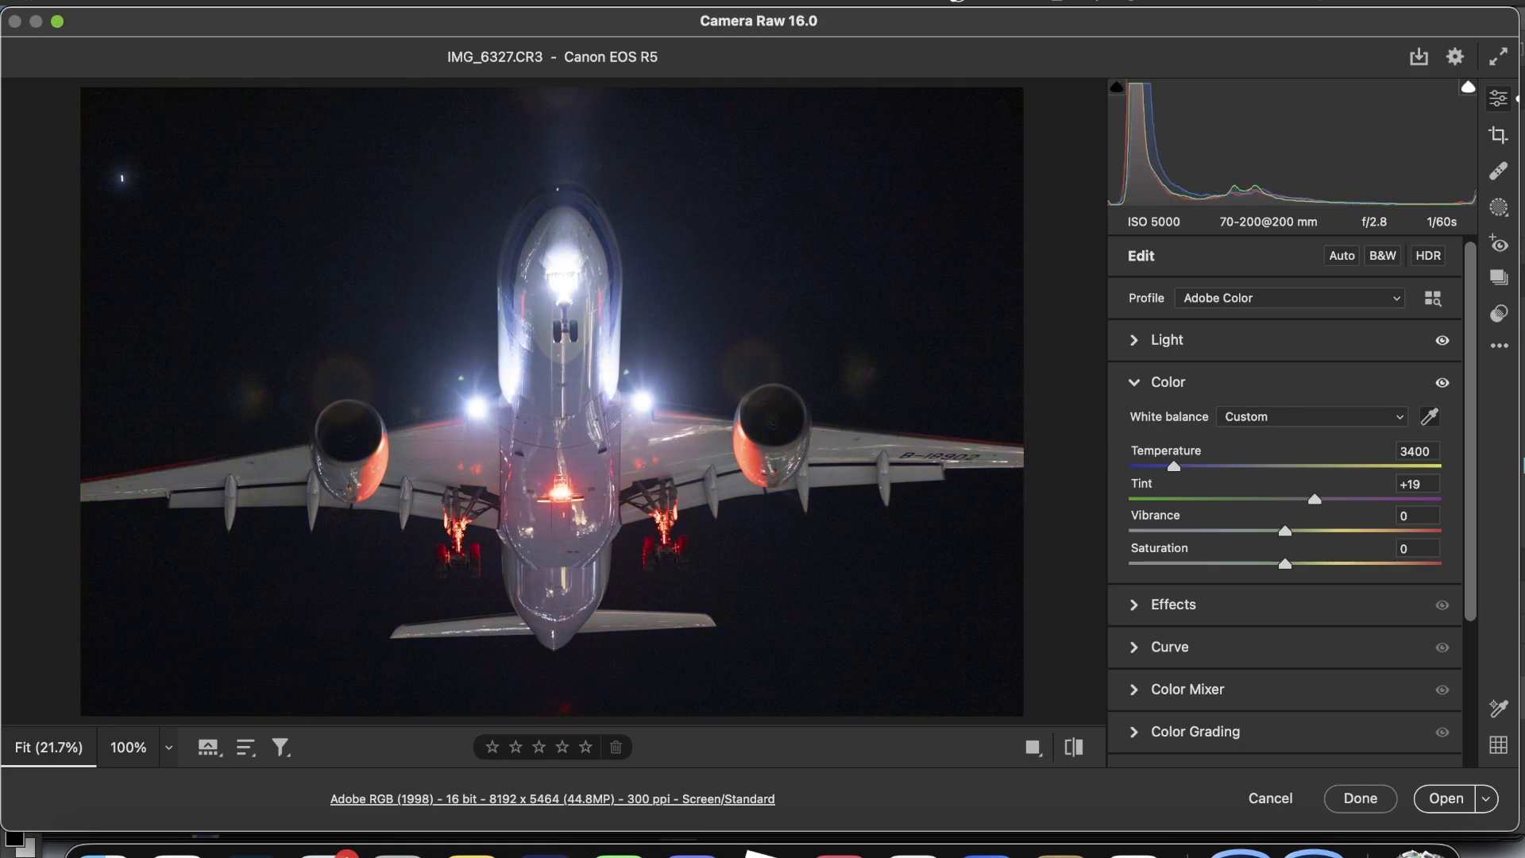
mouse_move(1232, 438)
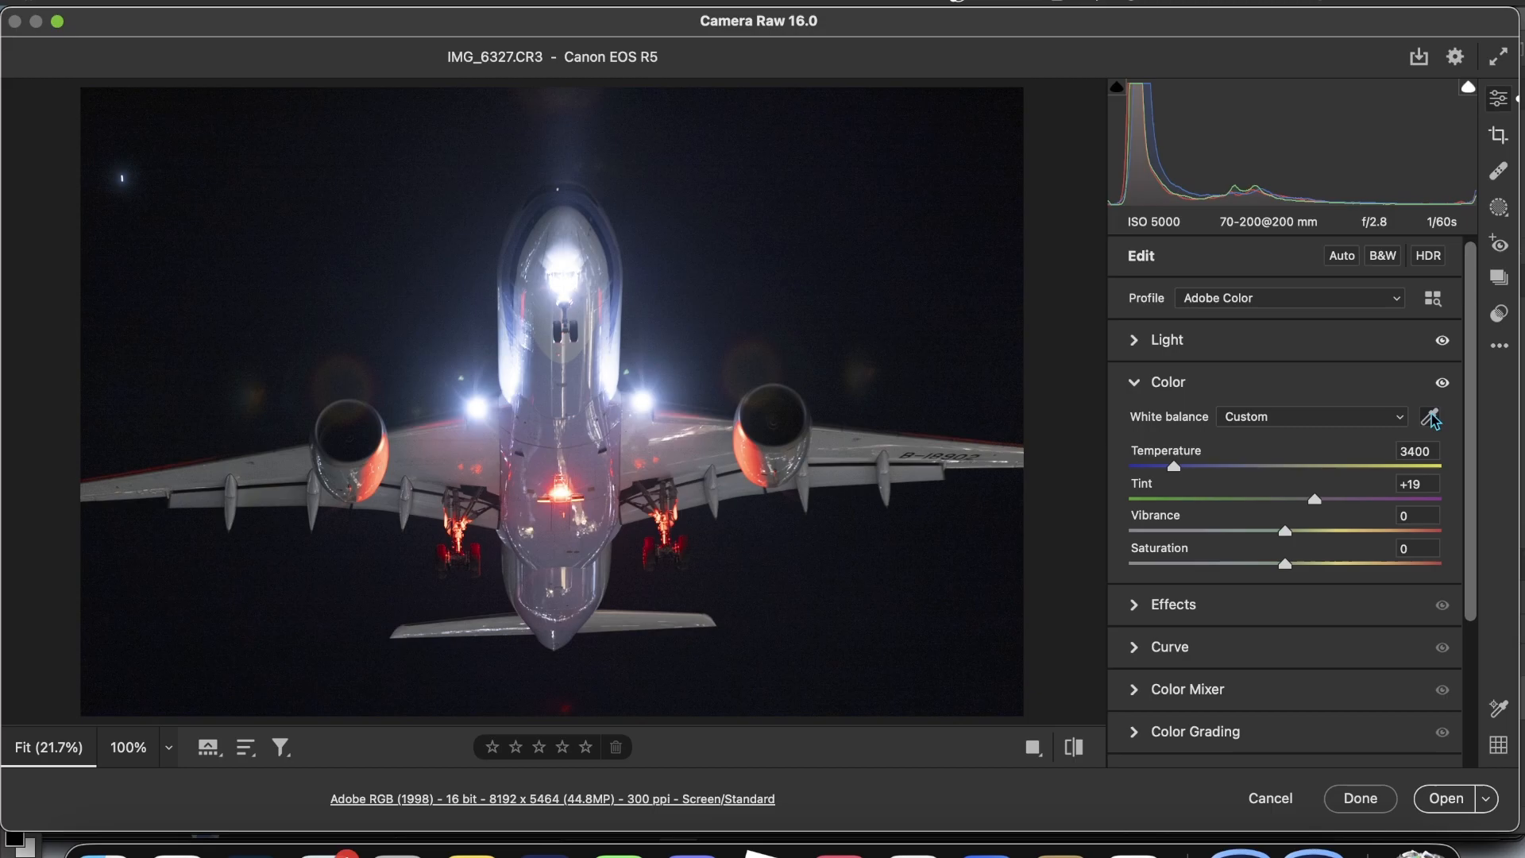
- Set a 1x1 square crop on the airliner and tilt it to about −6.01°
left_click(1499, 135)
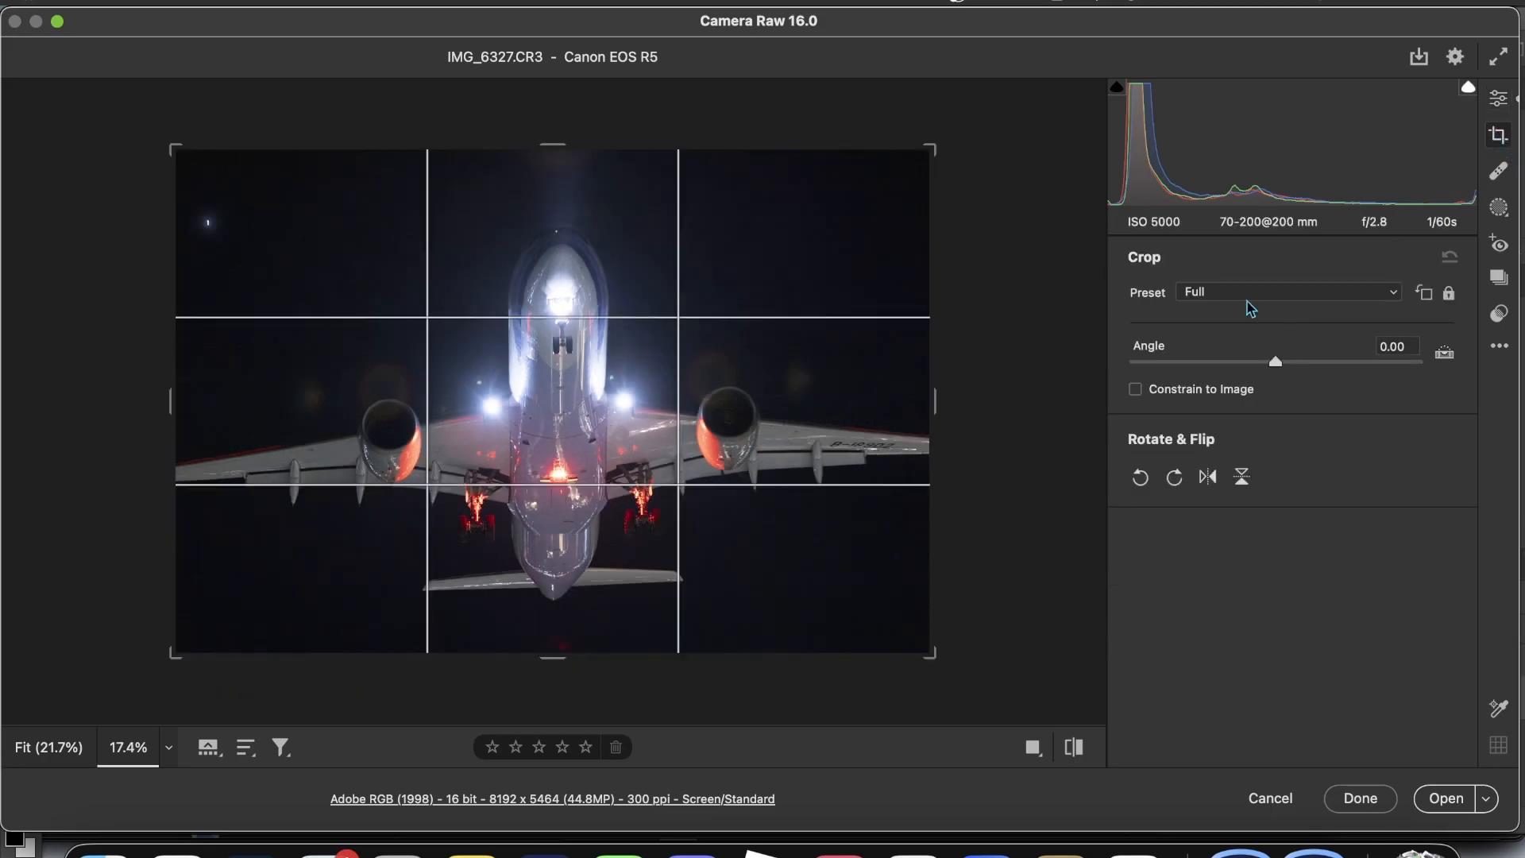
left_click(1288, 292)
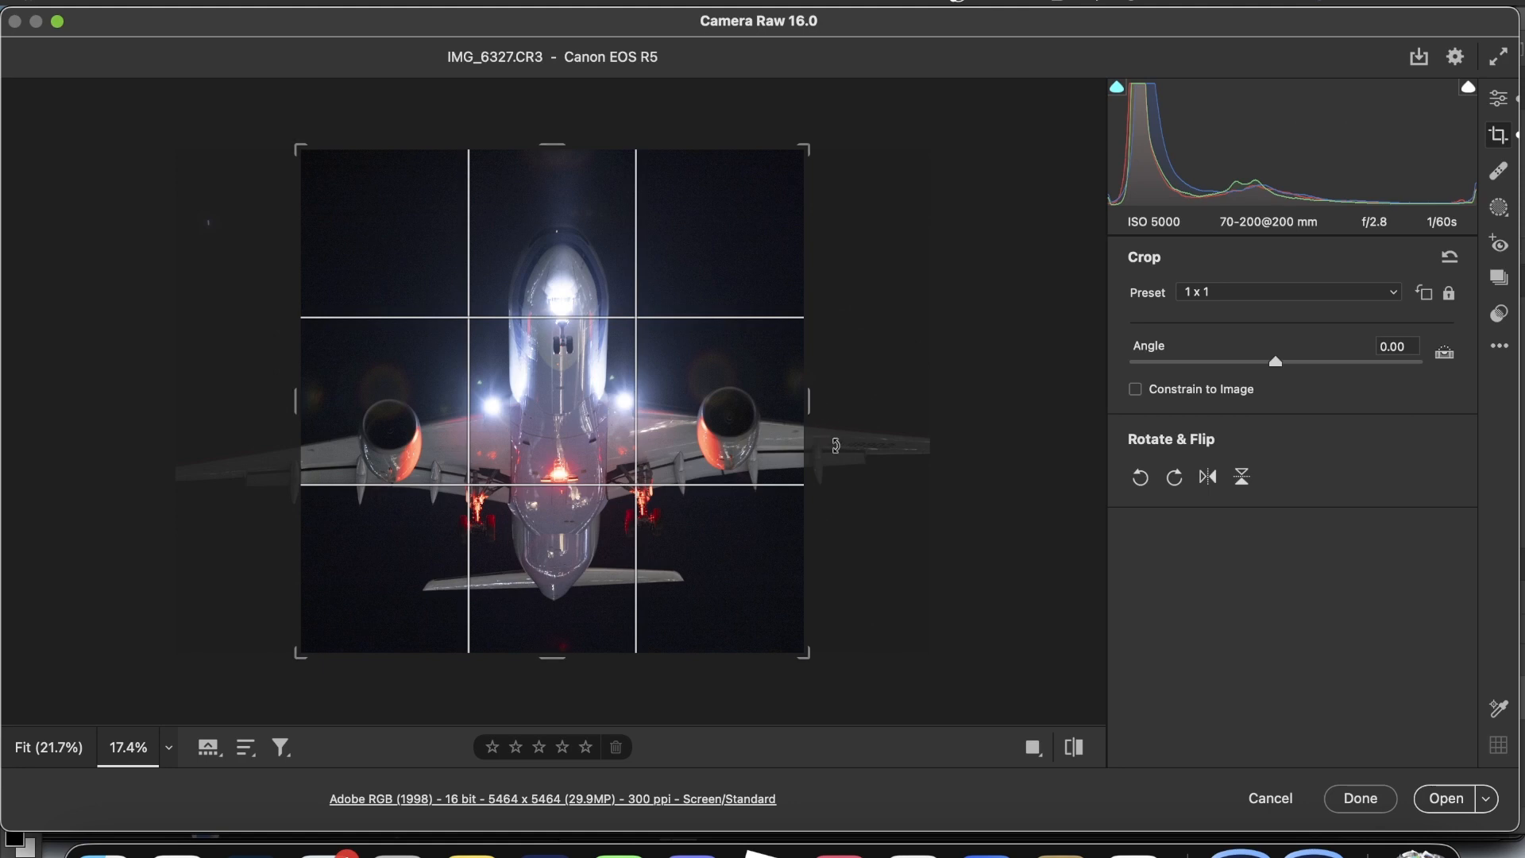
left_click_drag(1275, 362, 1253, 362)
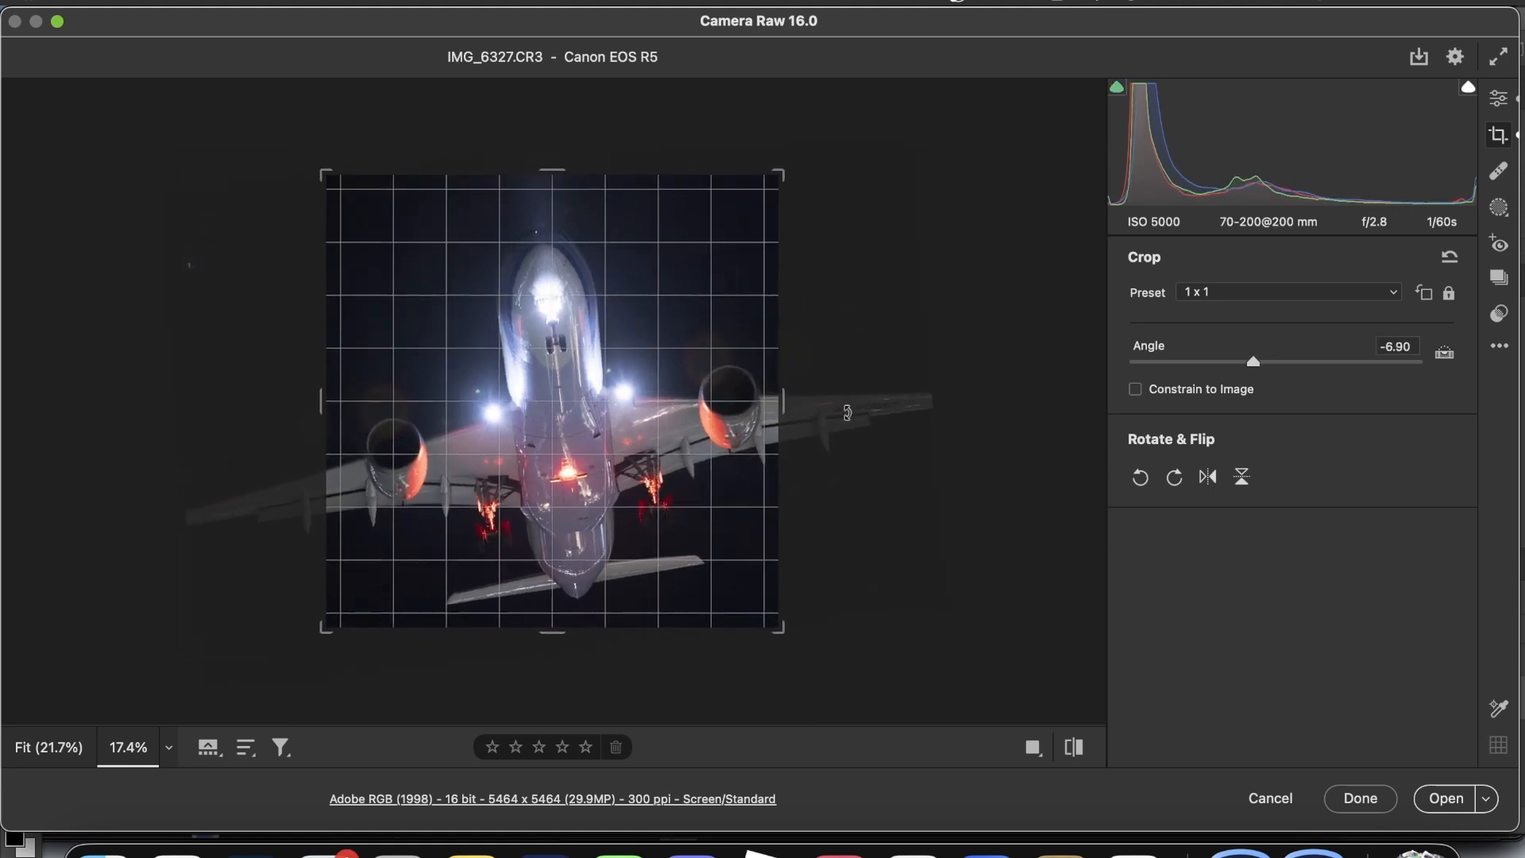
left_click_drag(1253, 360, 1265, 361)
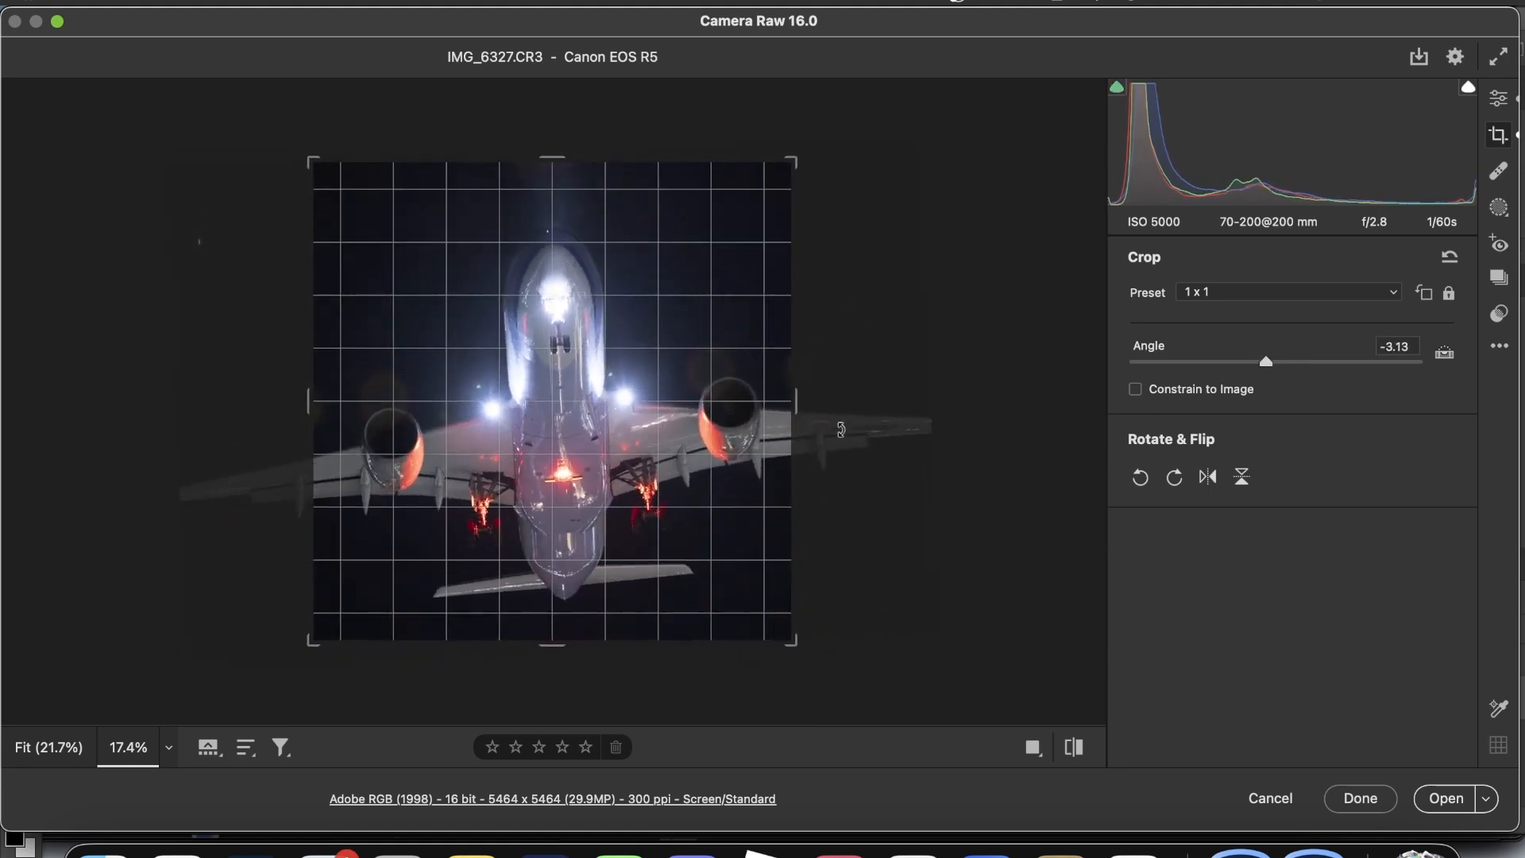
left_click_drag(1265, 361, 1289, 361)
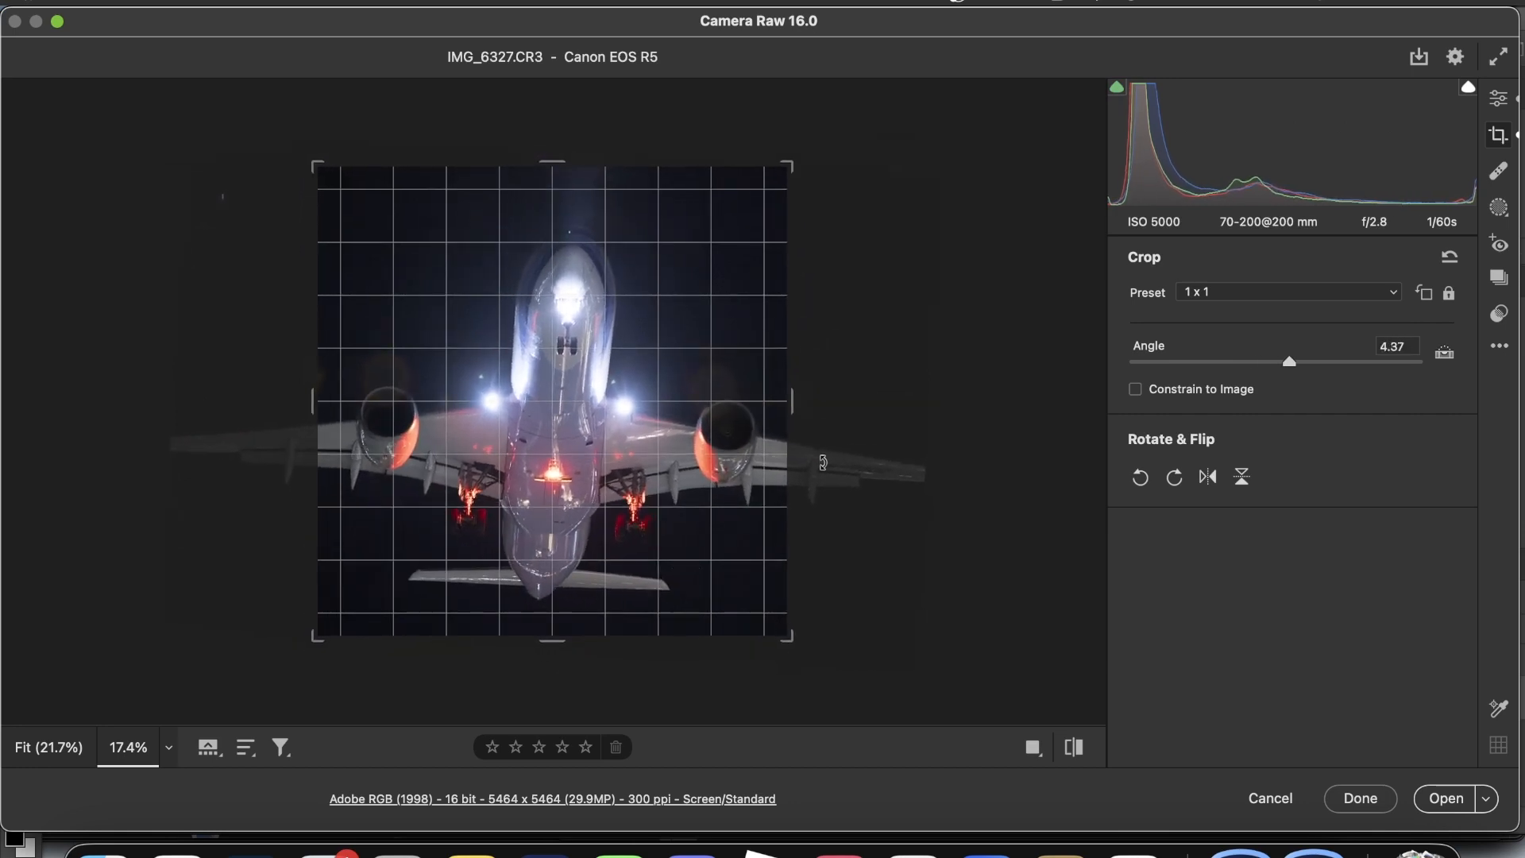
left_click_drag(1288, 360, 1255, 361)
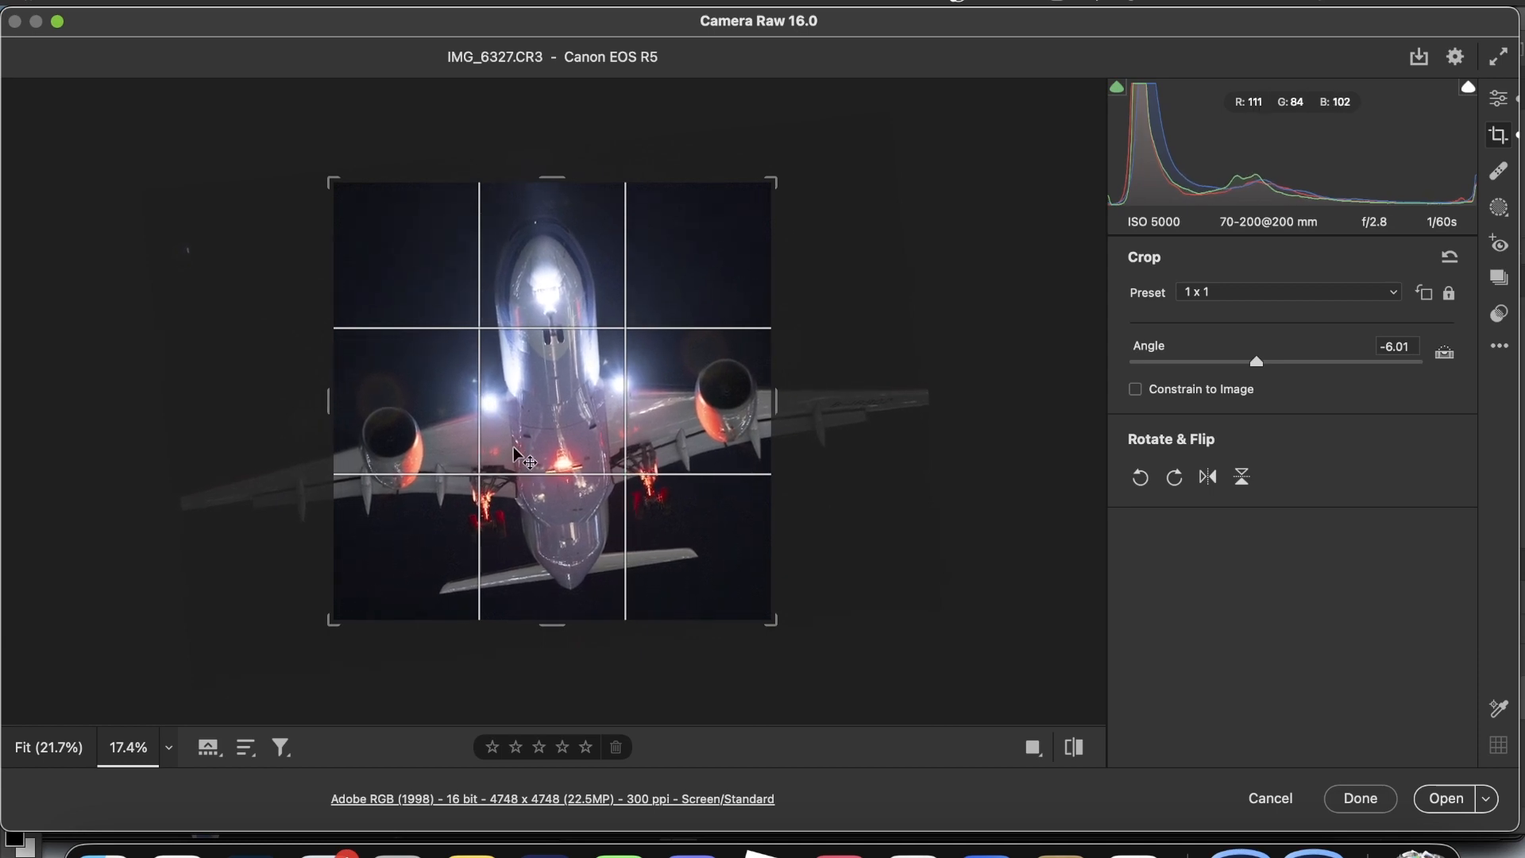
- Commit the crop, then reveal Optics, Detail and the Enhance dialog with AI Denoise at 72
left_click(1497, 133)
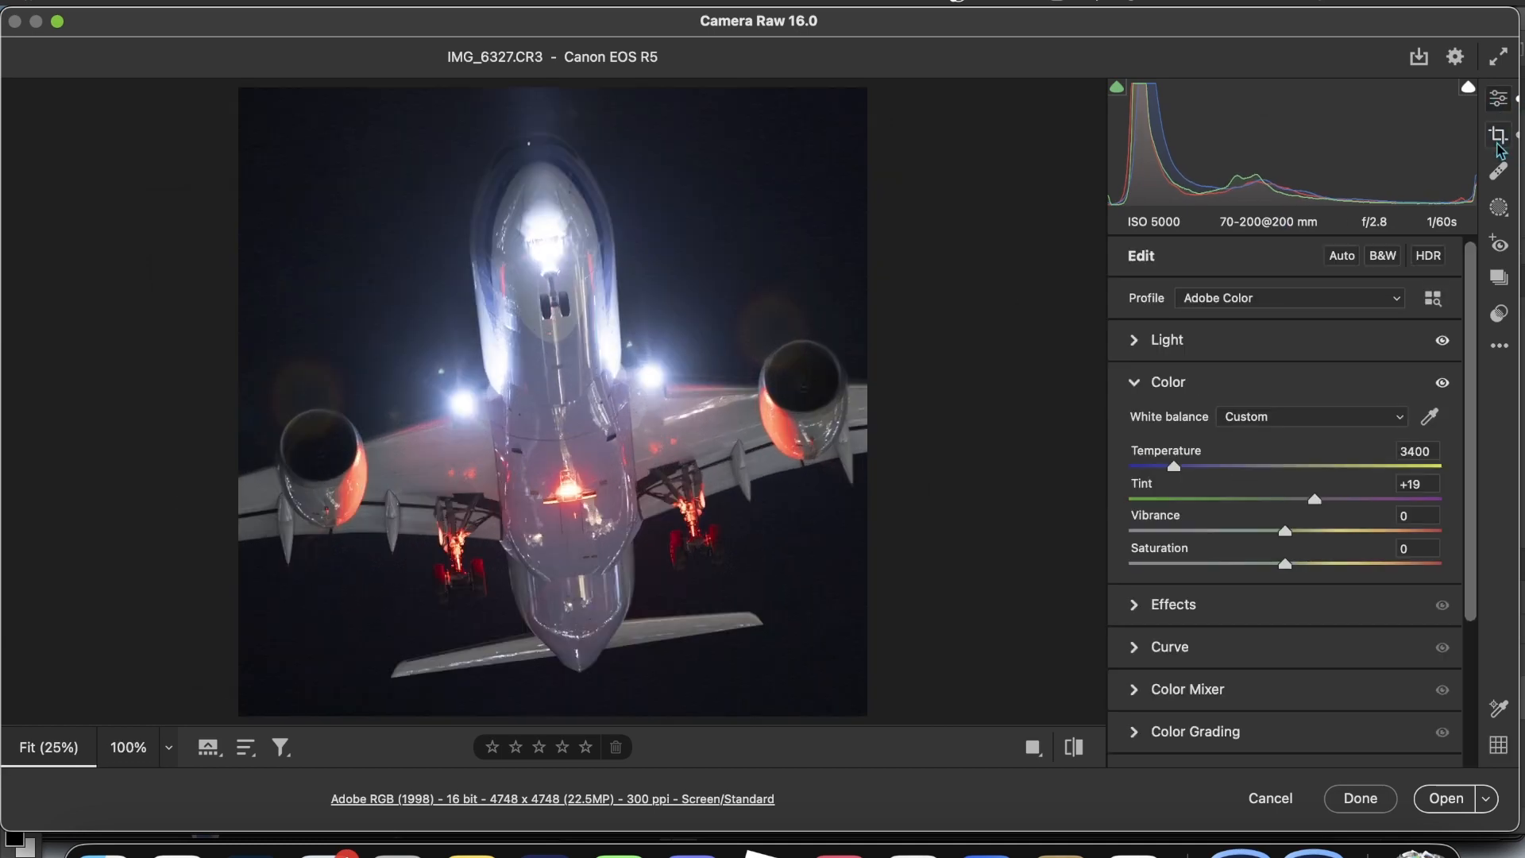
mouse_move(695, 458)
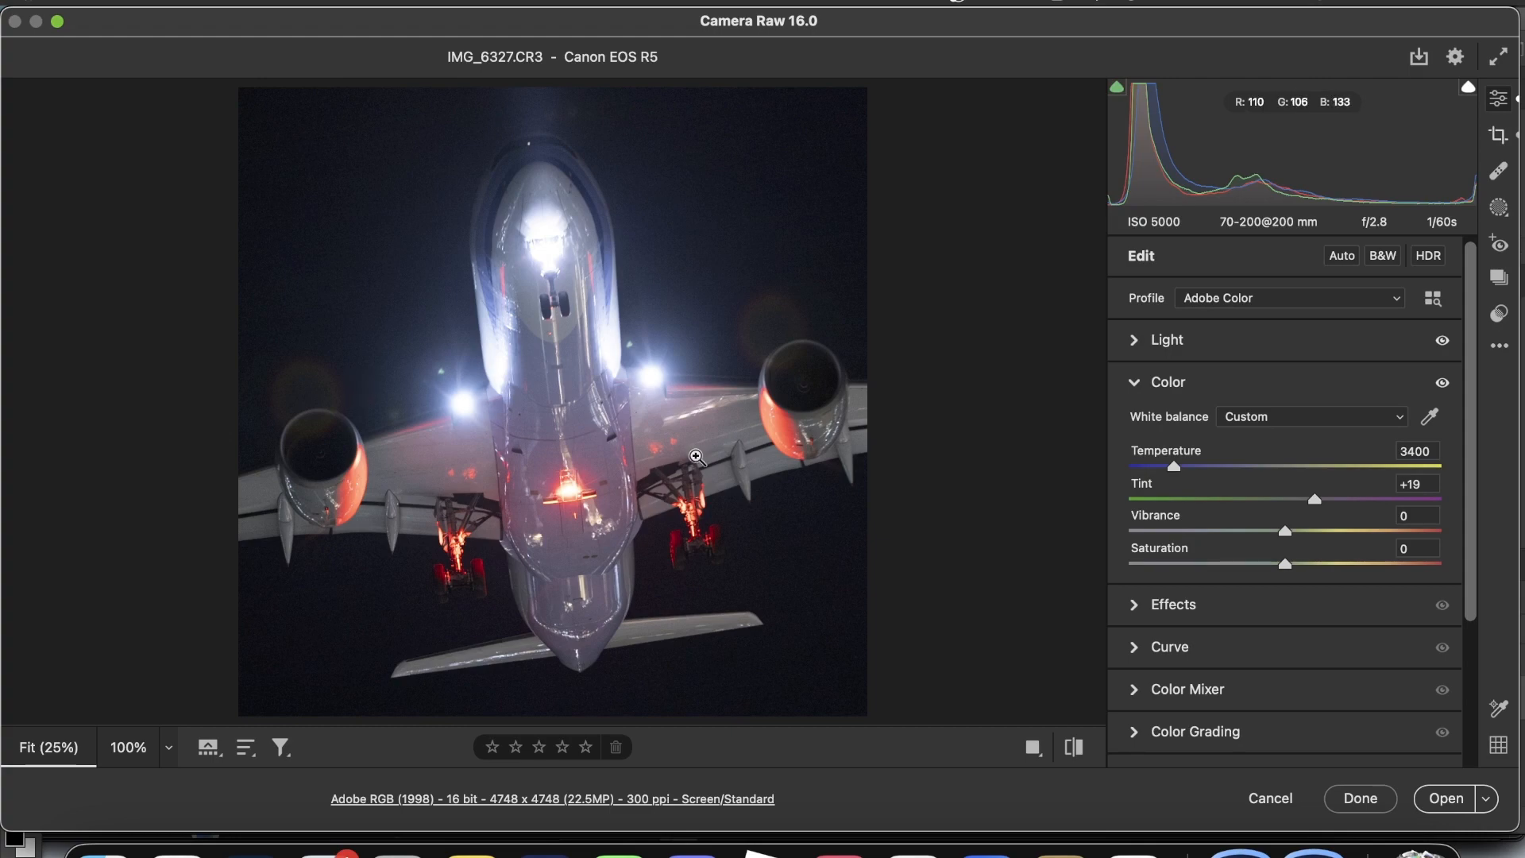
scroll("down", 3)
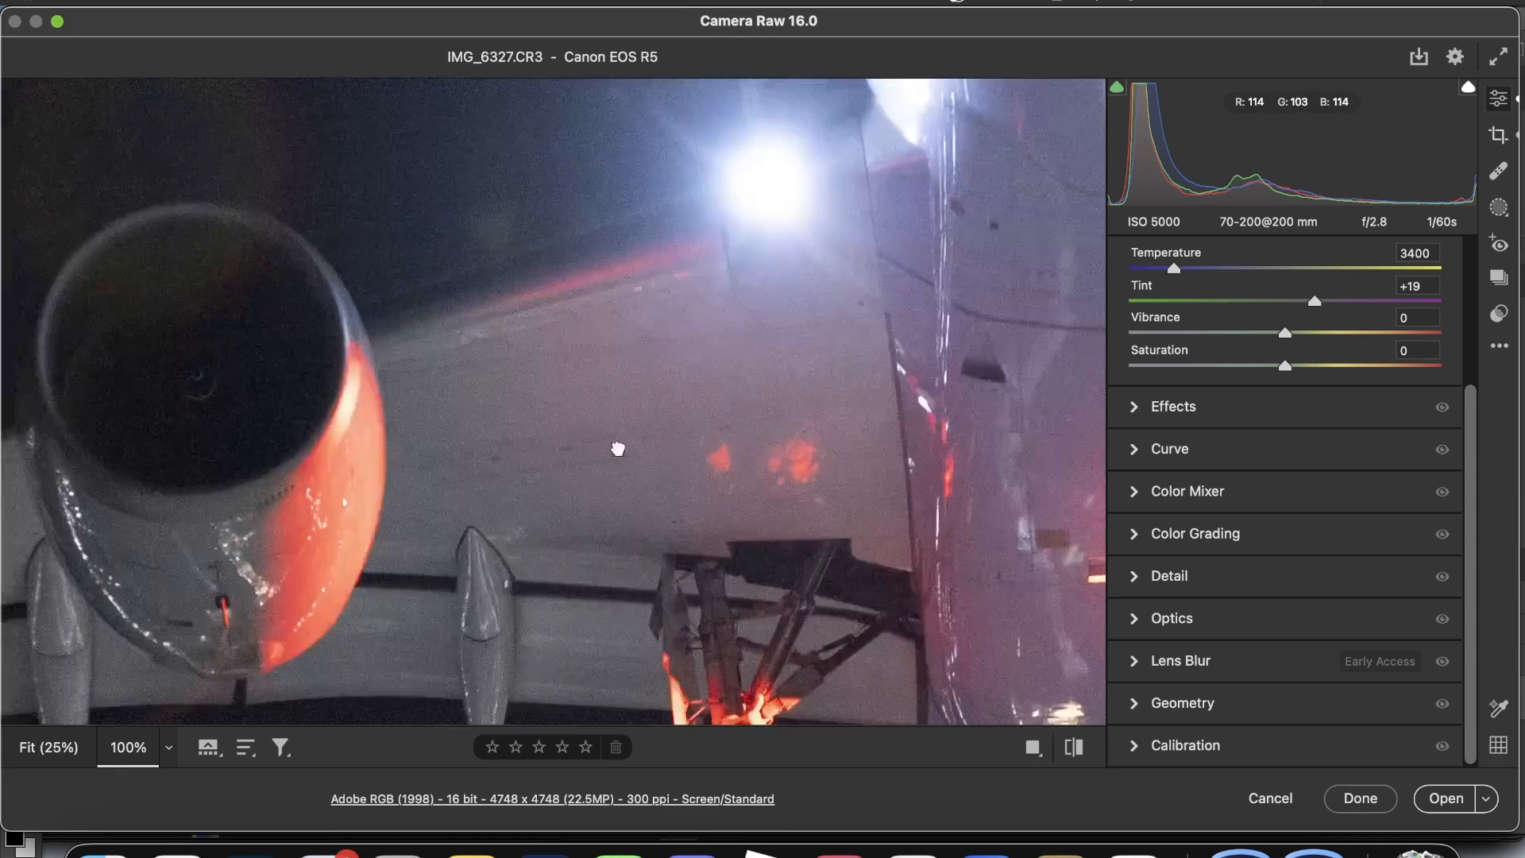
left_click(1168, 576)
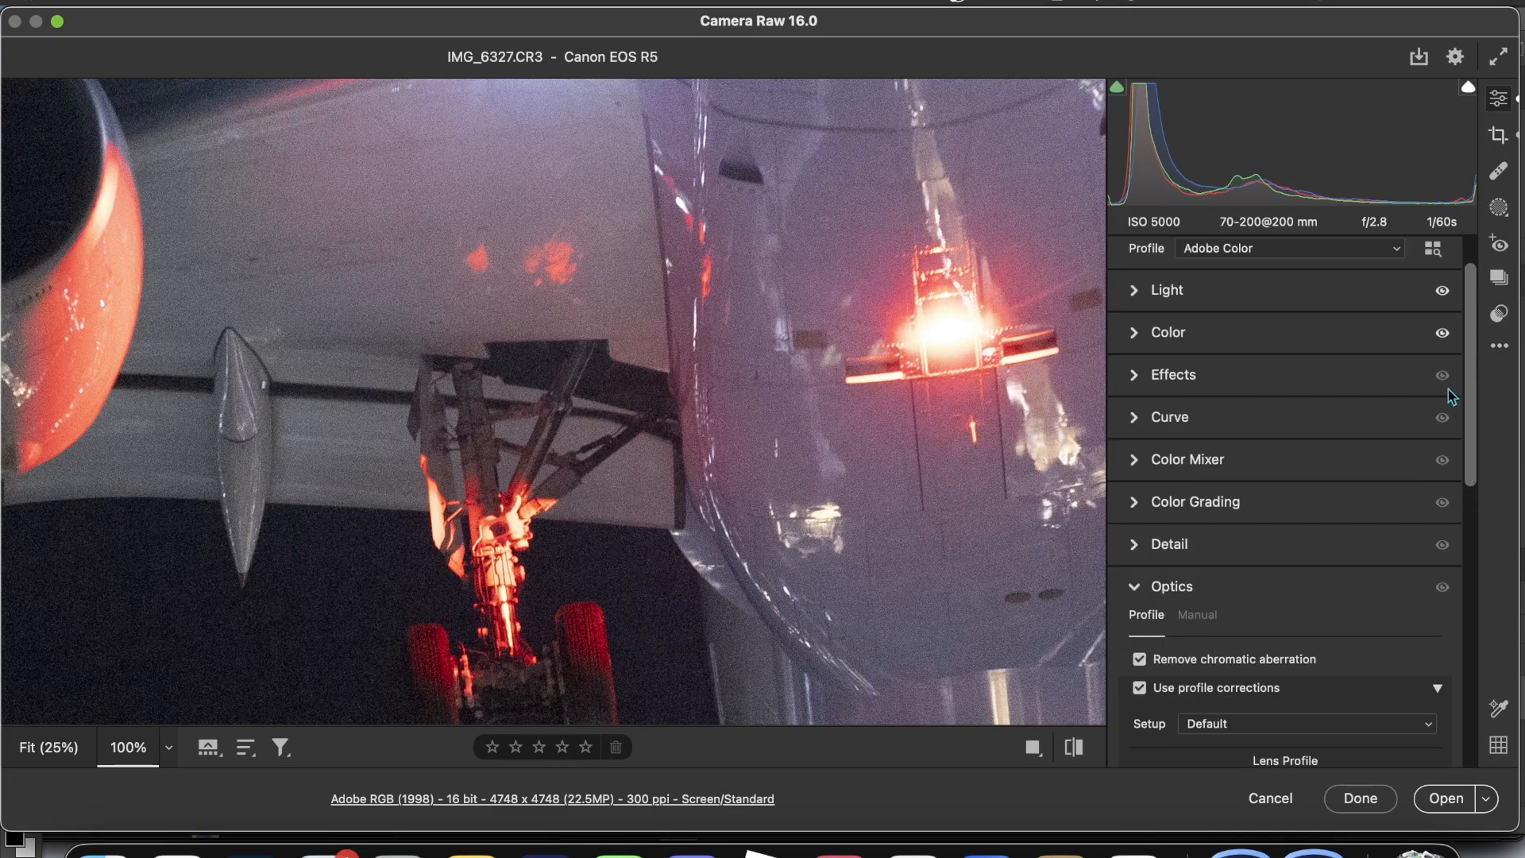
left_click(1169, 544)
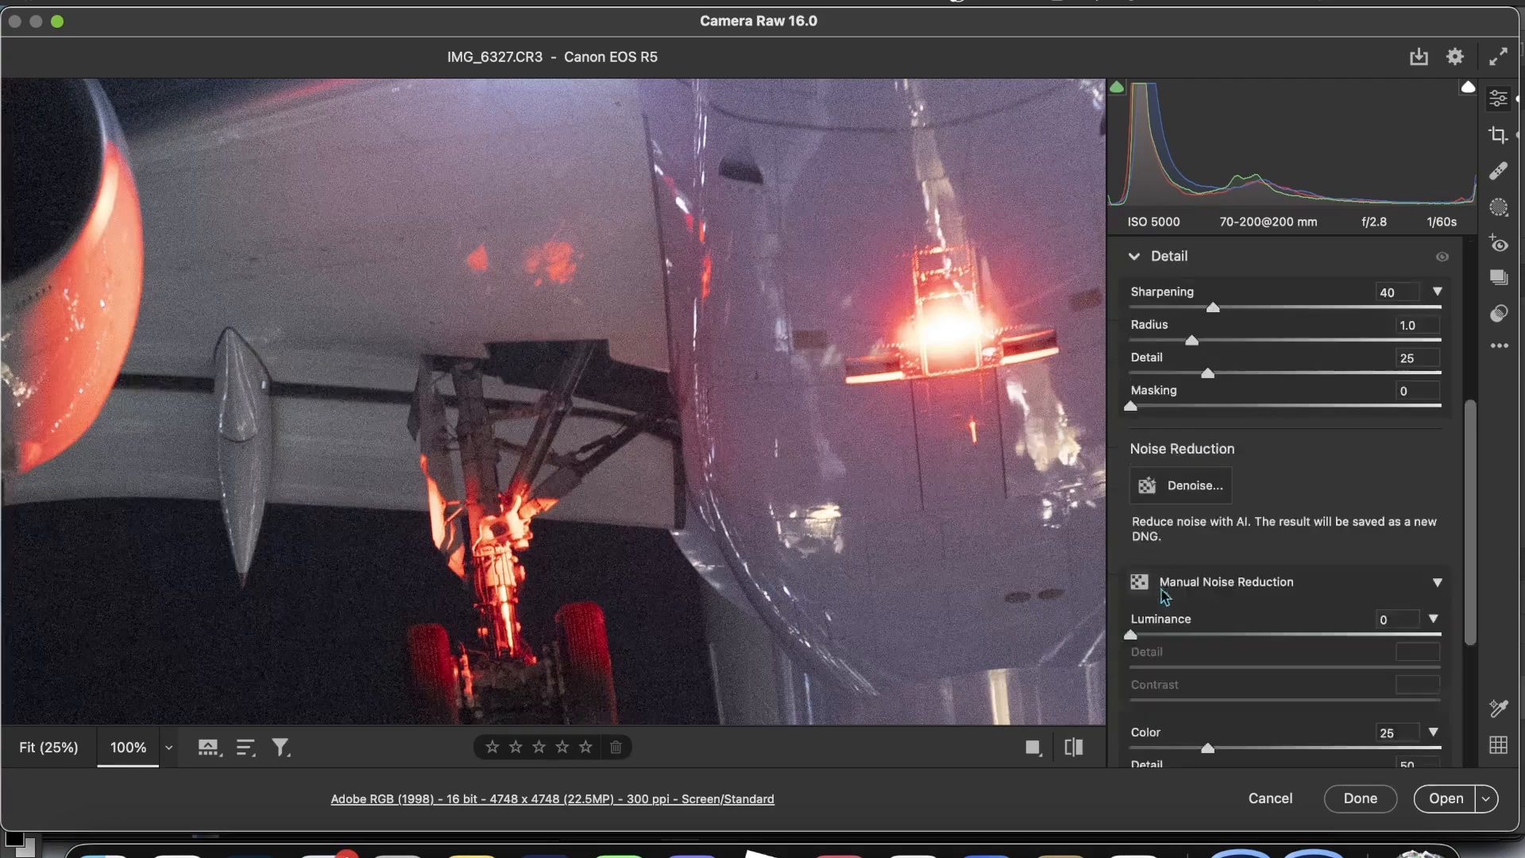
left_click(1181, 485)
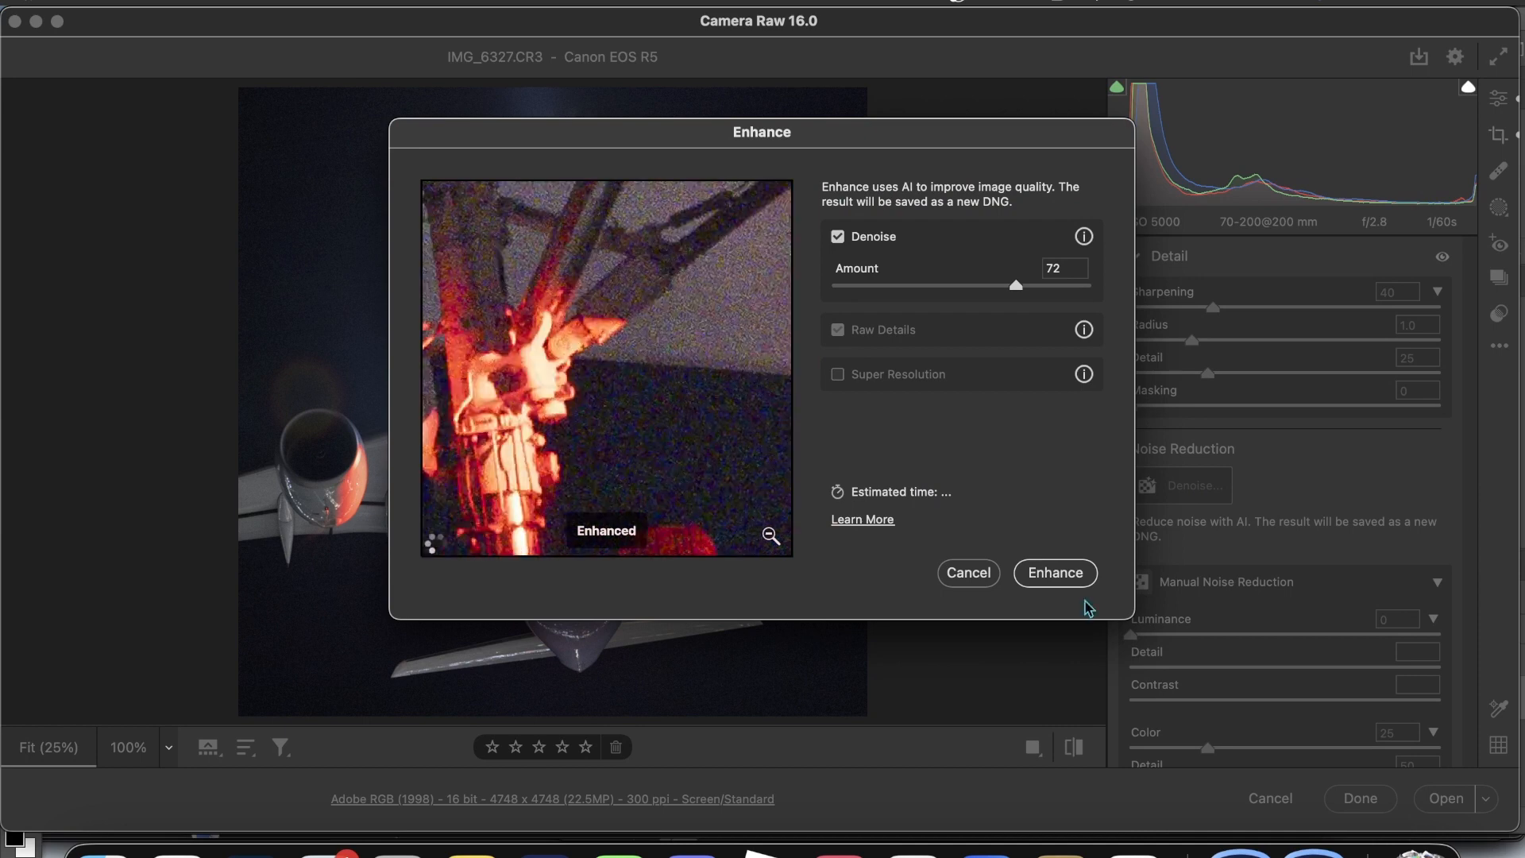
mouse_move(1015, 289)
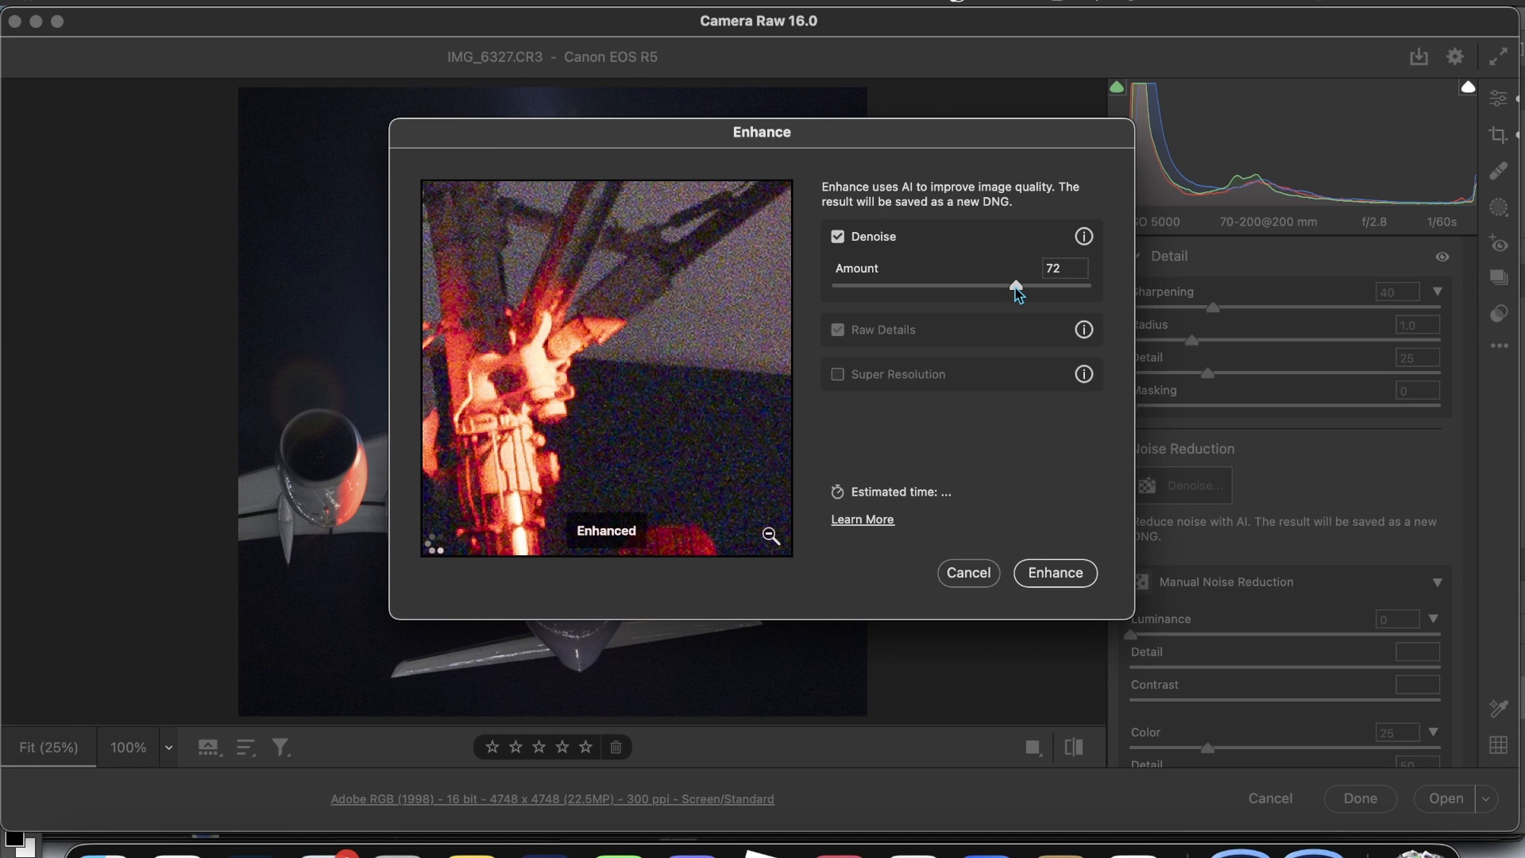
- Lower the Denoise amount to 60 and run Enhance, creating IMG_6327-Enhanced-NR-2.dng
left_click_drag(1011, 285, 992, 285)
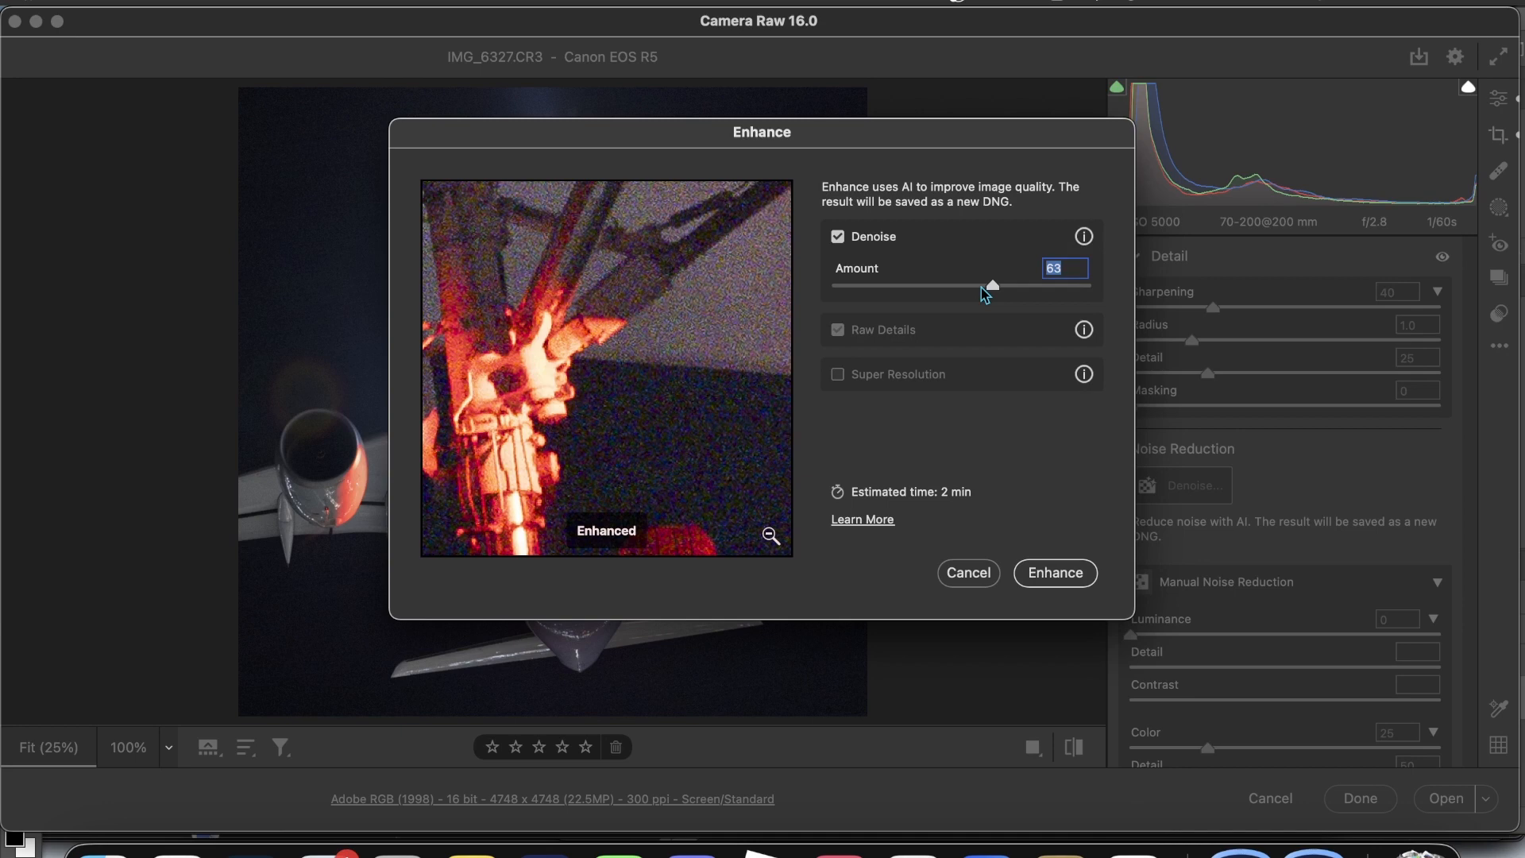
left_click_drag(988, 285, 983, 285)
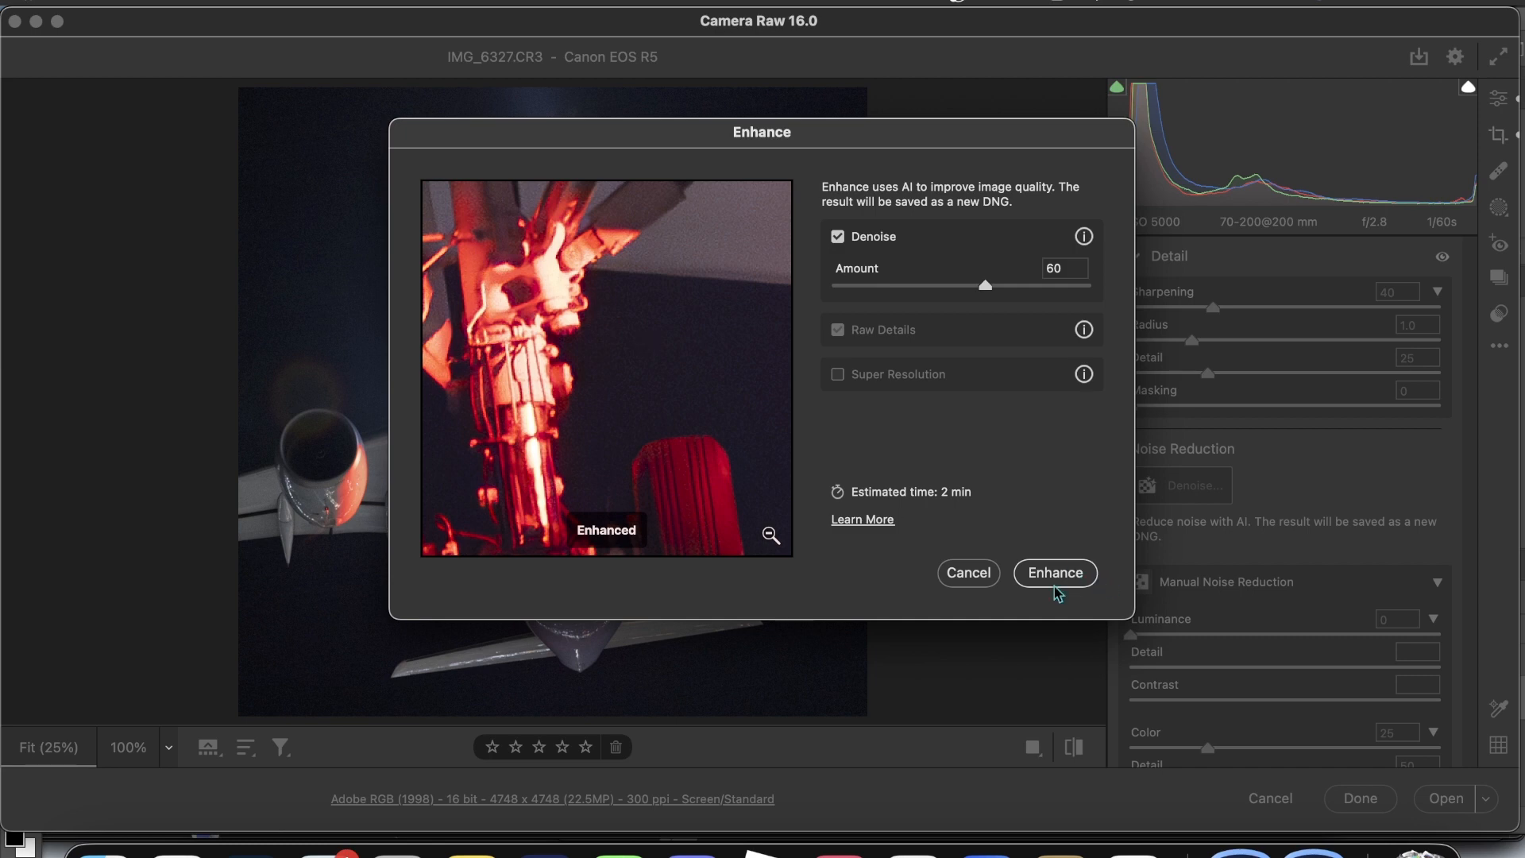
mouse_move(1061, 586)
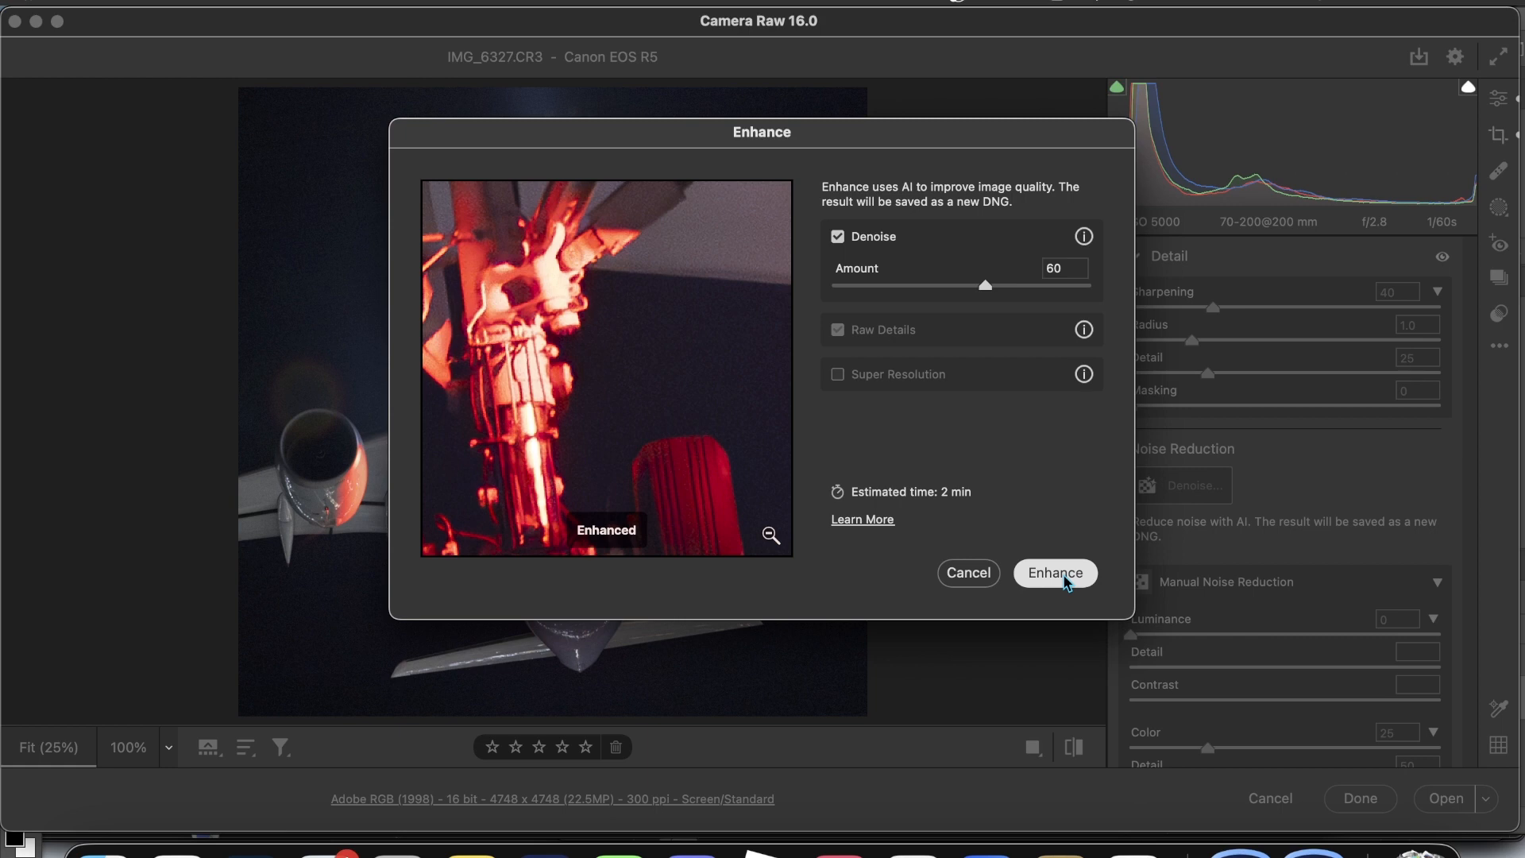
left_click(1055, 572)
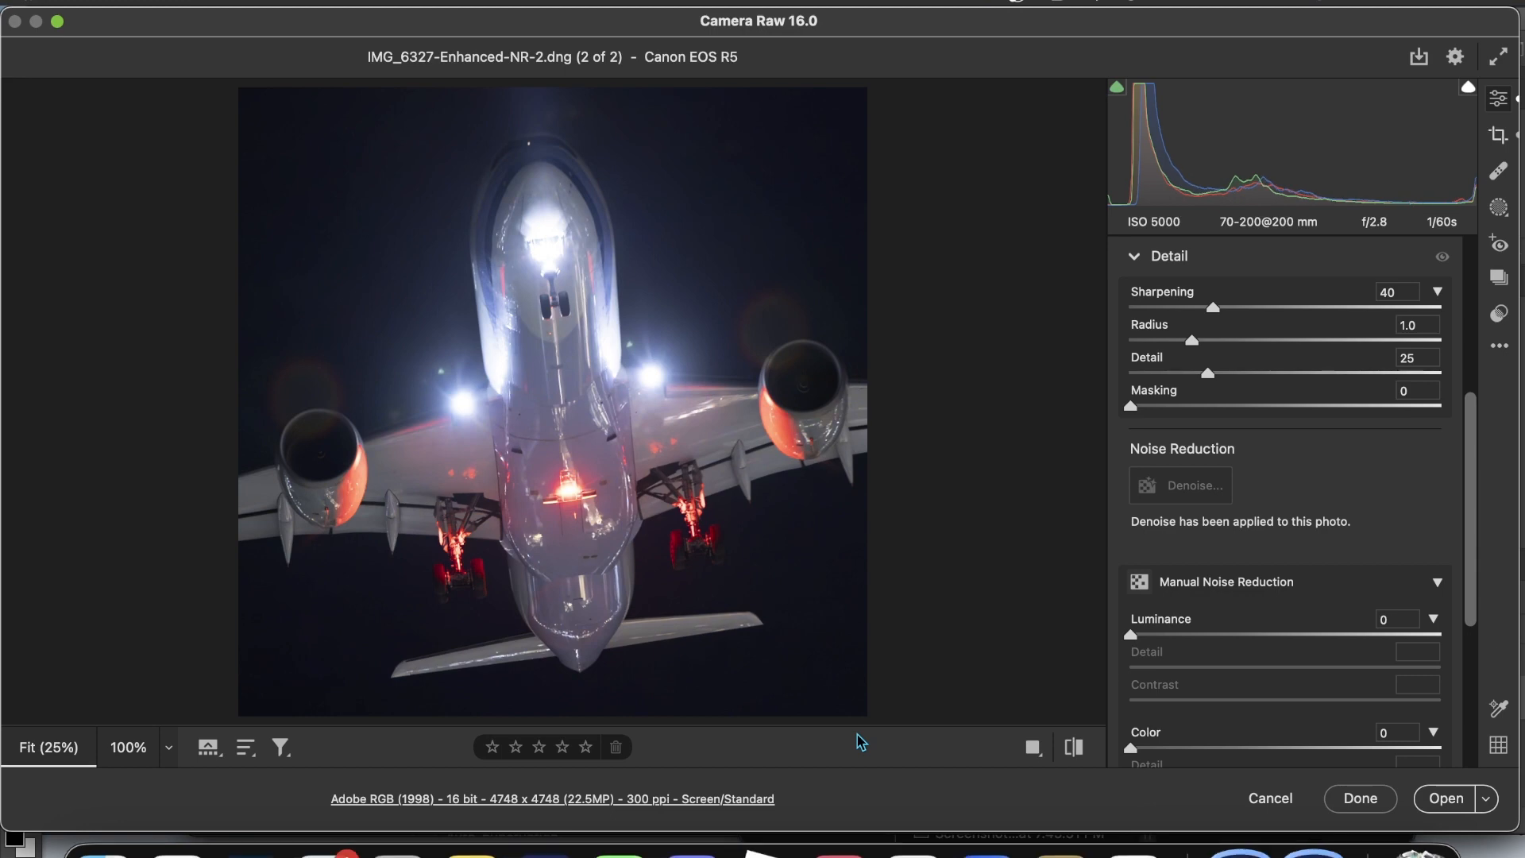
mouse_move(369, 397)
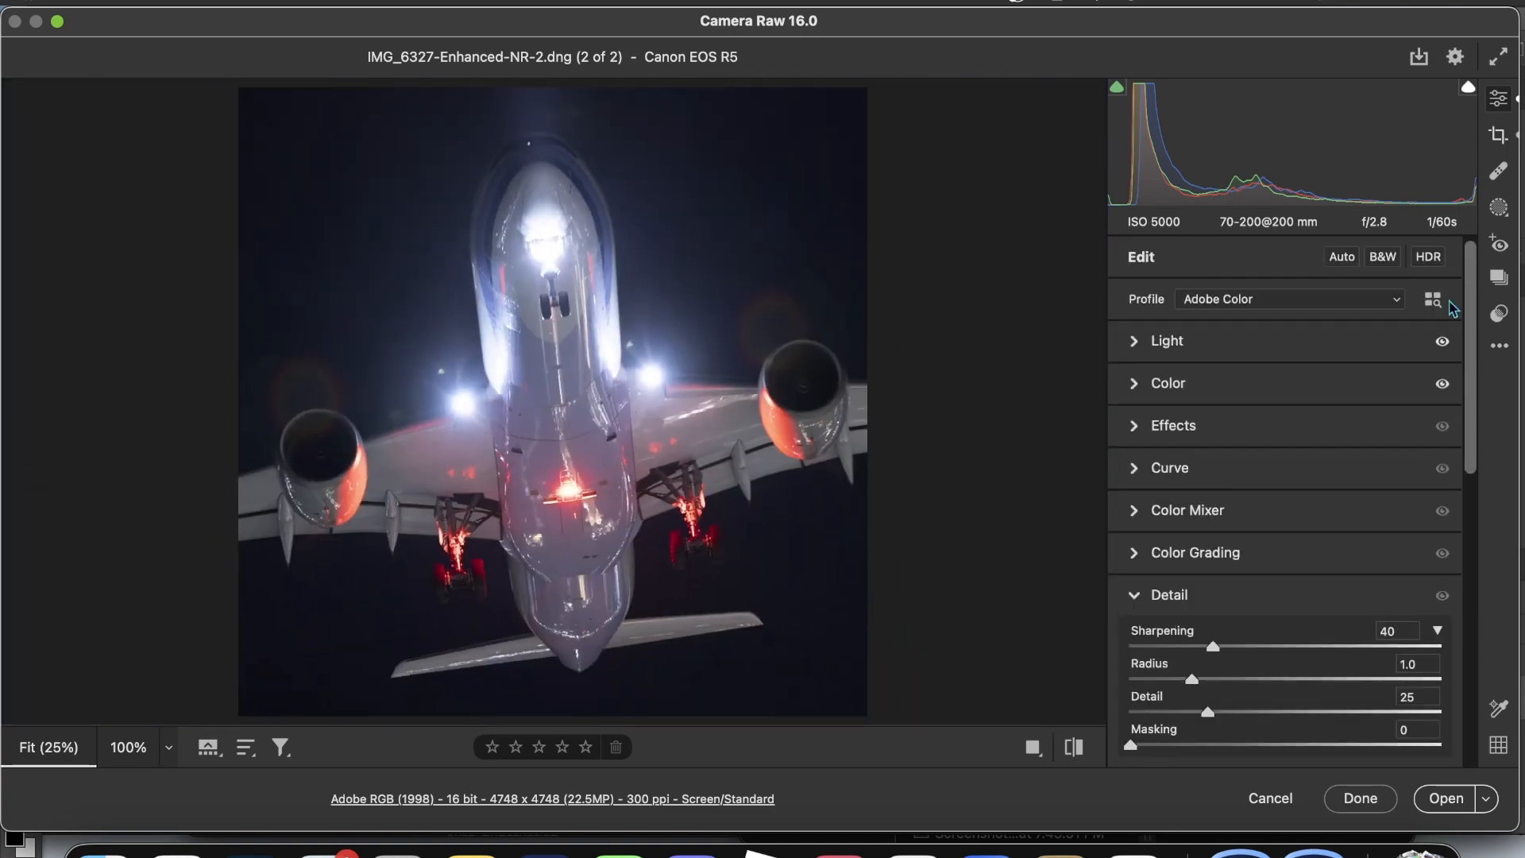
- In Effects, raise Clarity to +32 for midtone punch
left_click(1172, 425)
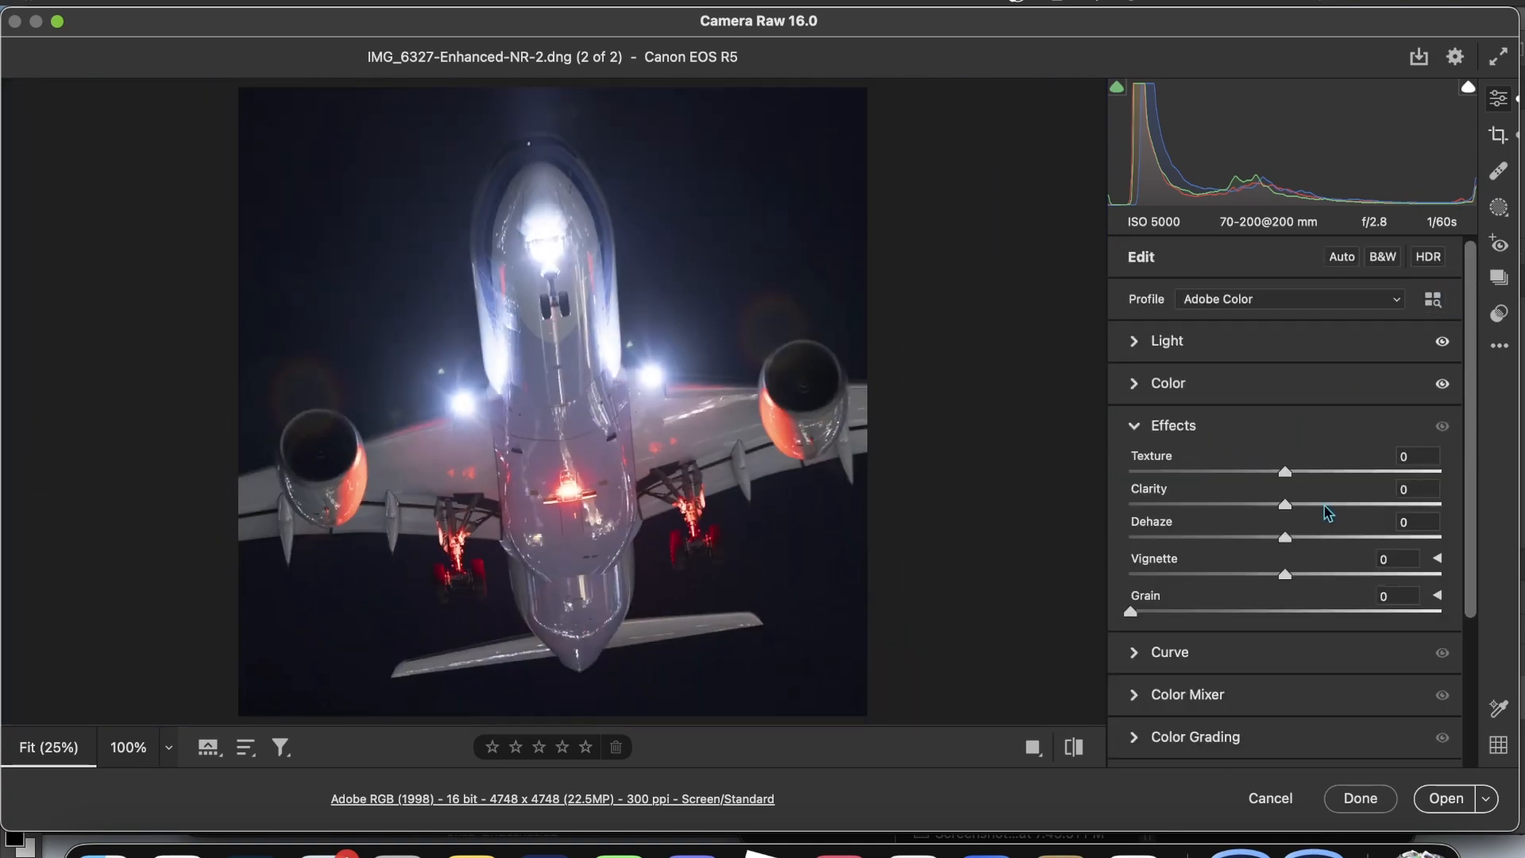
left_click_drag(1285, 504, 1330, 503)
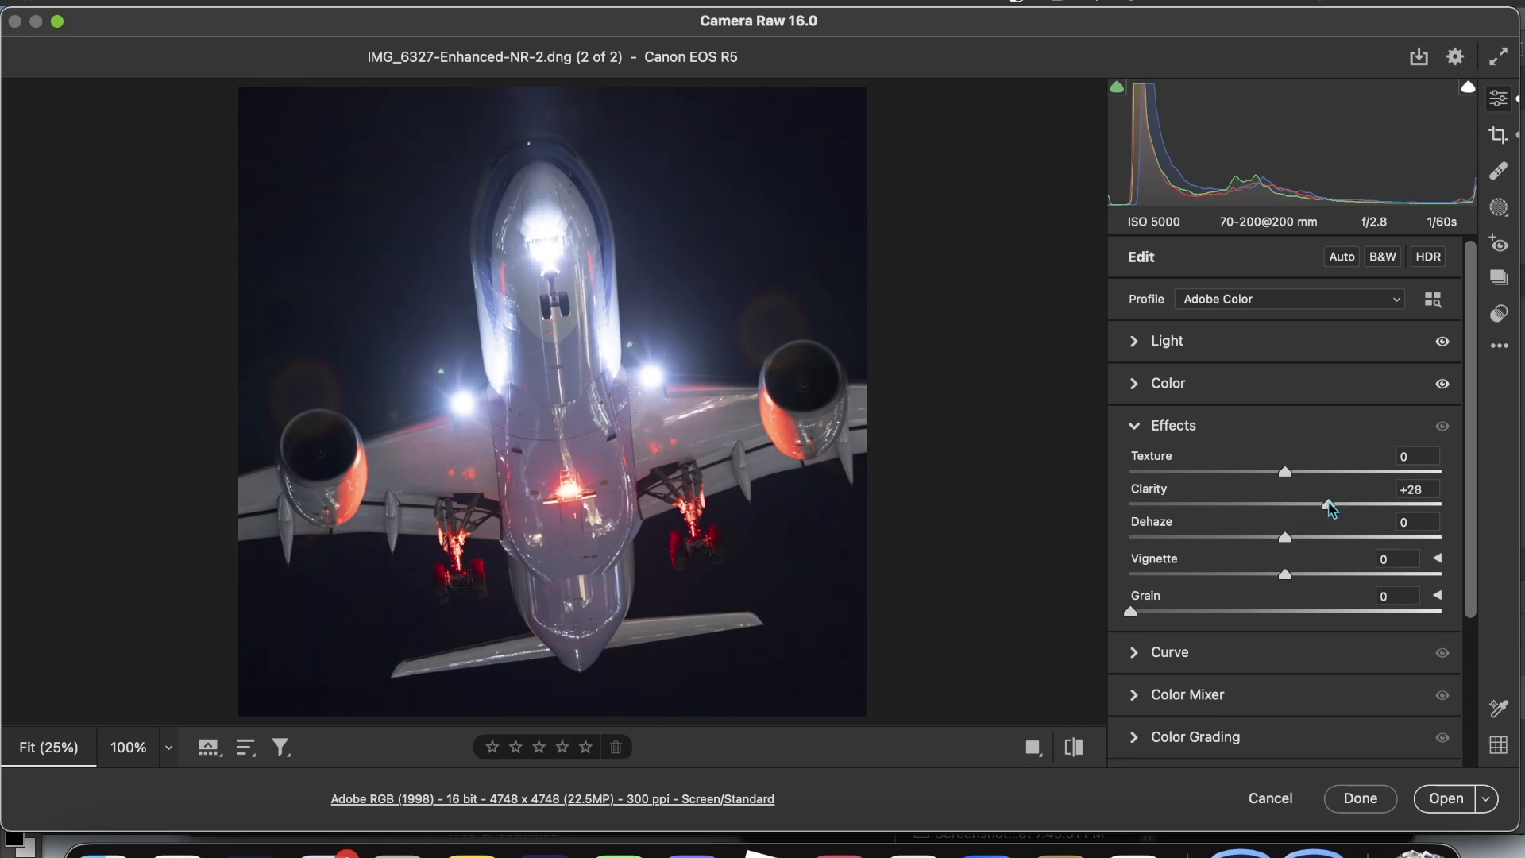
left_click_drag(1333, 505, 1350, 505)
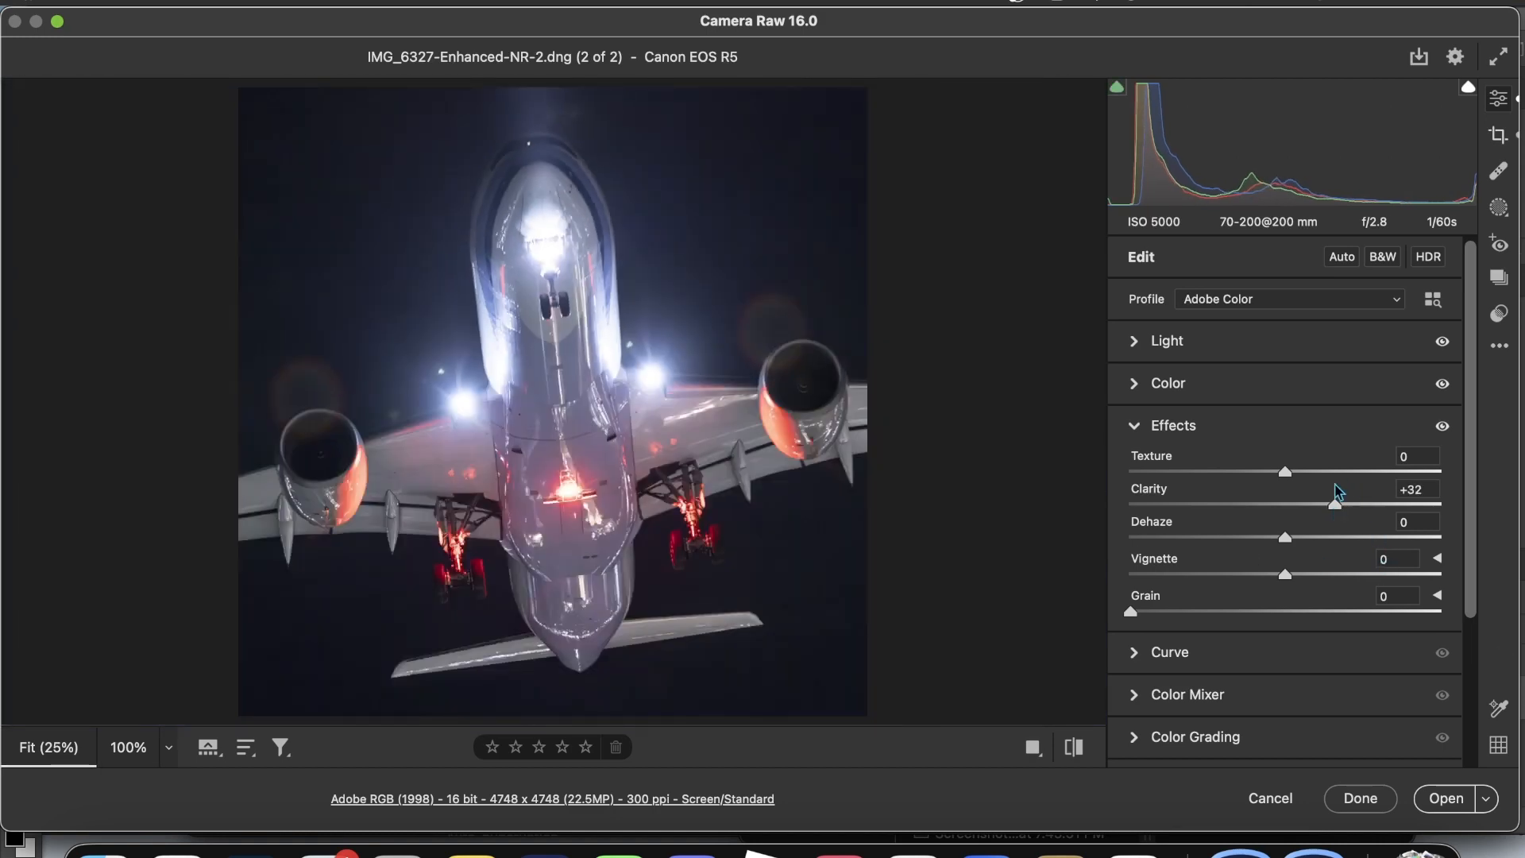
- Try Dehaze from −12 to strong and settle at +18, then zoom on the left engine
left_click_drag(1282, 537, 1262, 536)
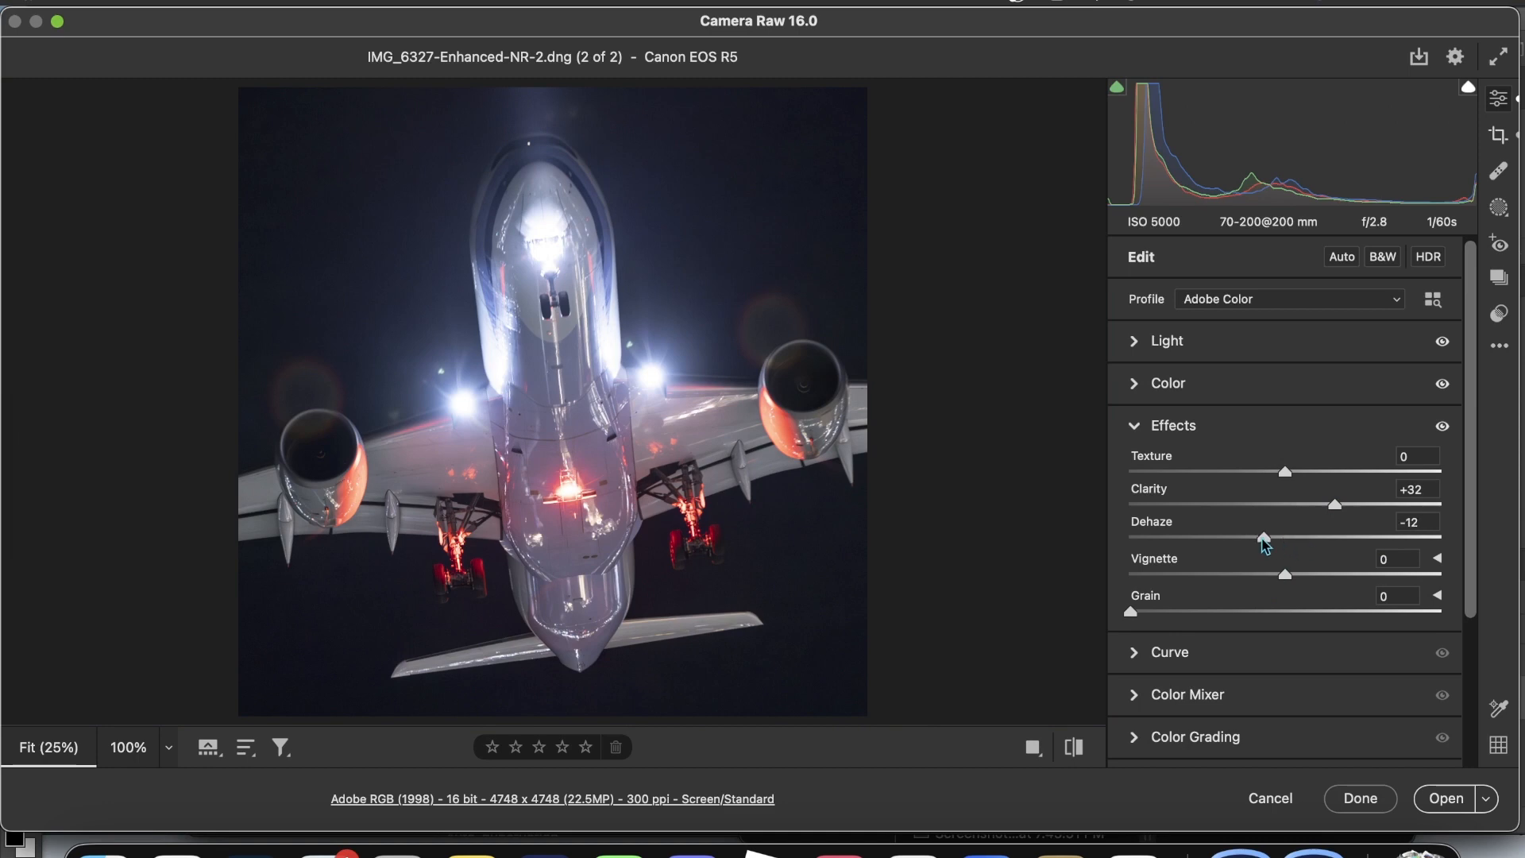
left_click_drag(1262, 537, 1293, 538)
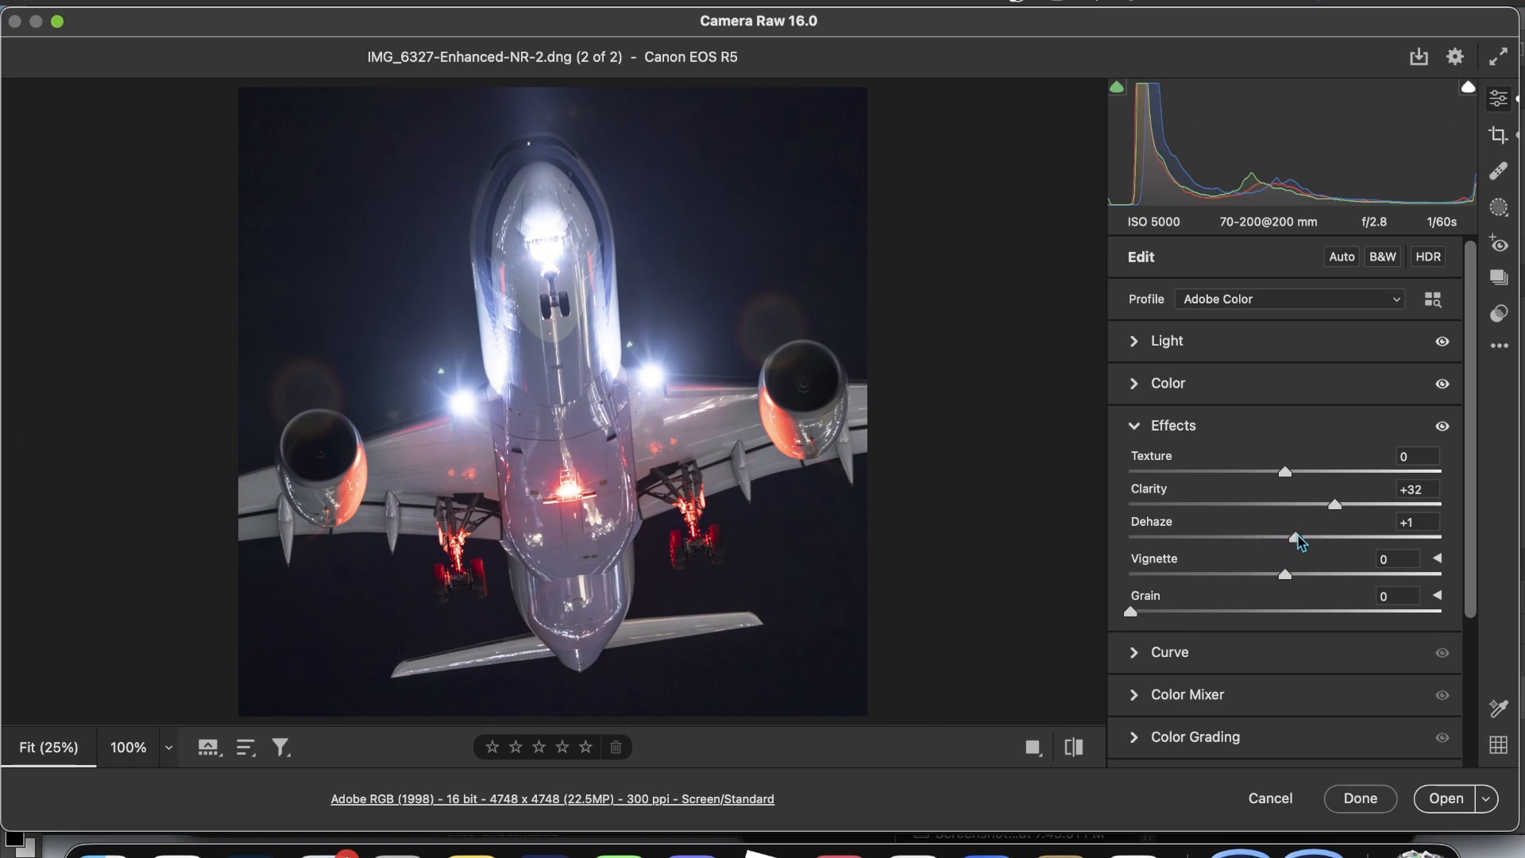
left_click_drag(1295, 539, 1290, 539)
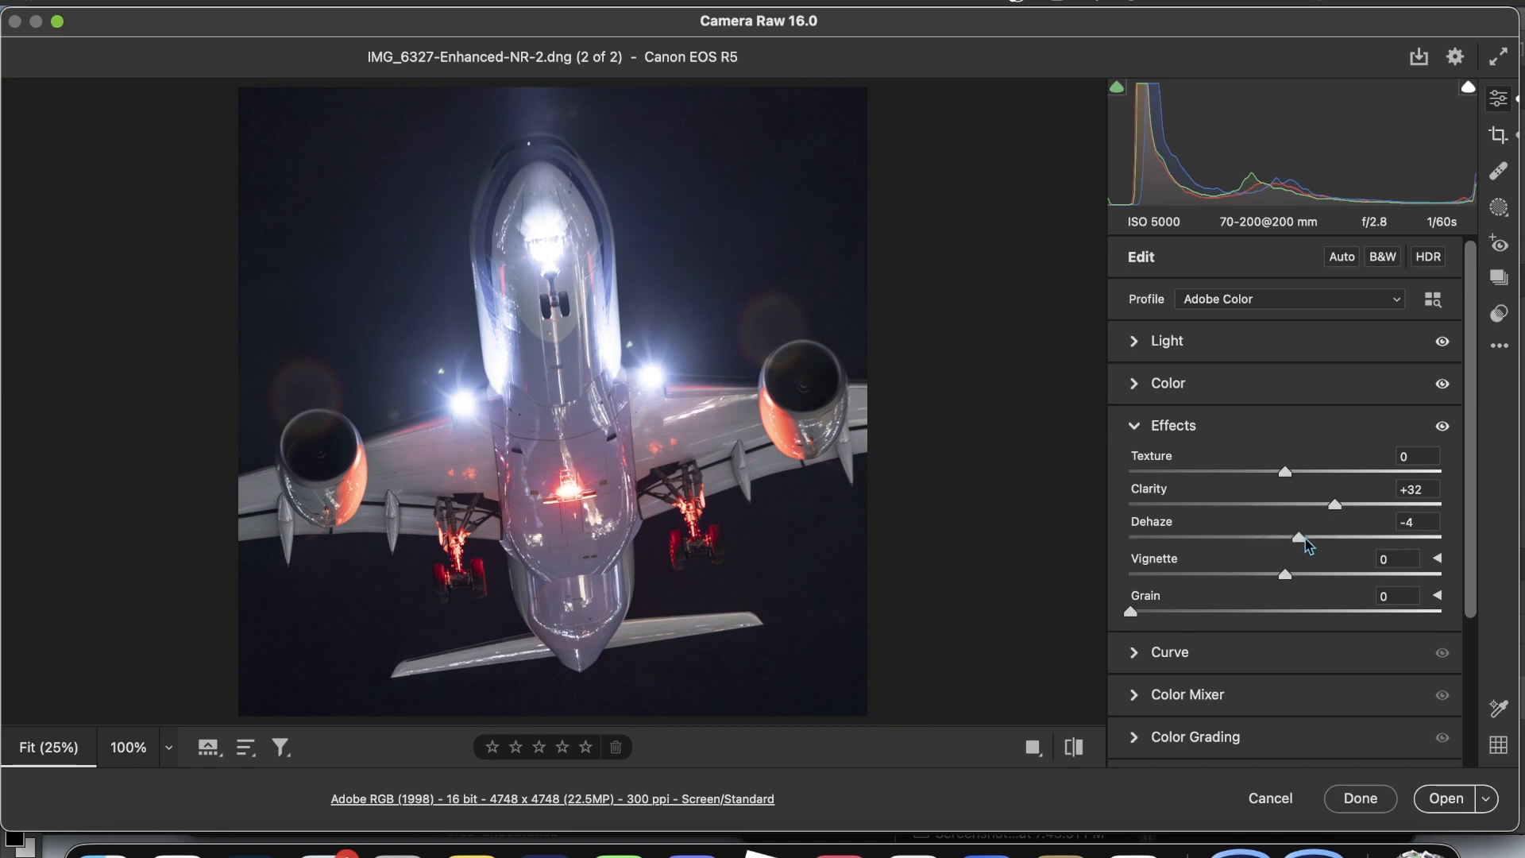
left_click_drag(1293, 538, 1350, 537)
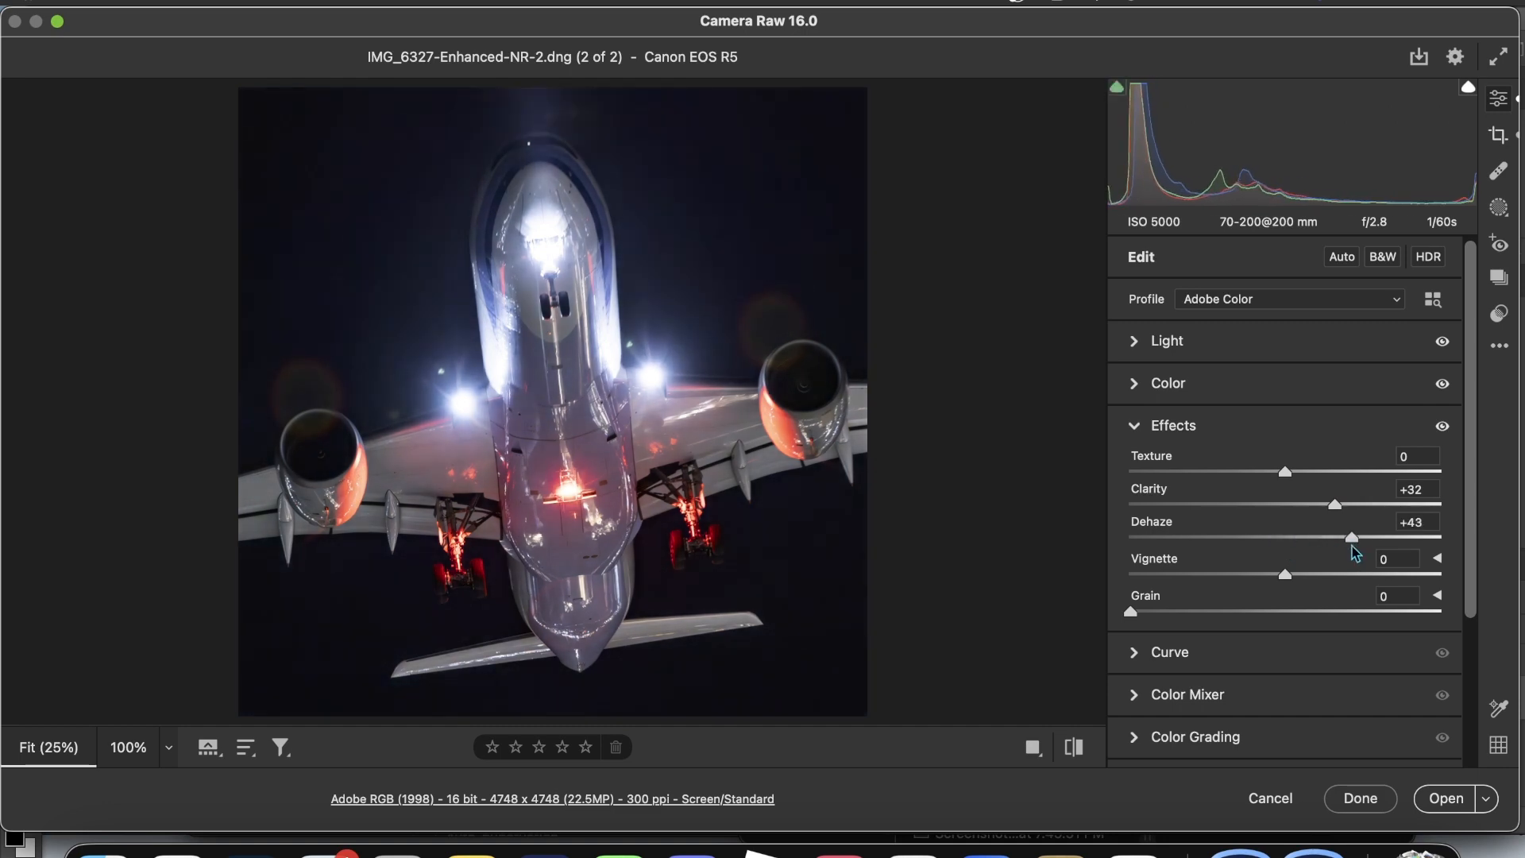
left_click_drag(1350, 537, 1337, 537)
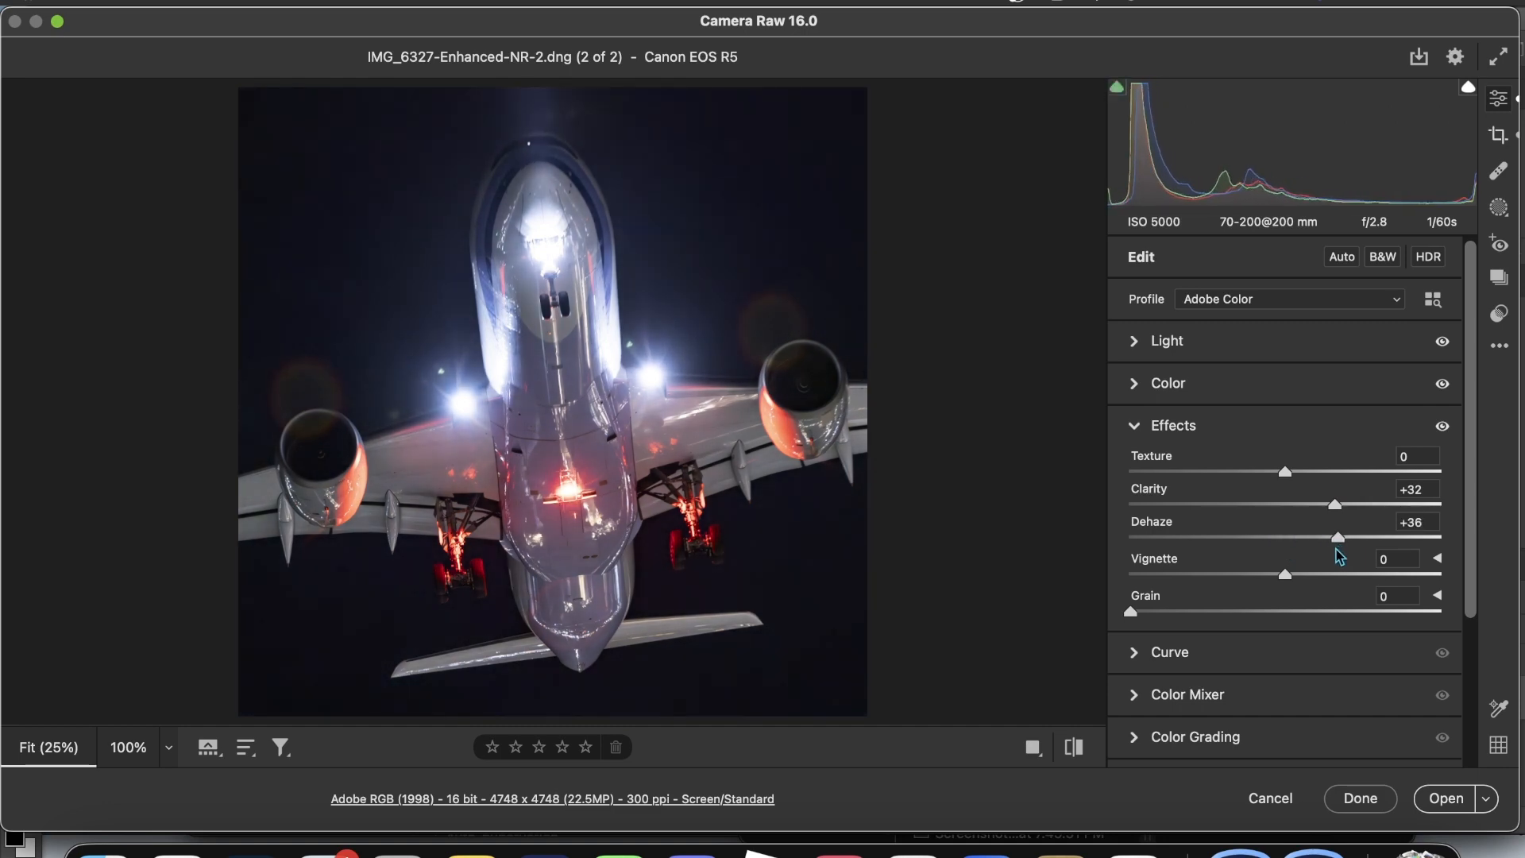
left_click_drag(1337, 537, 1312, 537)
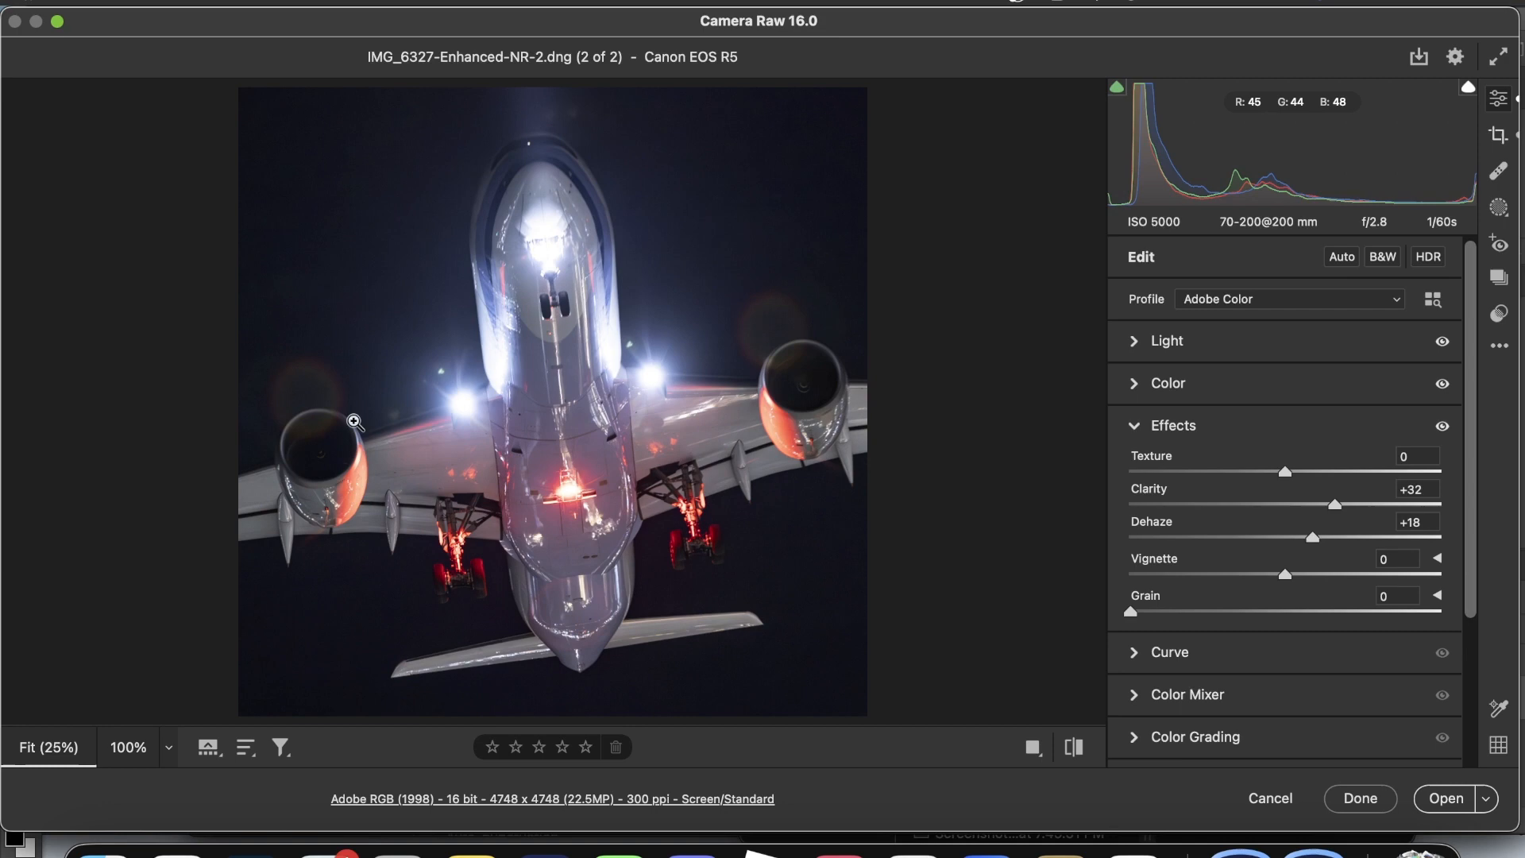
left_click(353, 420)
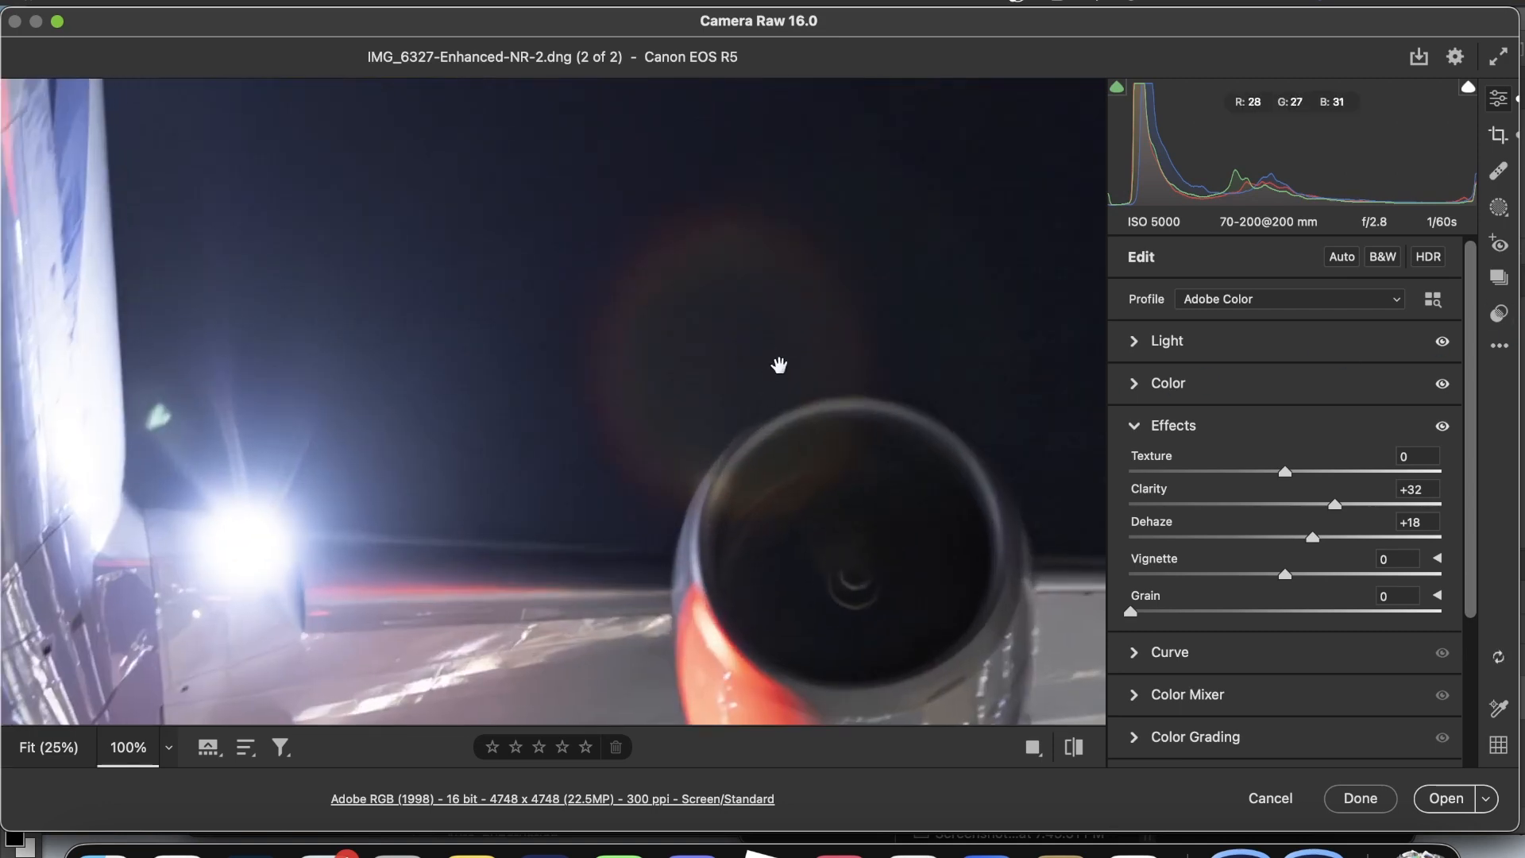
- Heal away the green flare spot beside the left wing light and return to Fit view
left_click(1496, 168)
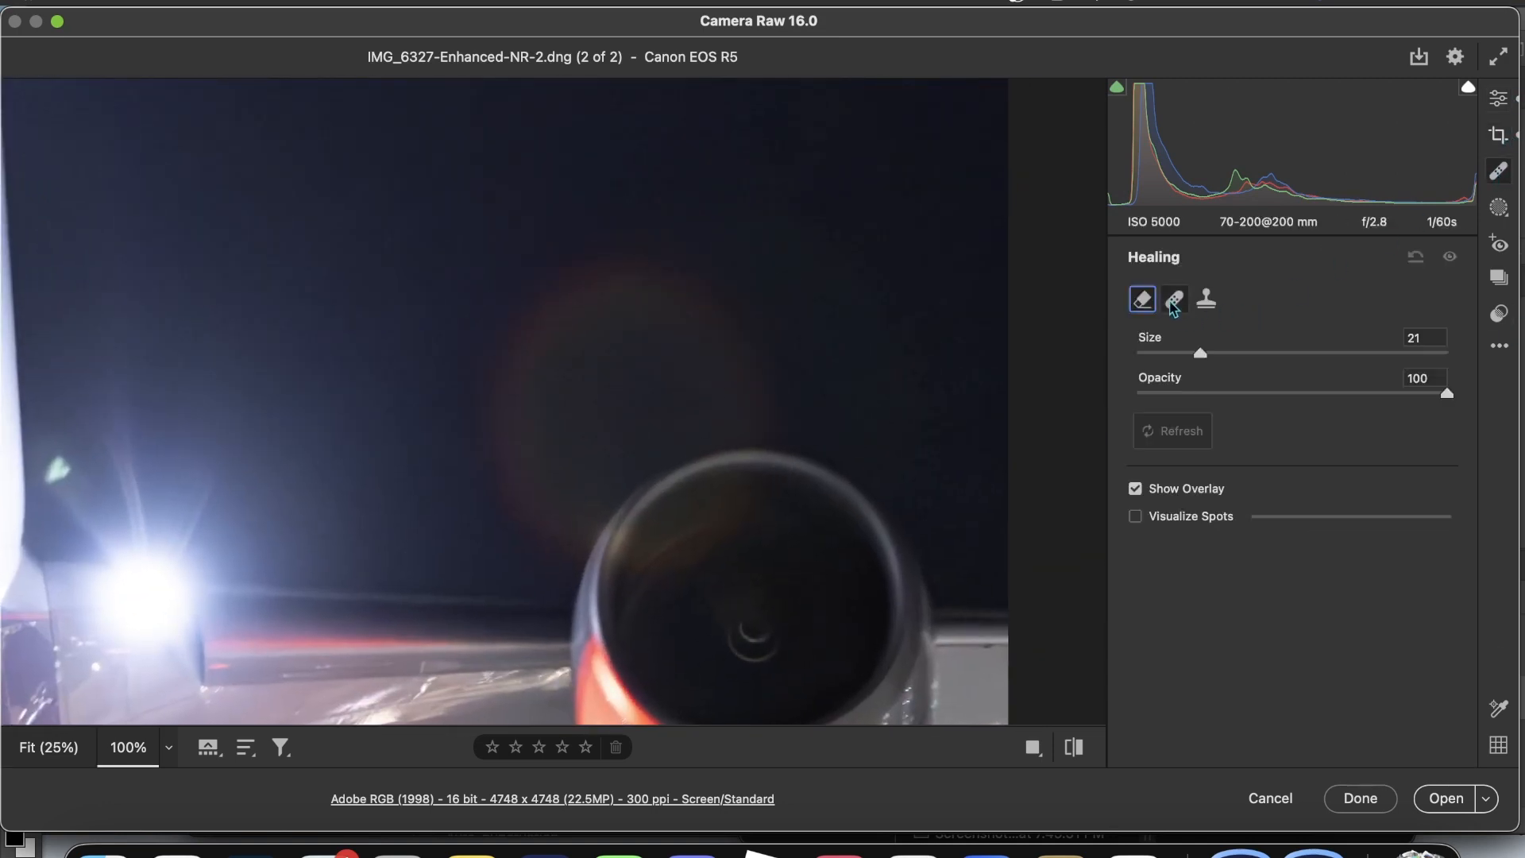
left_click(1174, 300)
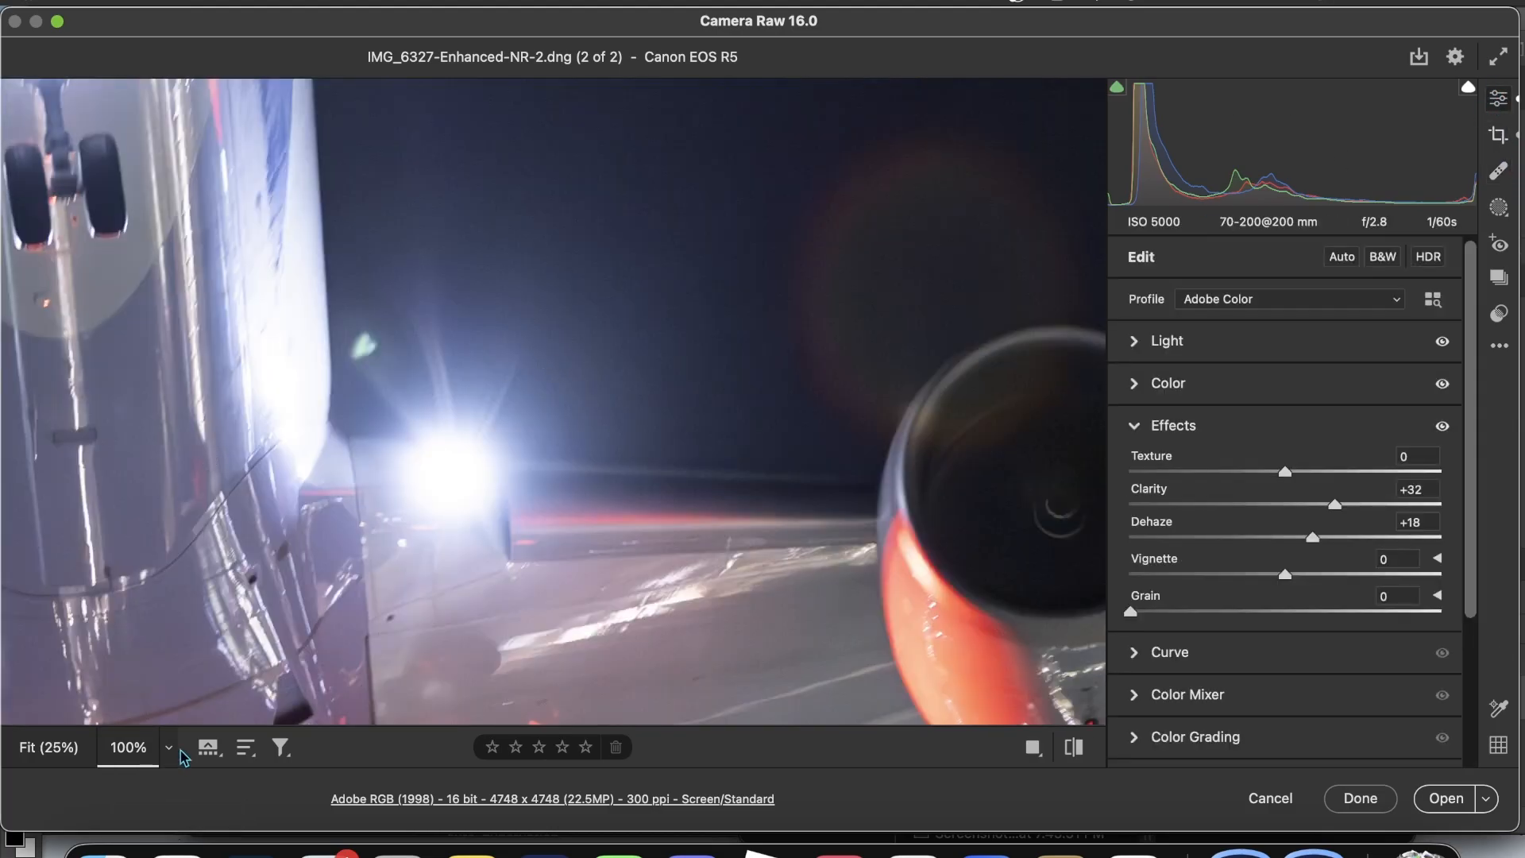
mouse_move(455, 423)
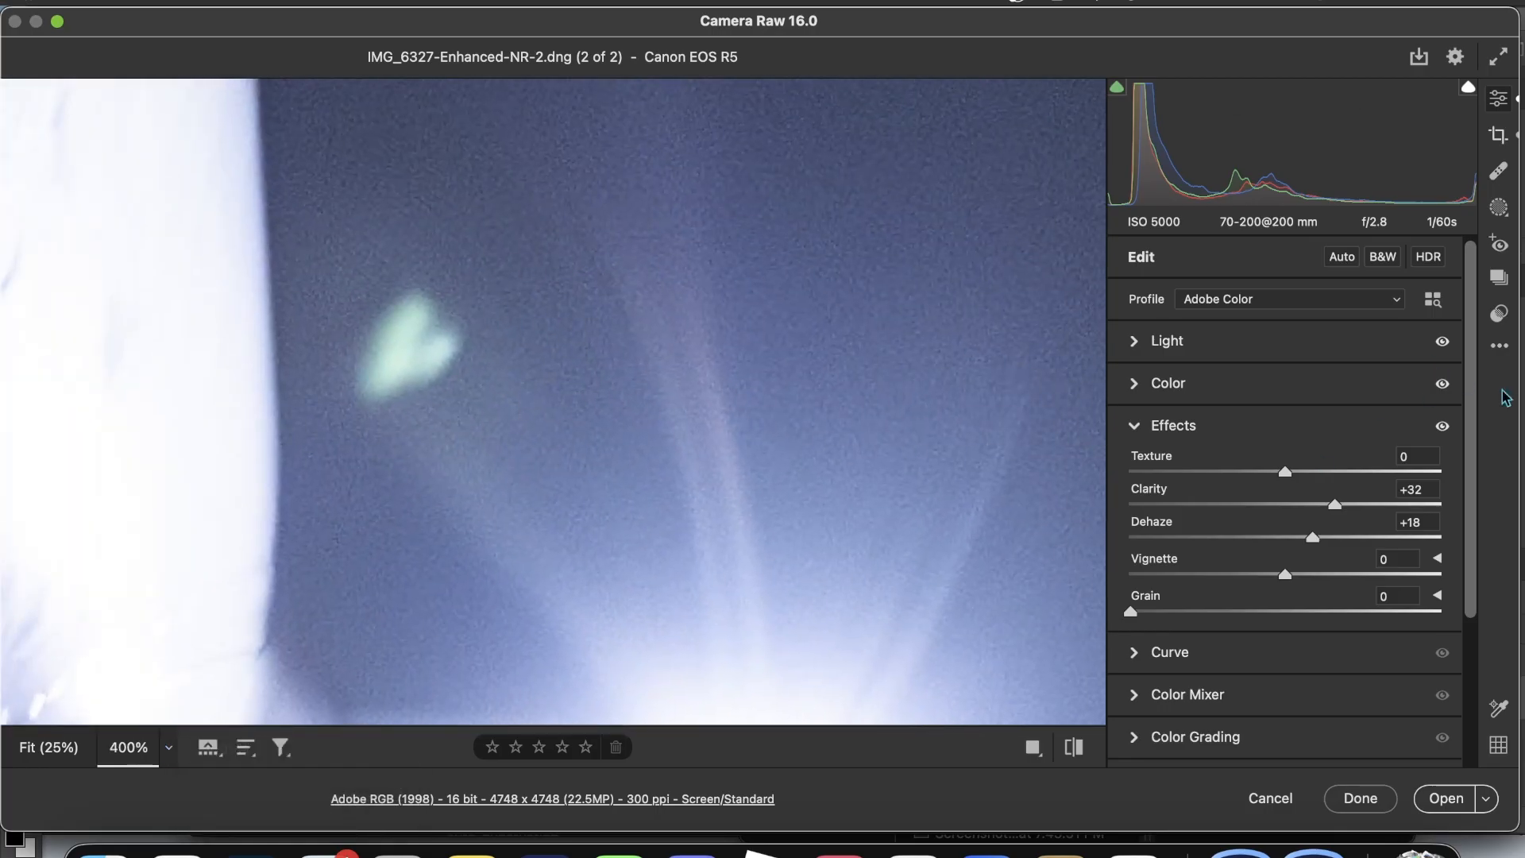
left_click(1500, 168)
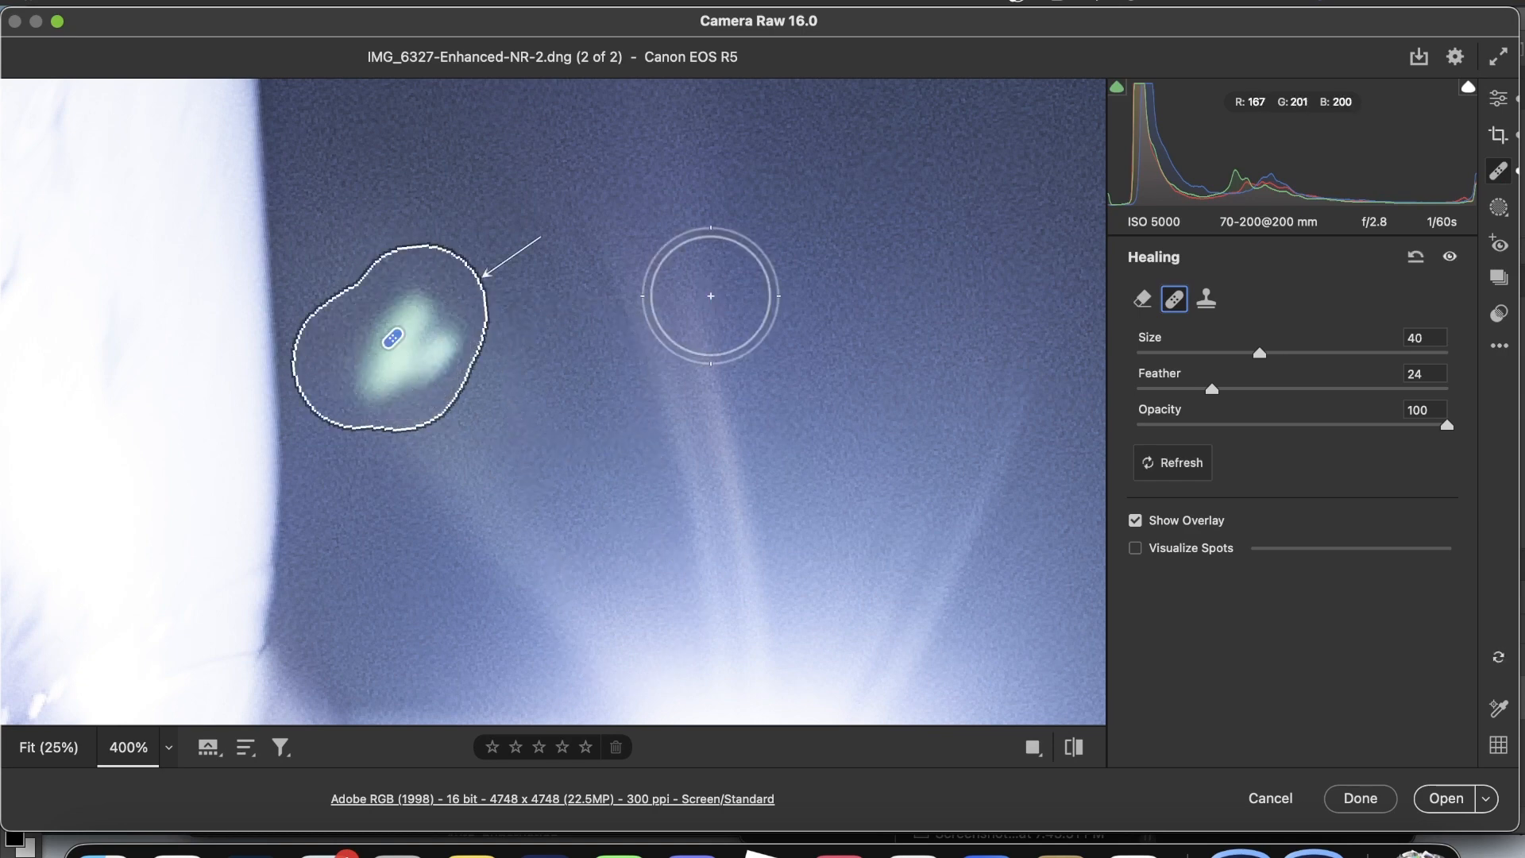
mouse_move(736, 331)
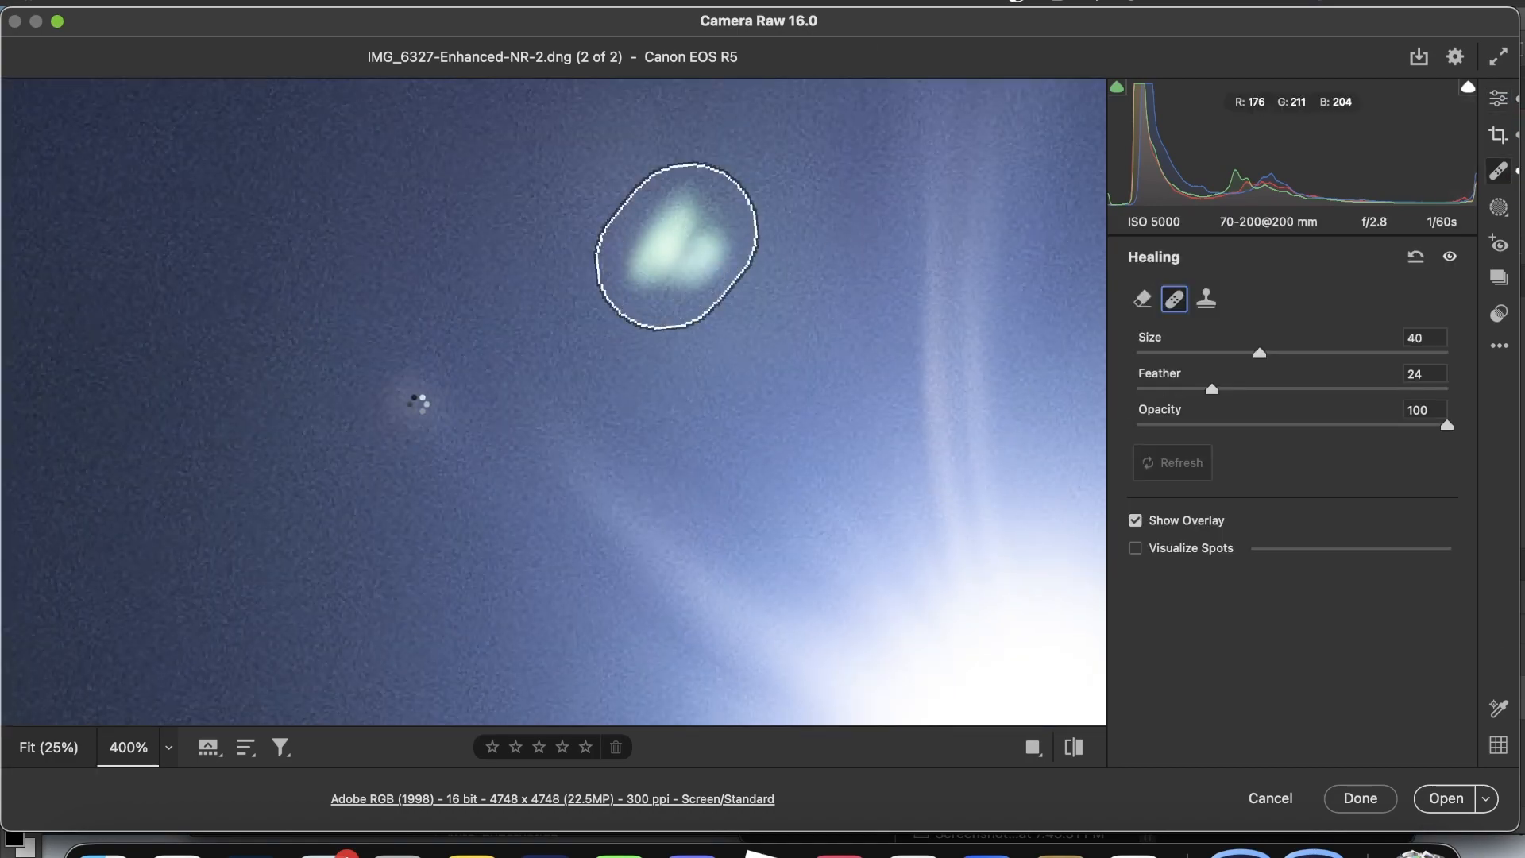
left_click_drag(674, 239, 413, 393)
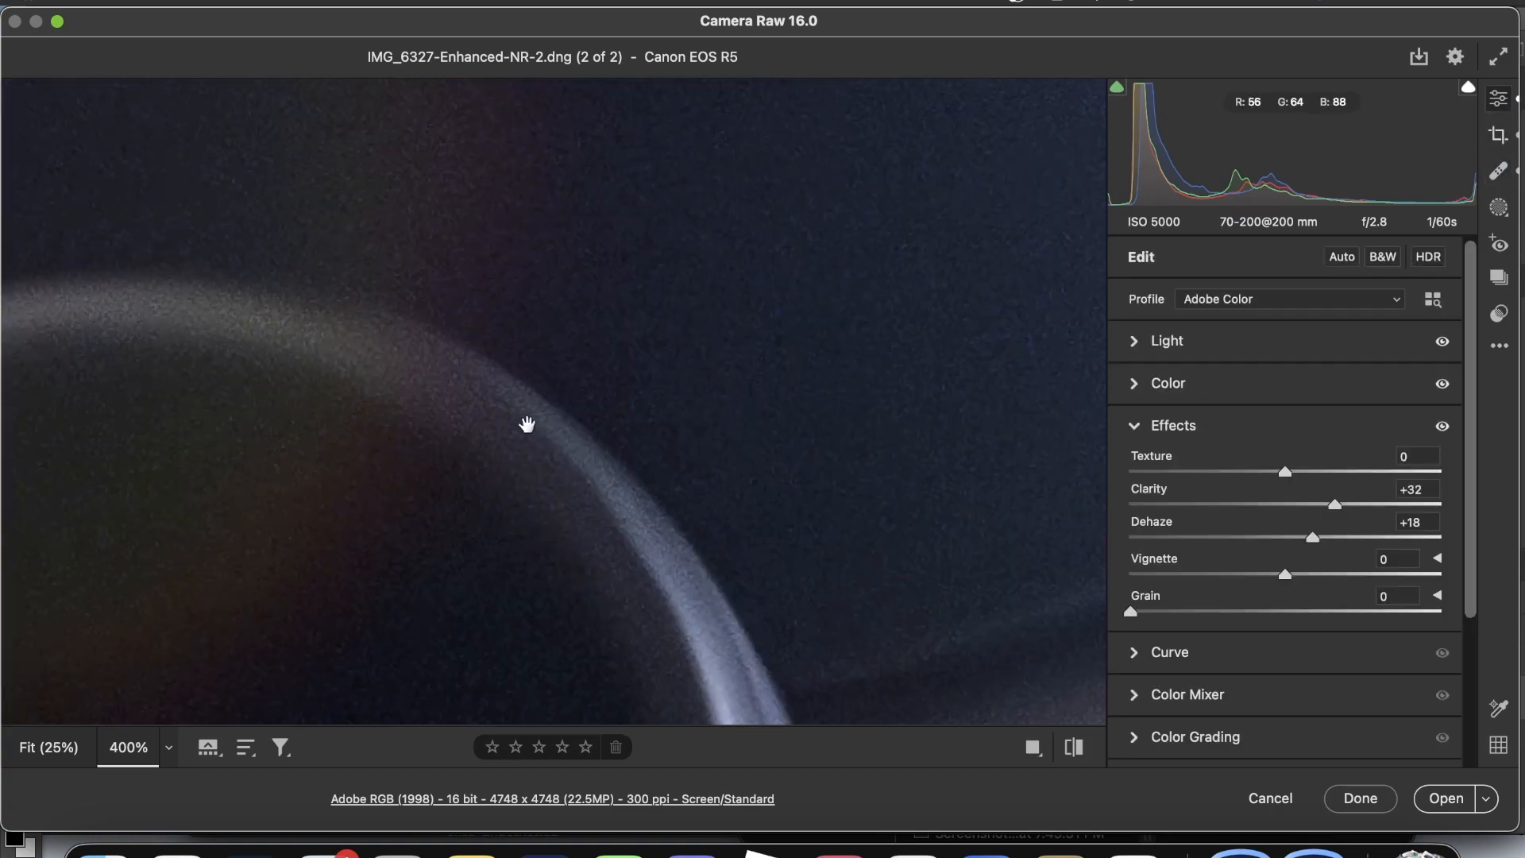
left_click(1502, 168)
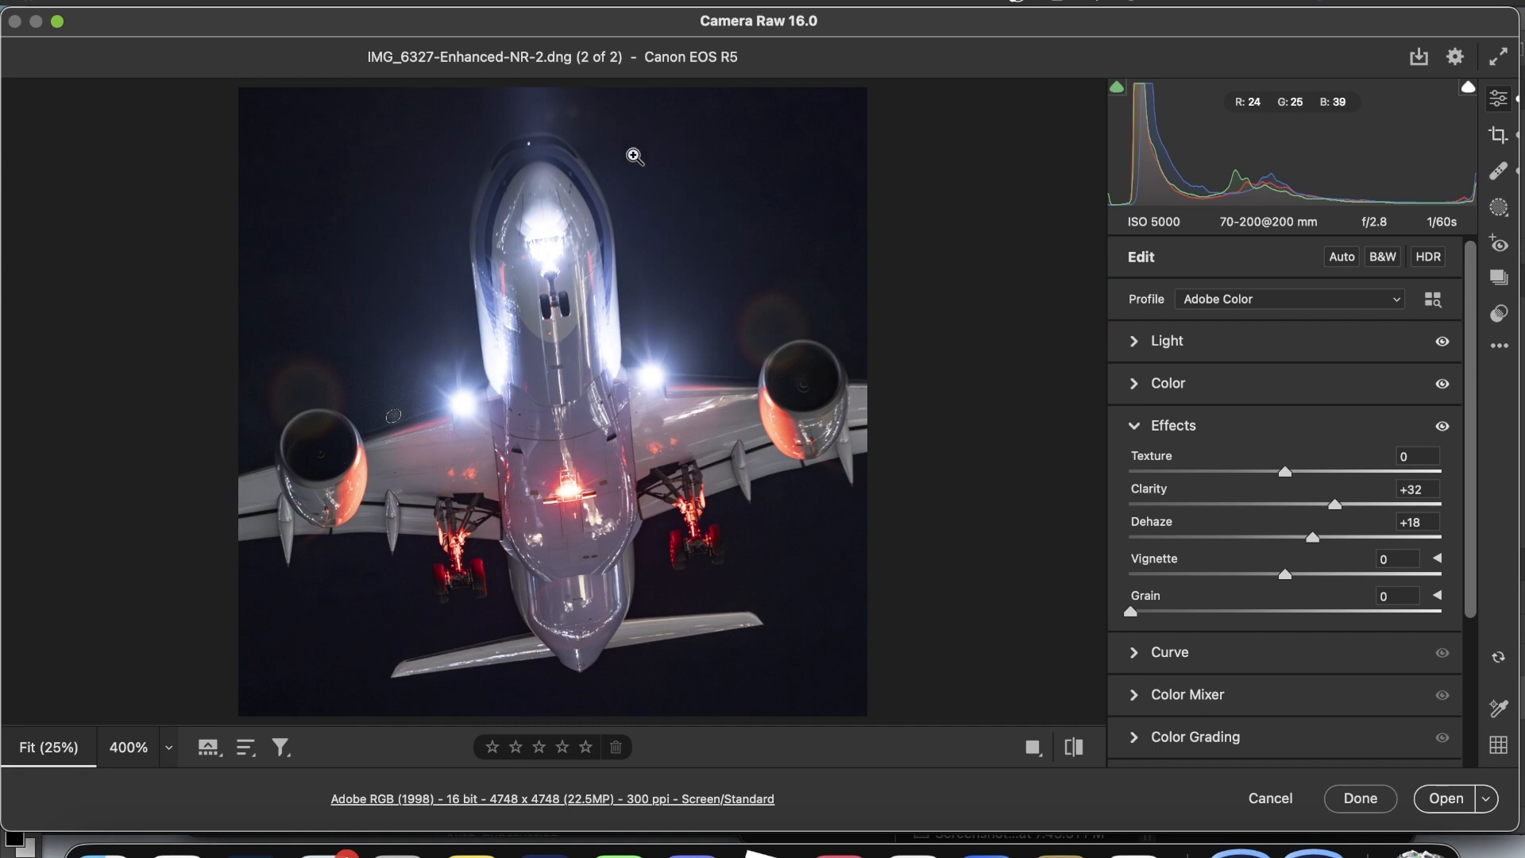
mouse_move(562, 130)
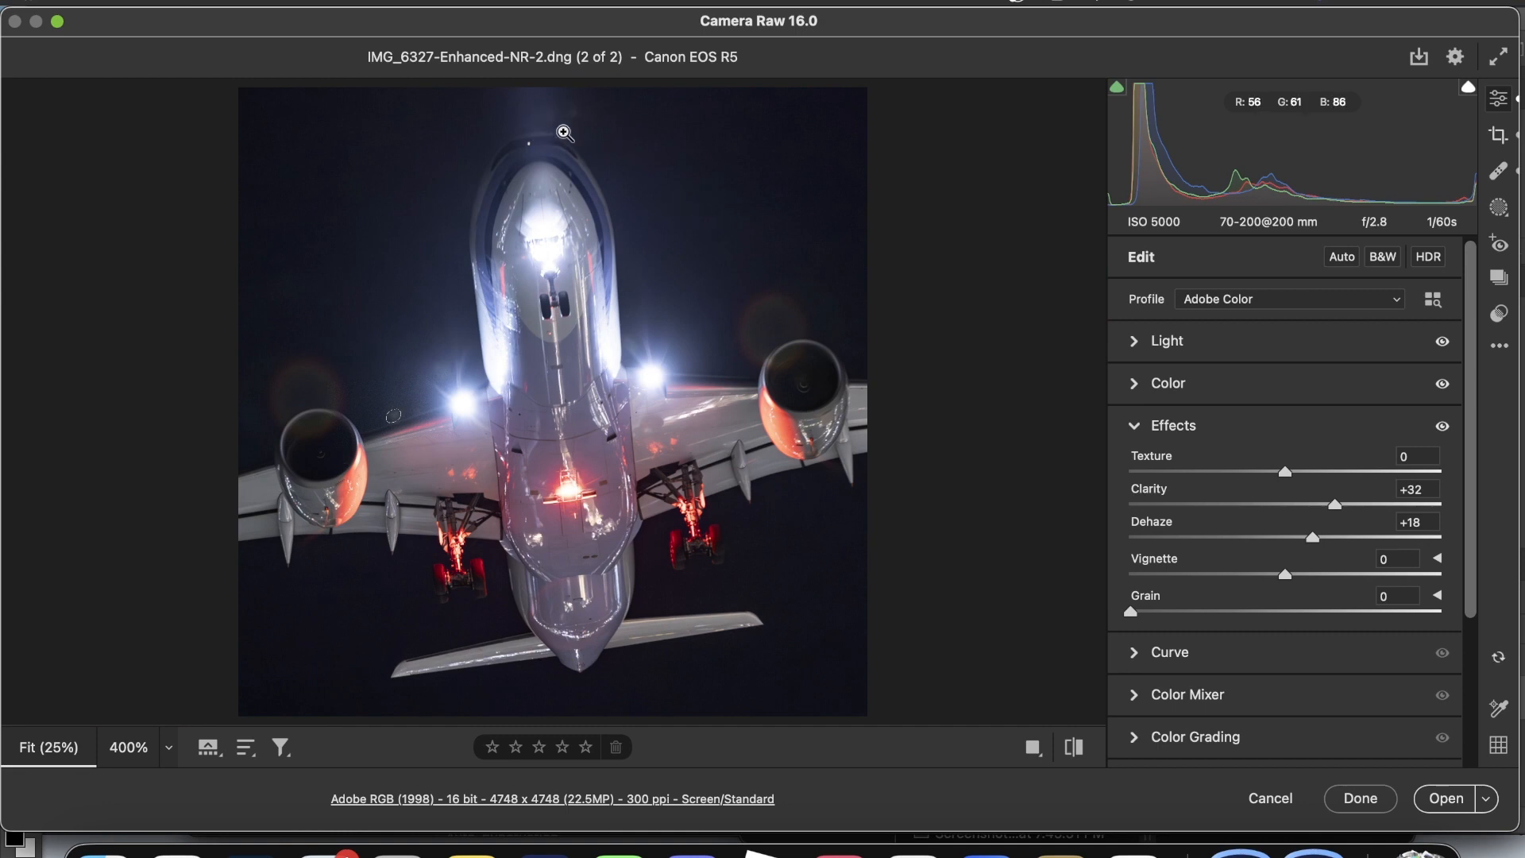
mouse_move(1457, 546)
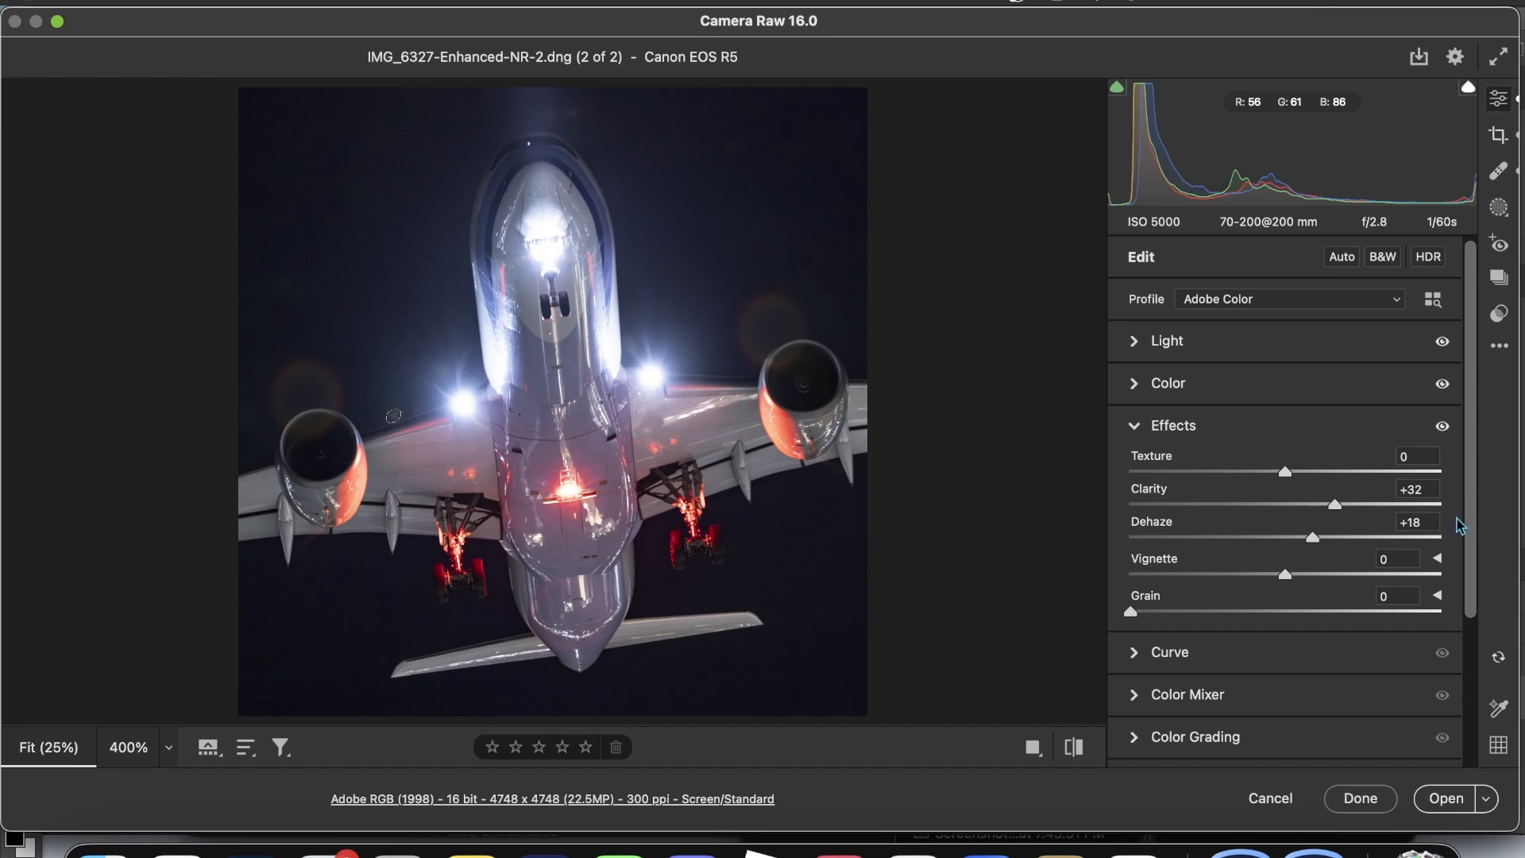
- Shape the point curve to Lights +12, Darks −26 and Shadows +33
scroll("down", 3)
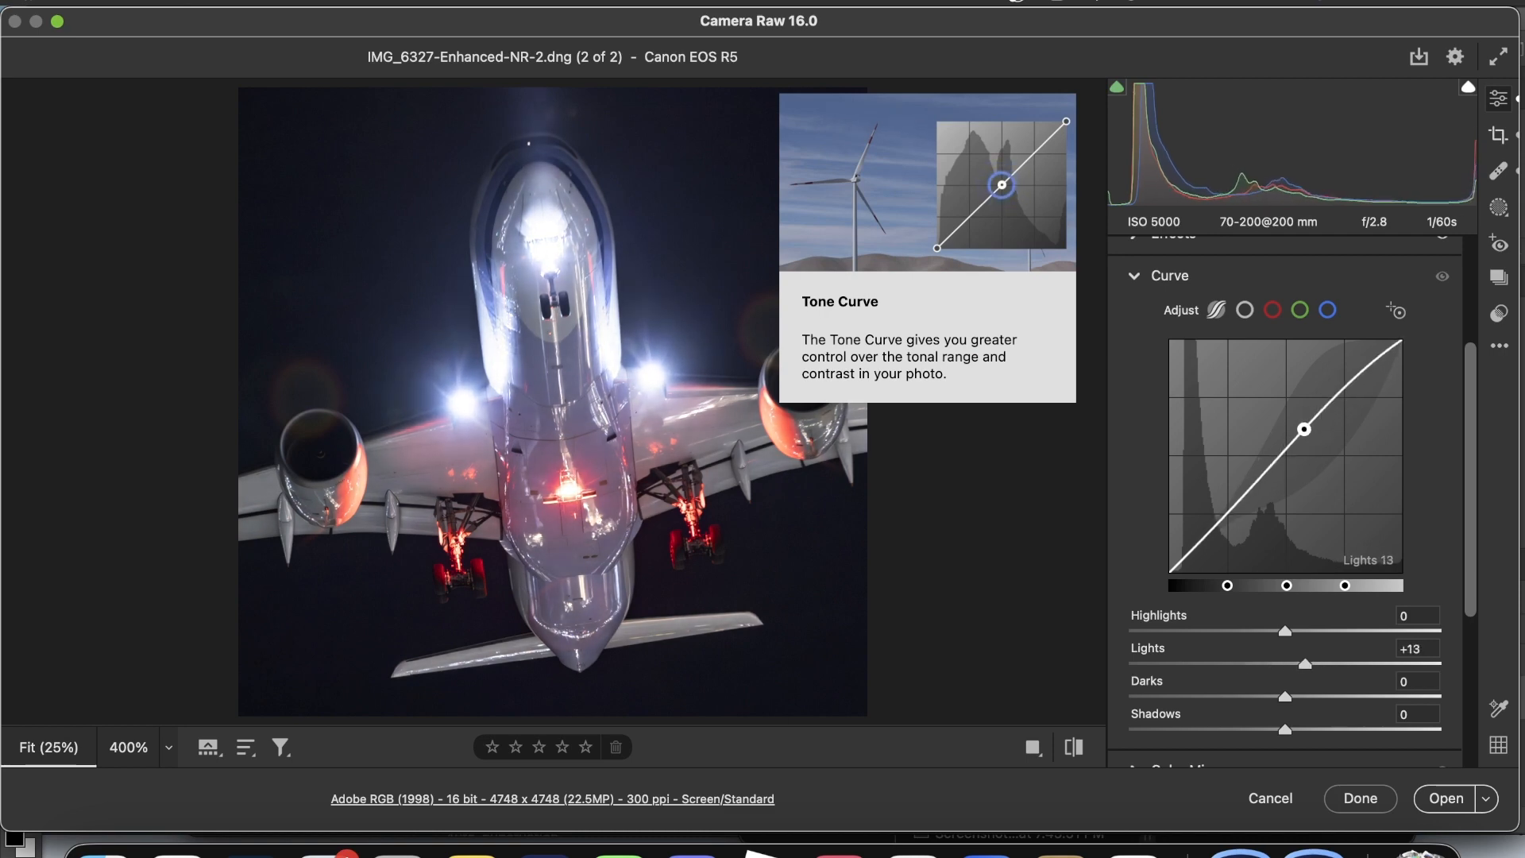
left_click_drag(1303, 429, 1251, 486)
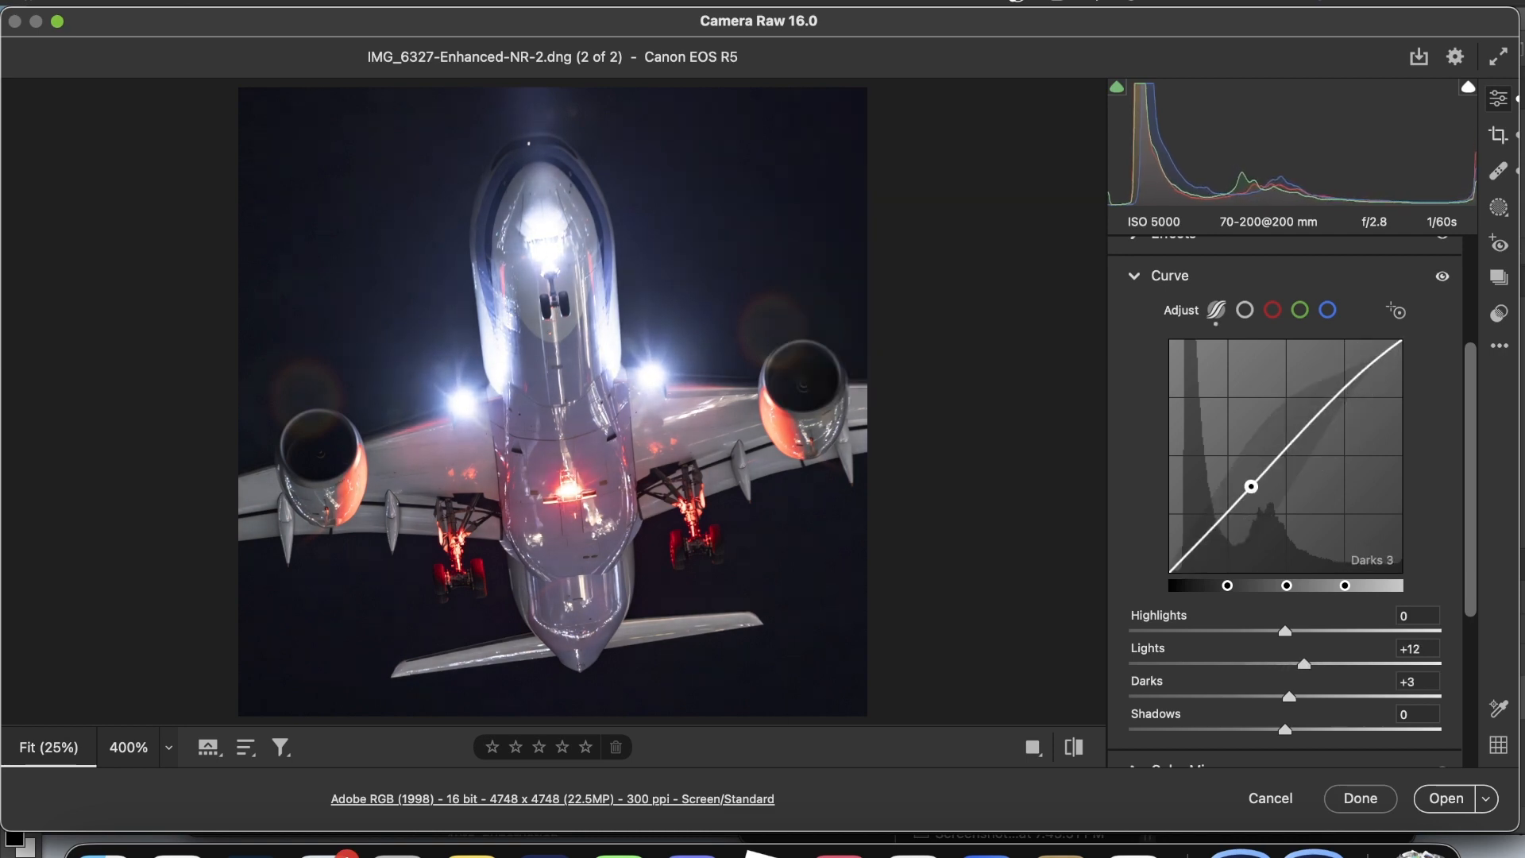
left_click_drag(1251, 486, 1214, 538)
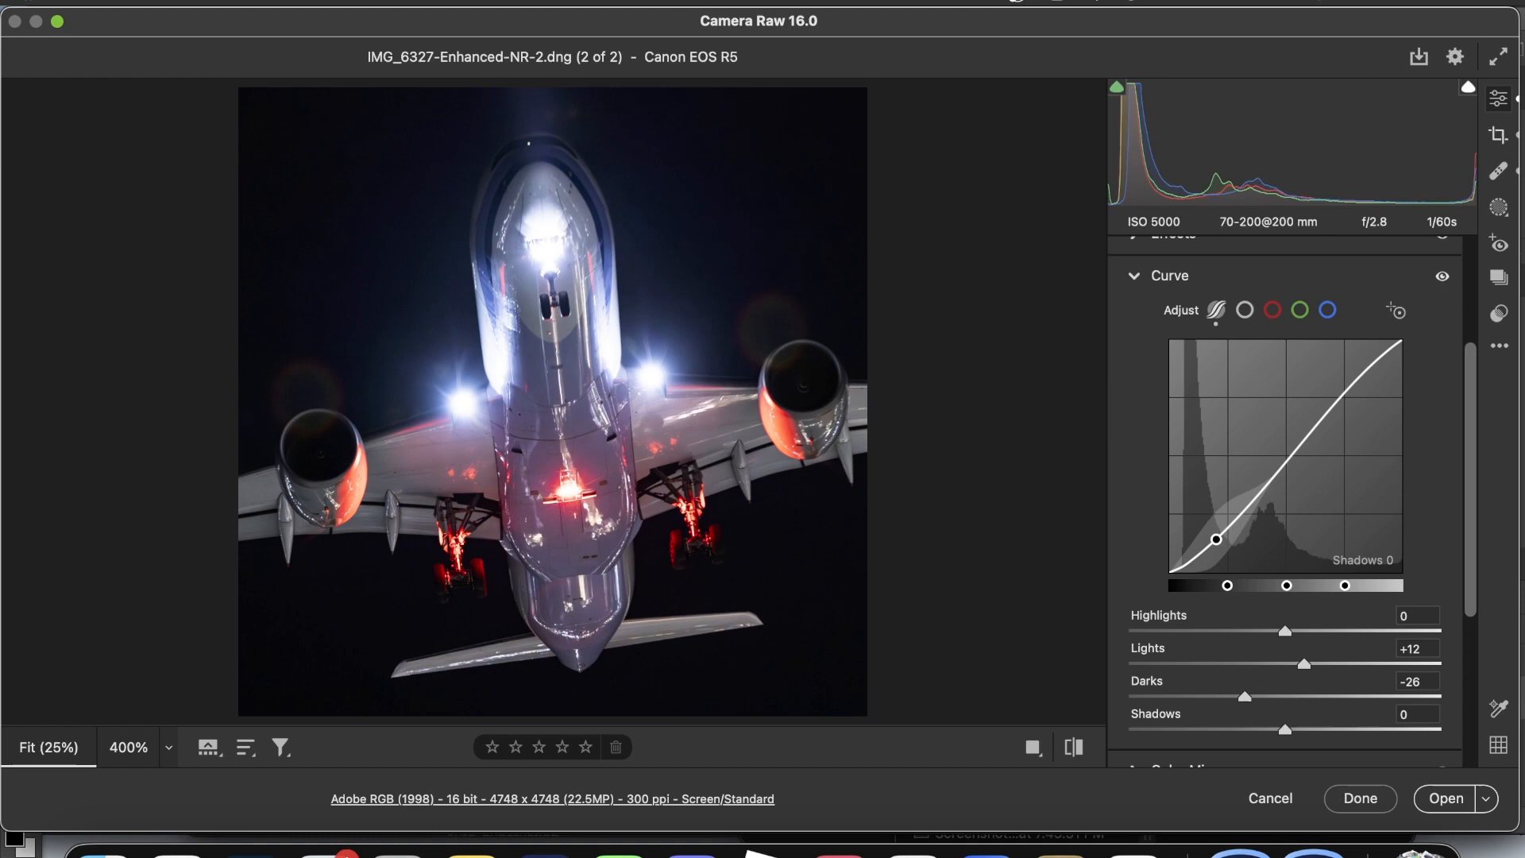
left_click_drag(1216, 539, 1210, 532)
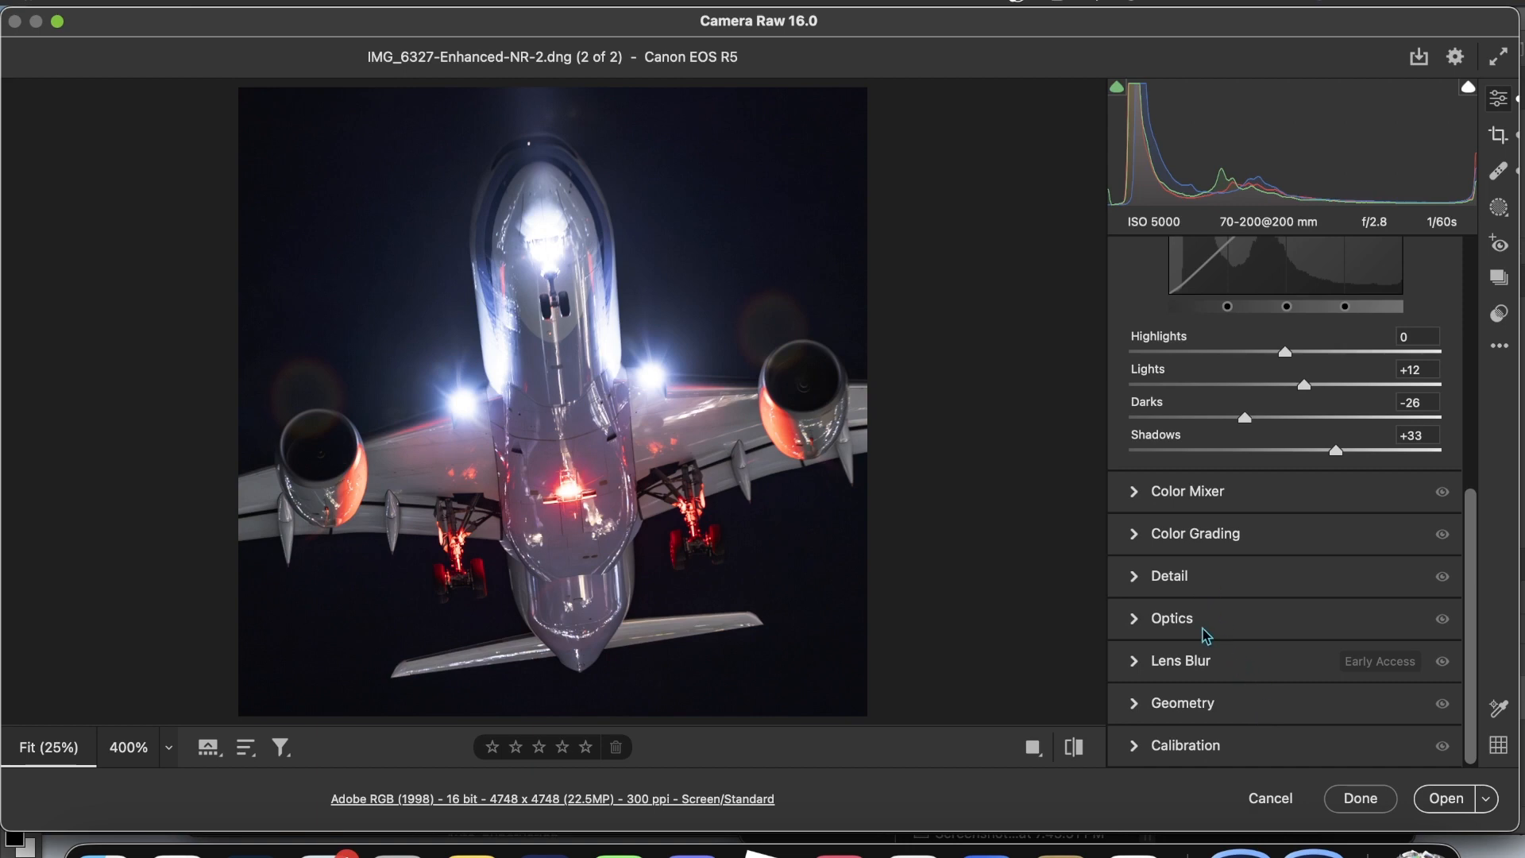
mouse_move(1209, 749)
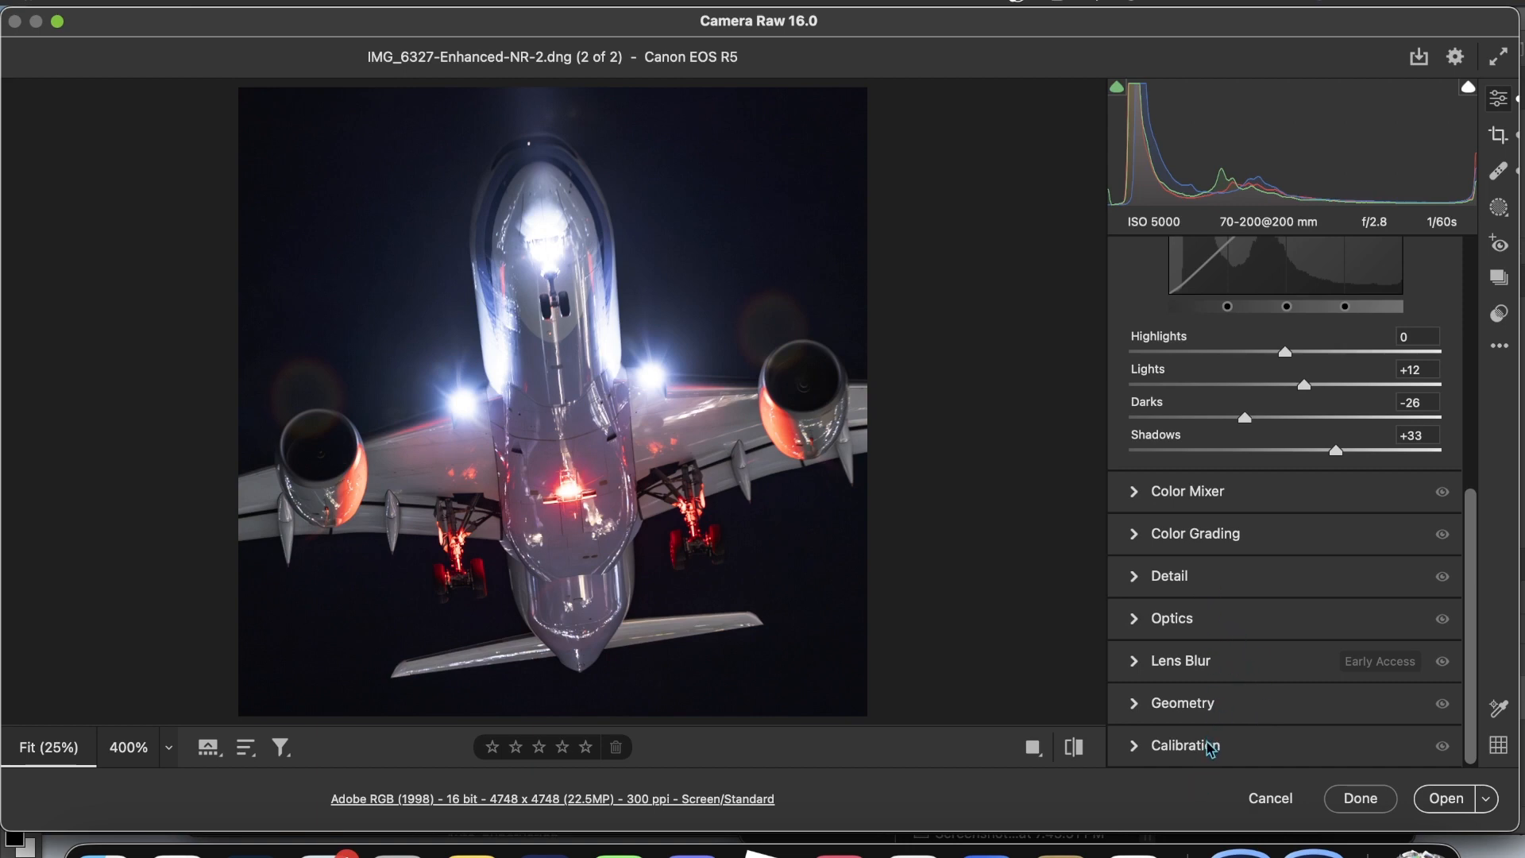
- In Calibration, sweep the Blue Primary Hue and settle it at −44
left_click(1184, 745)
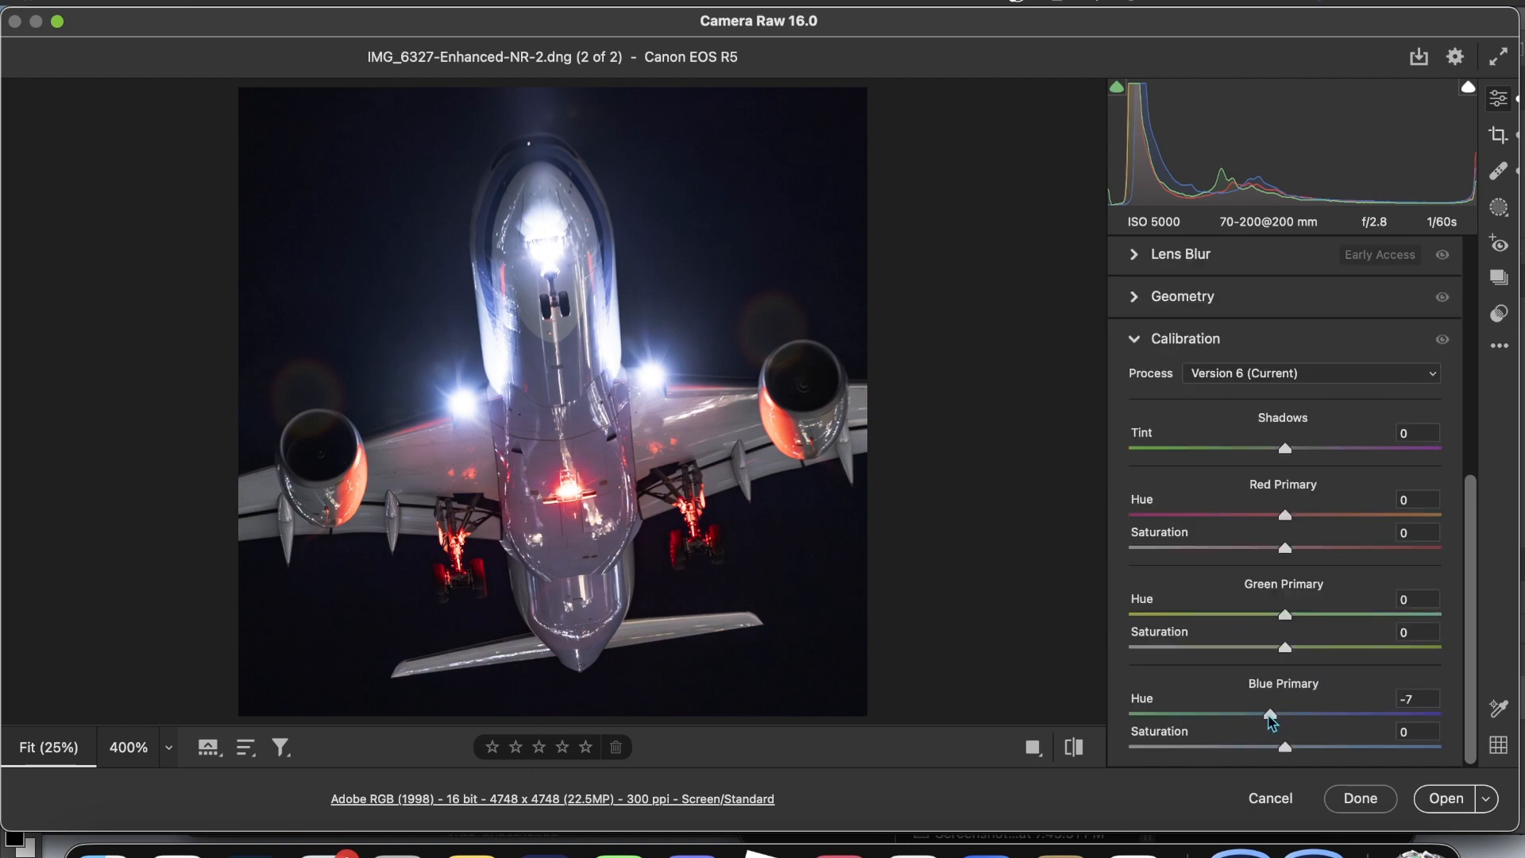
left_click_drag(1269, 714, 1242, 714)
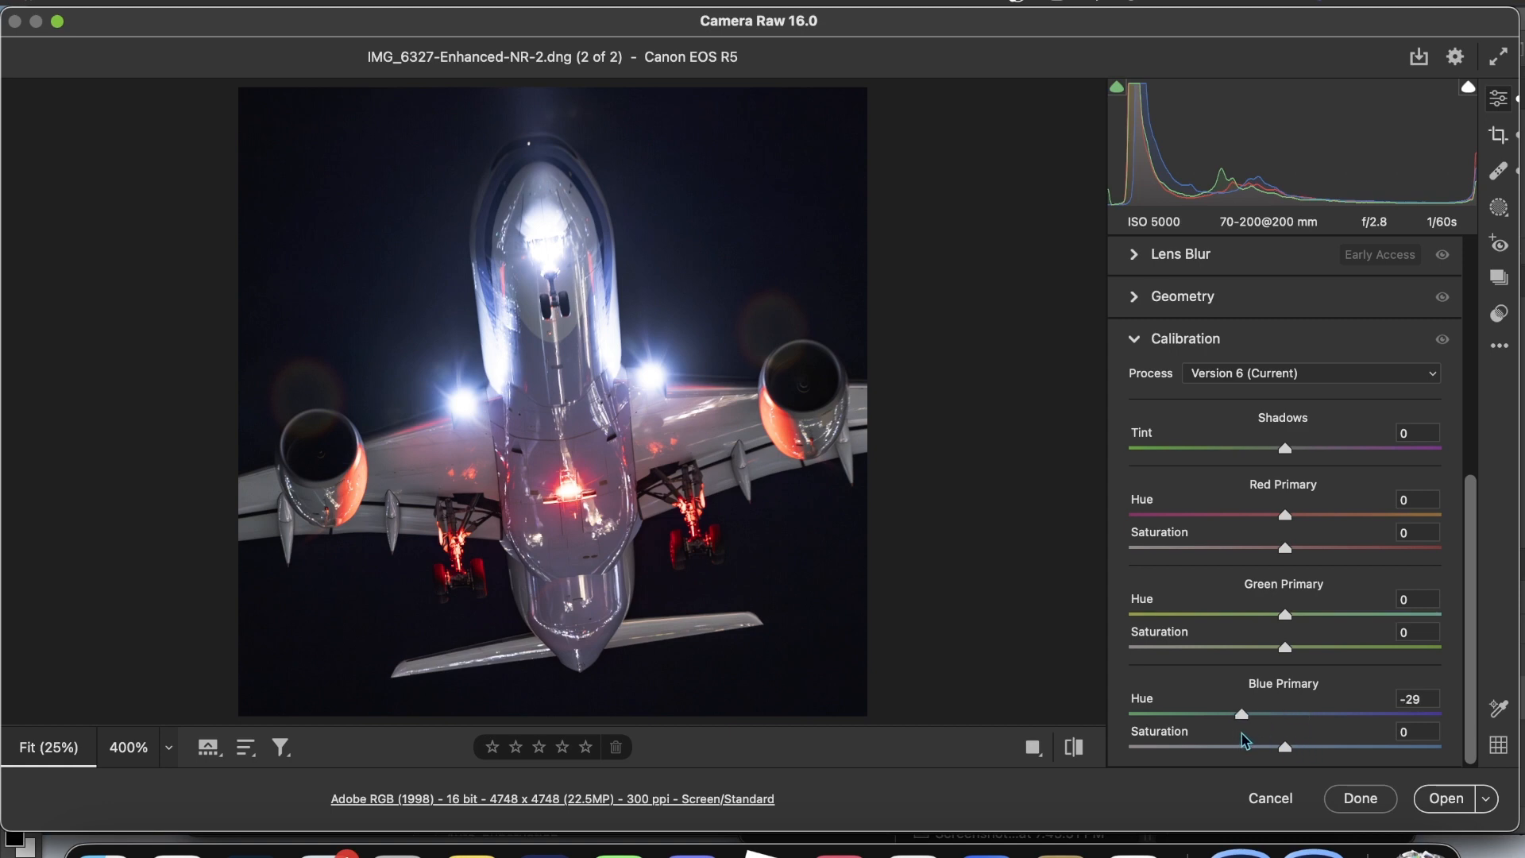
left_click_drag(1241, 713, 1183, 713)
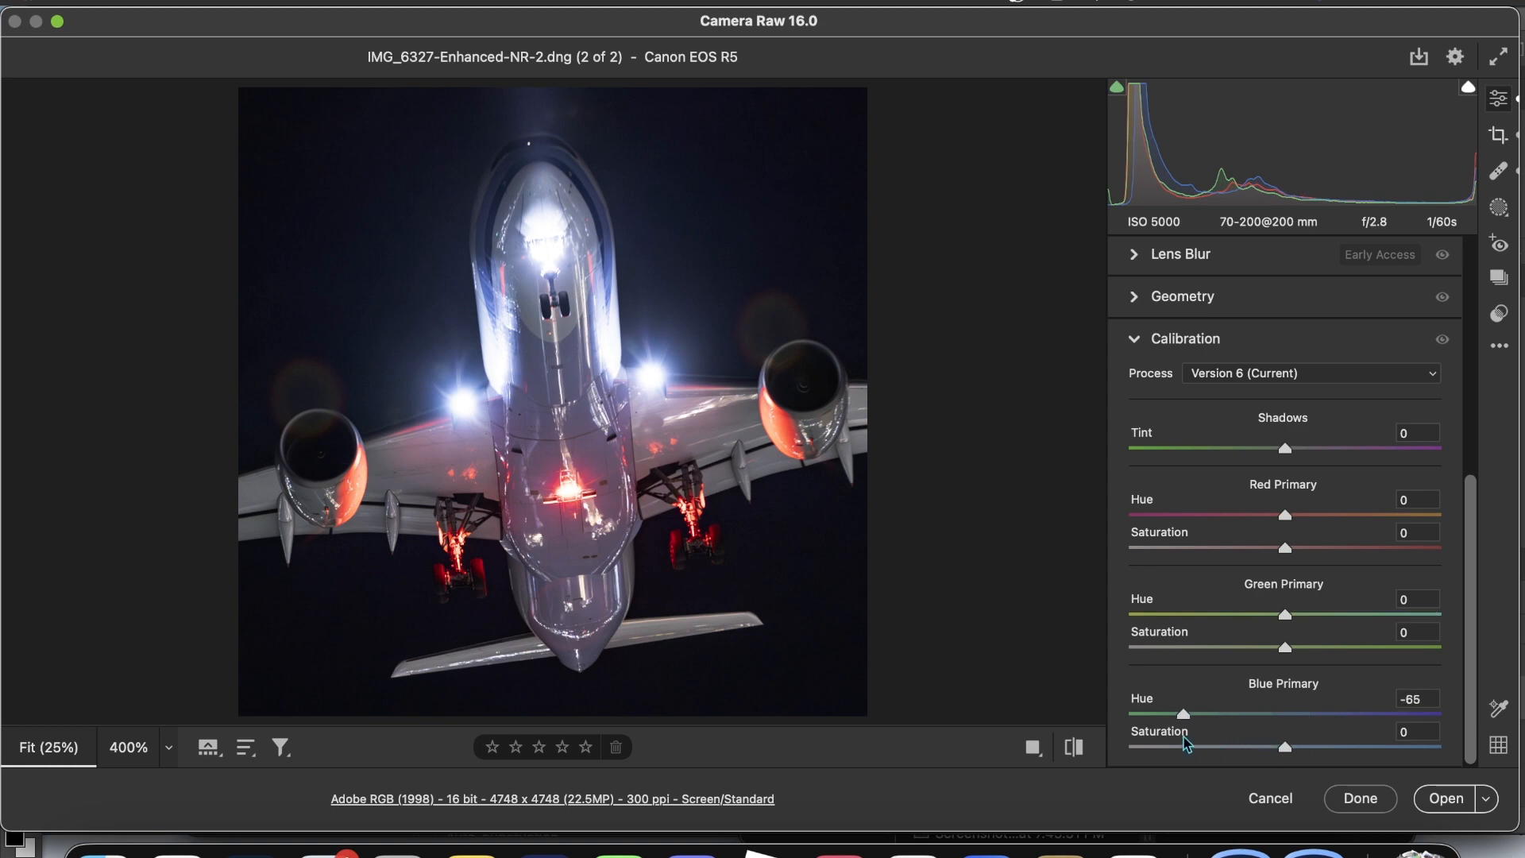
left_click_drag(1170, 713, 1127, 713)
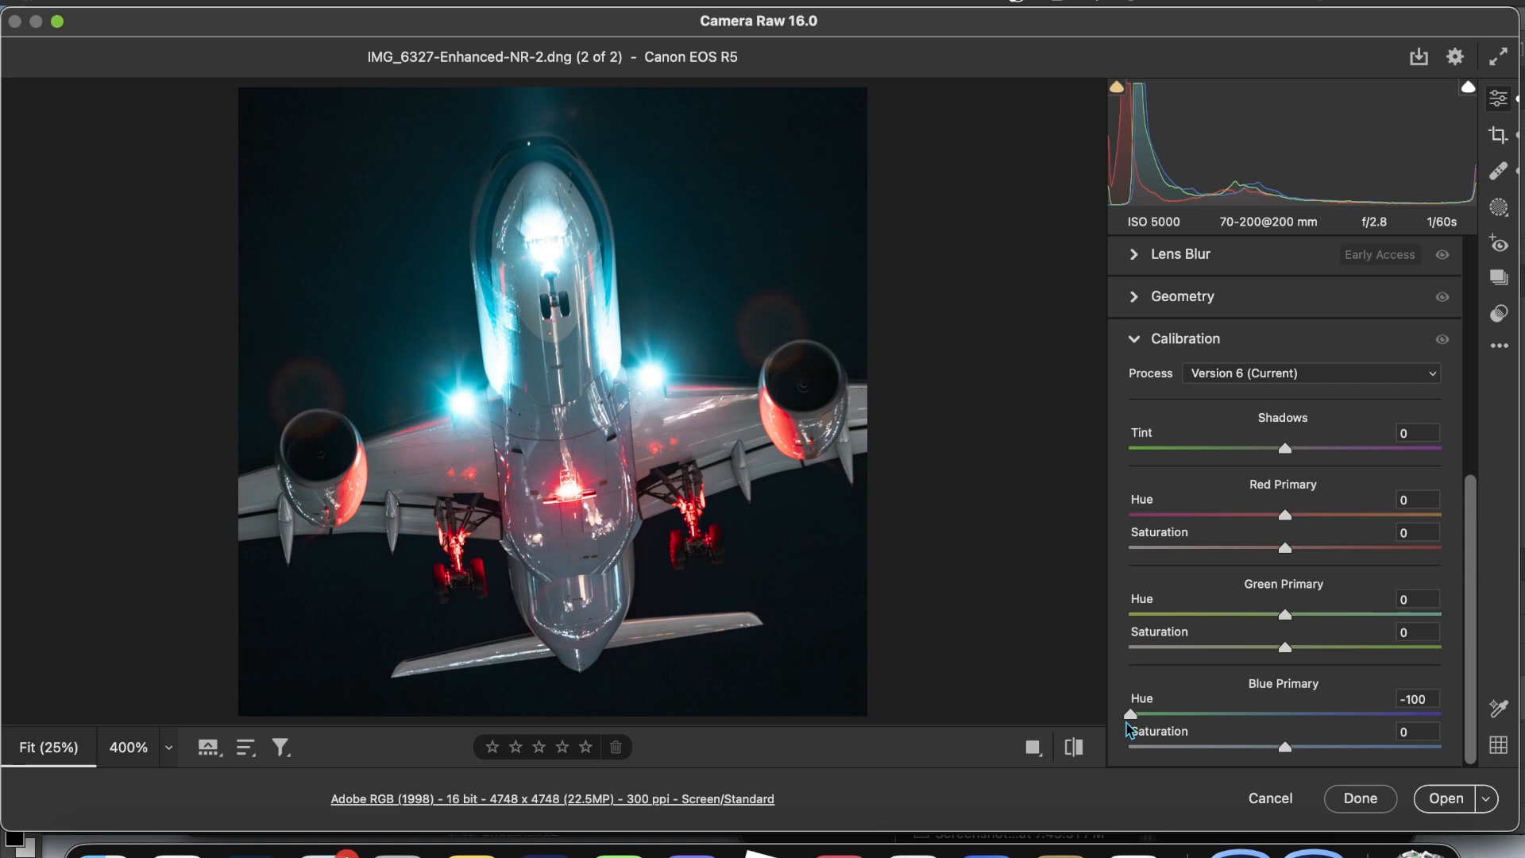
left_click_drag(1131, 714, 1209, 714)
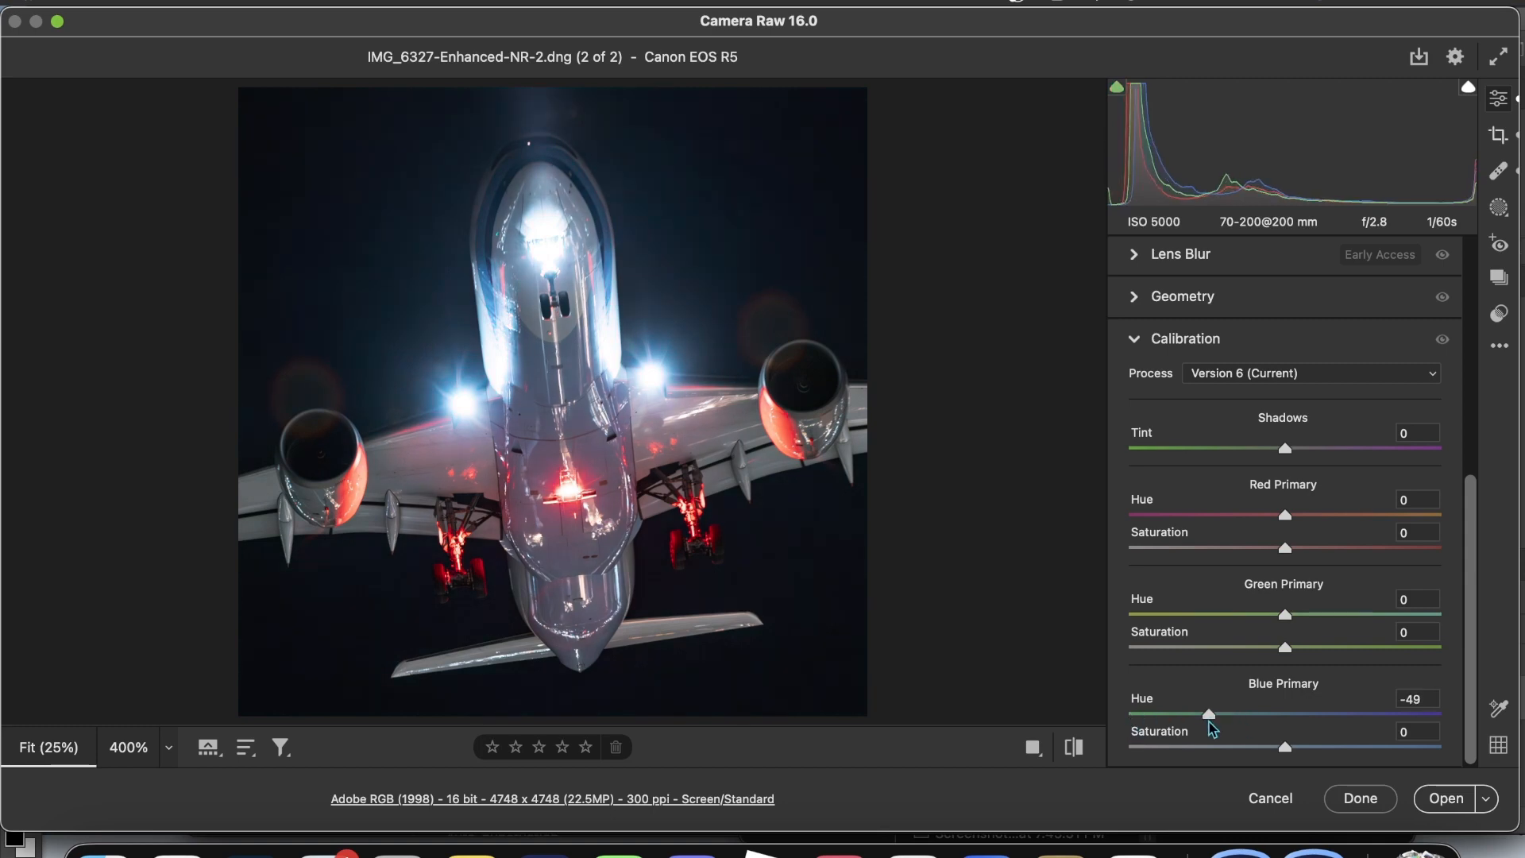
left_click_drag(1208, 714, 1222, 714)
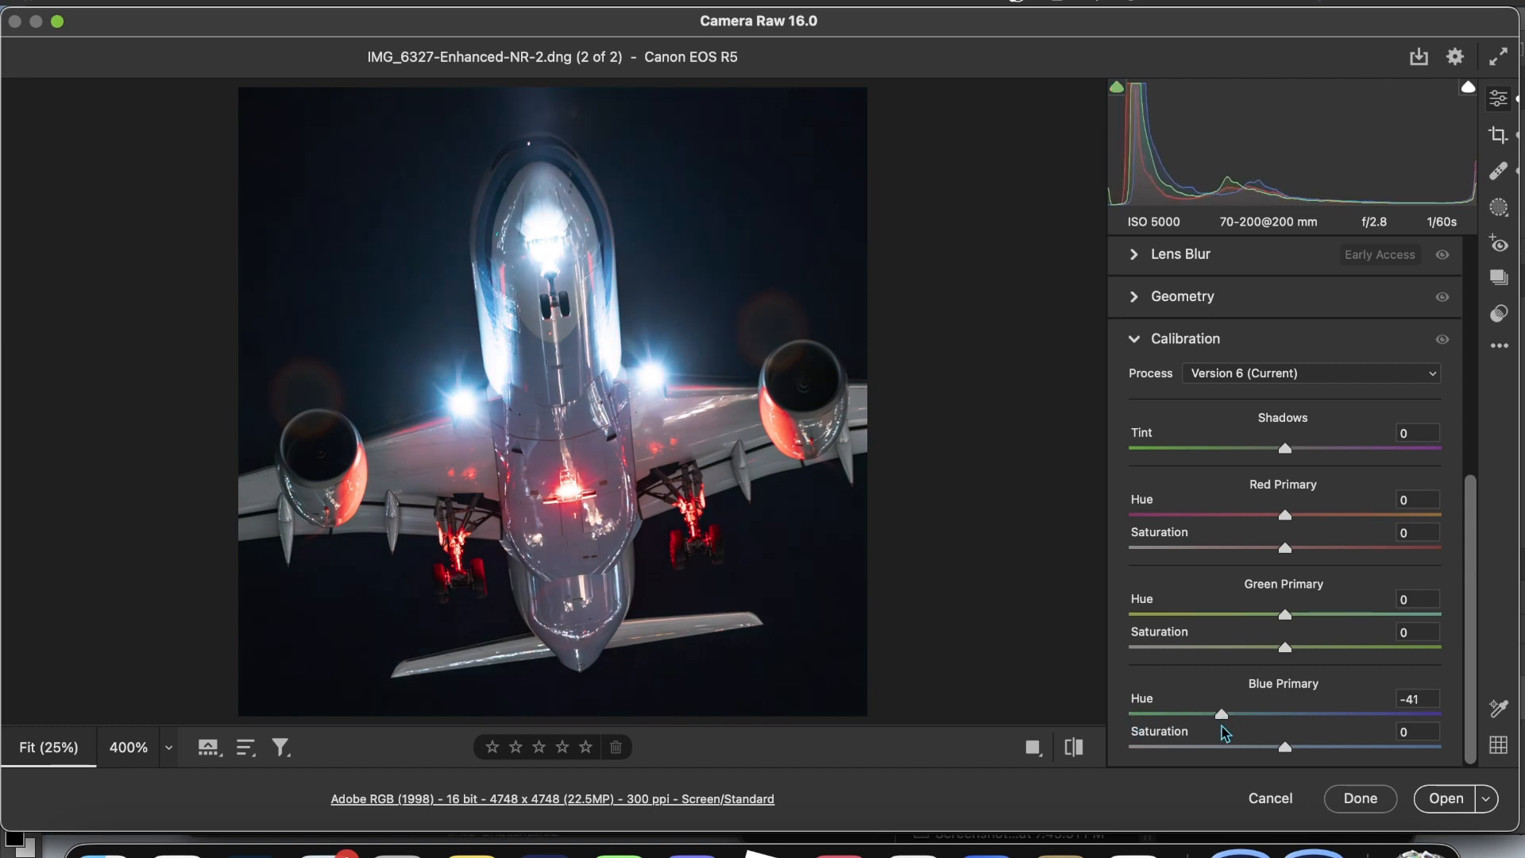
left_click_drag(1222, 714, 1217, 714)
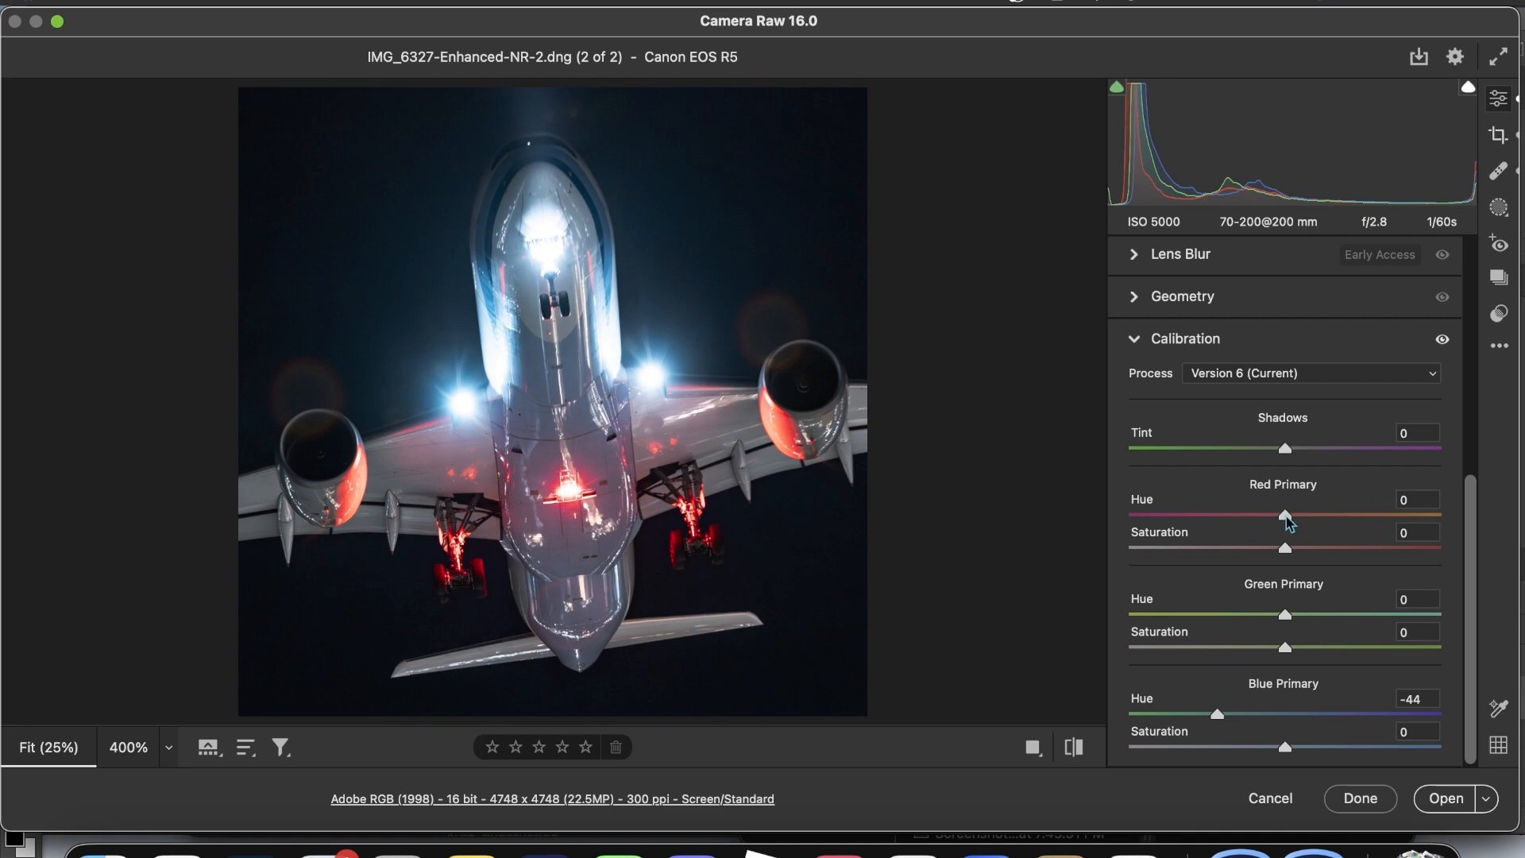
mouse_move(1264, 520)
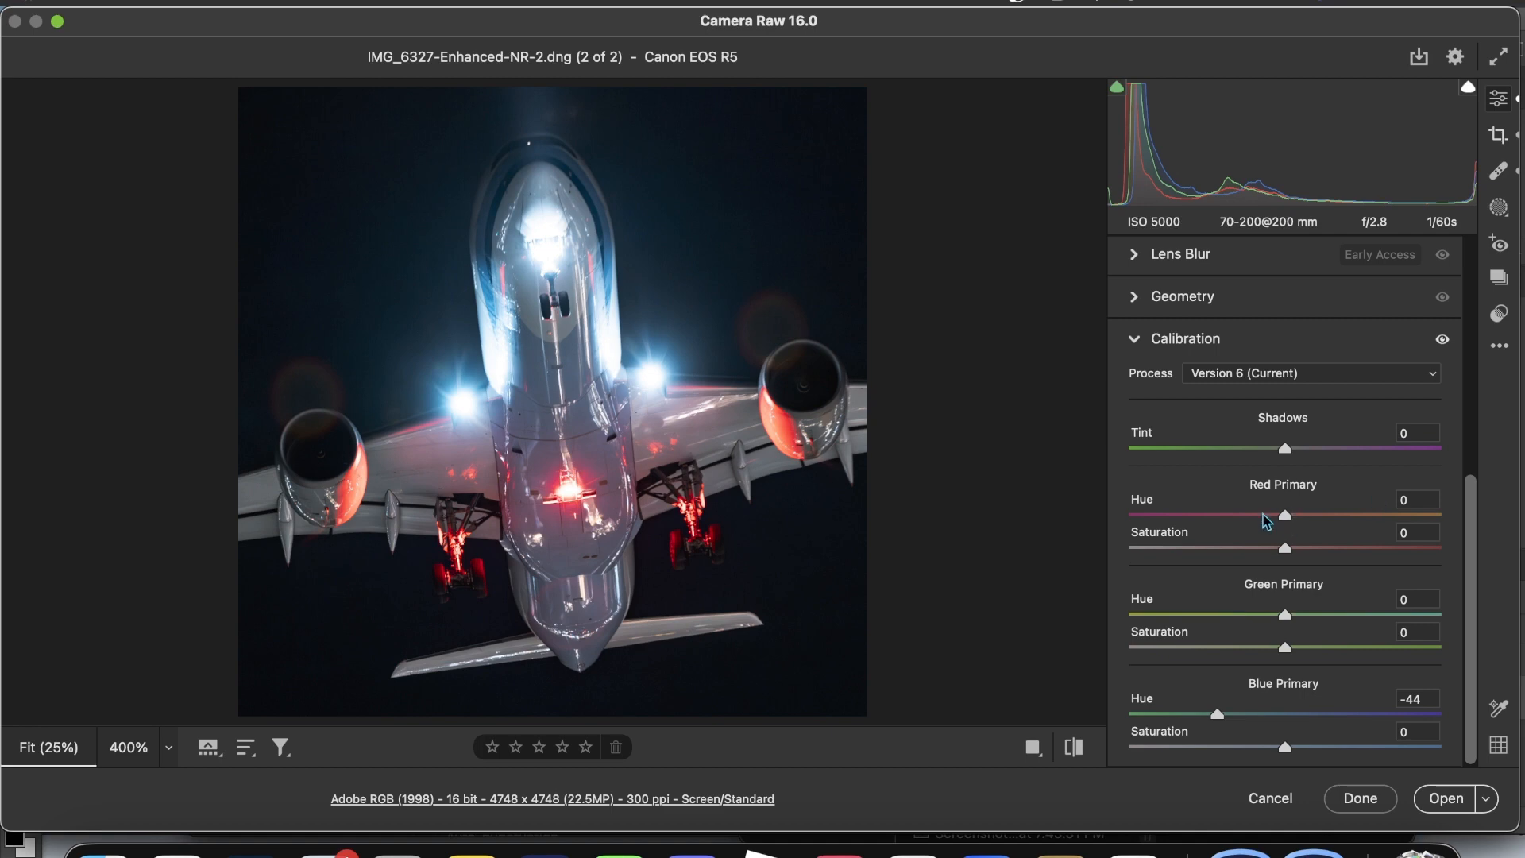
- Sweep the Red Primary Hue between −32 and +15, settling near −16
left_click_drag(1283, 515, 1274, 515)
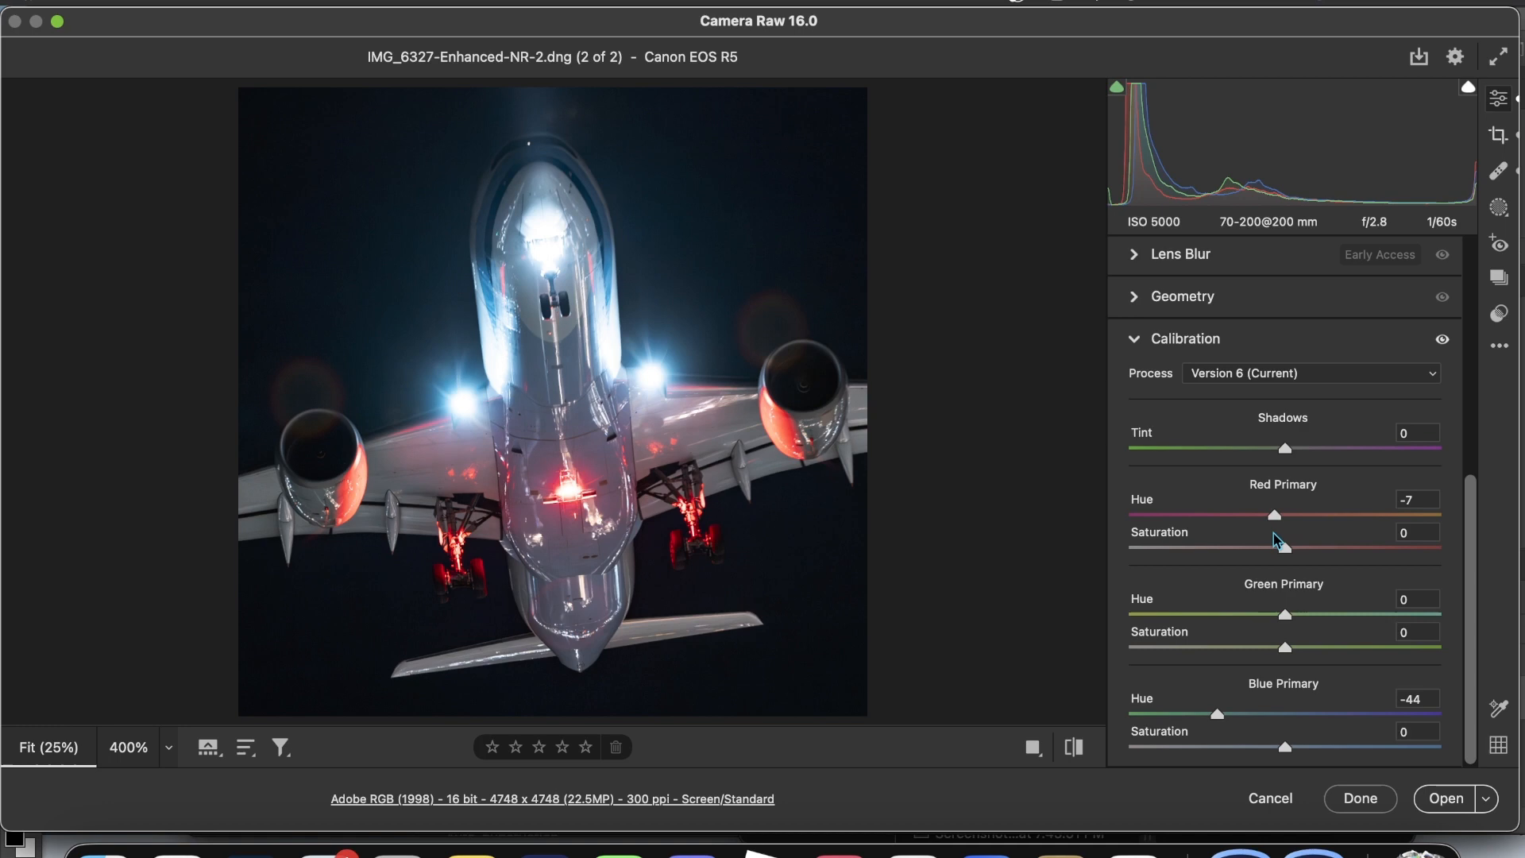
left_click_drag(1275, 514, 1211, 514)
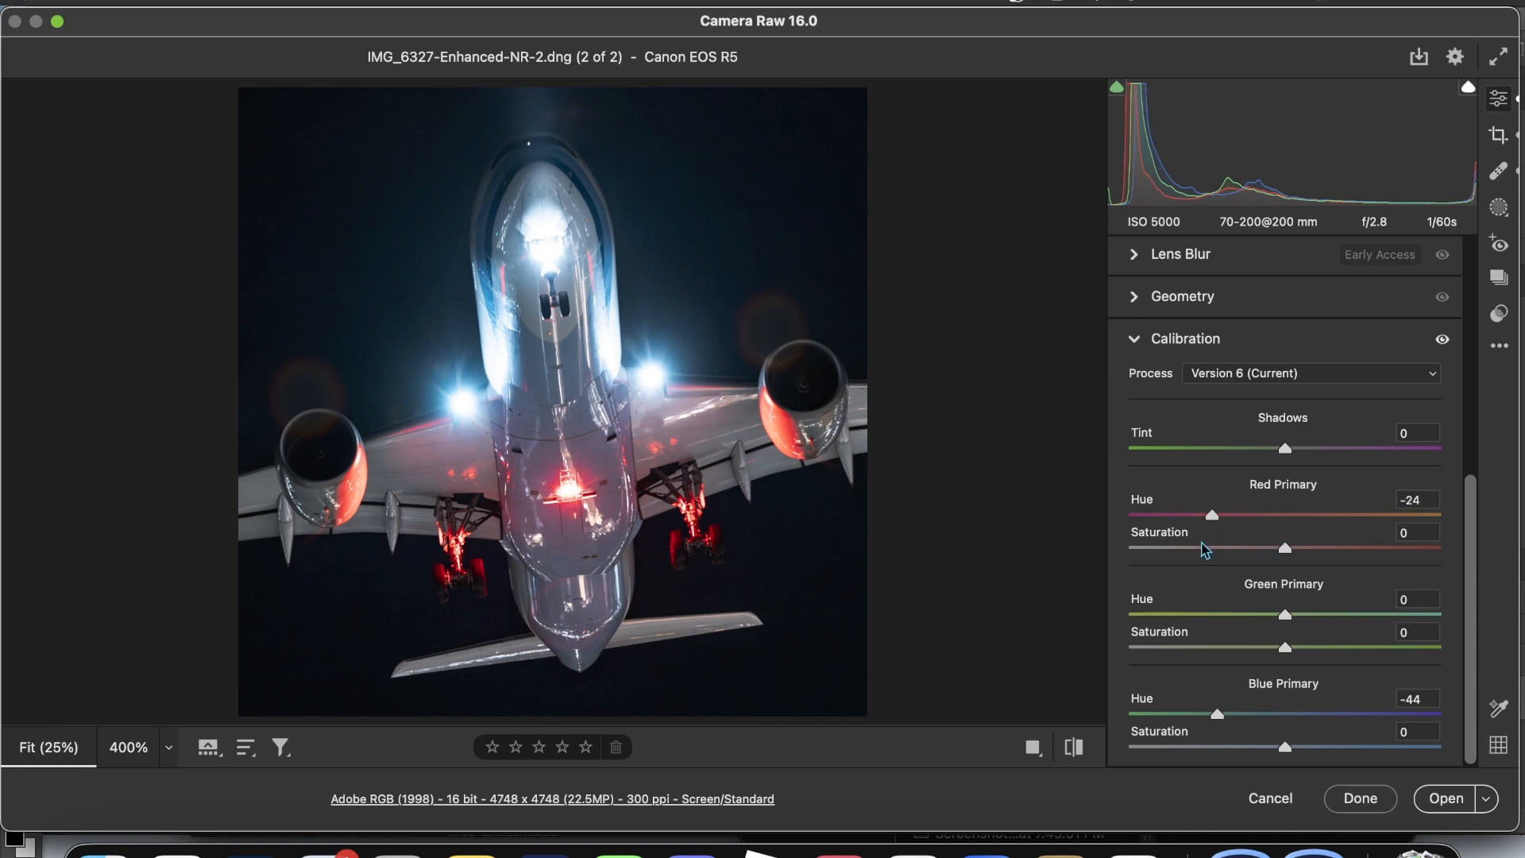
left_click_drag(1210, 516, 1274, 515)
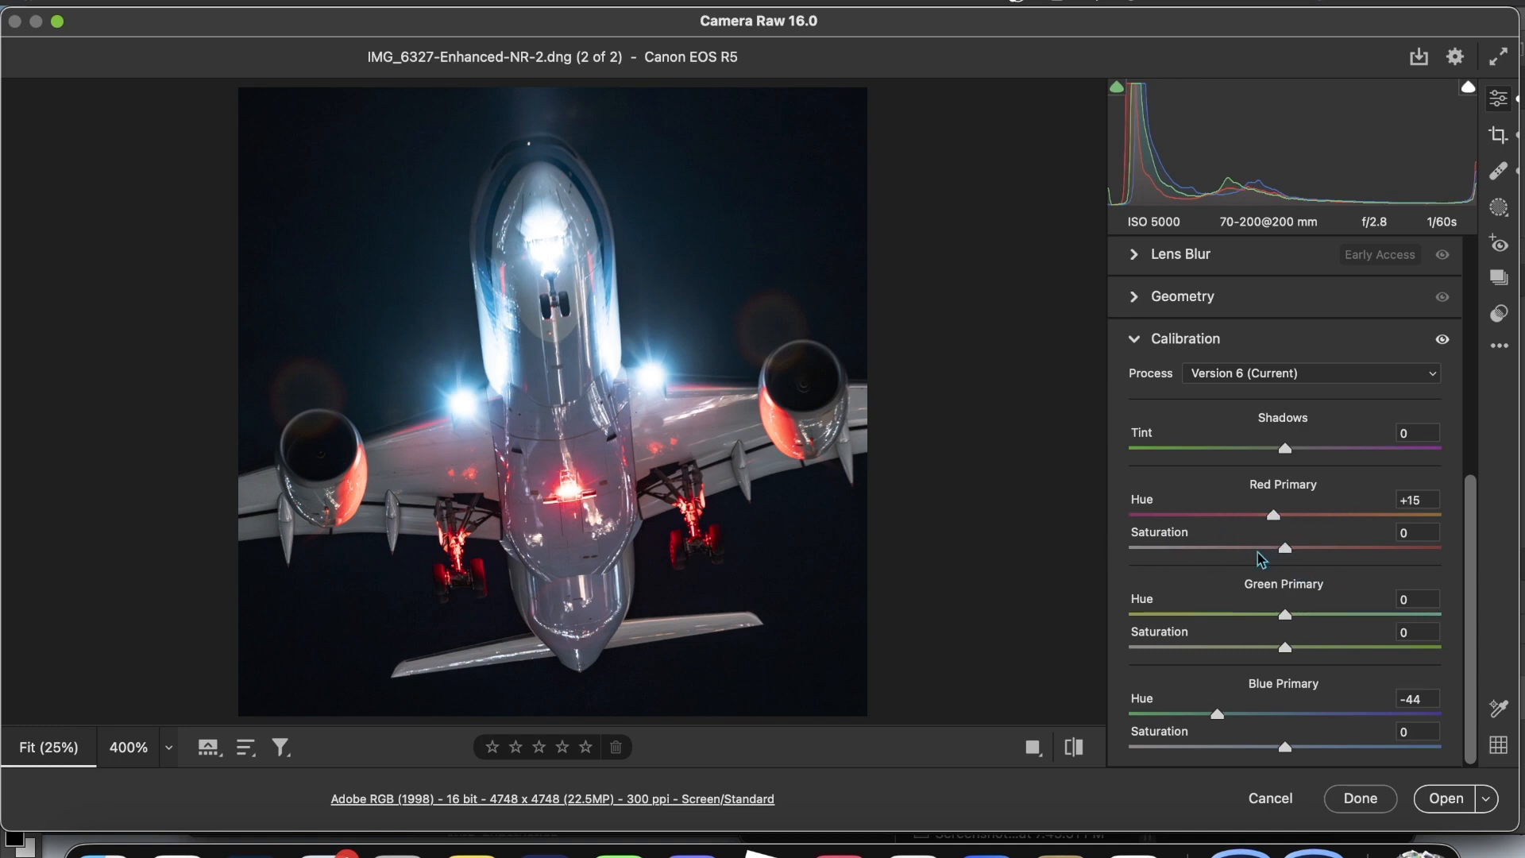
left_click_drag(1273, 514, 1278, 515)
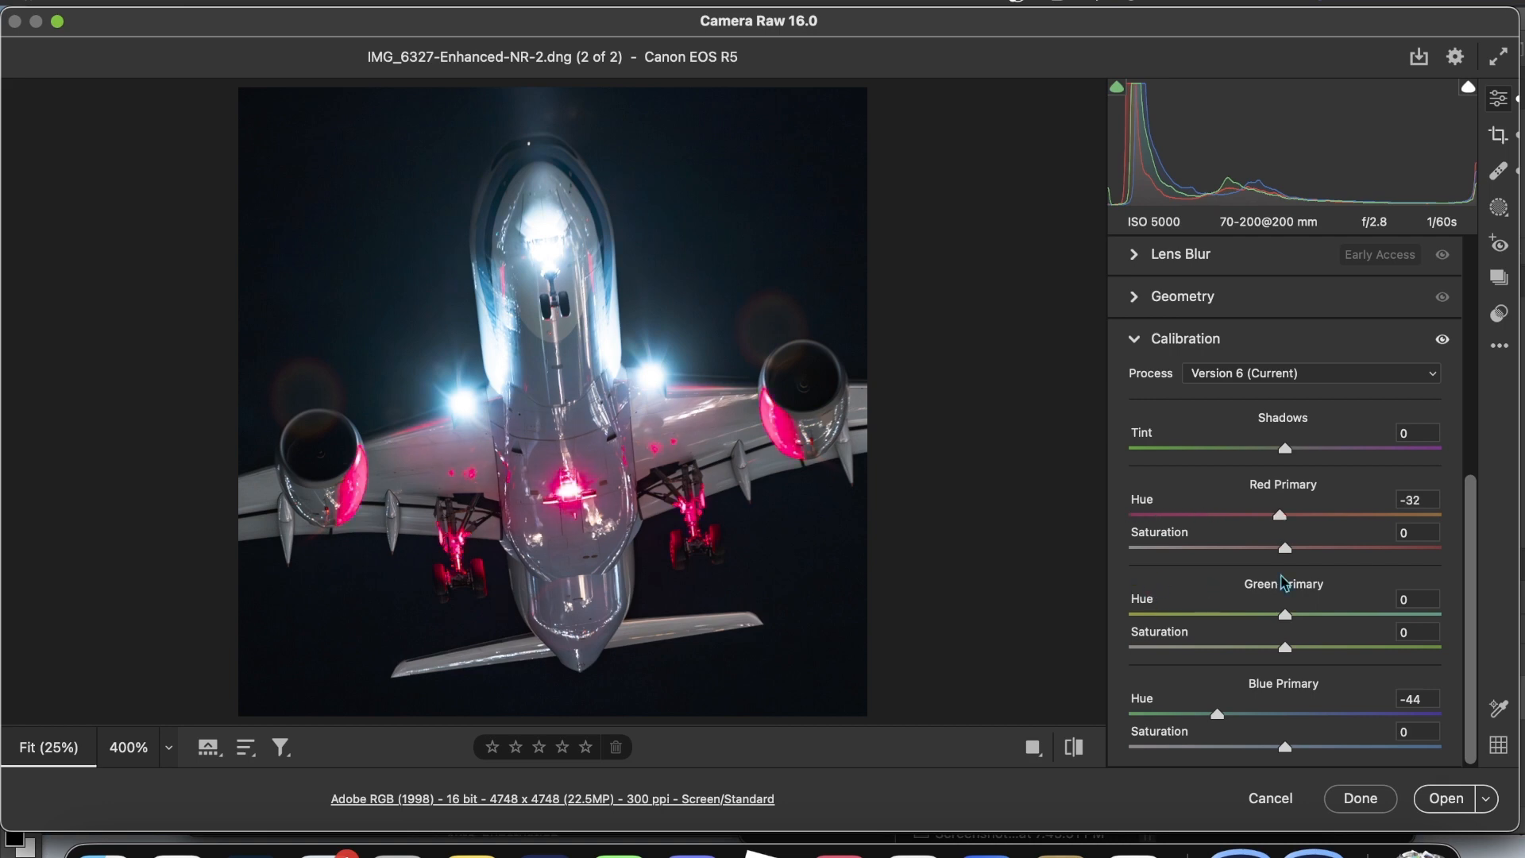
left_click_drag(1279, 514, 1274, 515)
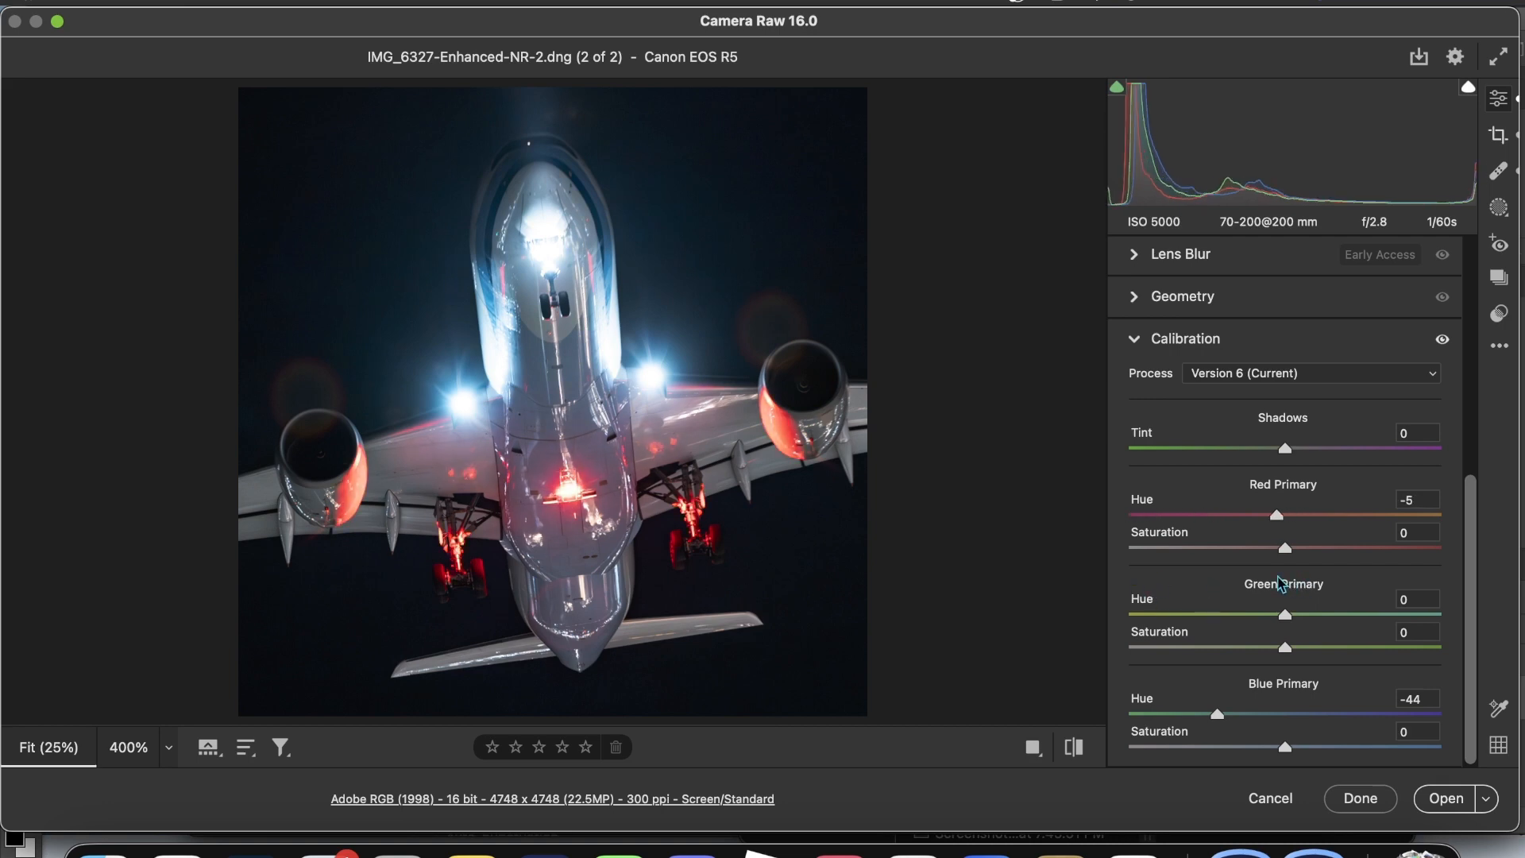
left_click_drag(1275, 515, 1258, 516)
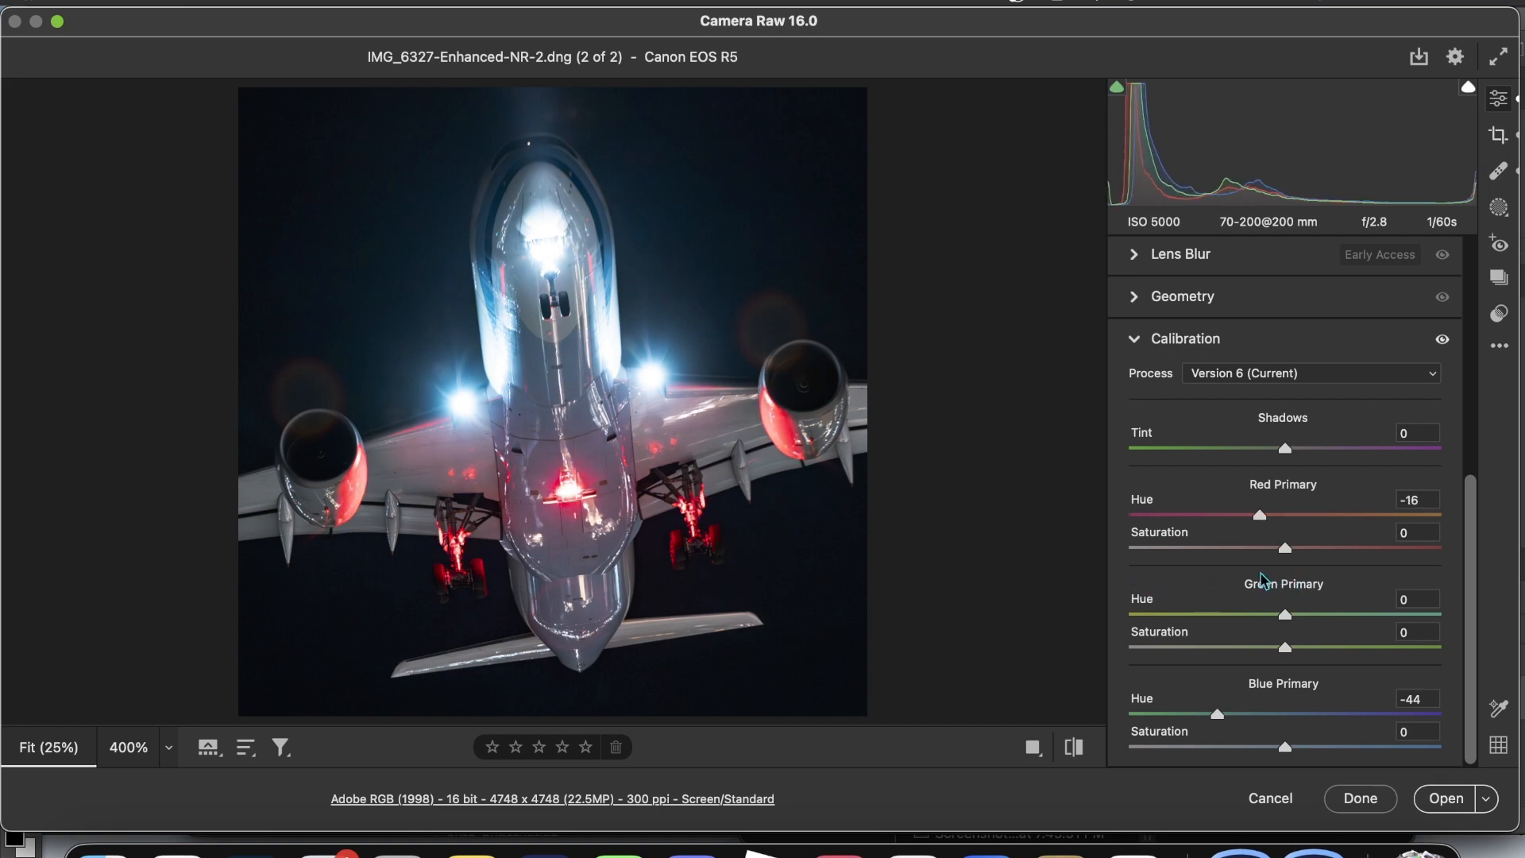
left_click_drag(1258, 515, 1274, 516)
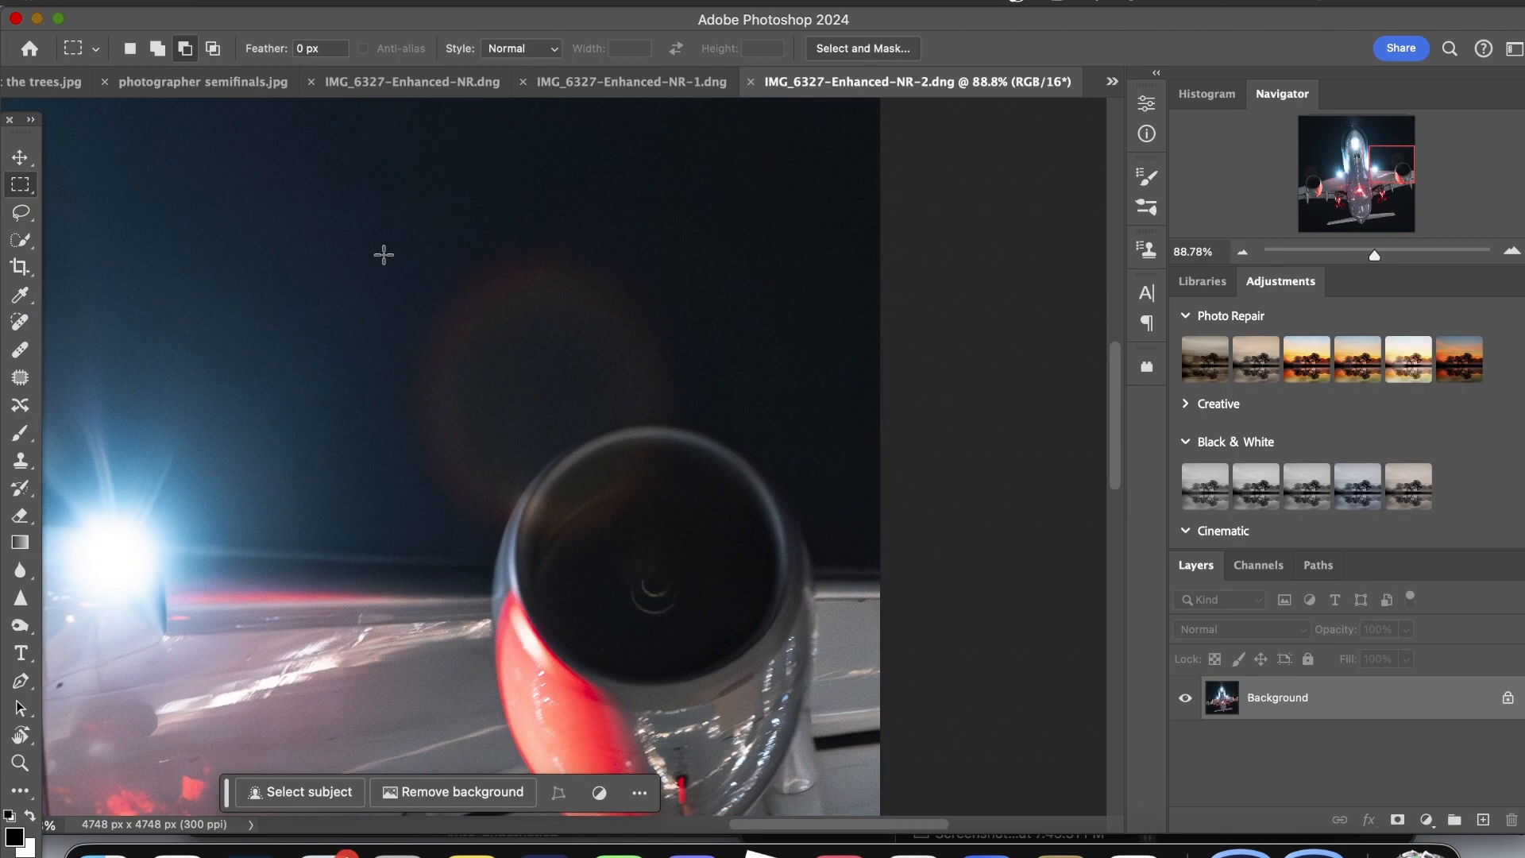
mouse_move(412, 269)
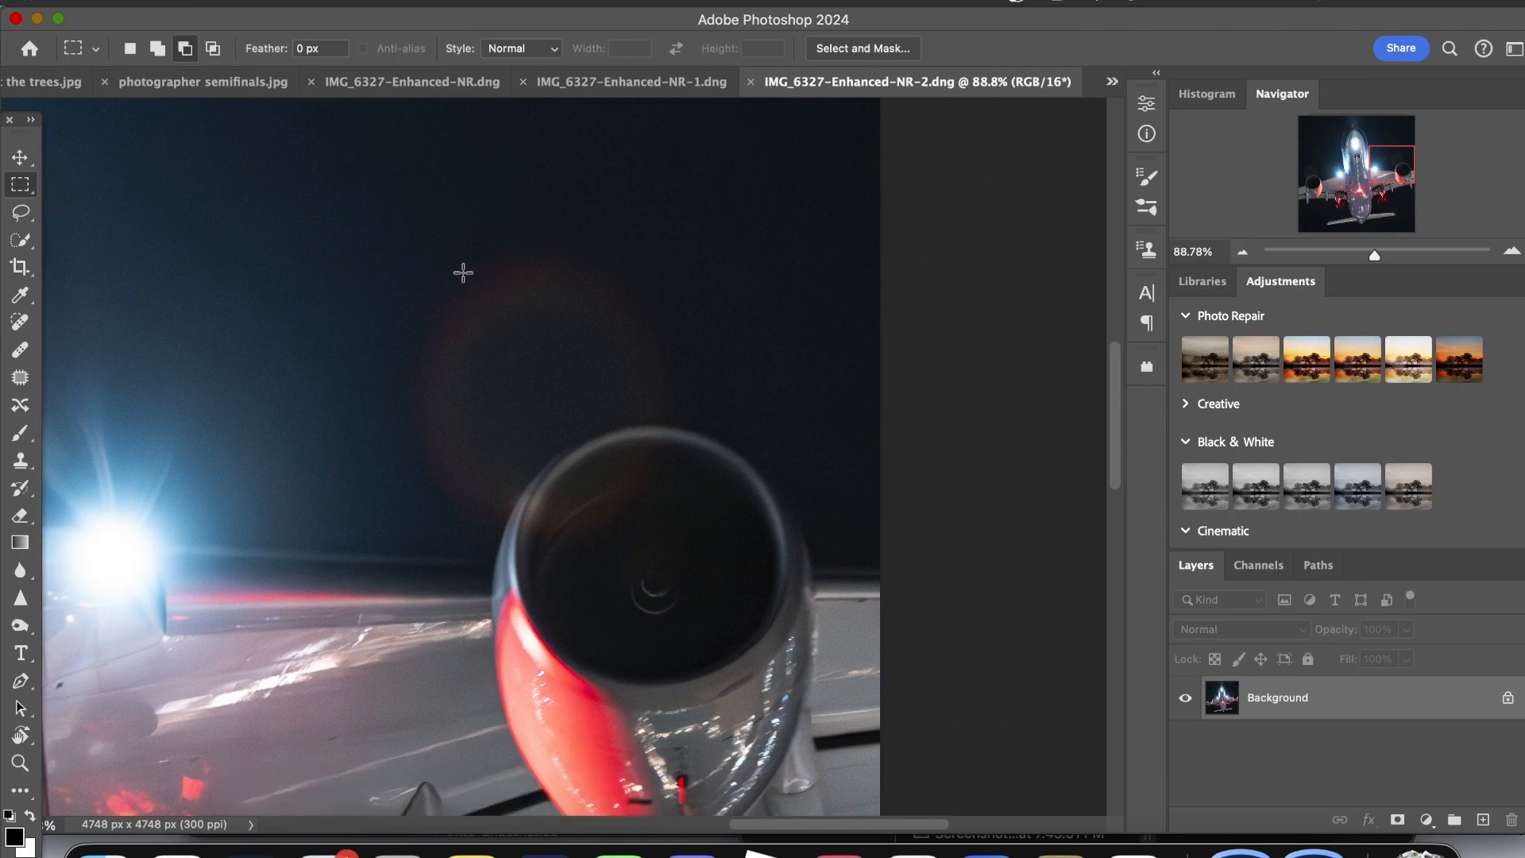
- Marquee-select the red lens flare above the engine in two passes and start Generative Fill
left_click_drag(445, 264, 679, 425)
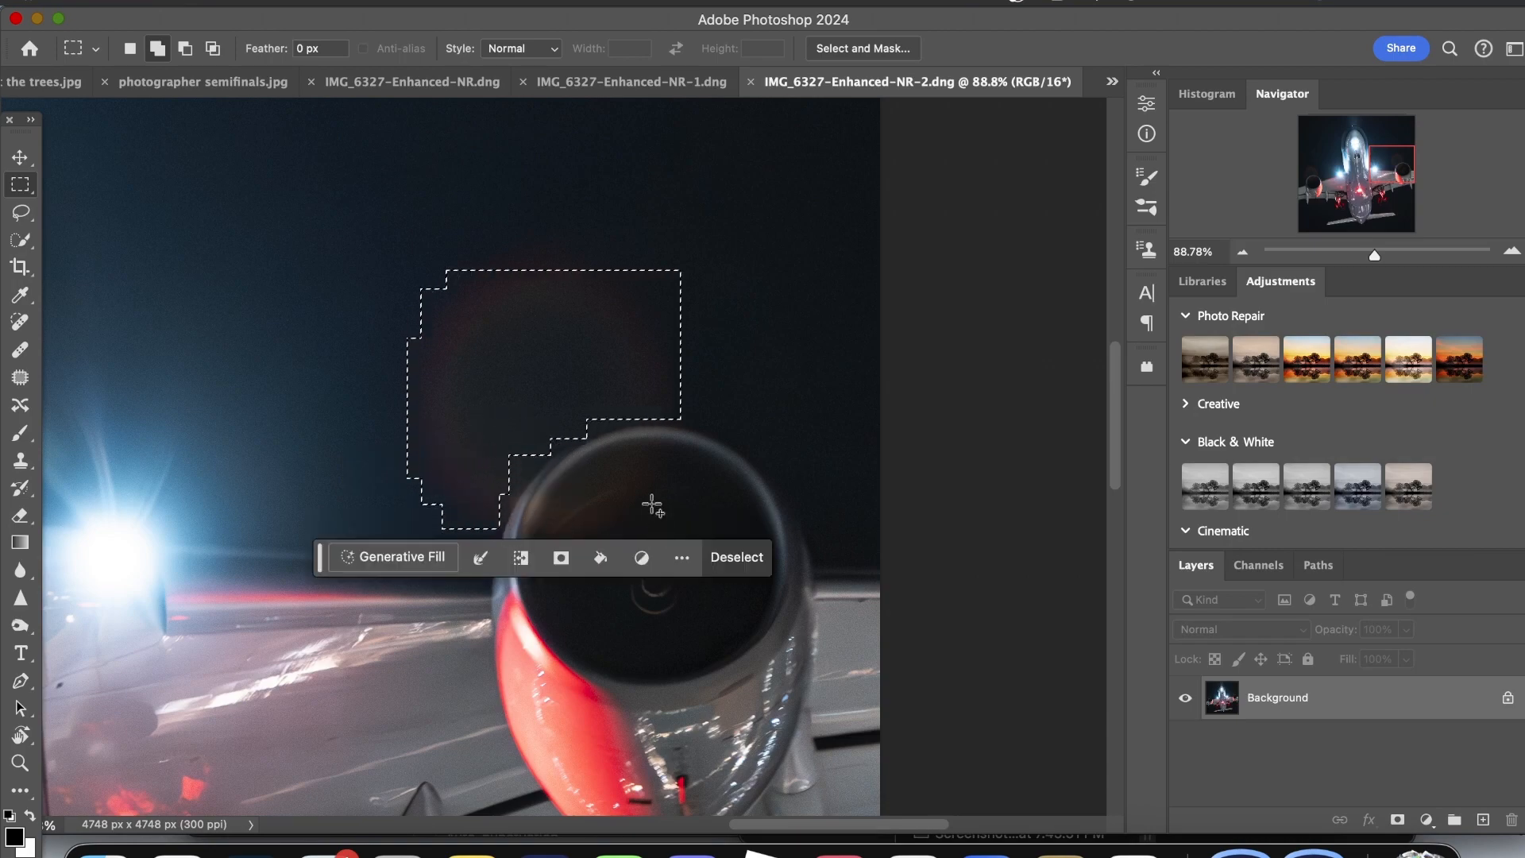
left_click_drag(506, 389, 664, 533)
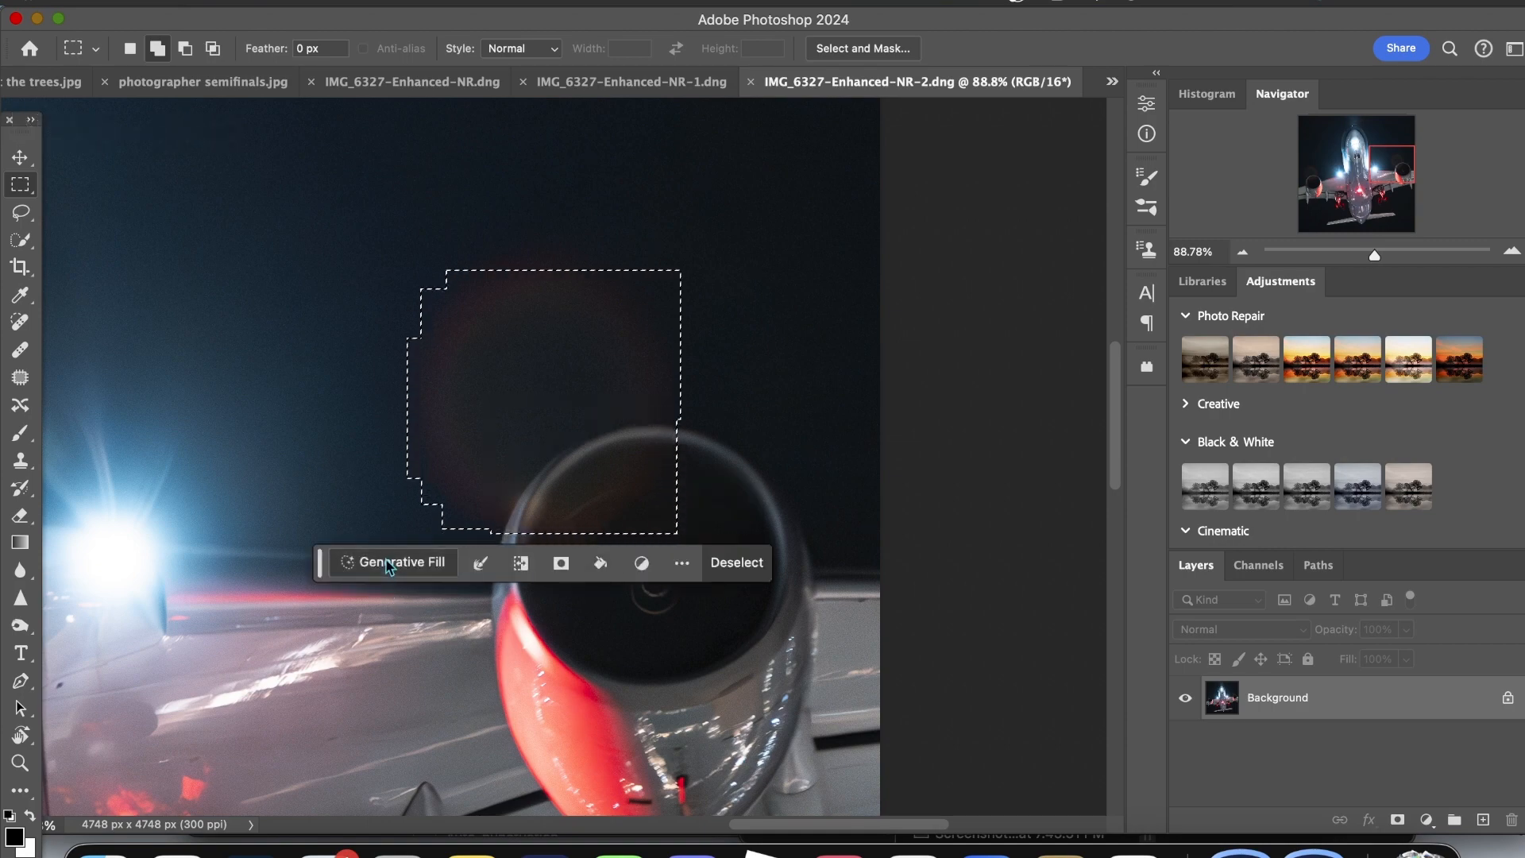
left_click(392, 562)
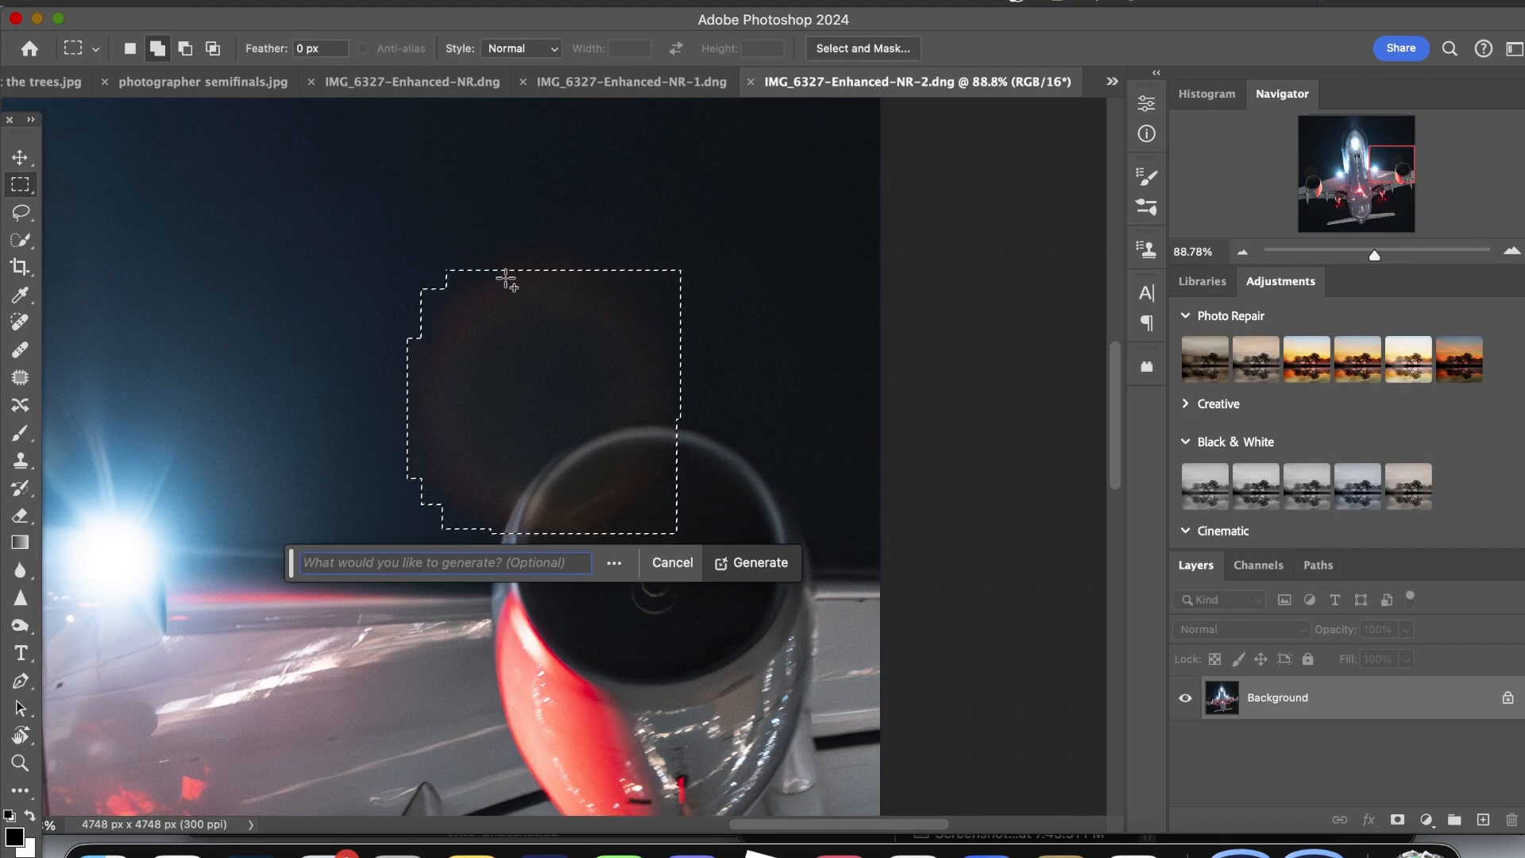
mouse_move(496, 242)
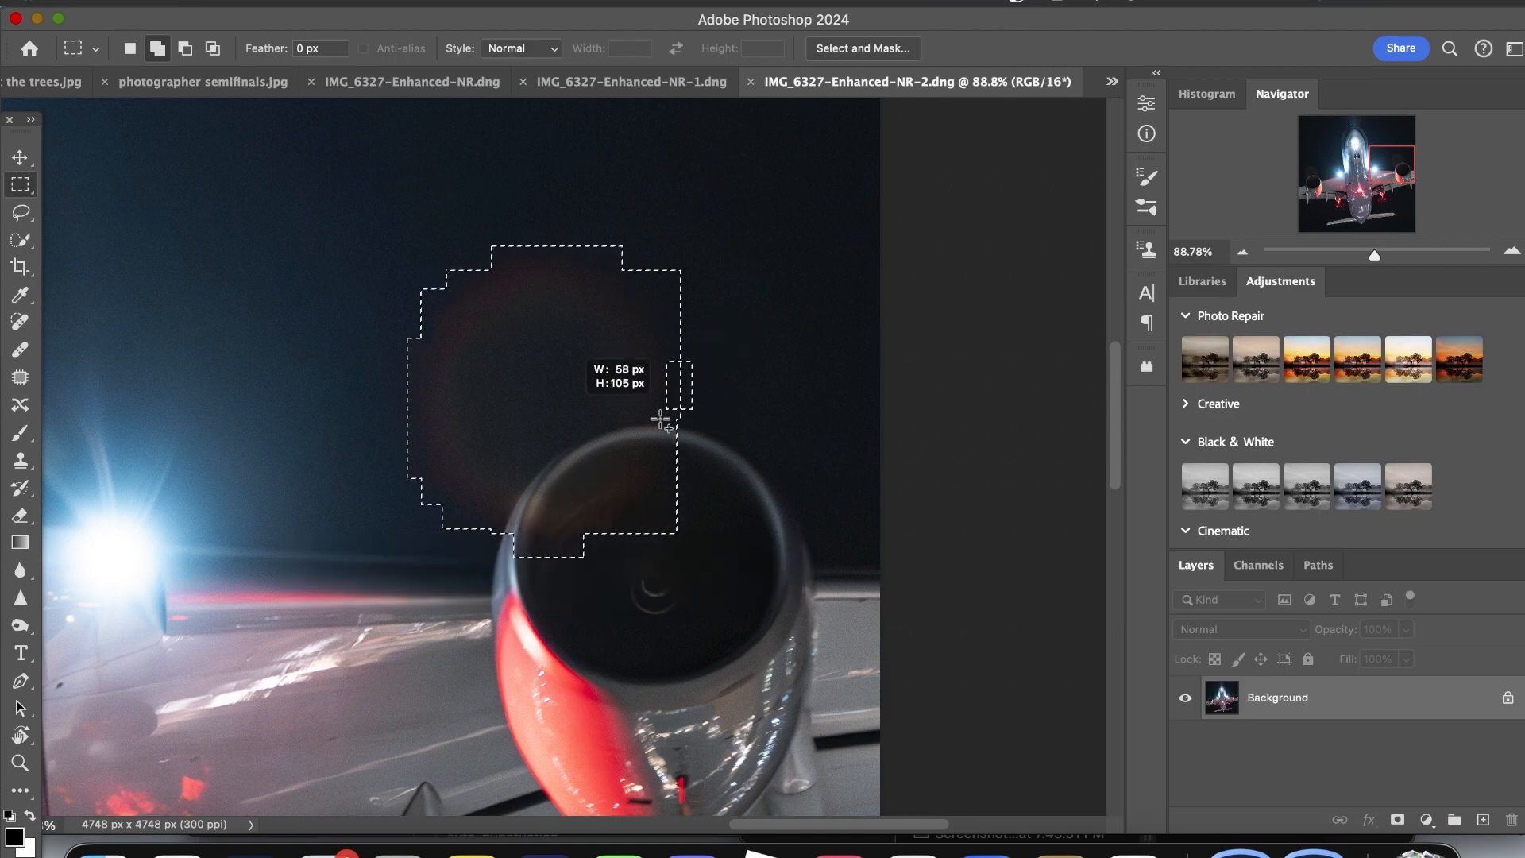
- Generate with prompt 'remove lens flares' and browse the three variations
type("remove lens flares")
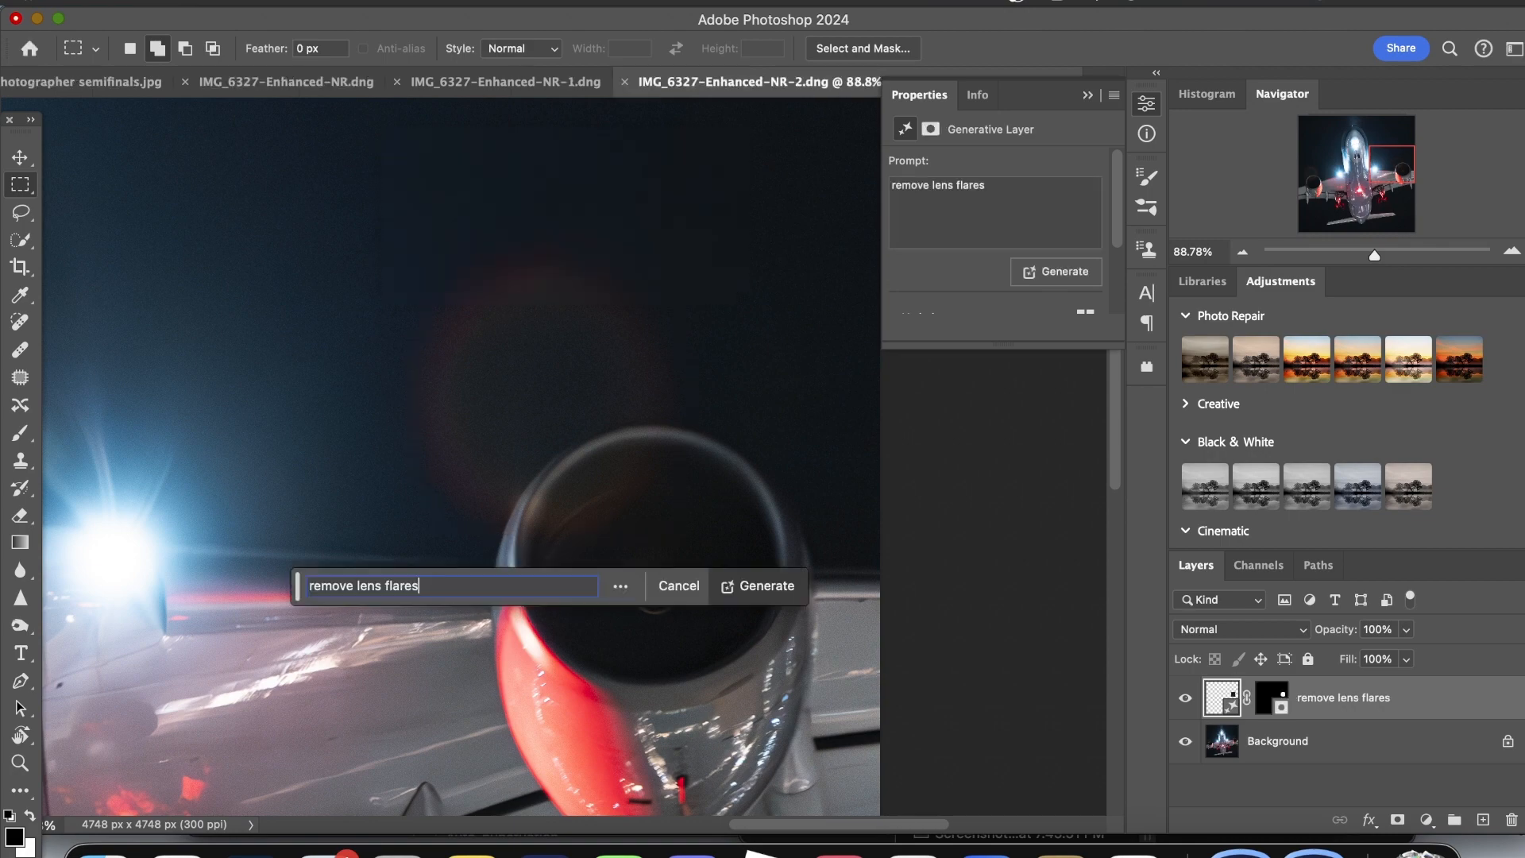
left_click(766, 585)
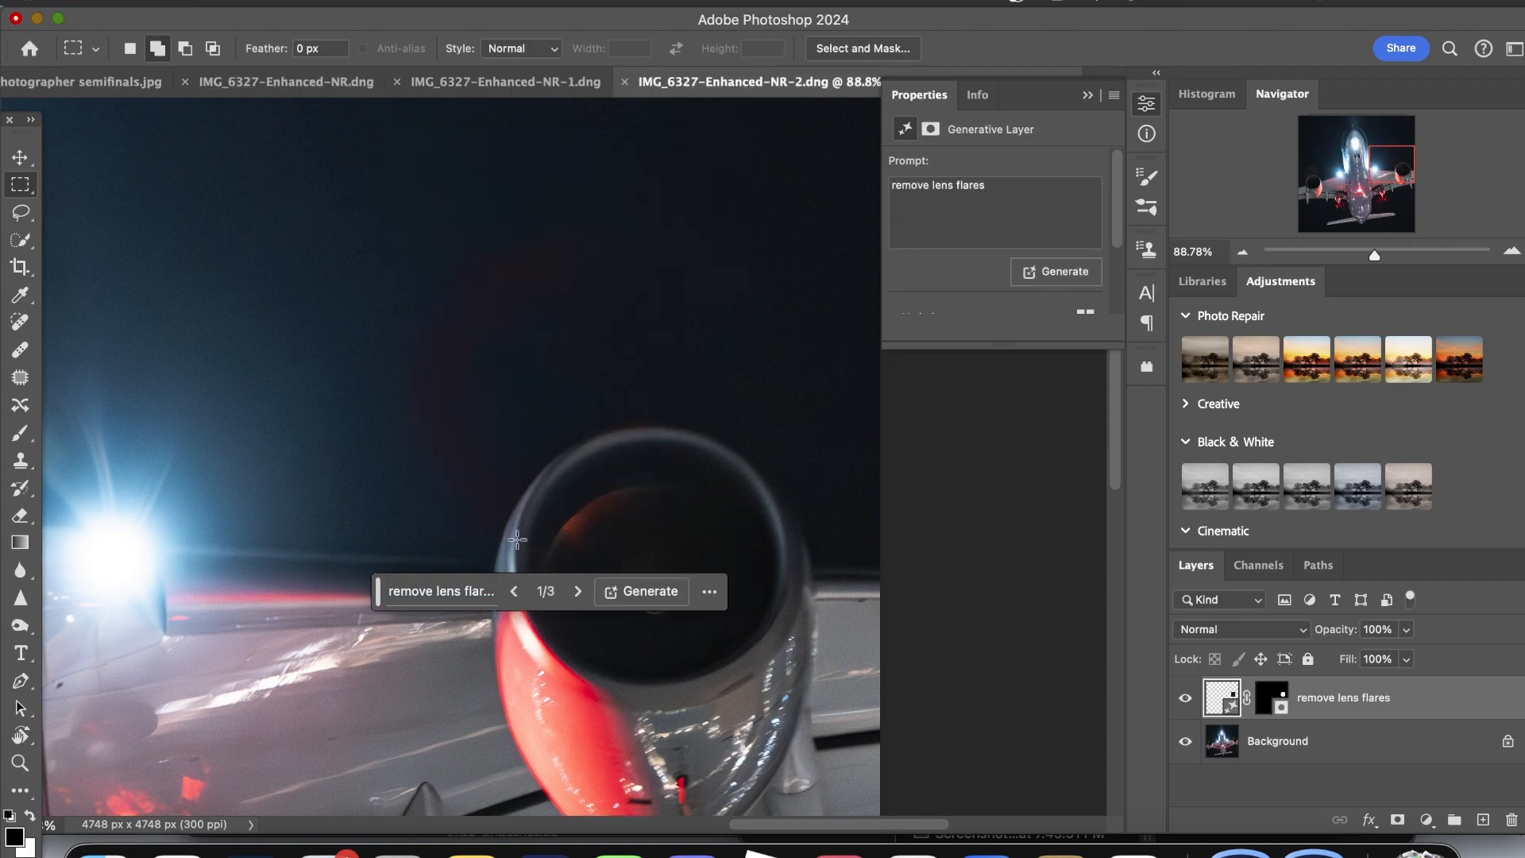
left_click(579, 590)
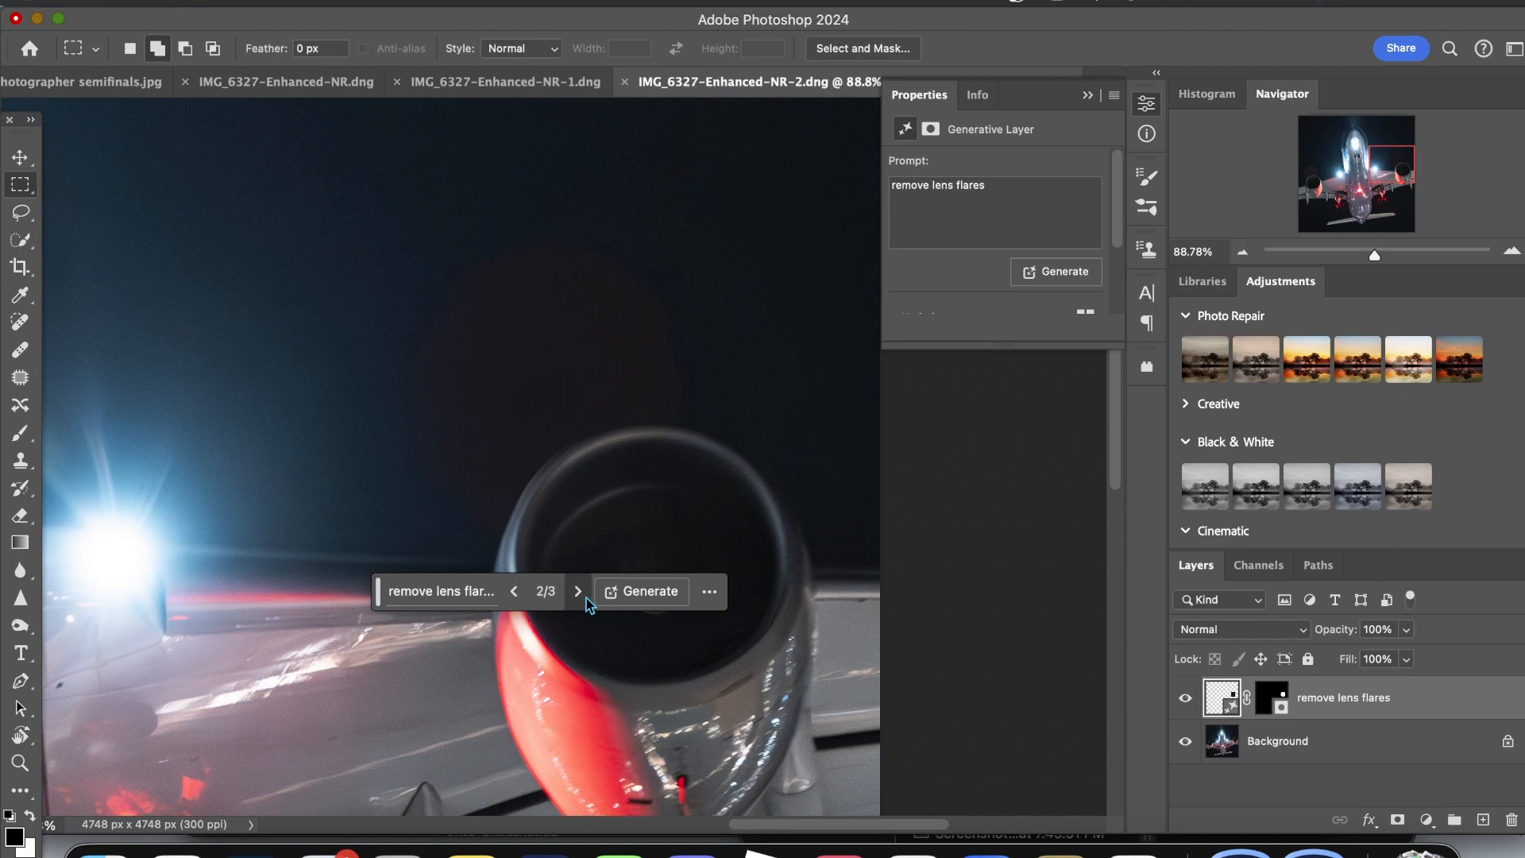
left_click(513, 591)
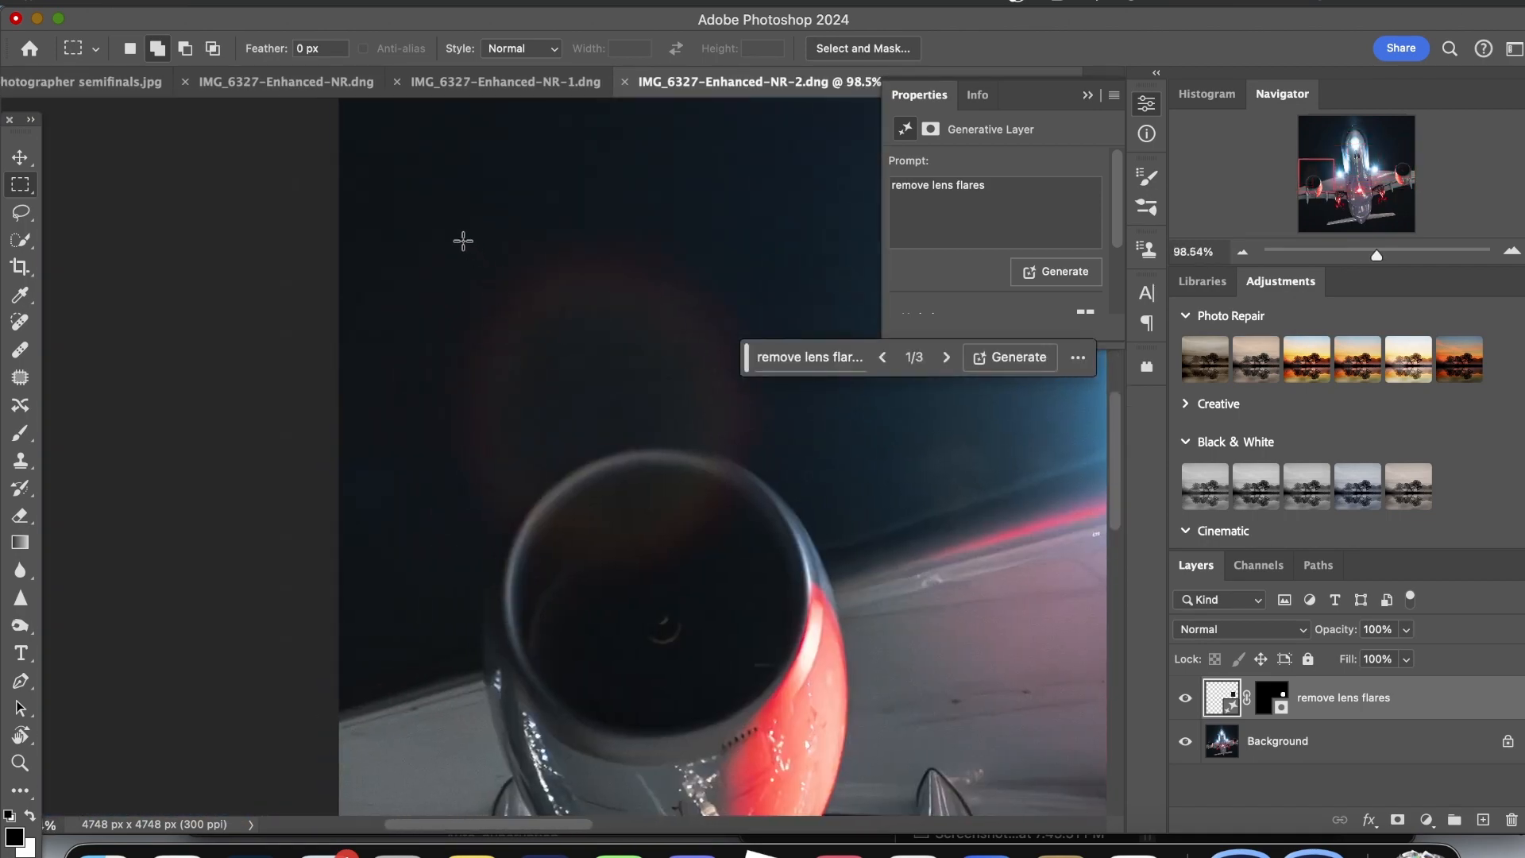
- Select the leftover flare glow above the engine with a refined marquee selection
left_click_drag(448, 245, 757, 578)
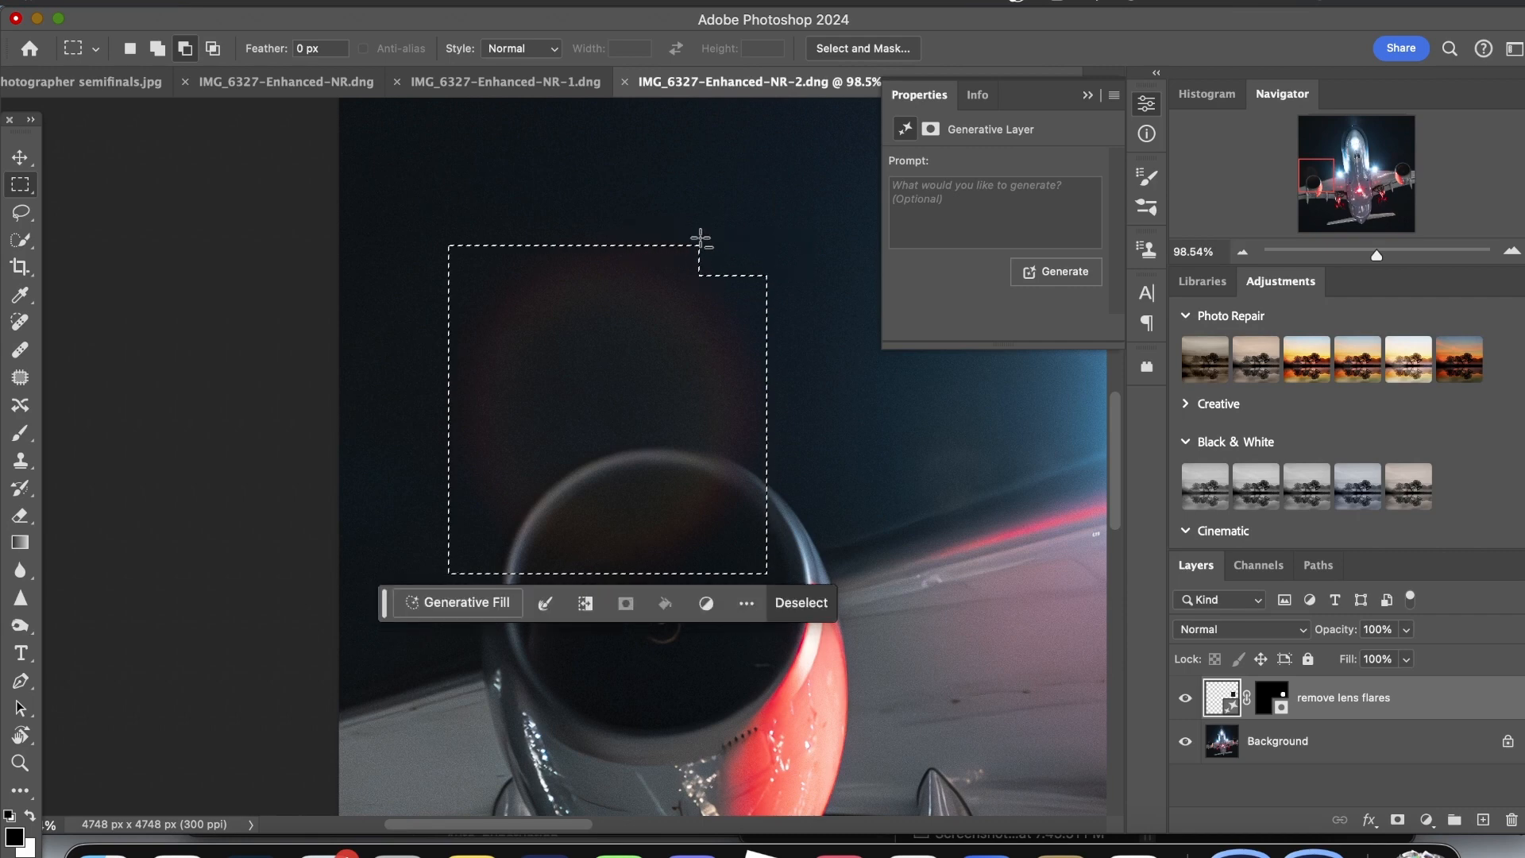
left_click_drag(702, 241, 744, 297)
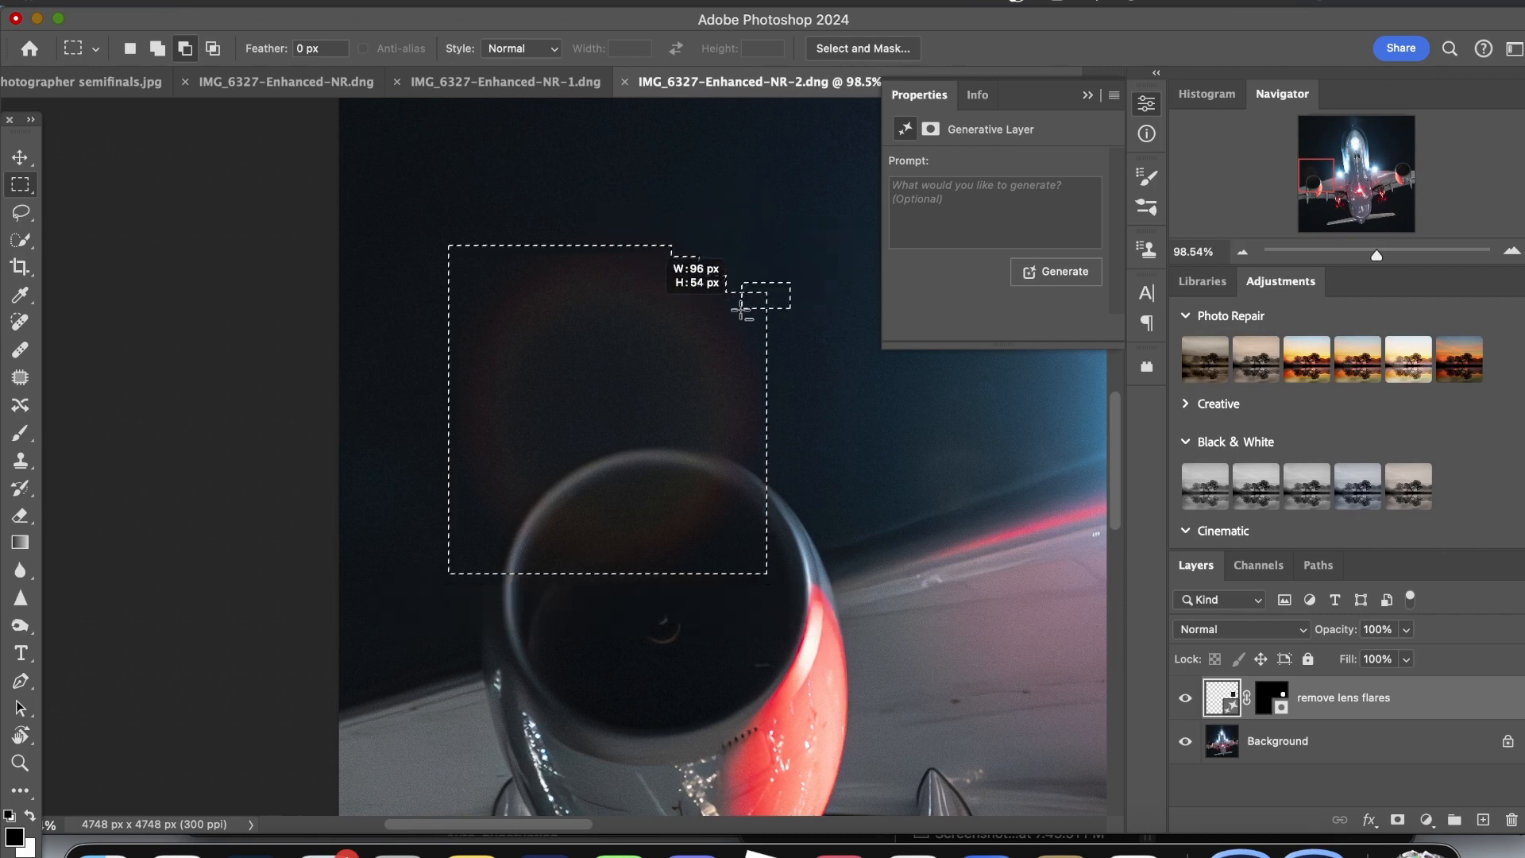
left_click_drag(749, 311, 753, 584)
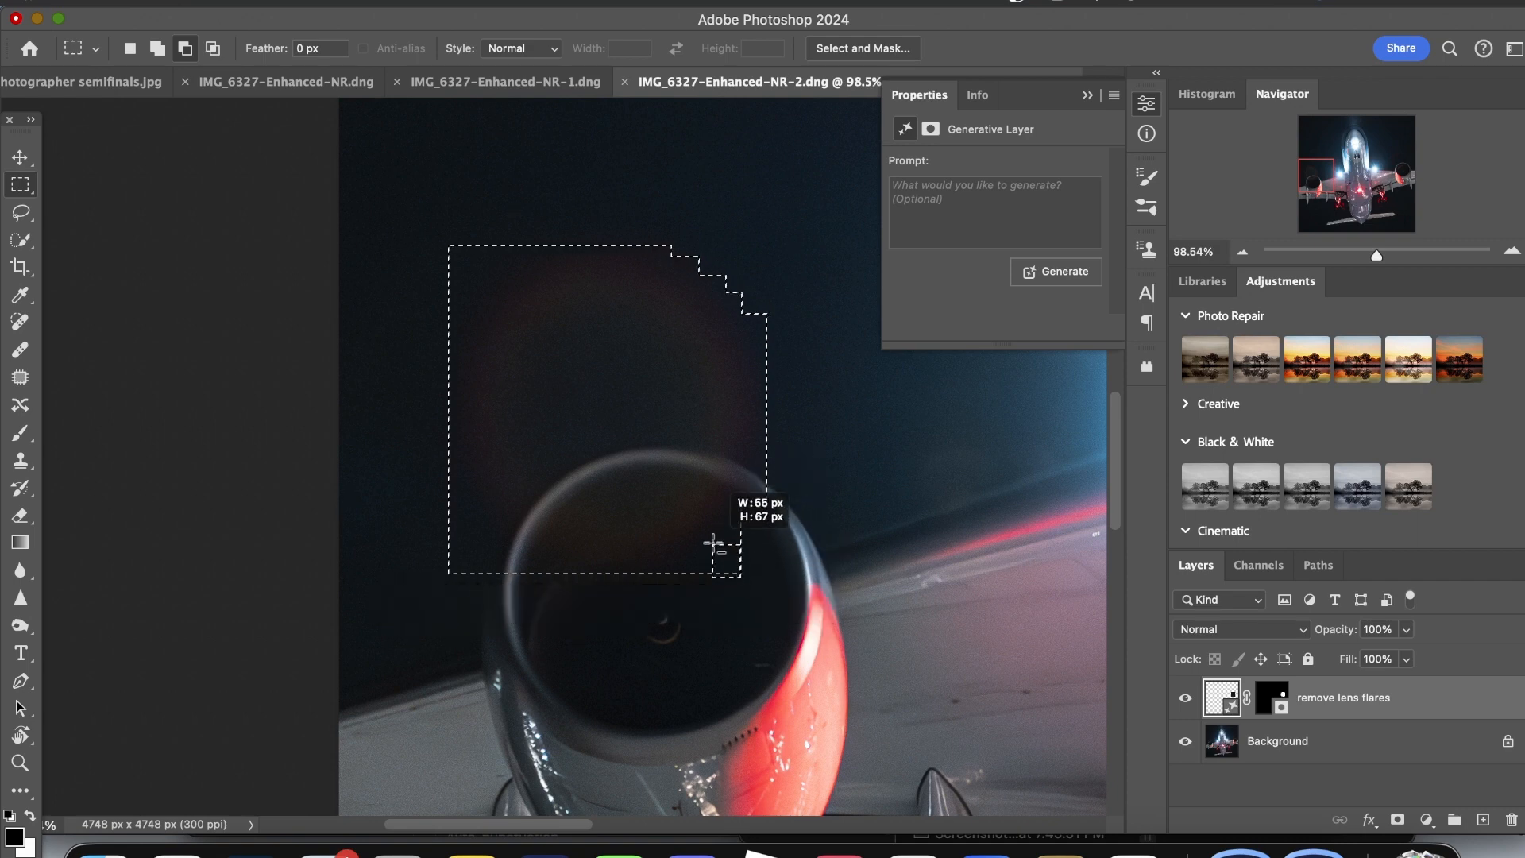
left_click_drag(710, 545, 690, 579)
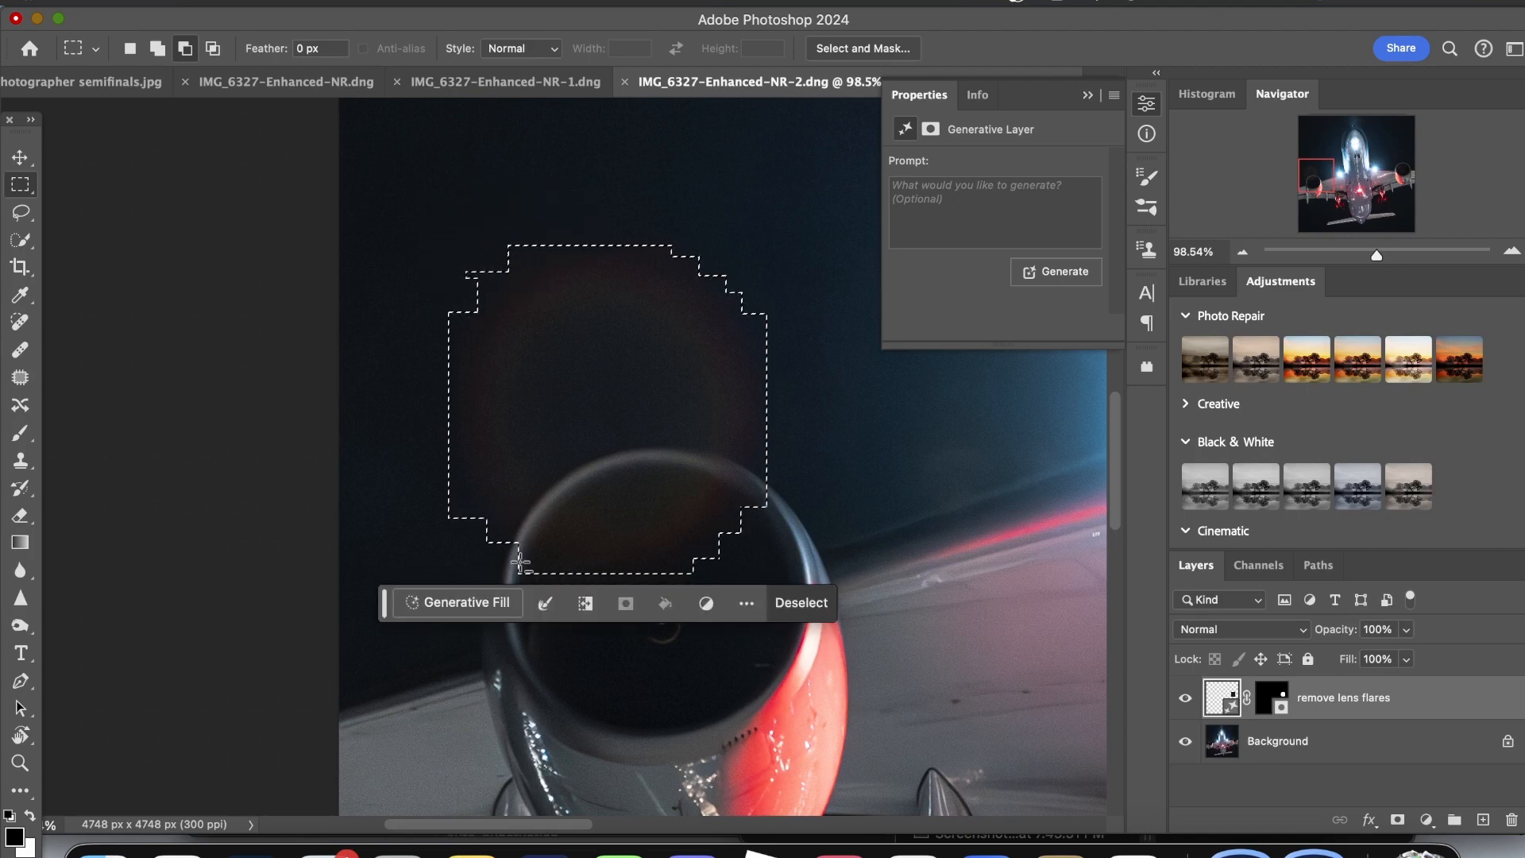
- Run Generative Fill with 'remove lens flares' and step through the generated variations
type("remove lens")
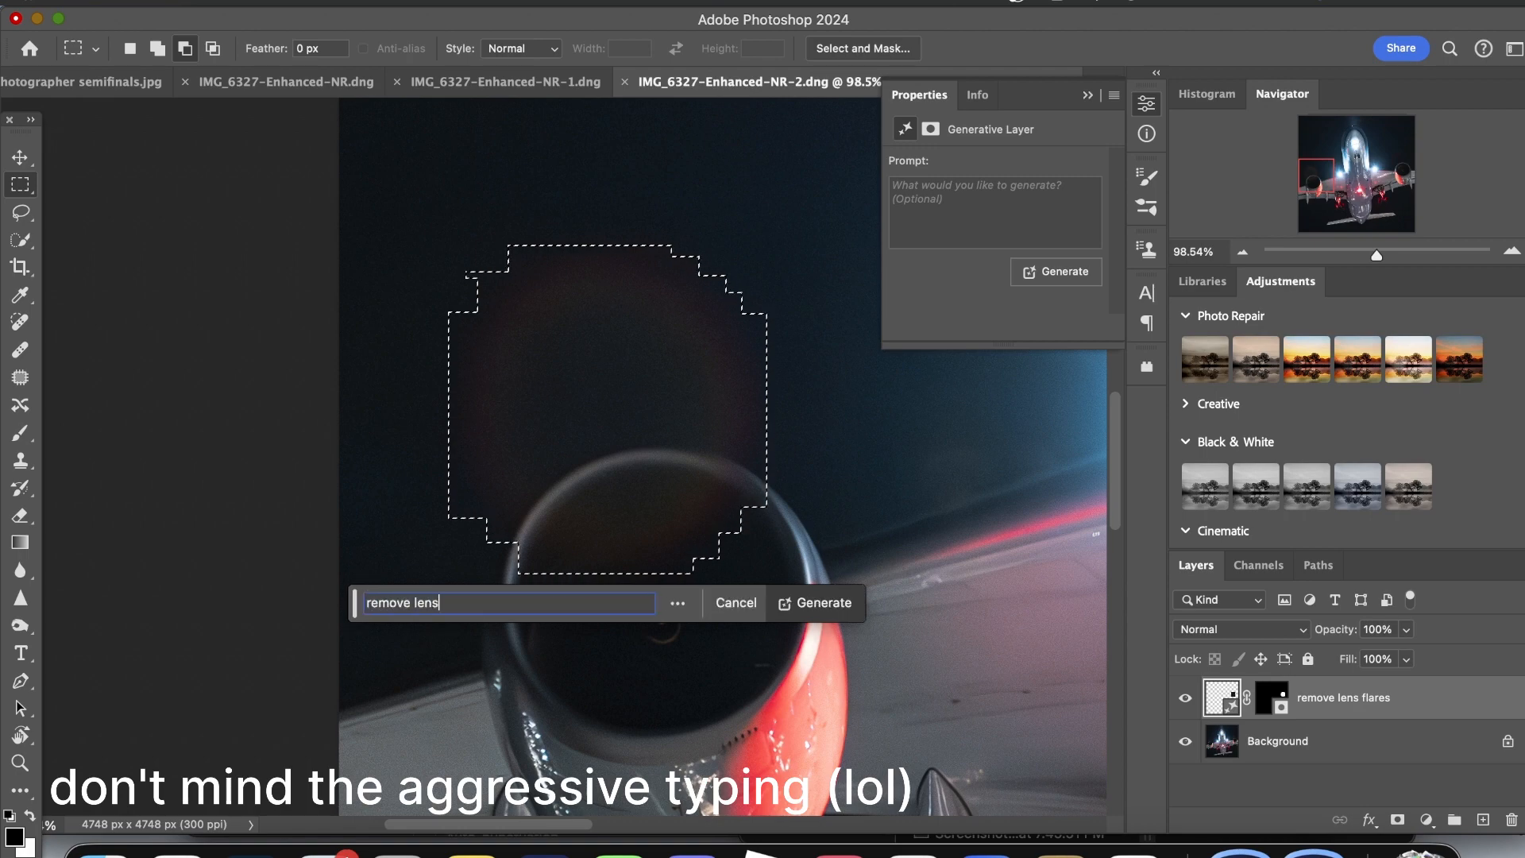
left_click(815, 602)
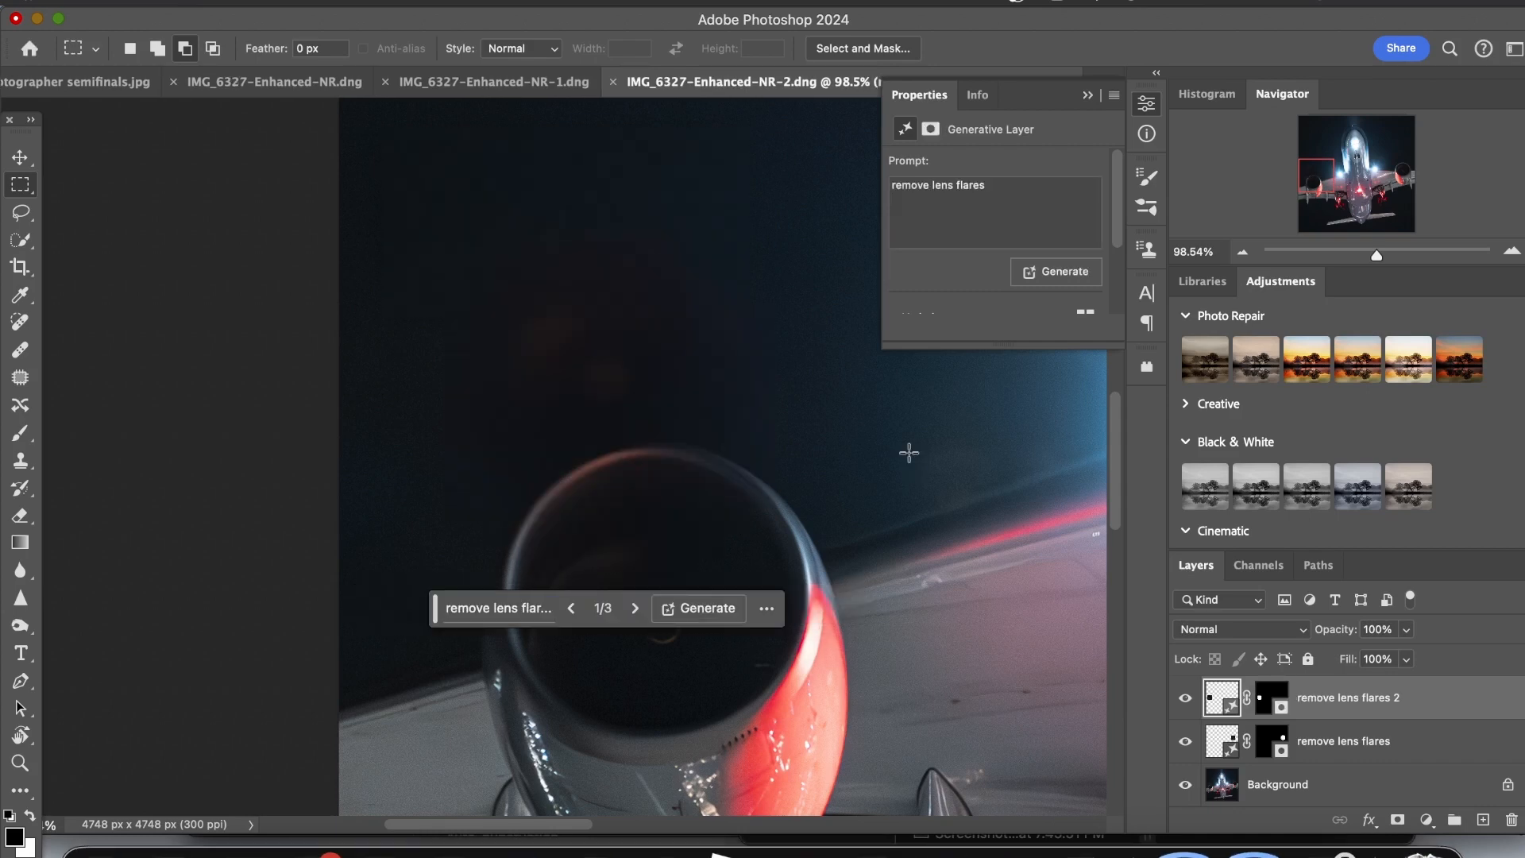
left_click(634, 608)
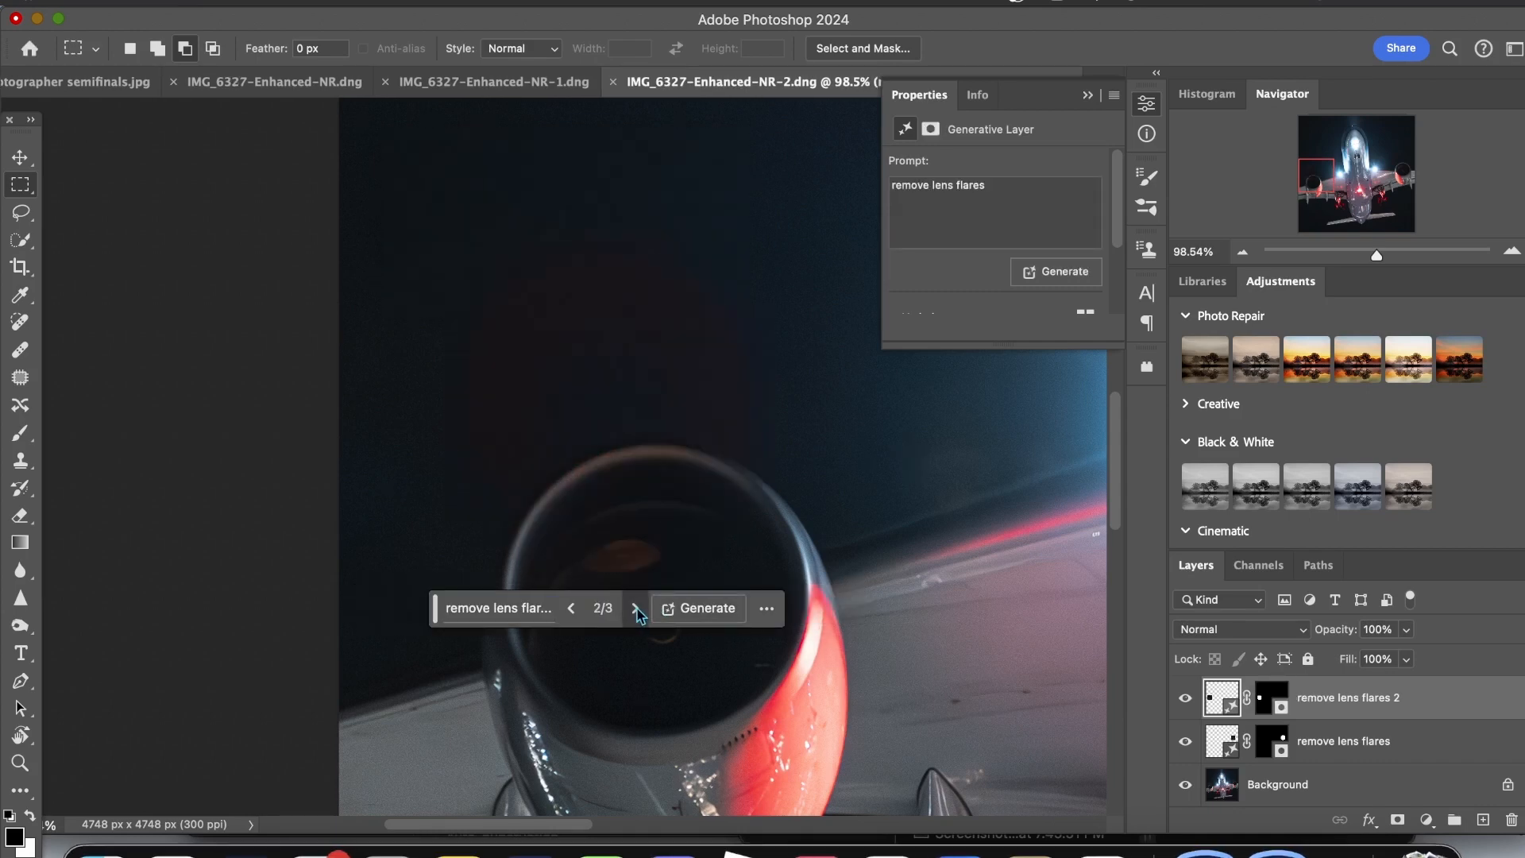
left_click(638, 608)
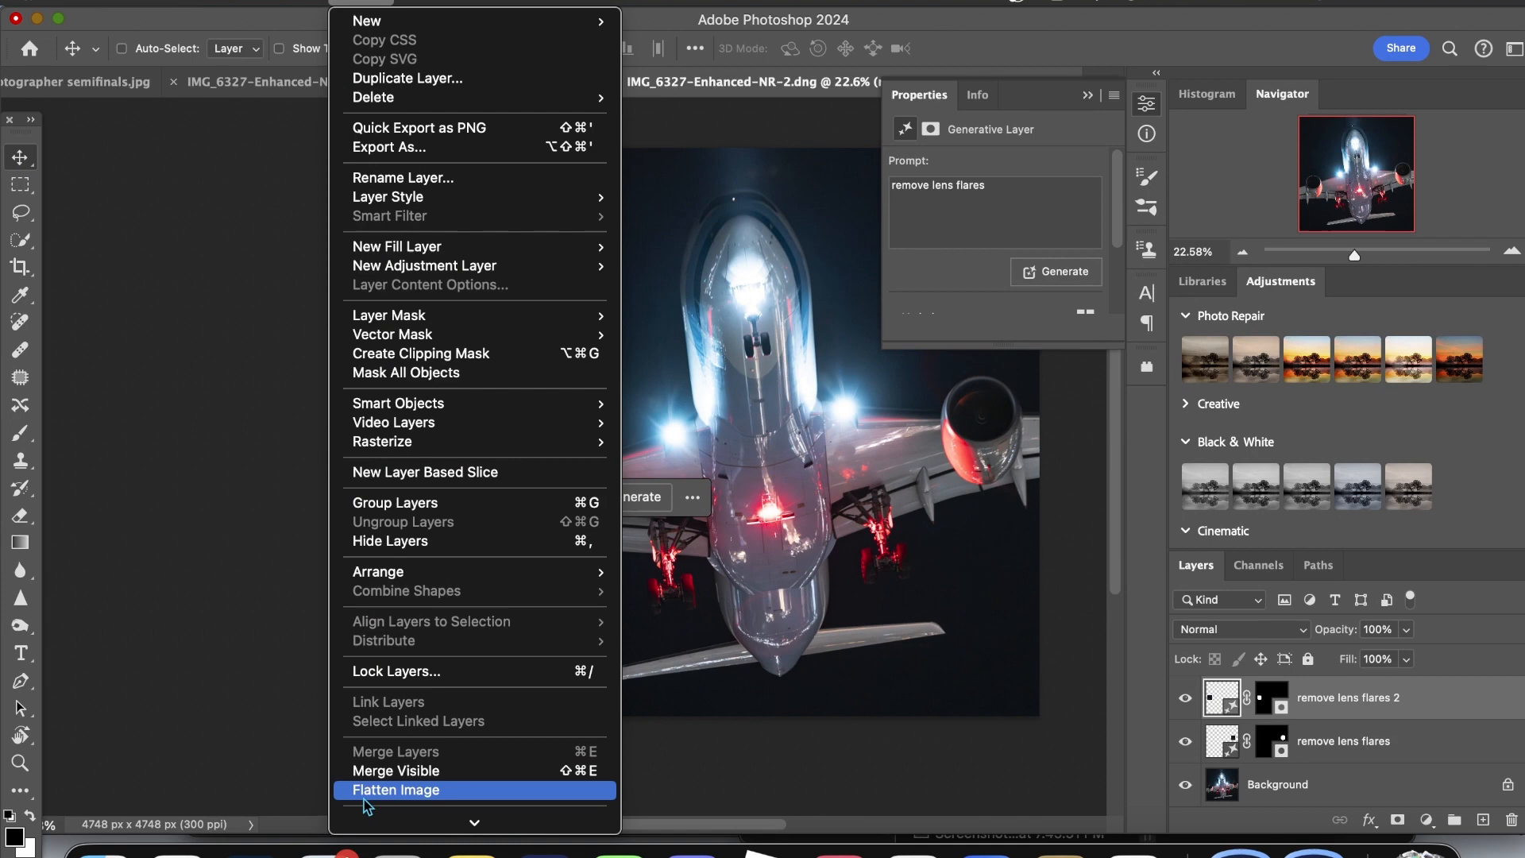
- Flatten the image, reopen it in the Camera Raw filter and switch to the Healing tool
left_click(395, 790)
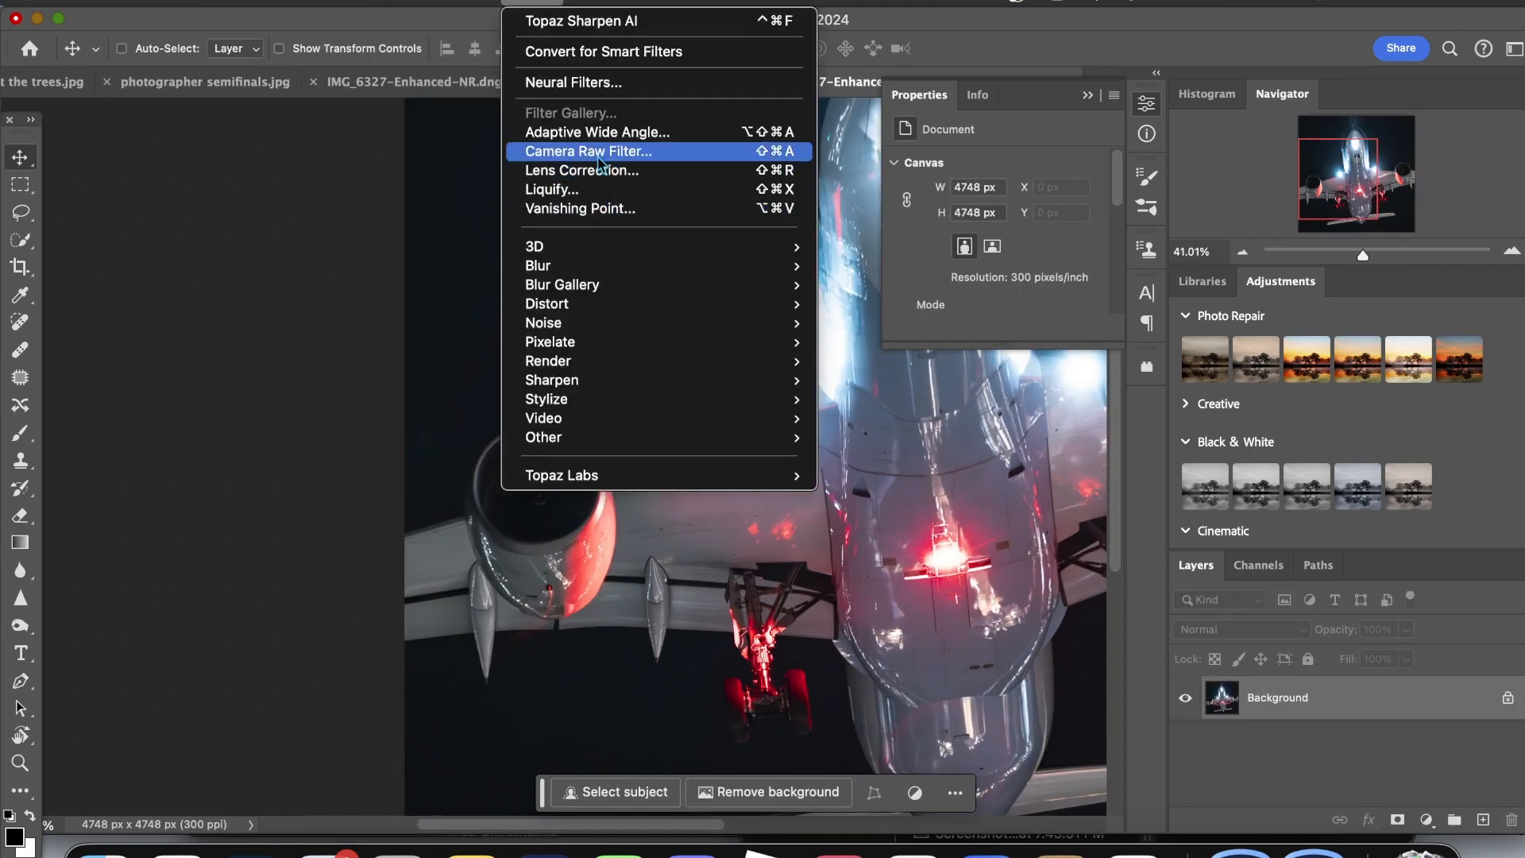
left_click(587, 151)
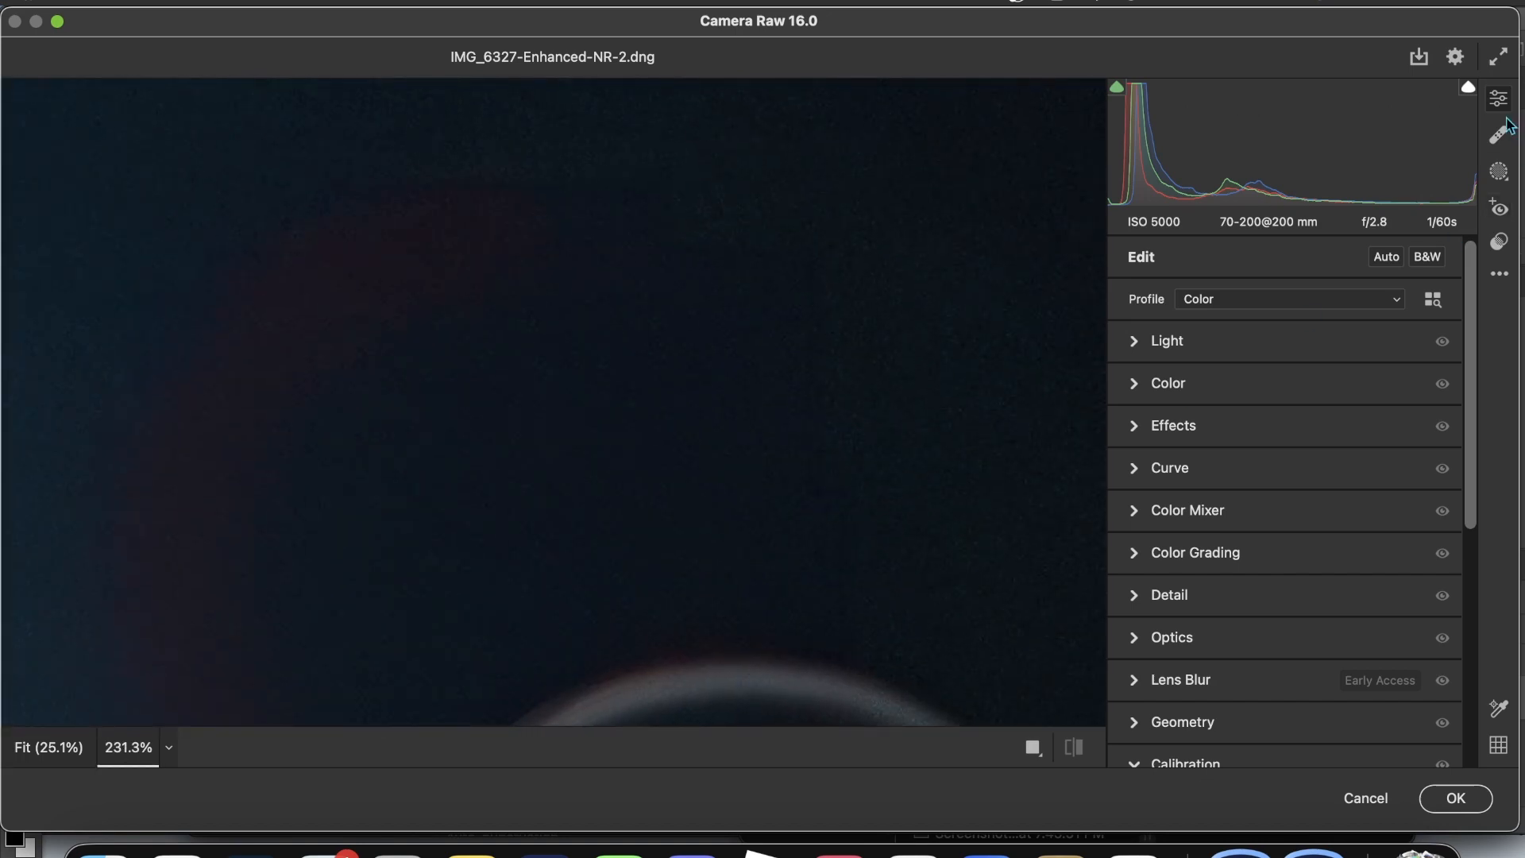
left_click(1501, 130)
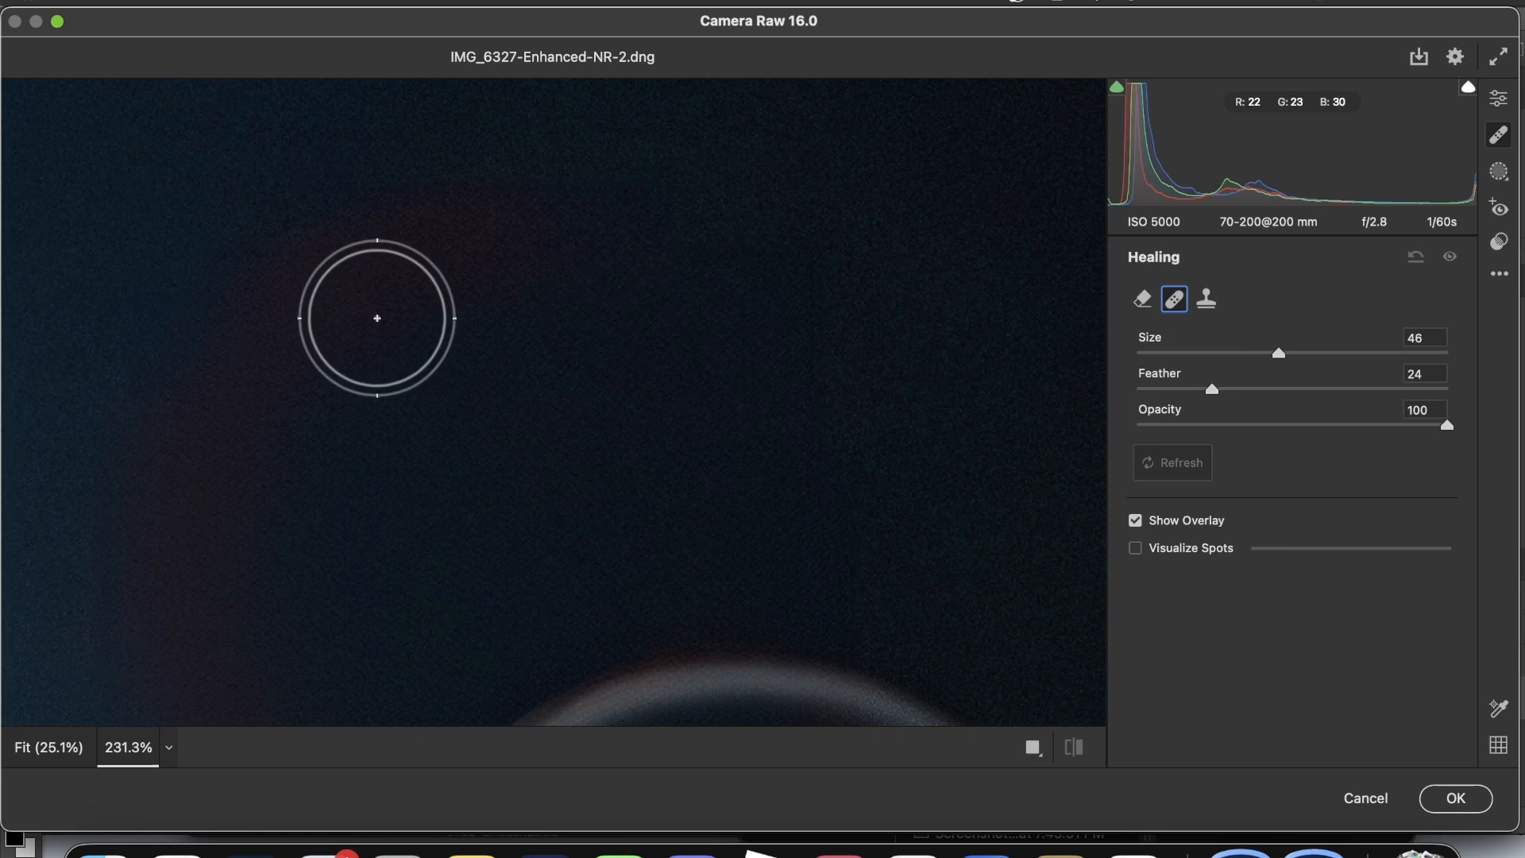
- Heal the dark sky blemish above the engine and return to the Edit adjustments
left_click_drag(377, 317, 800, 476)
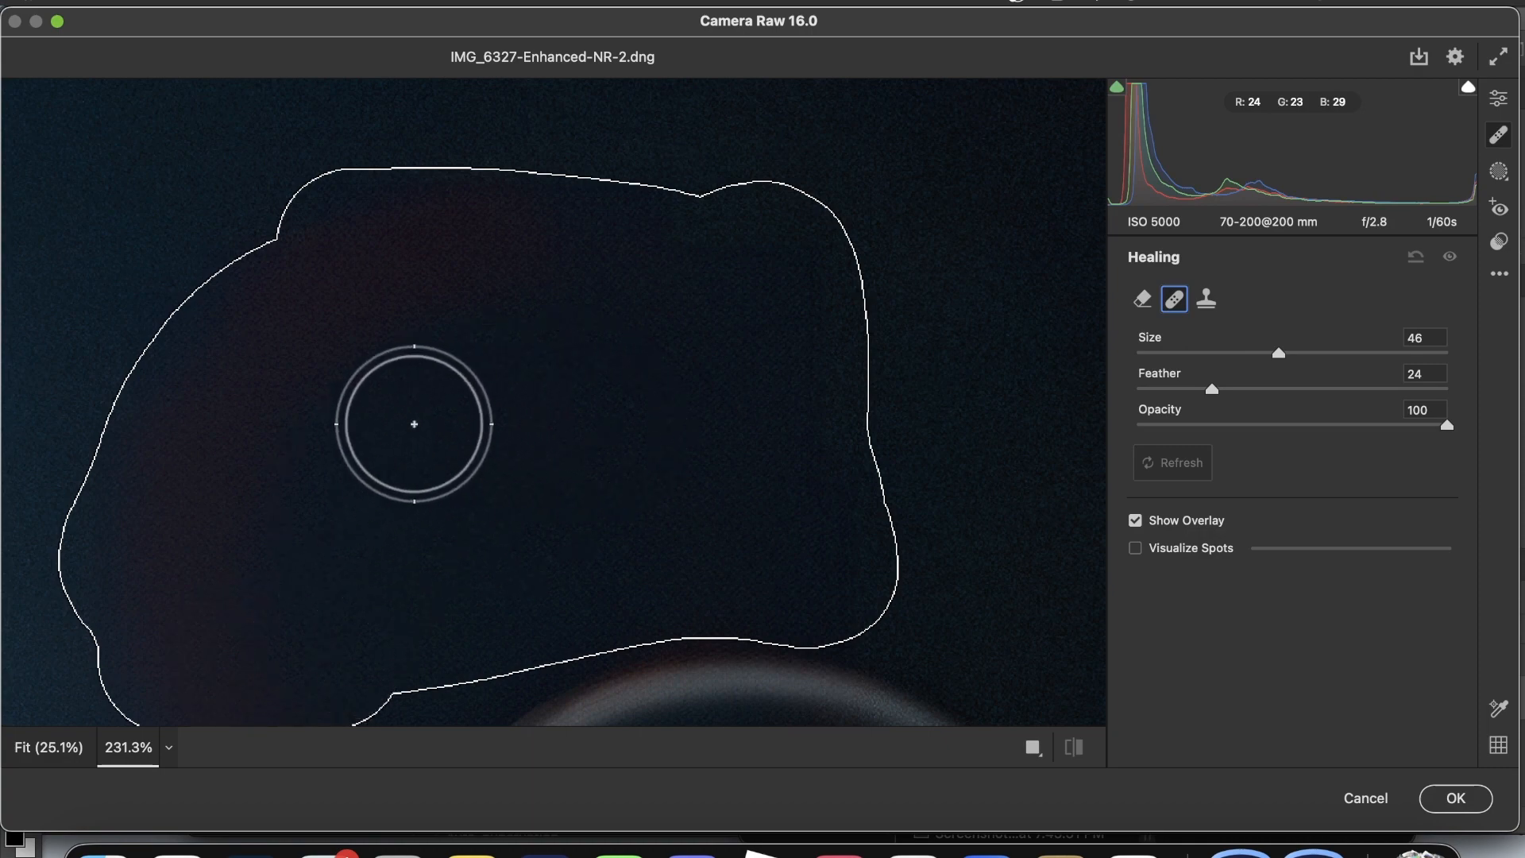
left_click(414, 424)
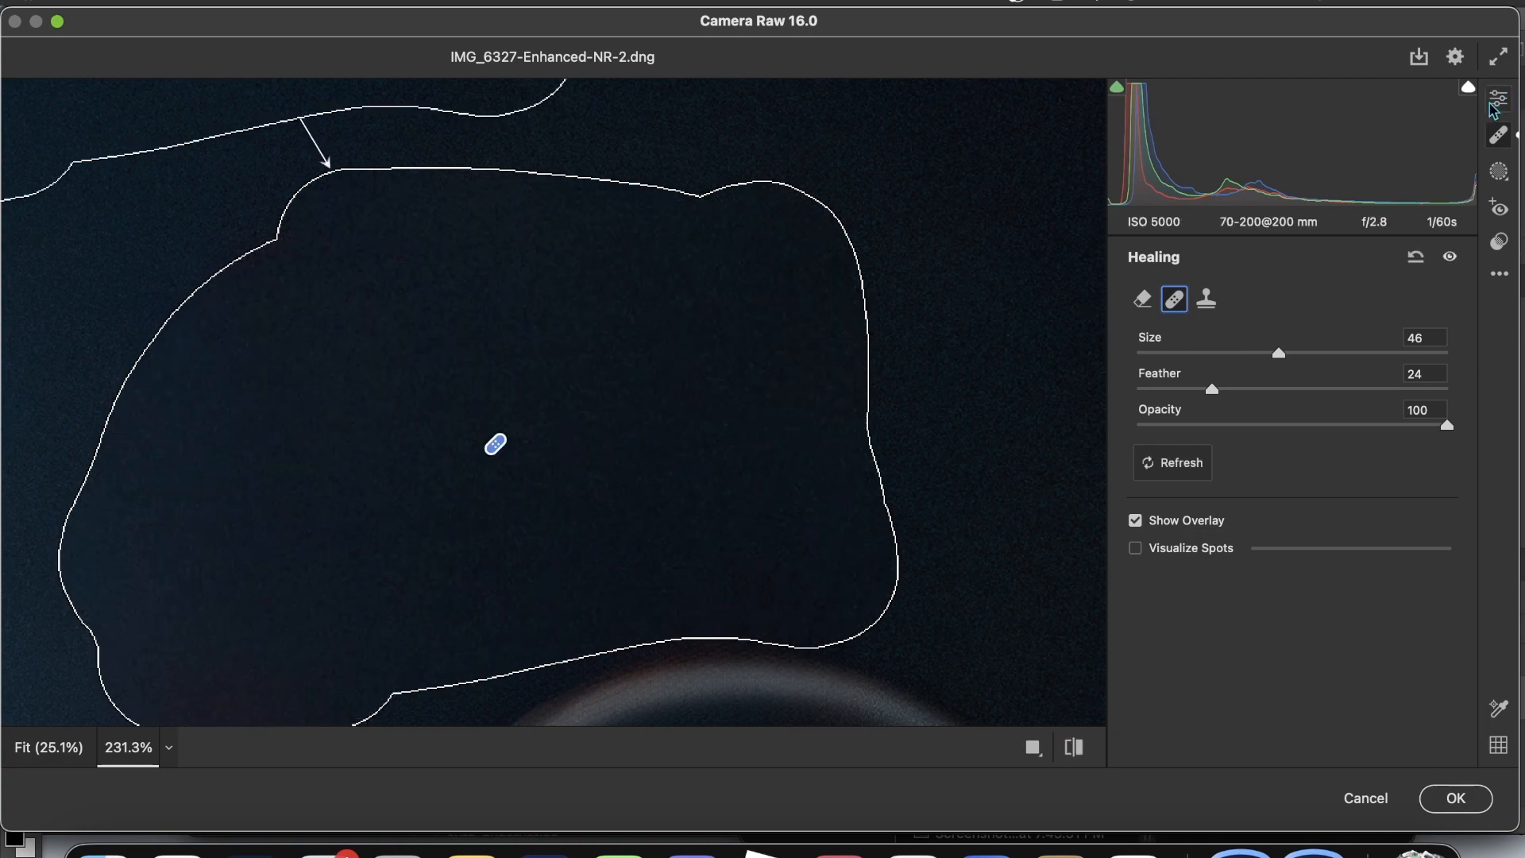
left_click(1498, 99)
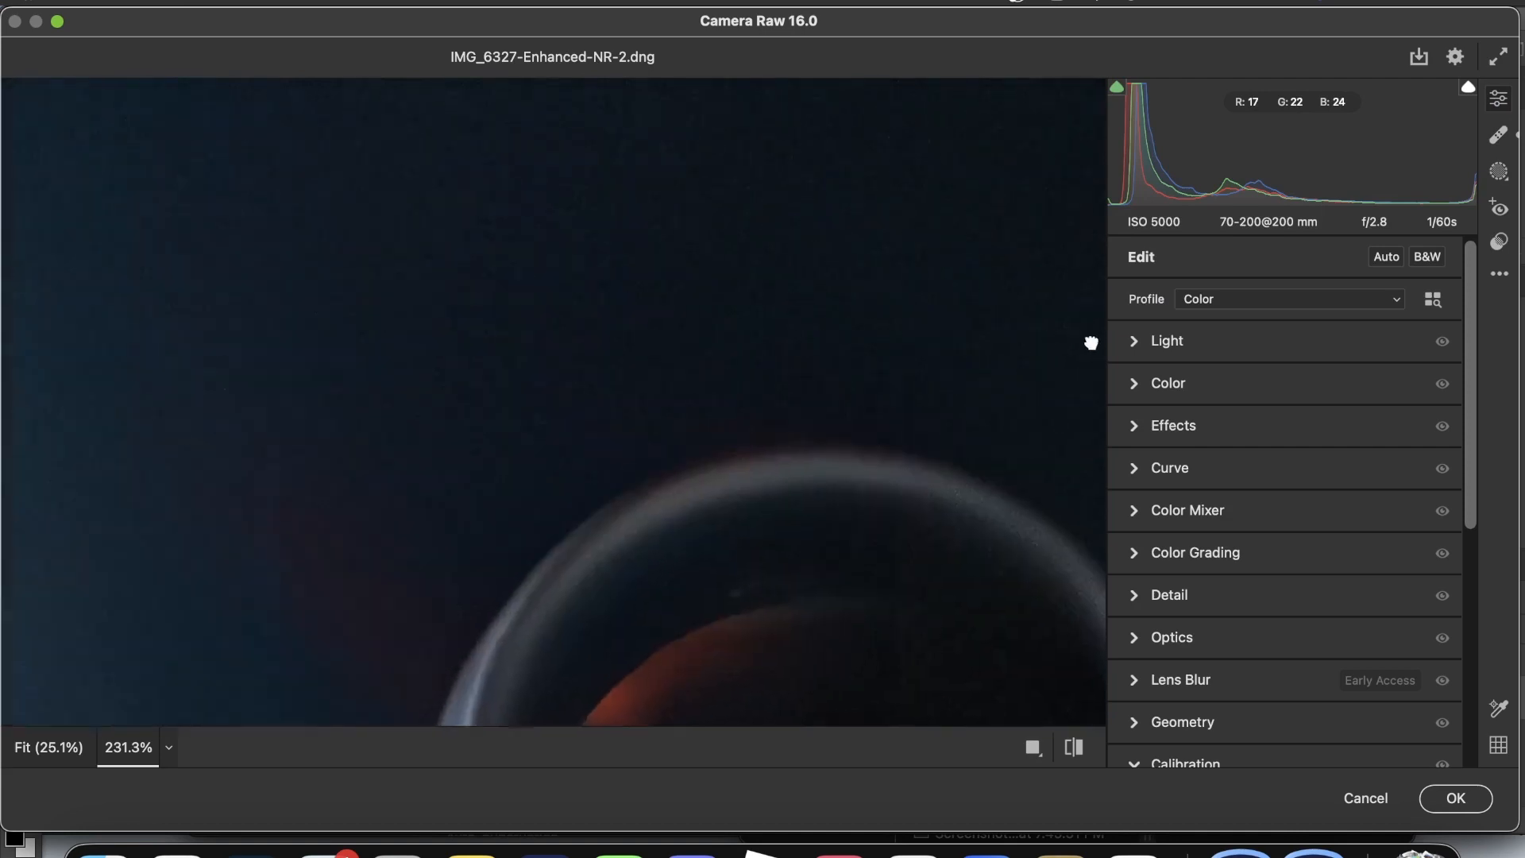
- Inspect the engine area at 200% and back at 100% zoom
left_click(167, 748)
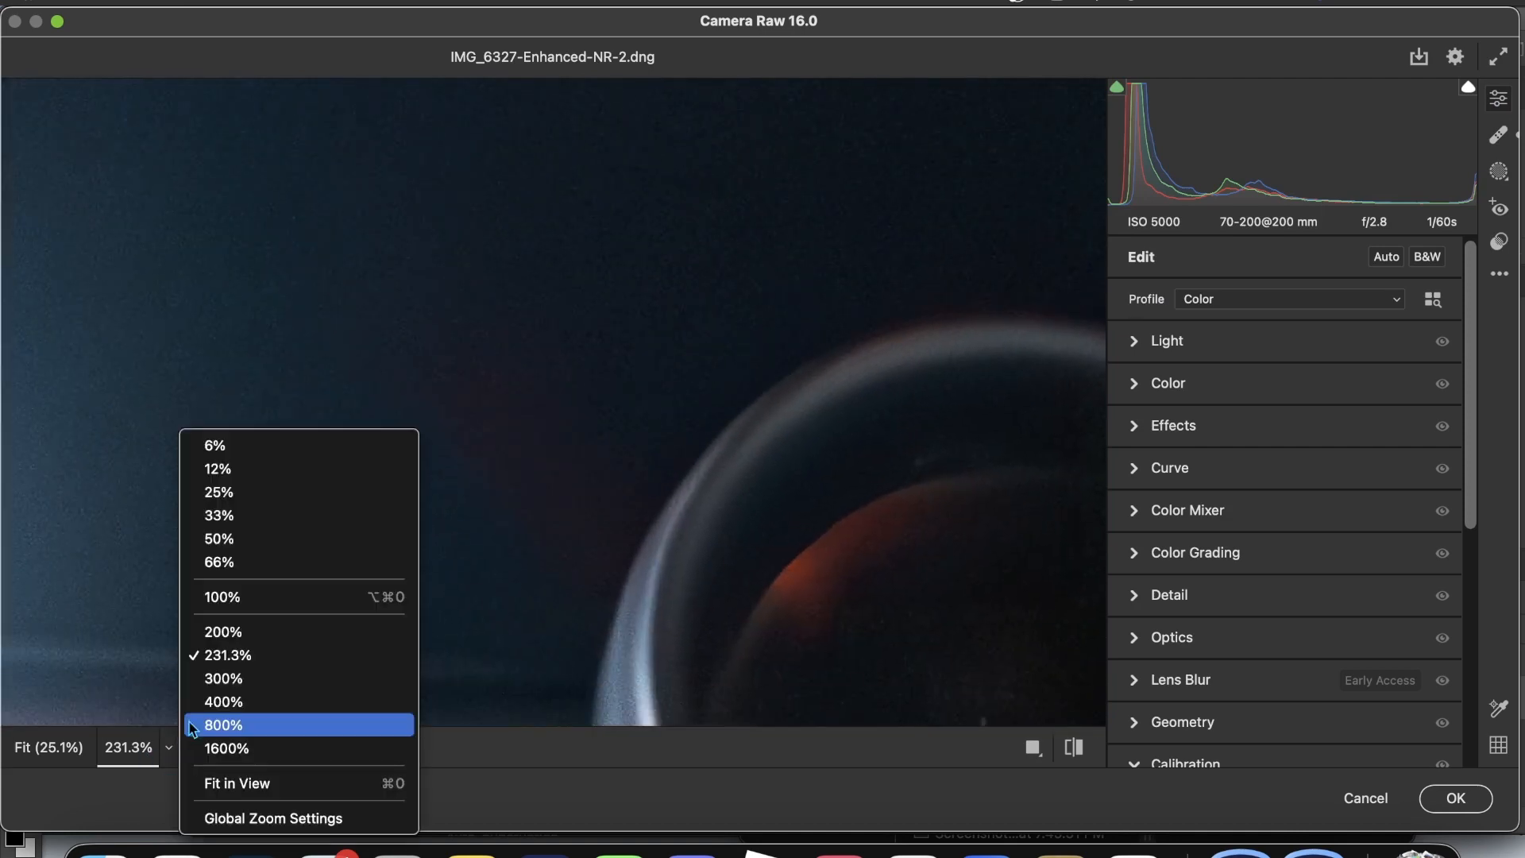
left_click(222, 632)
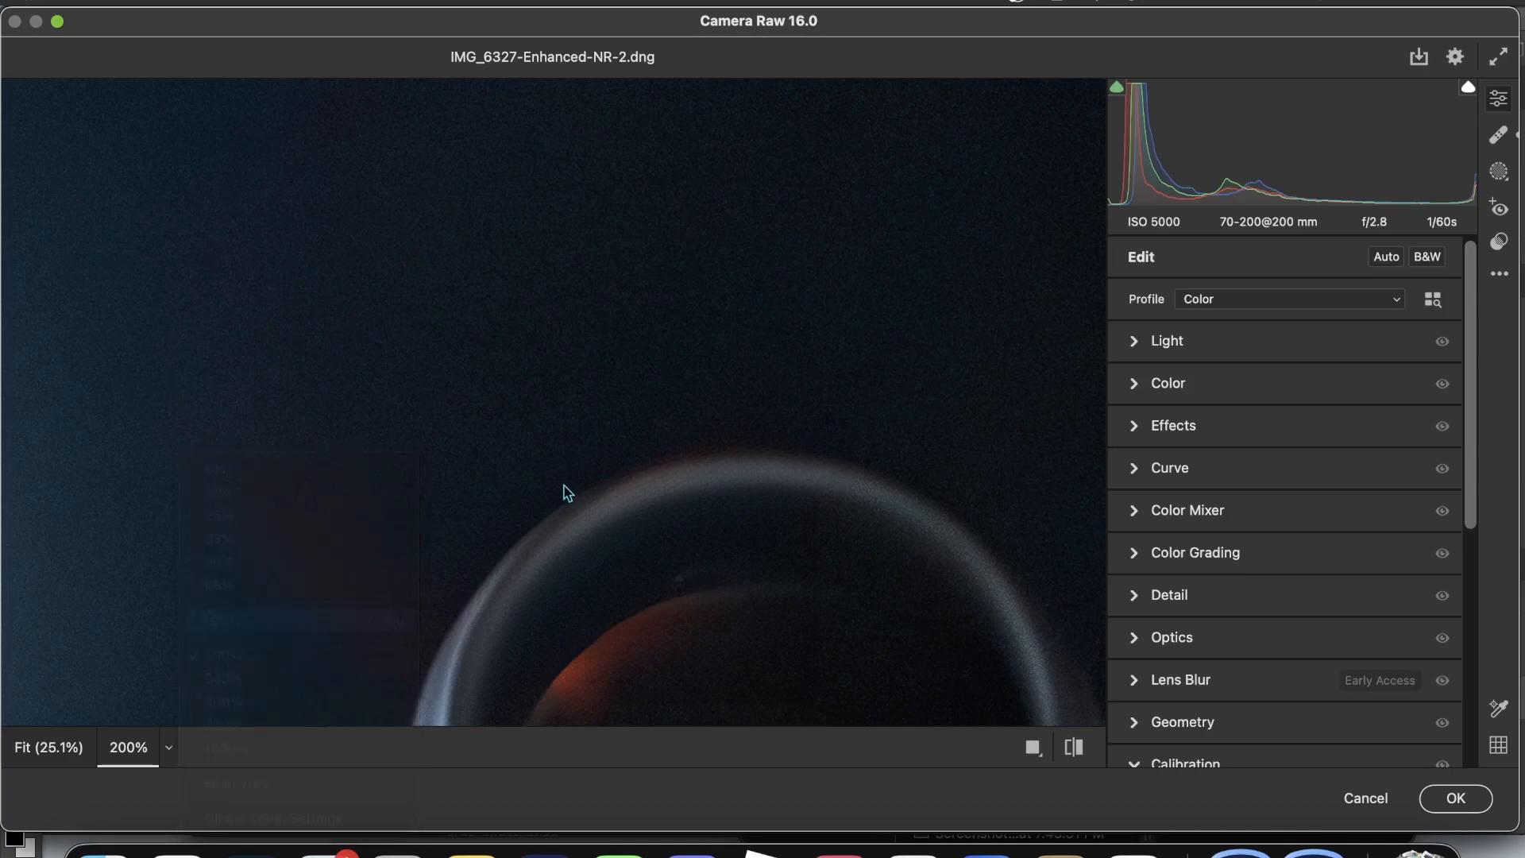
left_click(1499, 135)
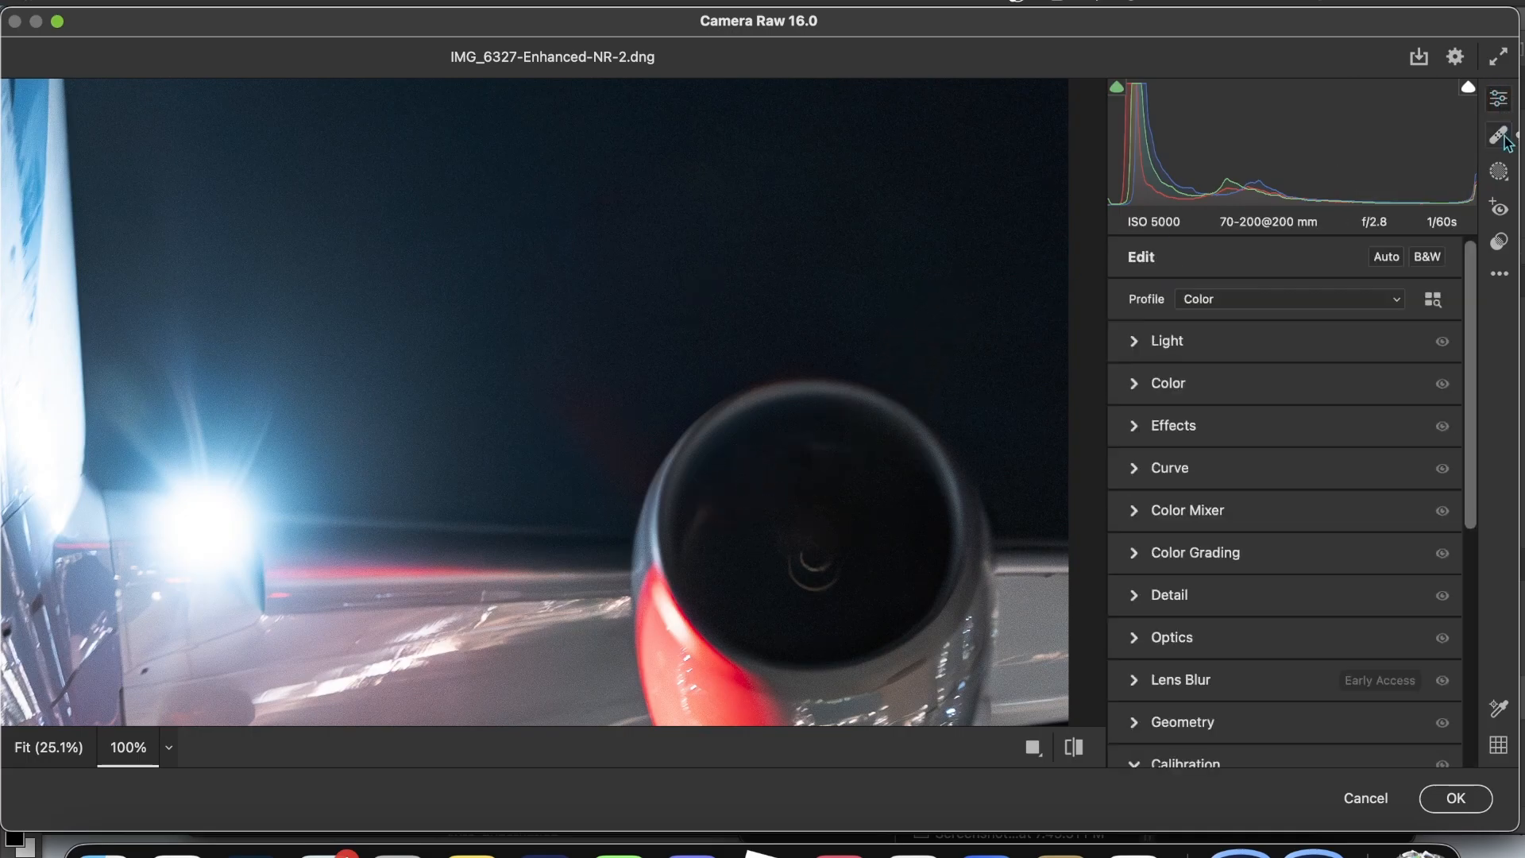
left_click(1500, 135)
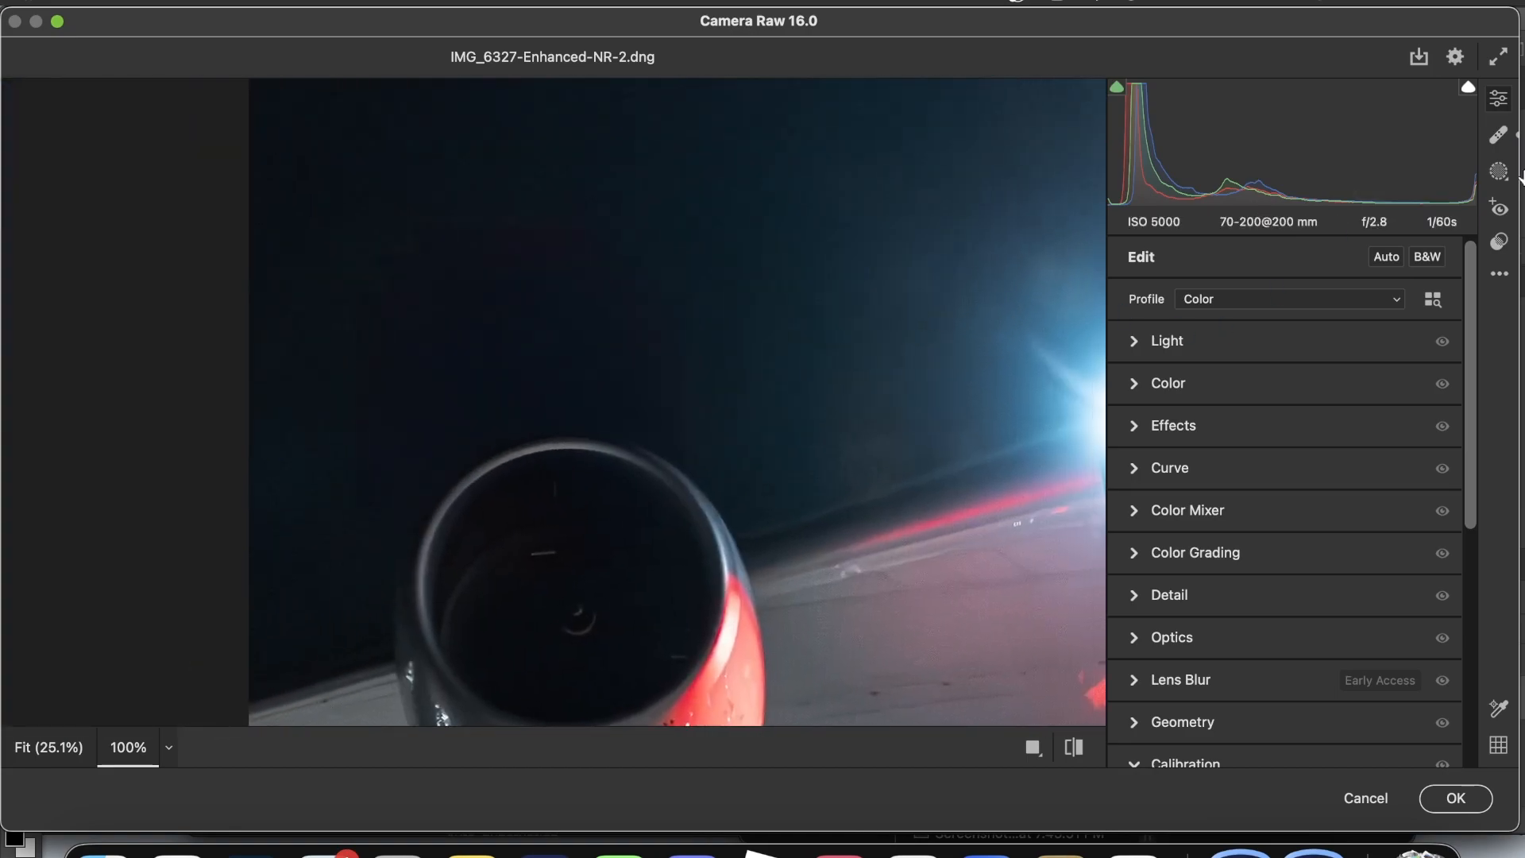
- Heal the curved mark in the sky above the engine cowl
left_click(1496, 134)
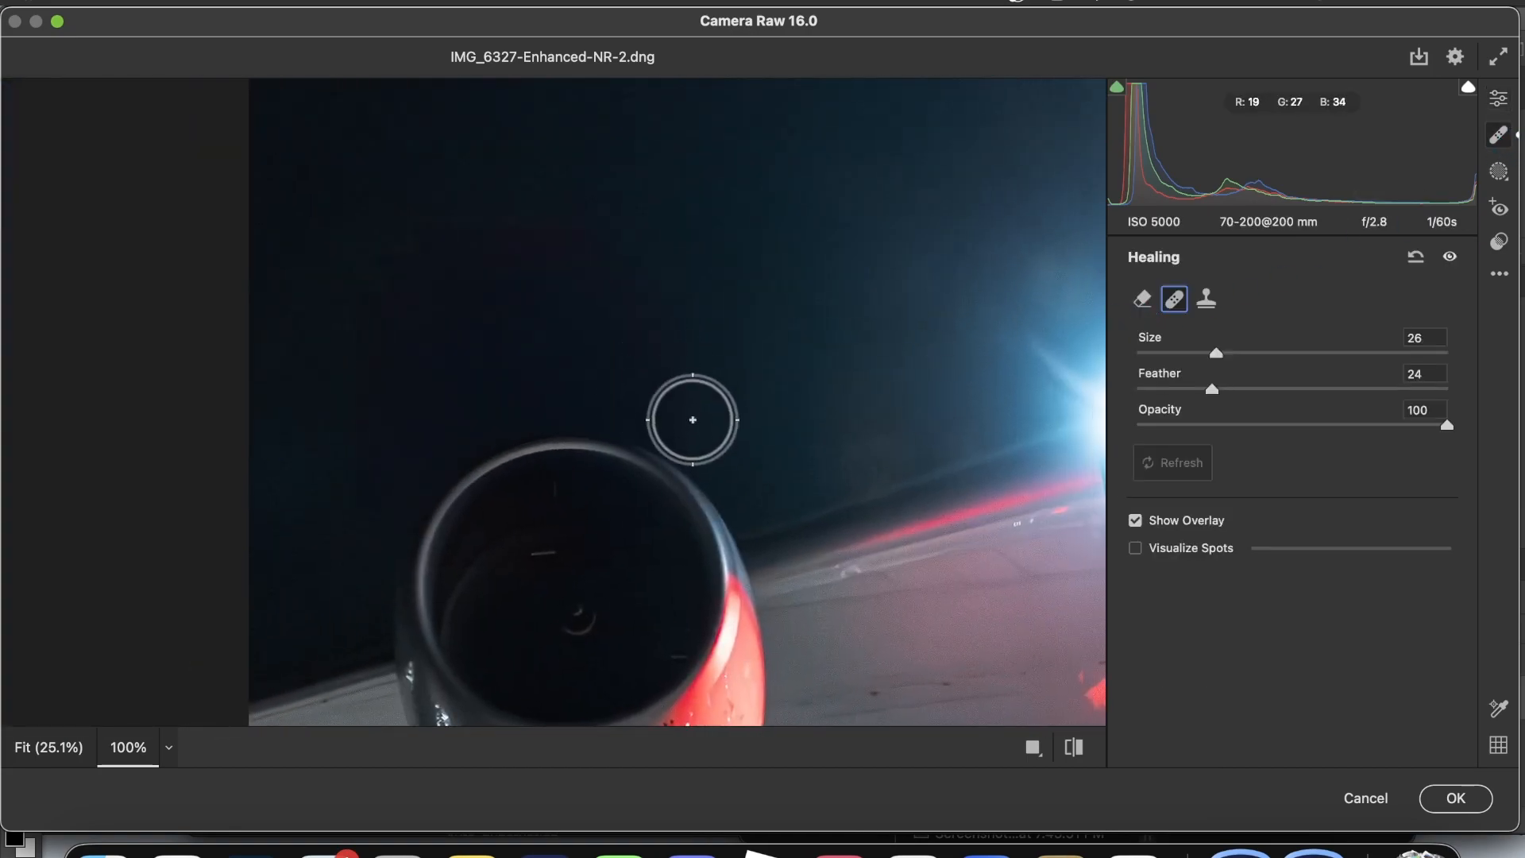
left_click_drag(692, 419, 359, 446)
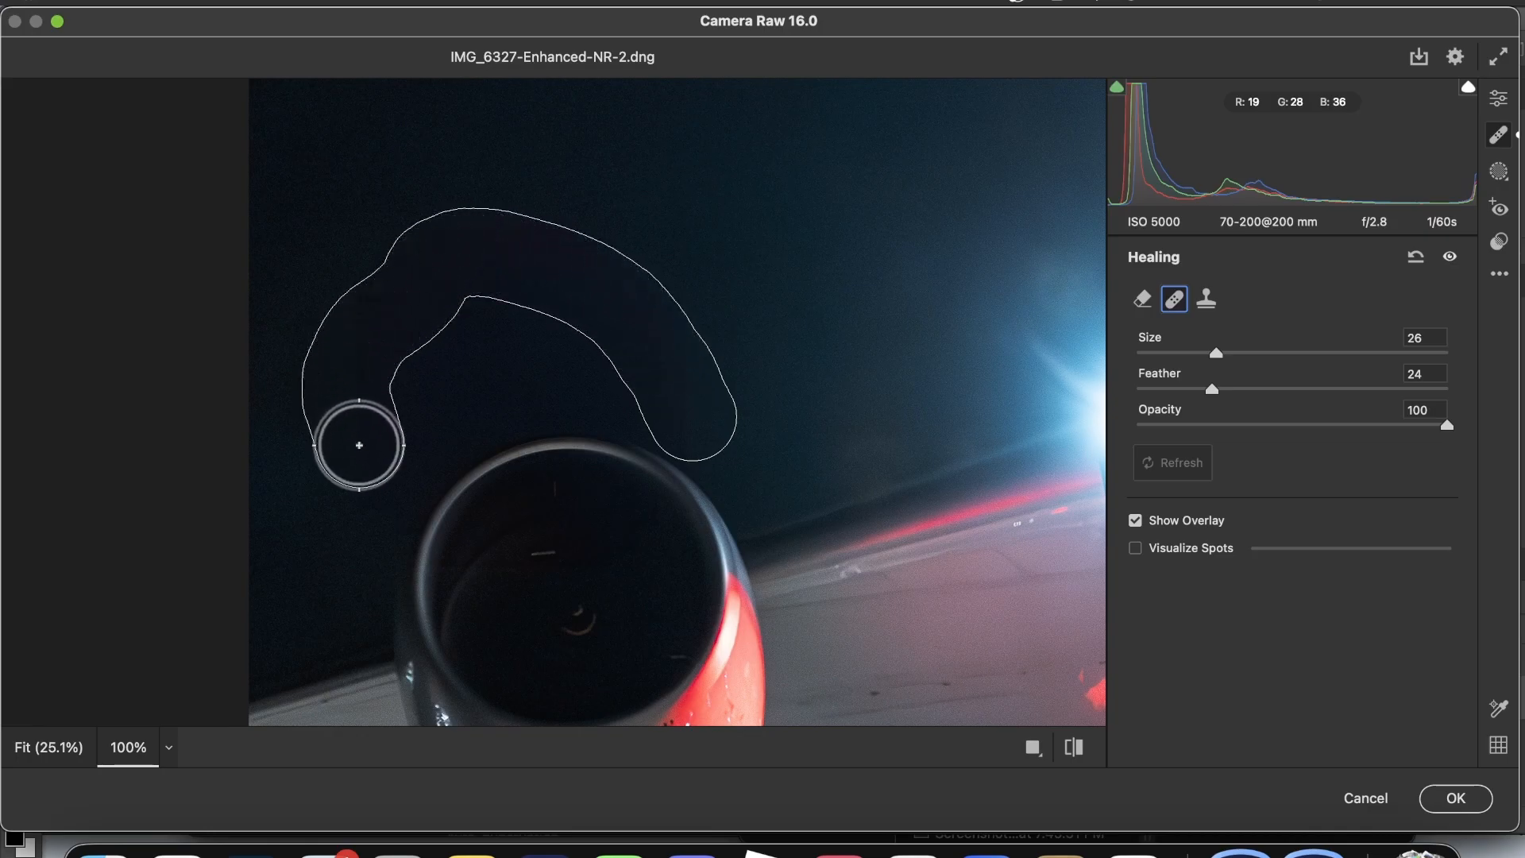
left_click_drag(359, 446, 455, 426)
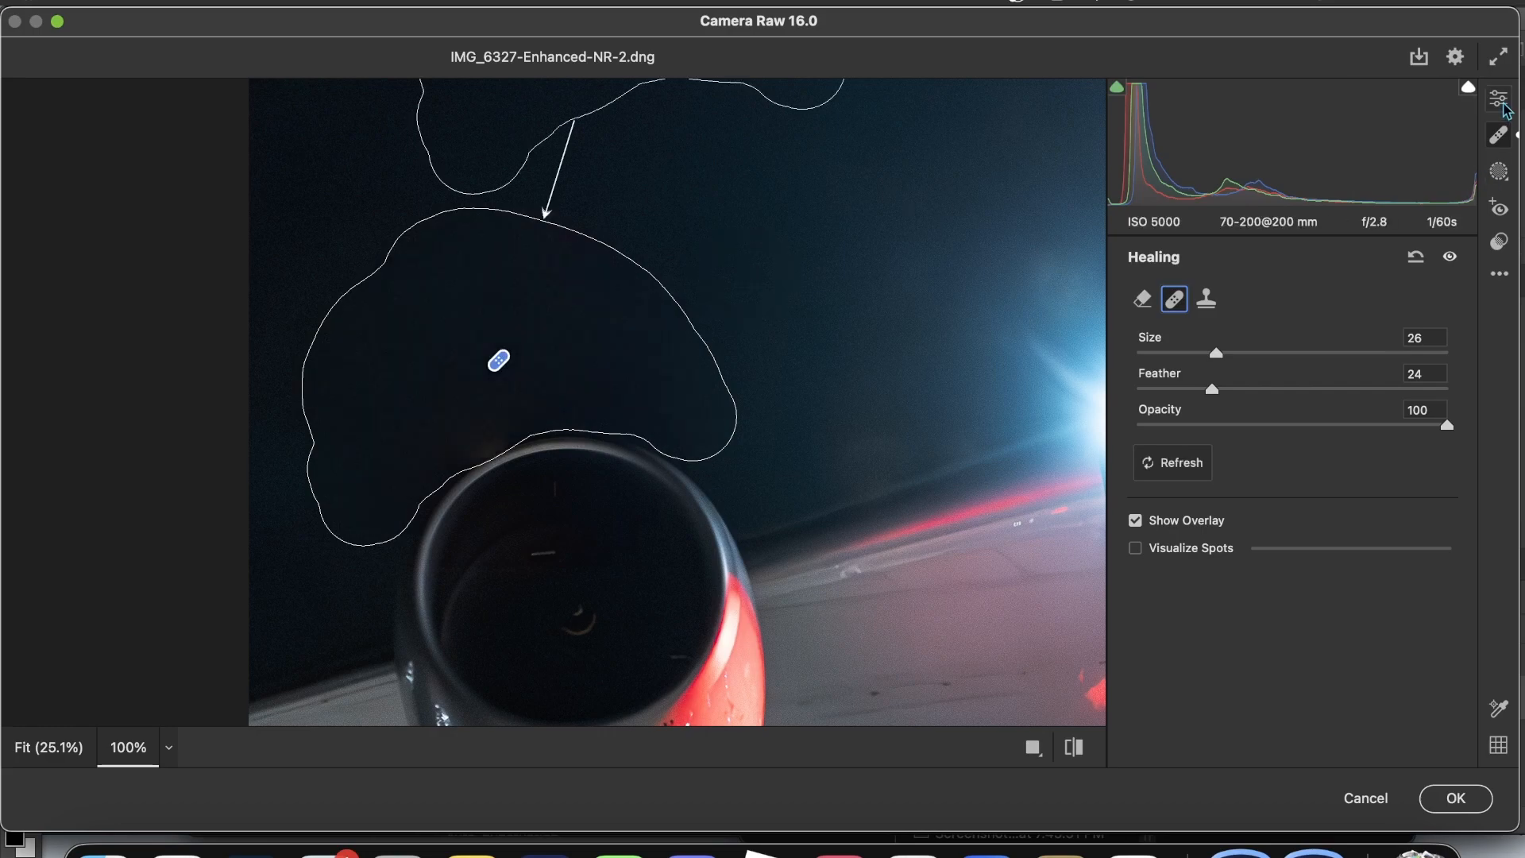
left_click(1496, 99)
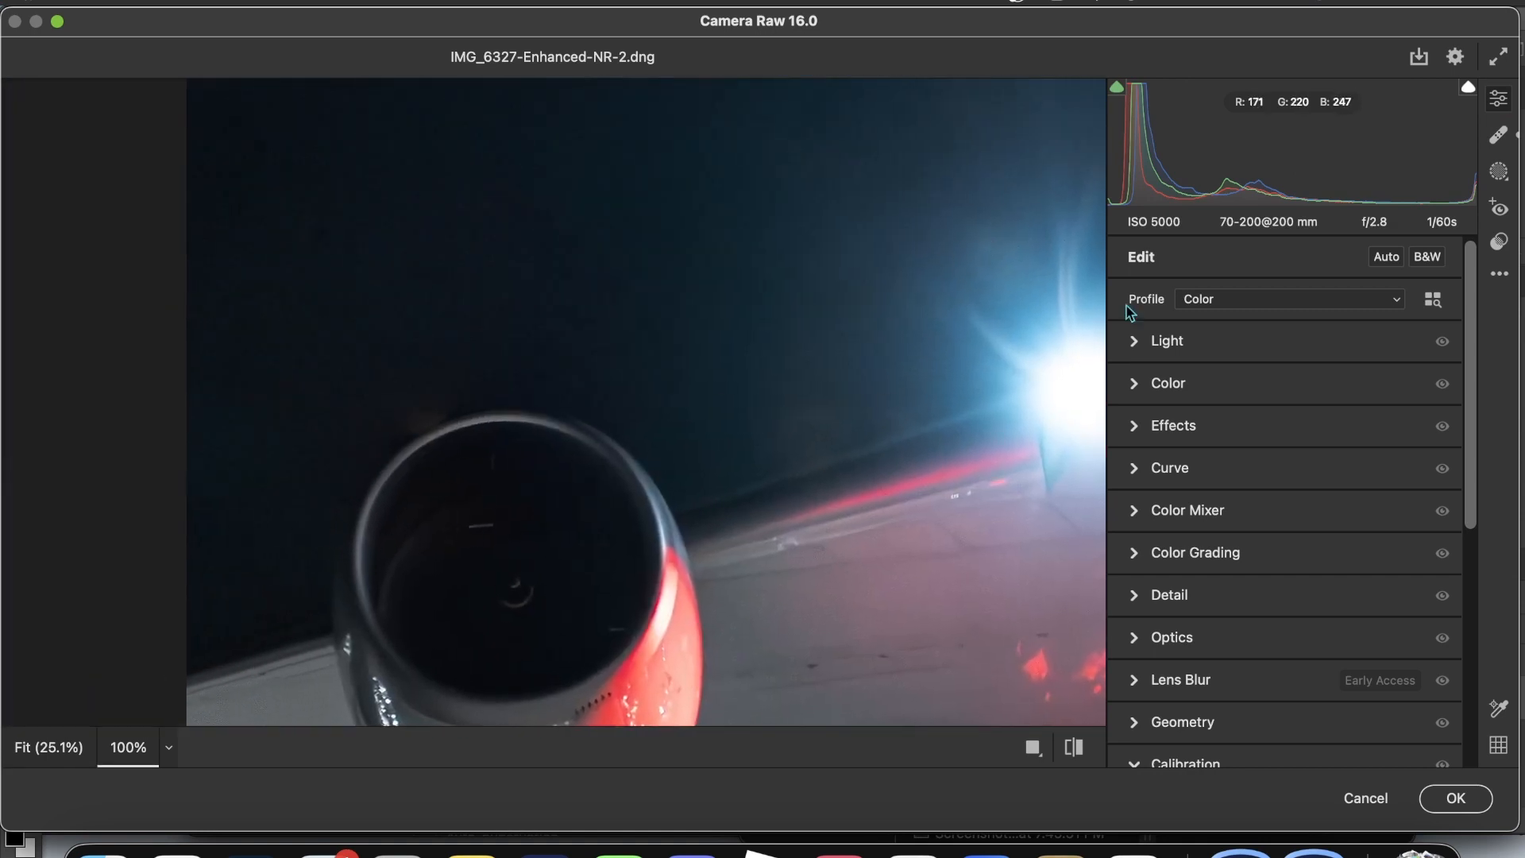
- At 800% zoom heal the tiny specks near the engine rim, then fit the whole photo
left_click(167, 747)
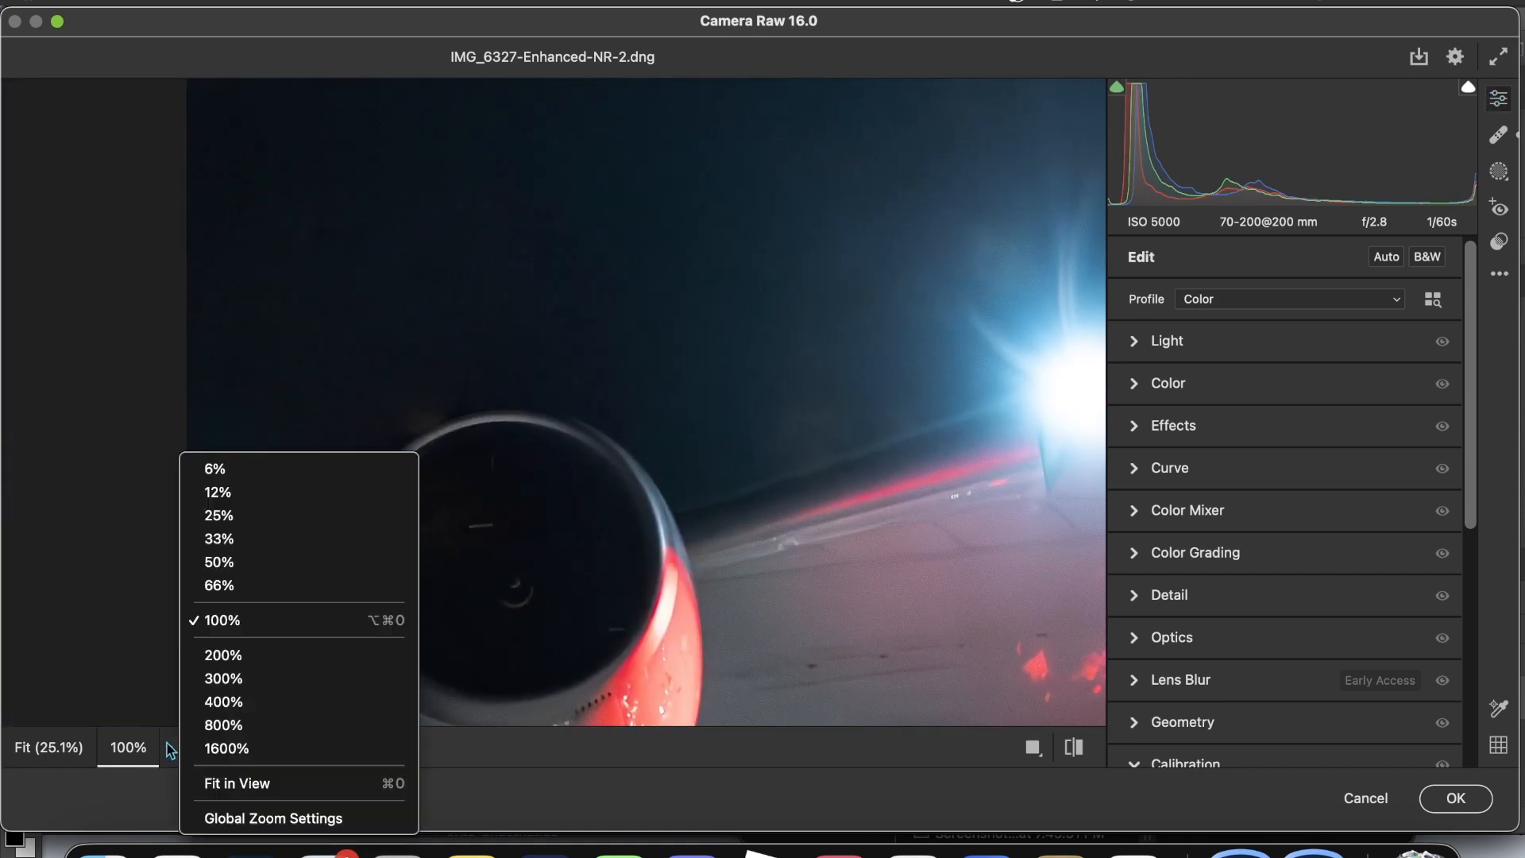
left_click(222, 725)
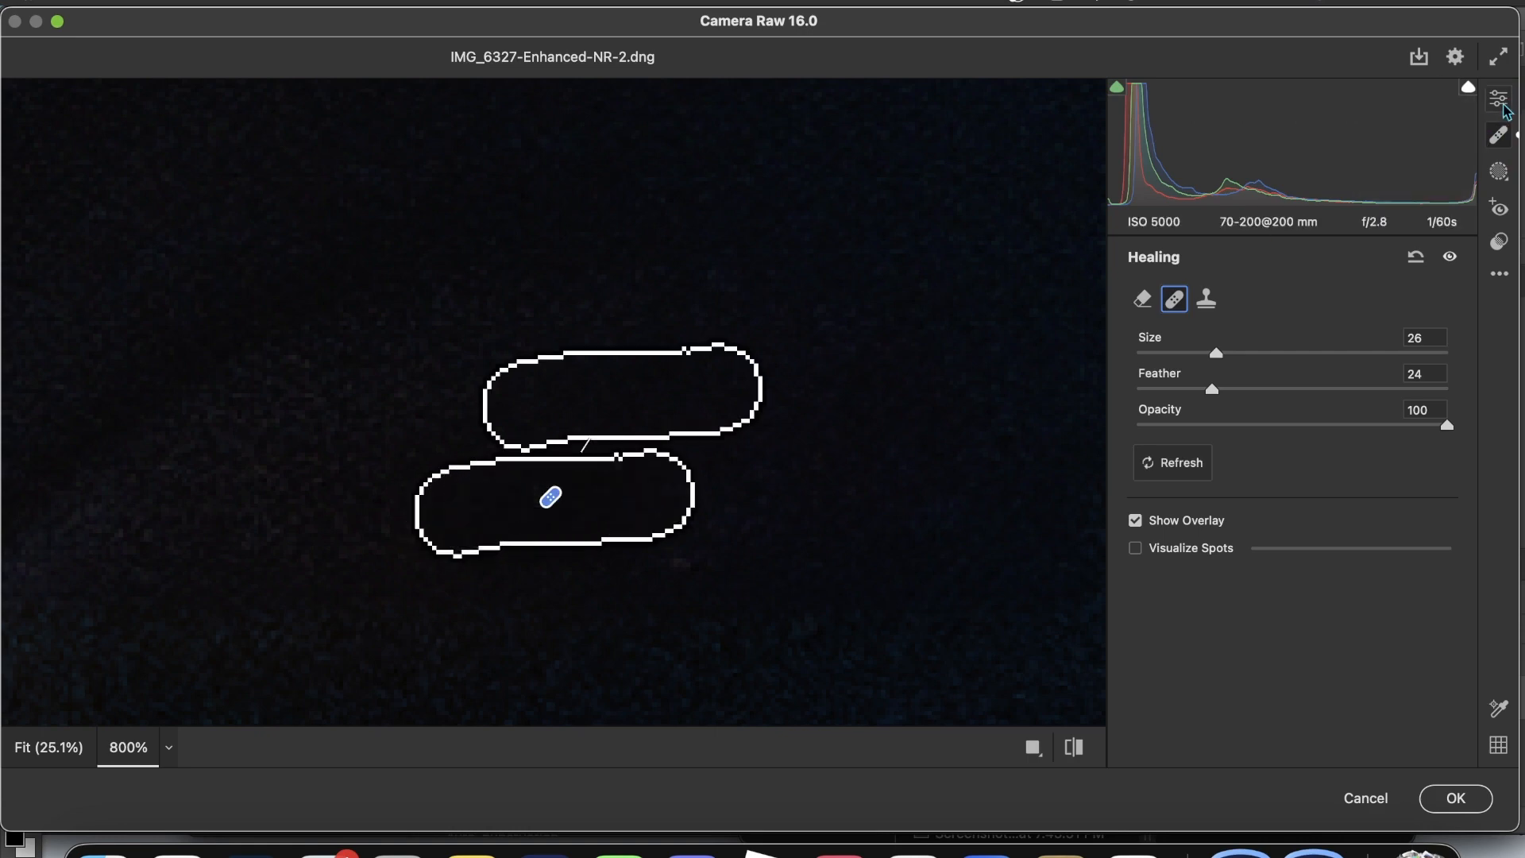
left_click(1503, 98)
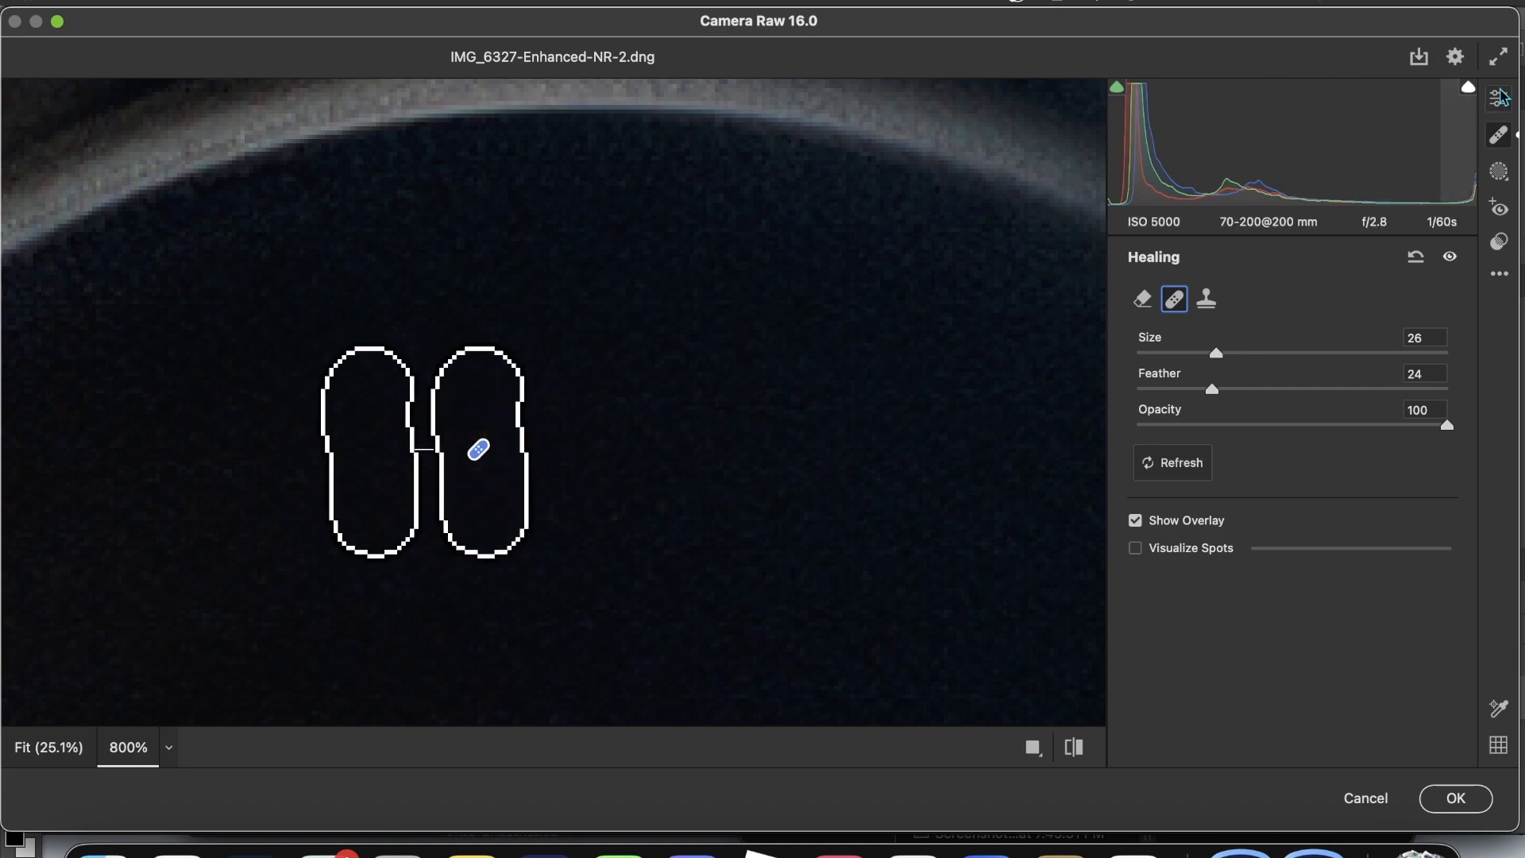
left_click(1499, 97)
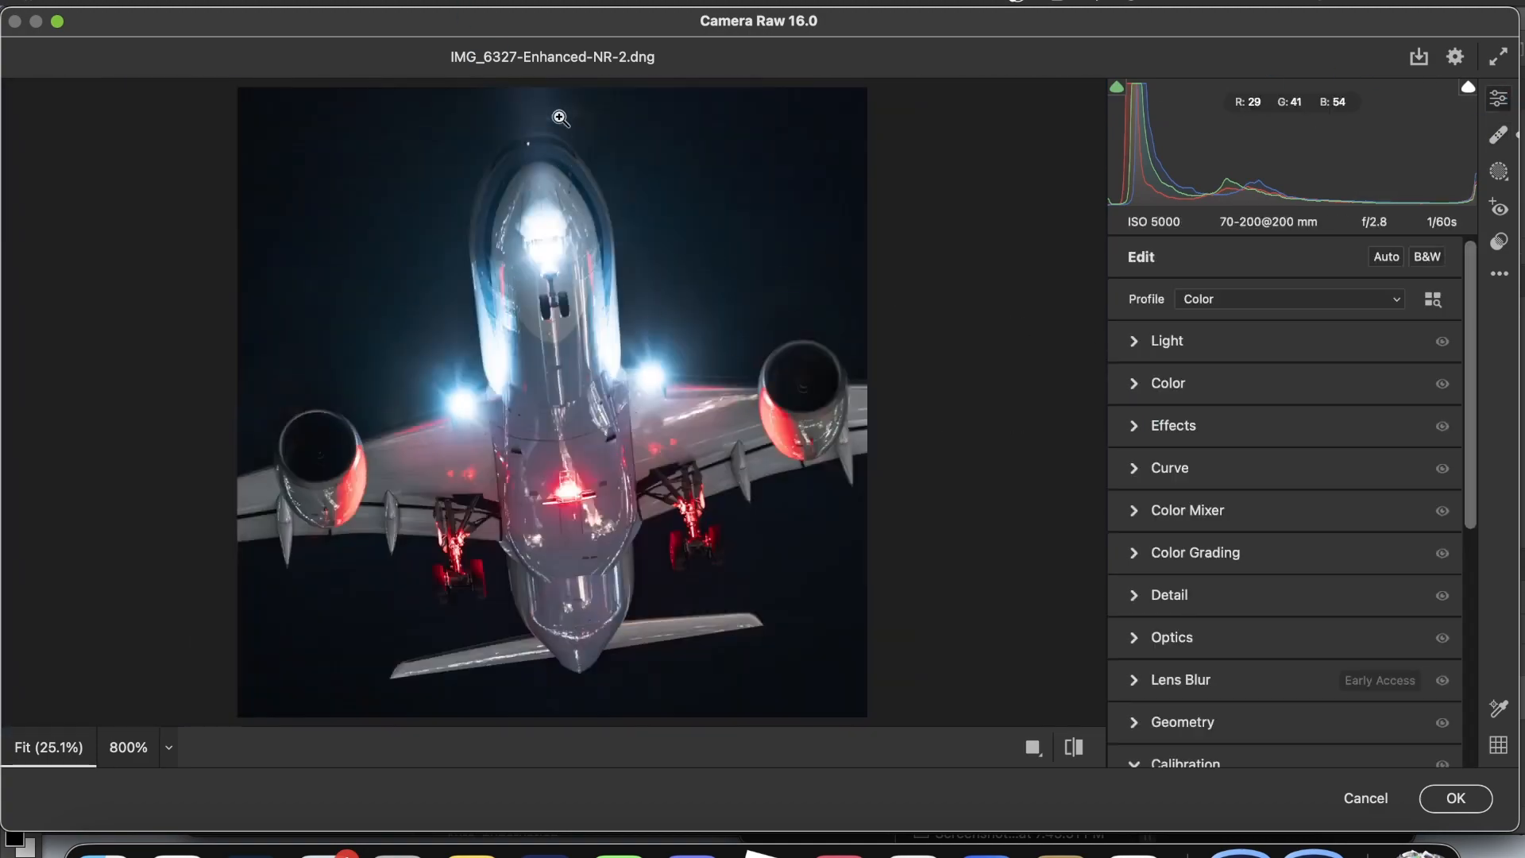
- At 200% zoom heal the sky spot near the engine
left_click(168, 748)
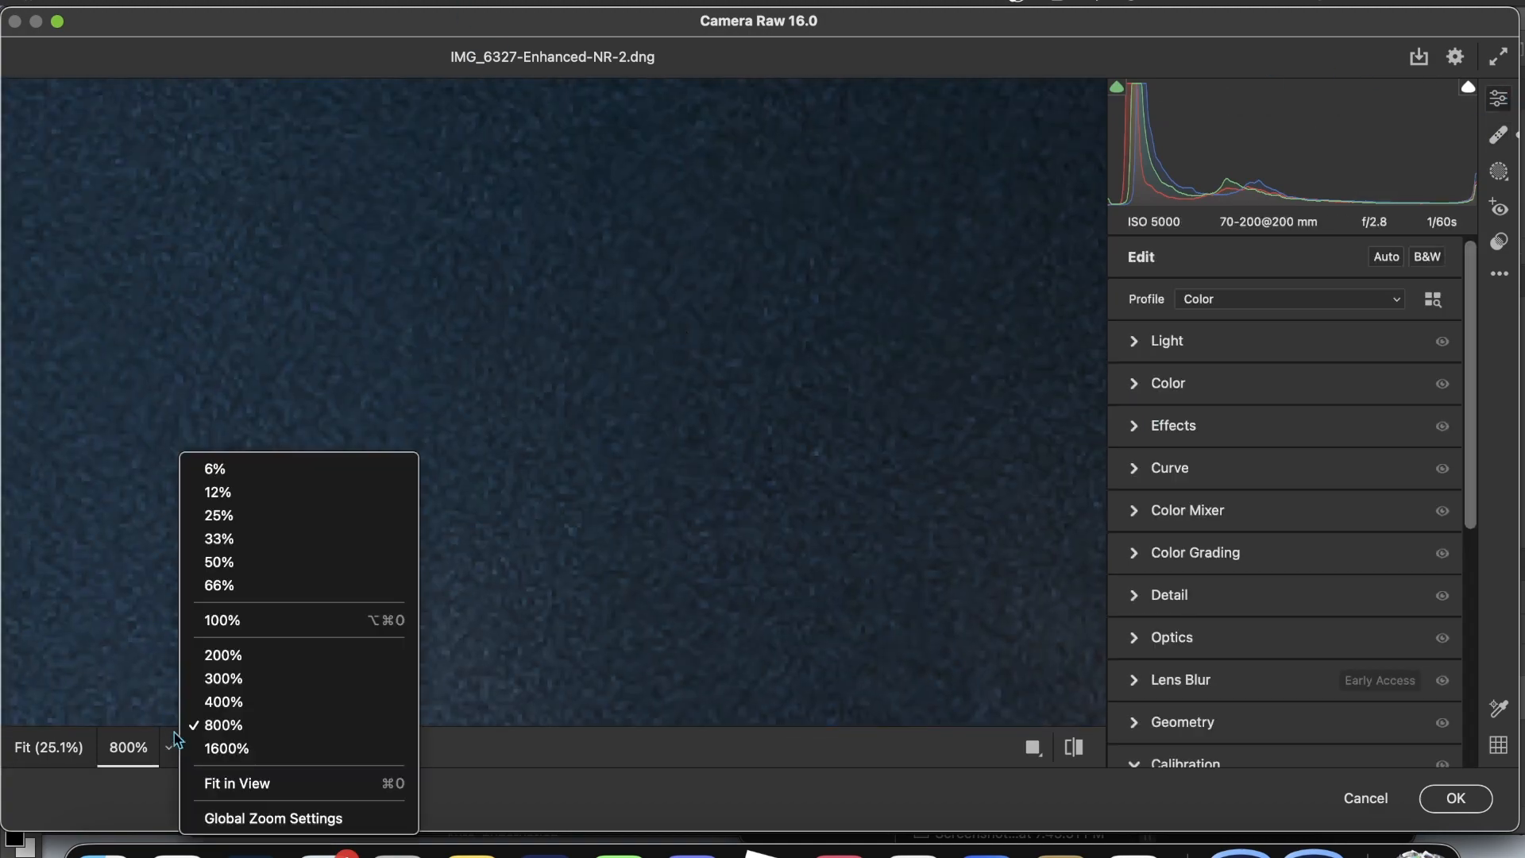
left_click(223, 655)
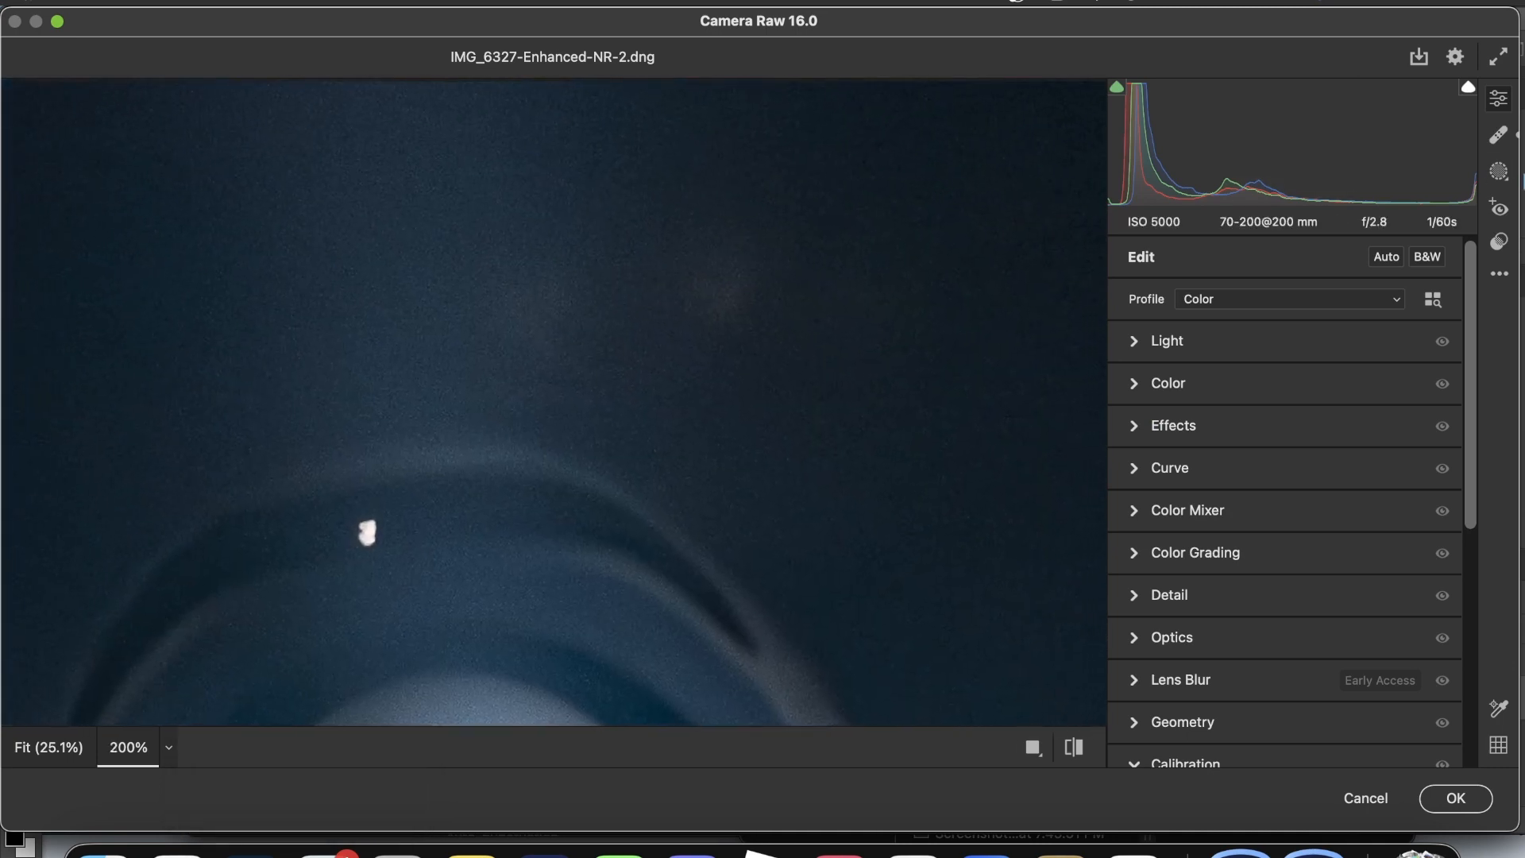
left_click(1501, 135)
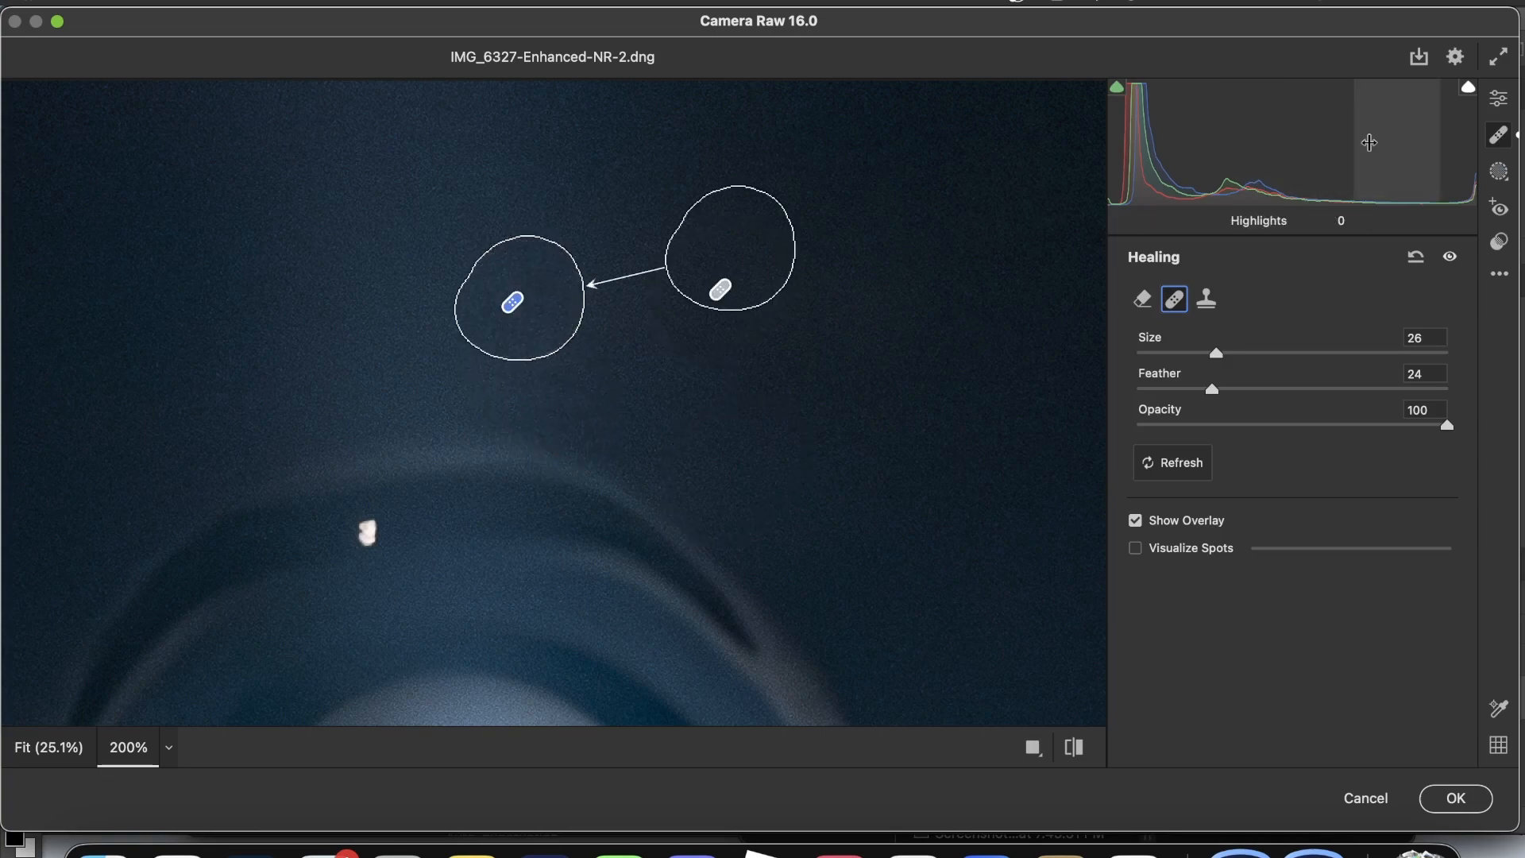
left_click(1498, 99)
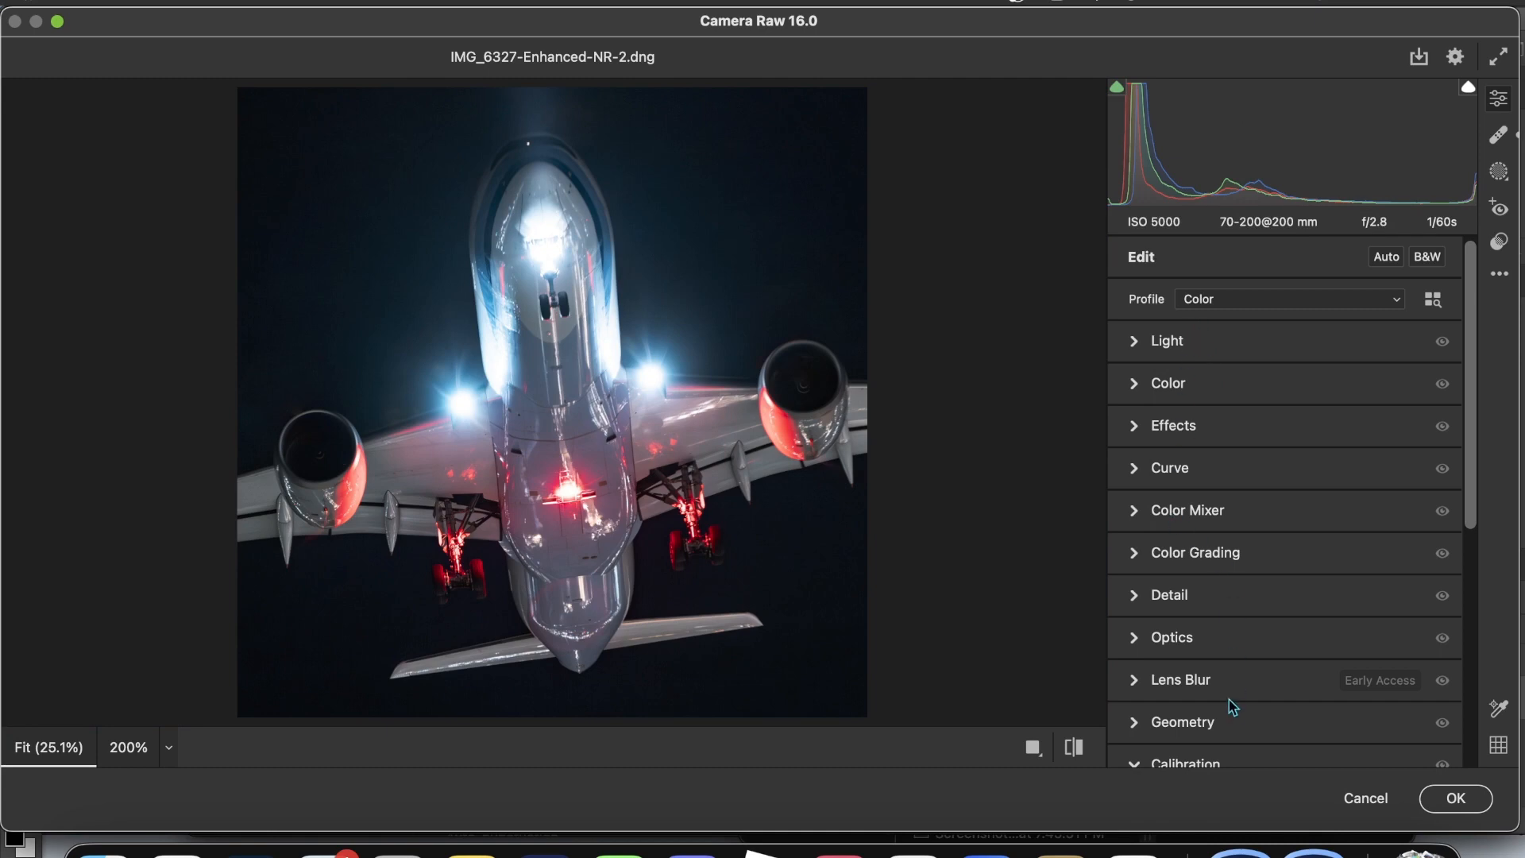
- Heal the blemish above the landing-light glare and fit the view
left_click(128, 747)
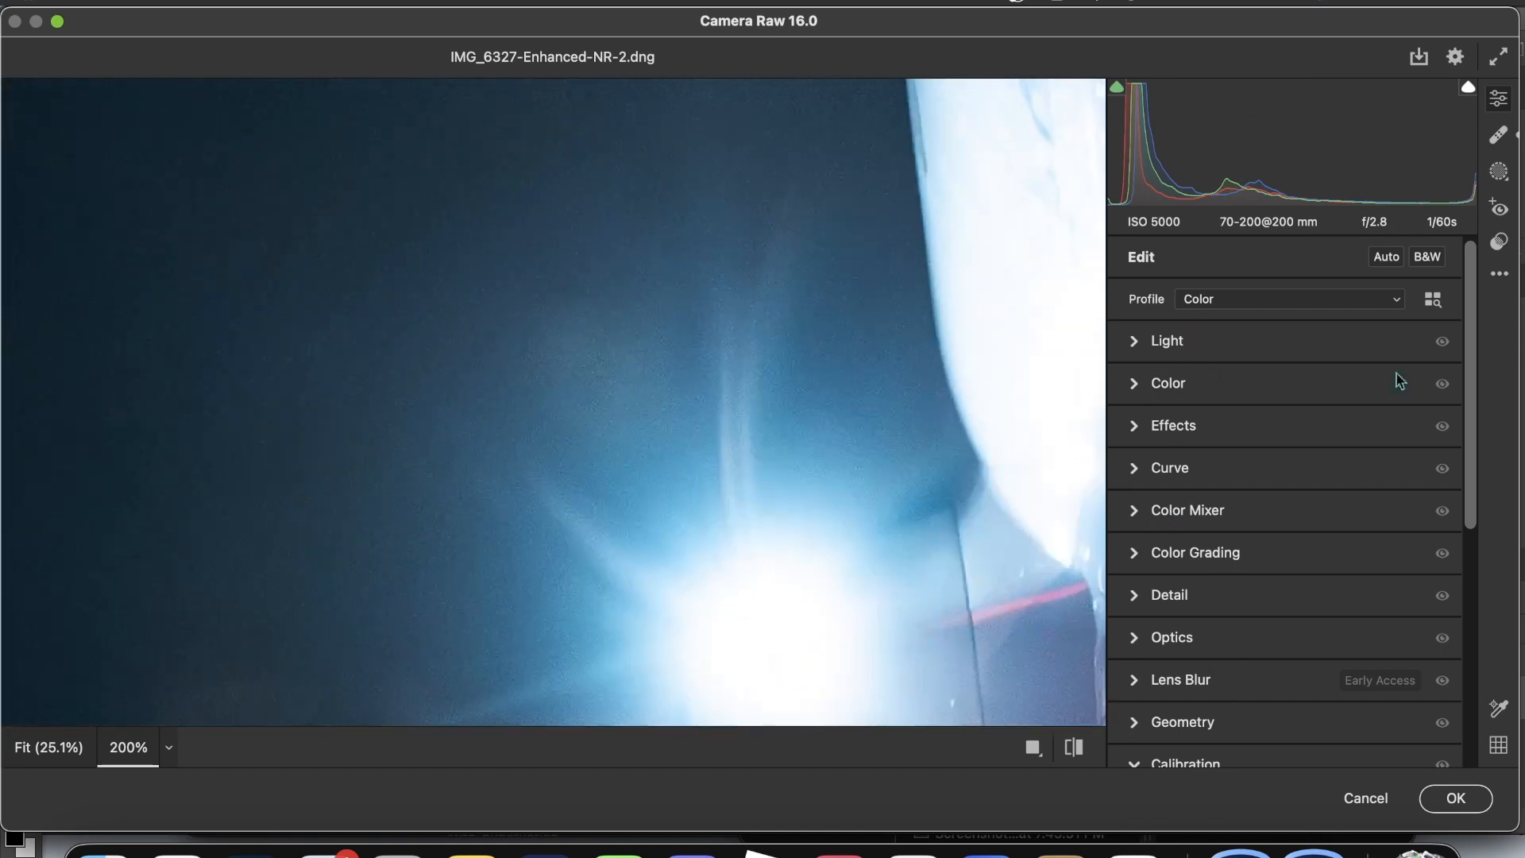
left_click(1504, 134)
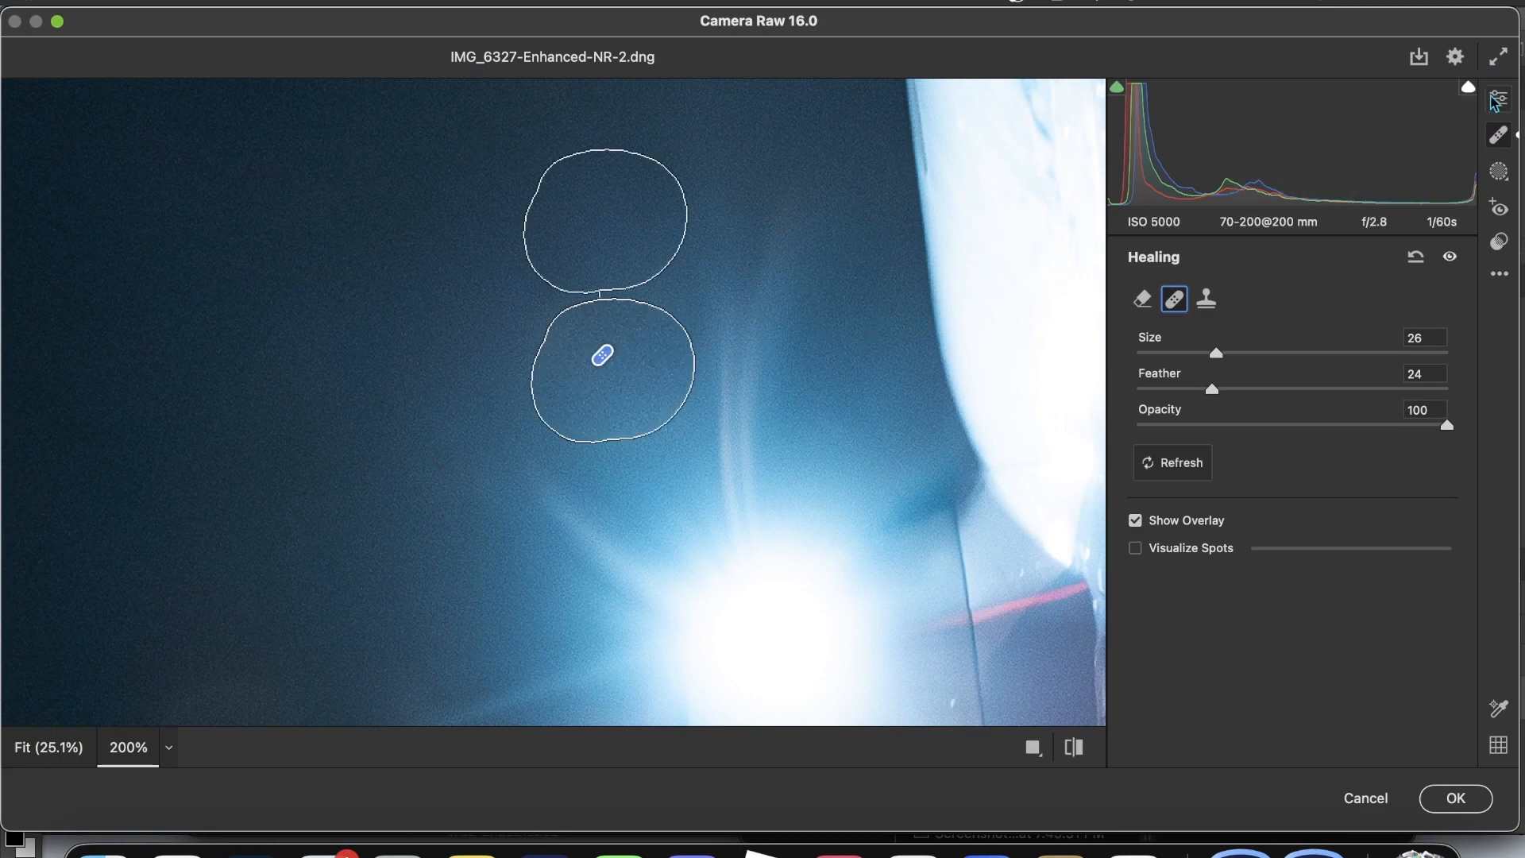
left_click(1498, 98)
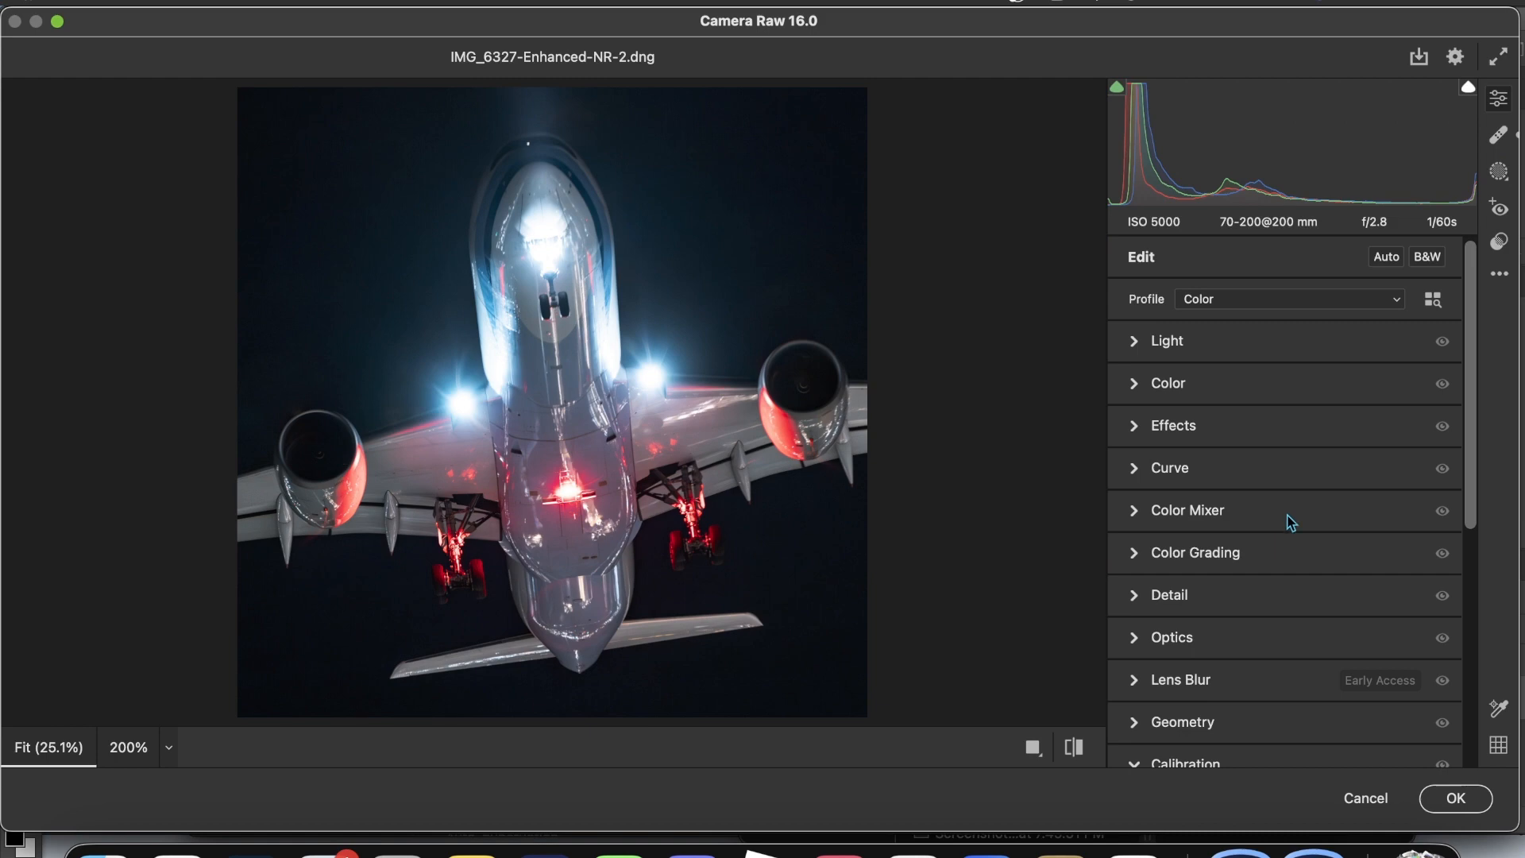
- Create Mask 1 as a radial gradient over a wing-light beam with a brush subtraction
left_click(1502, 168)
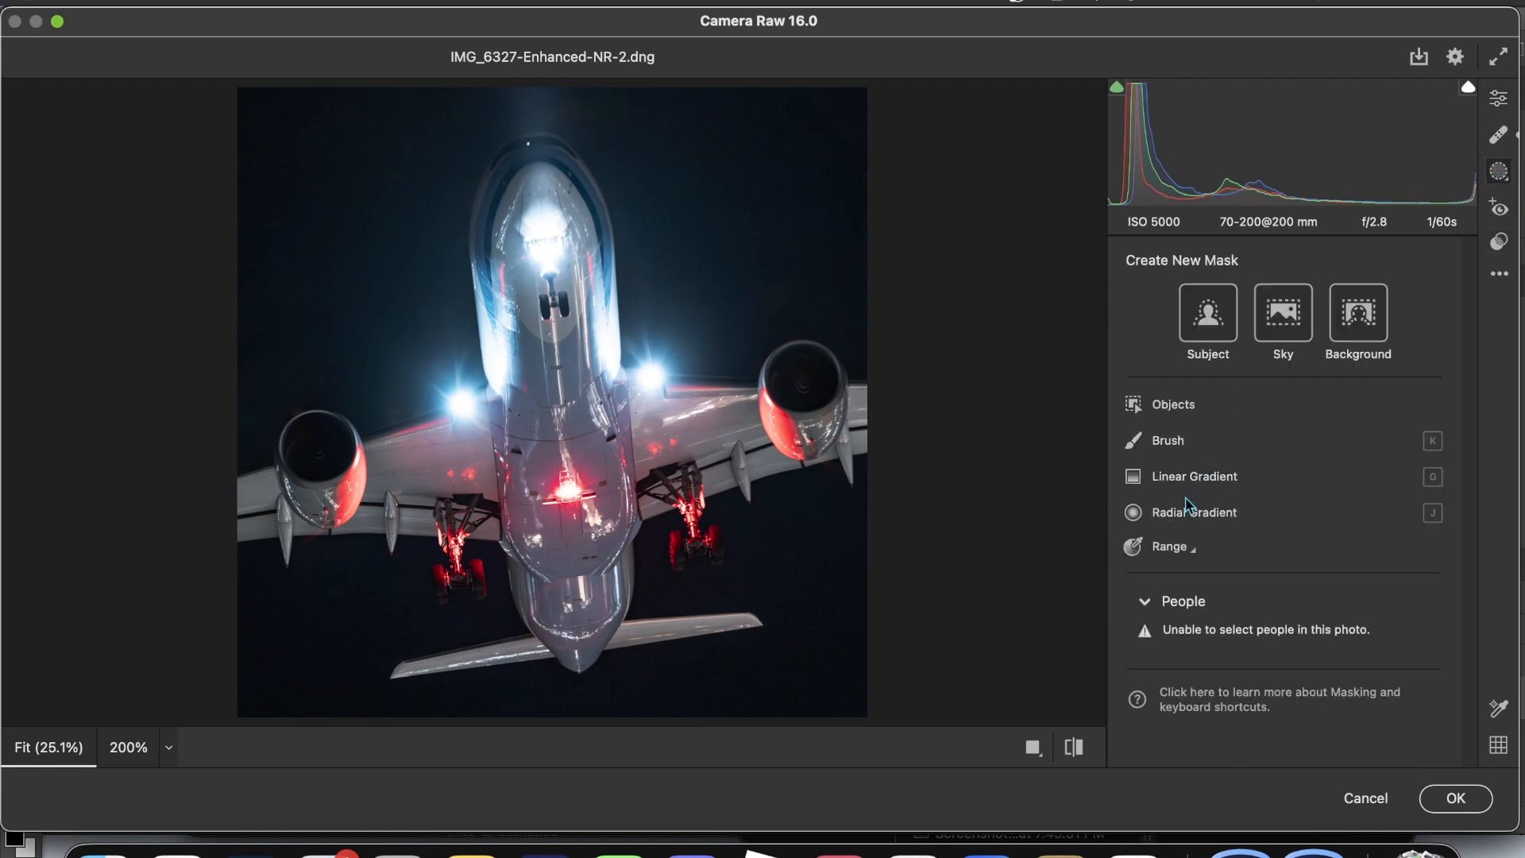
left_click(1194, 513)
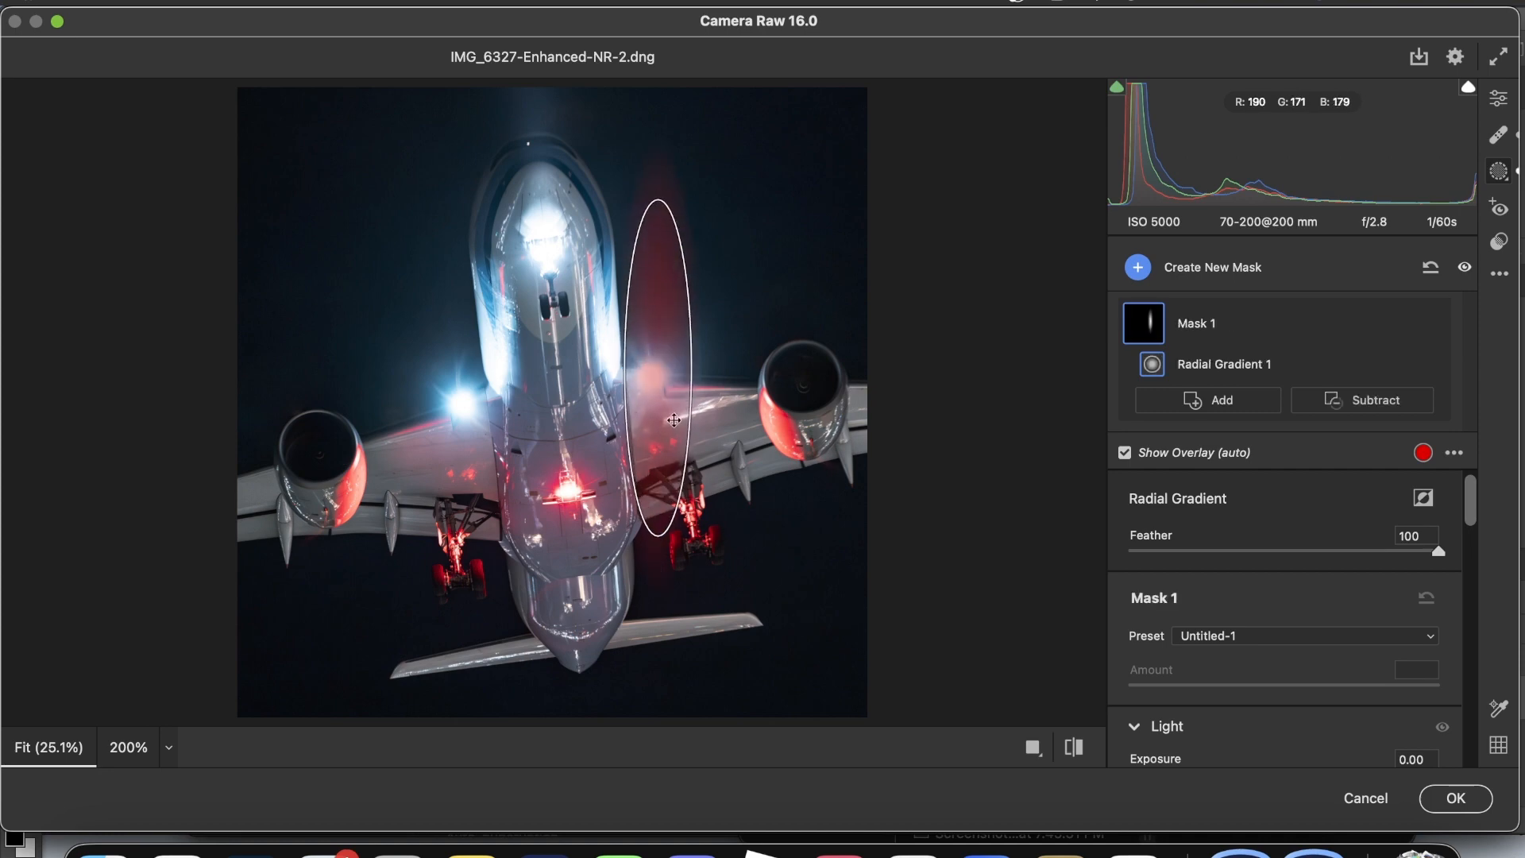
left_click(673, 421)
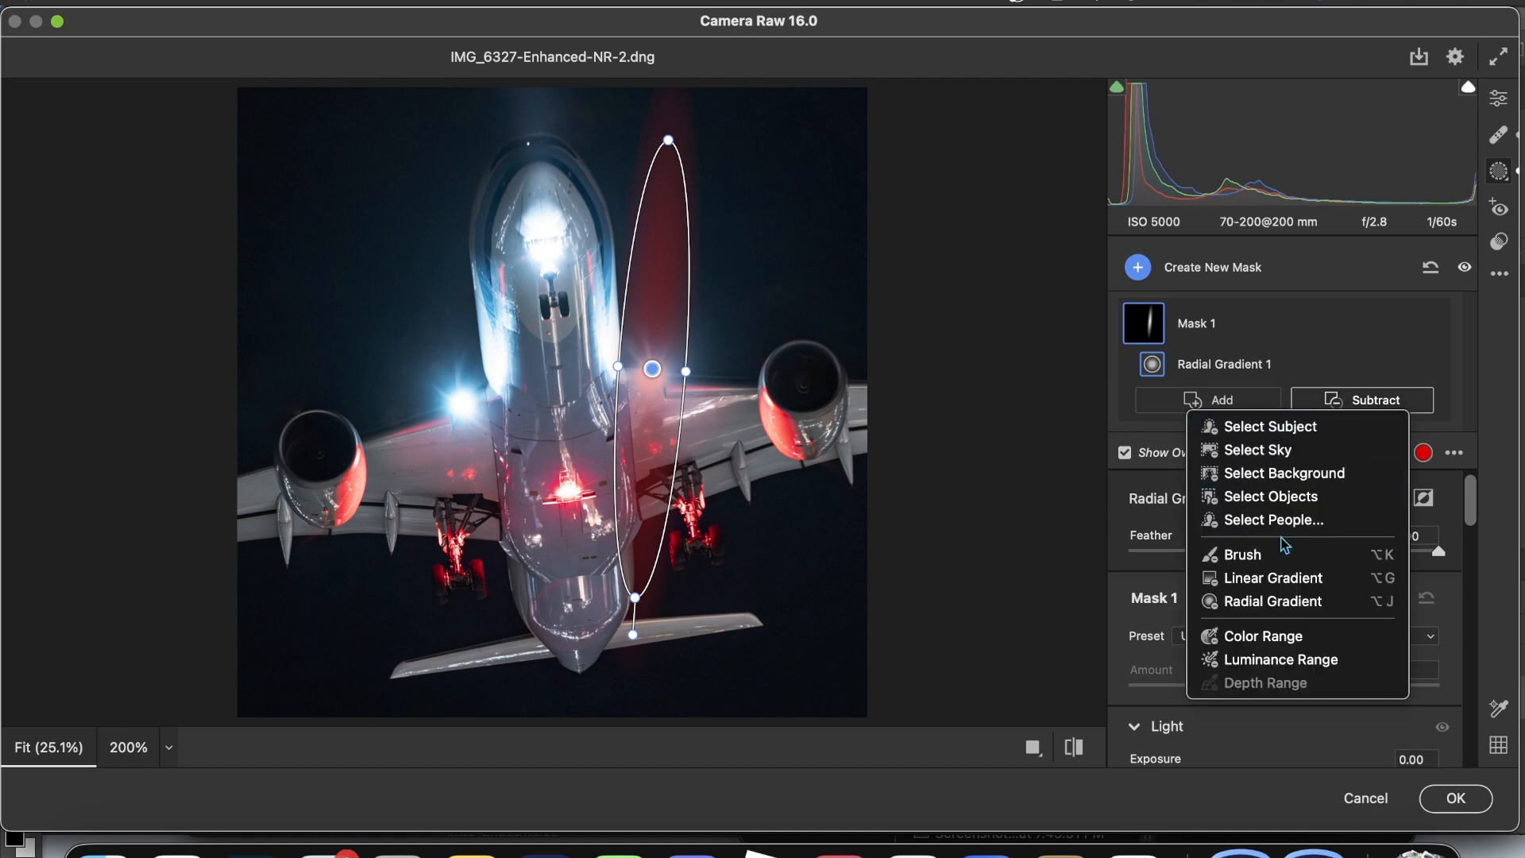
left_click(1240, 554)
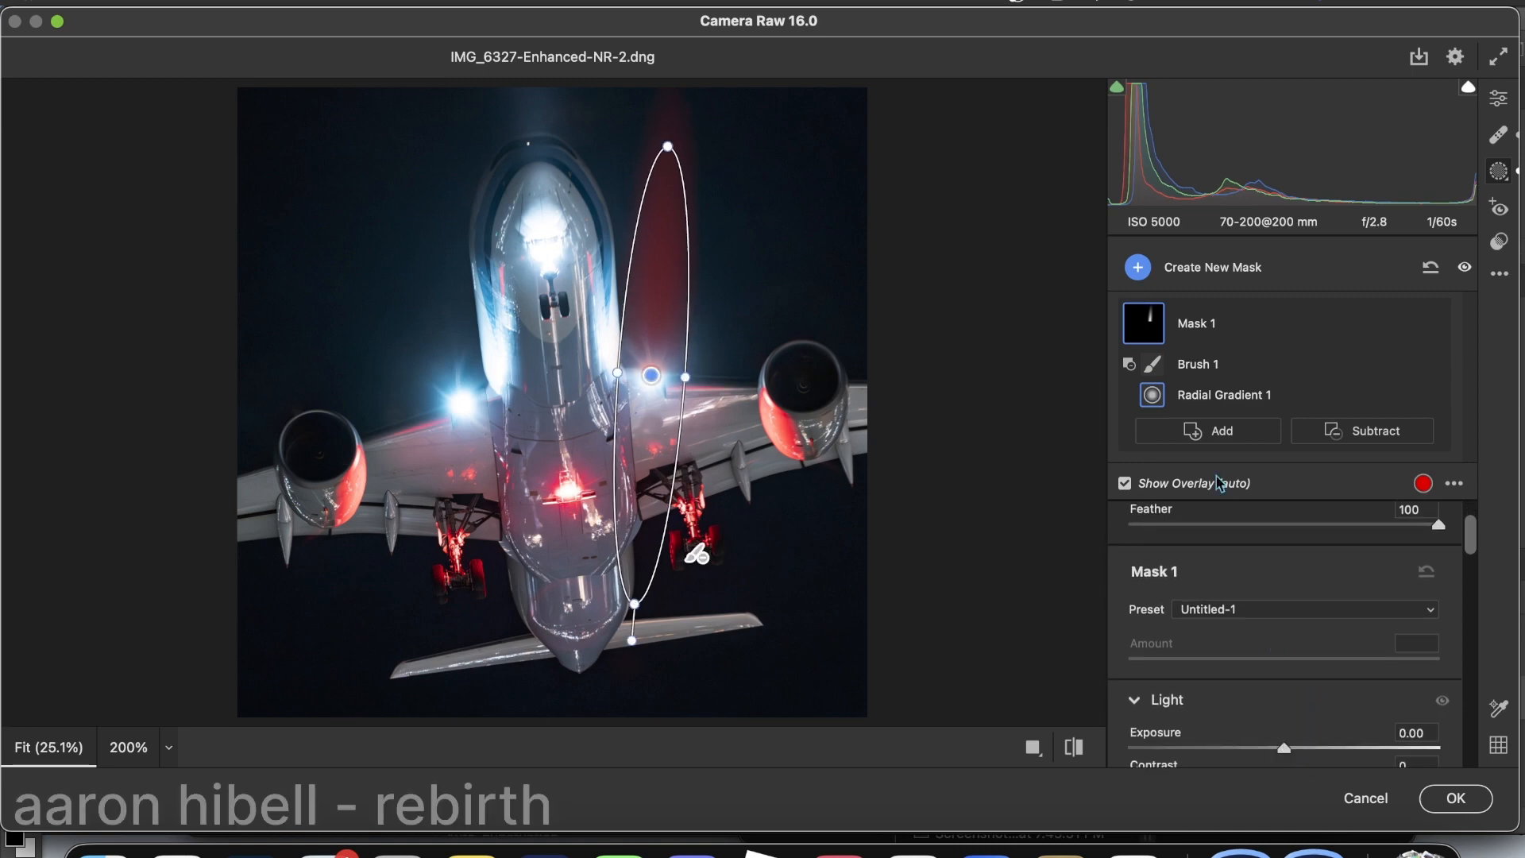
- Duplicate the radial gradient for the second beam and select the copy to adjust
left_click(1207, 430)
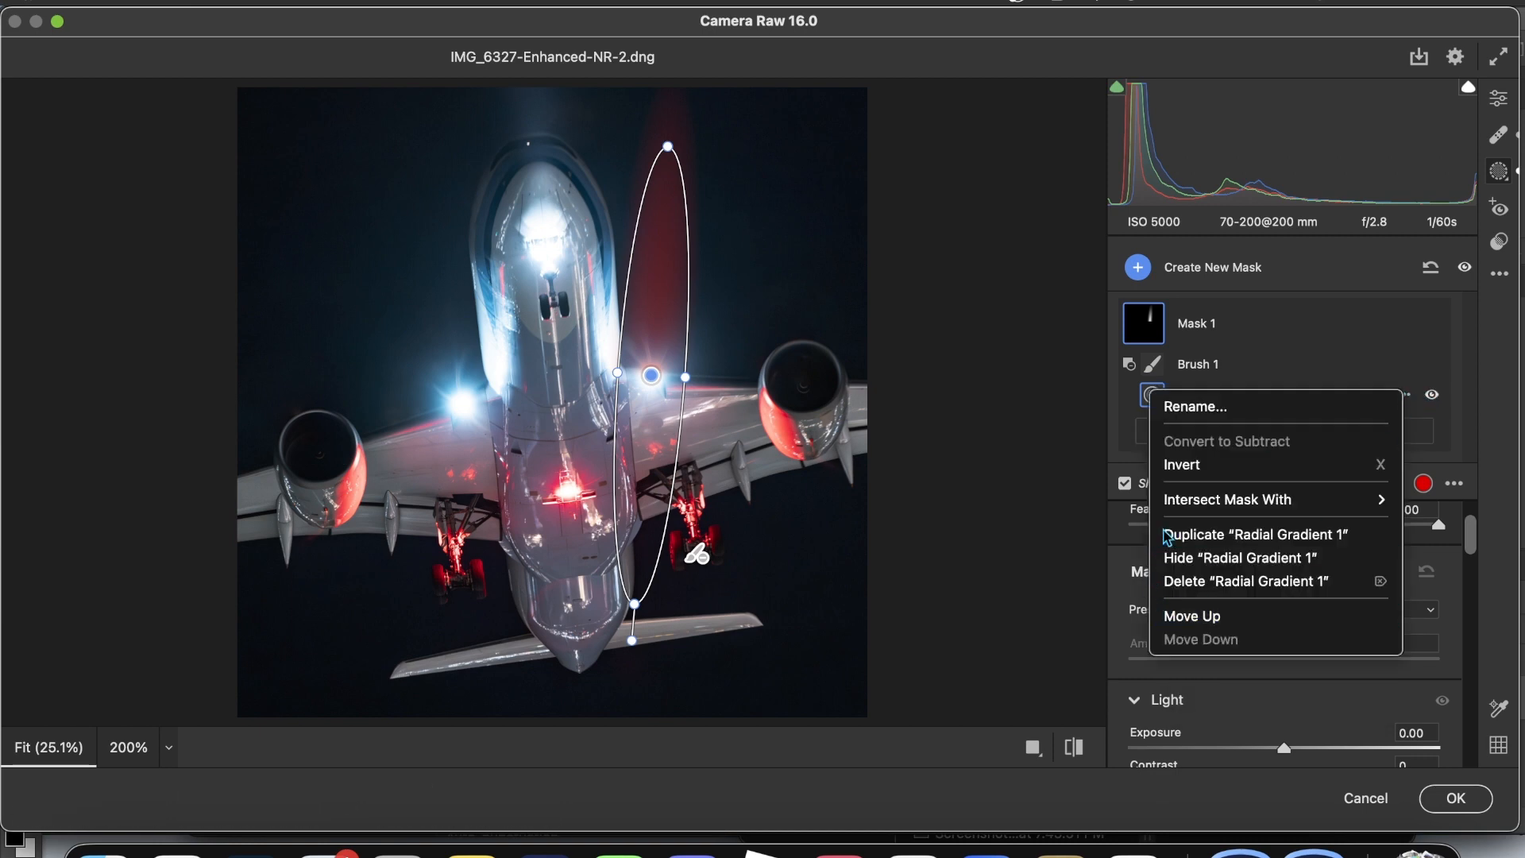
left_click(1254, 535)
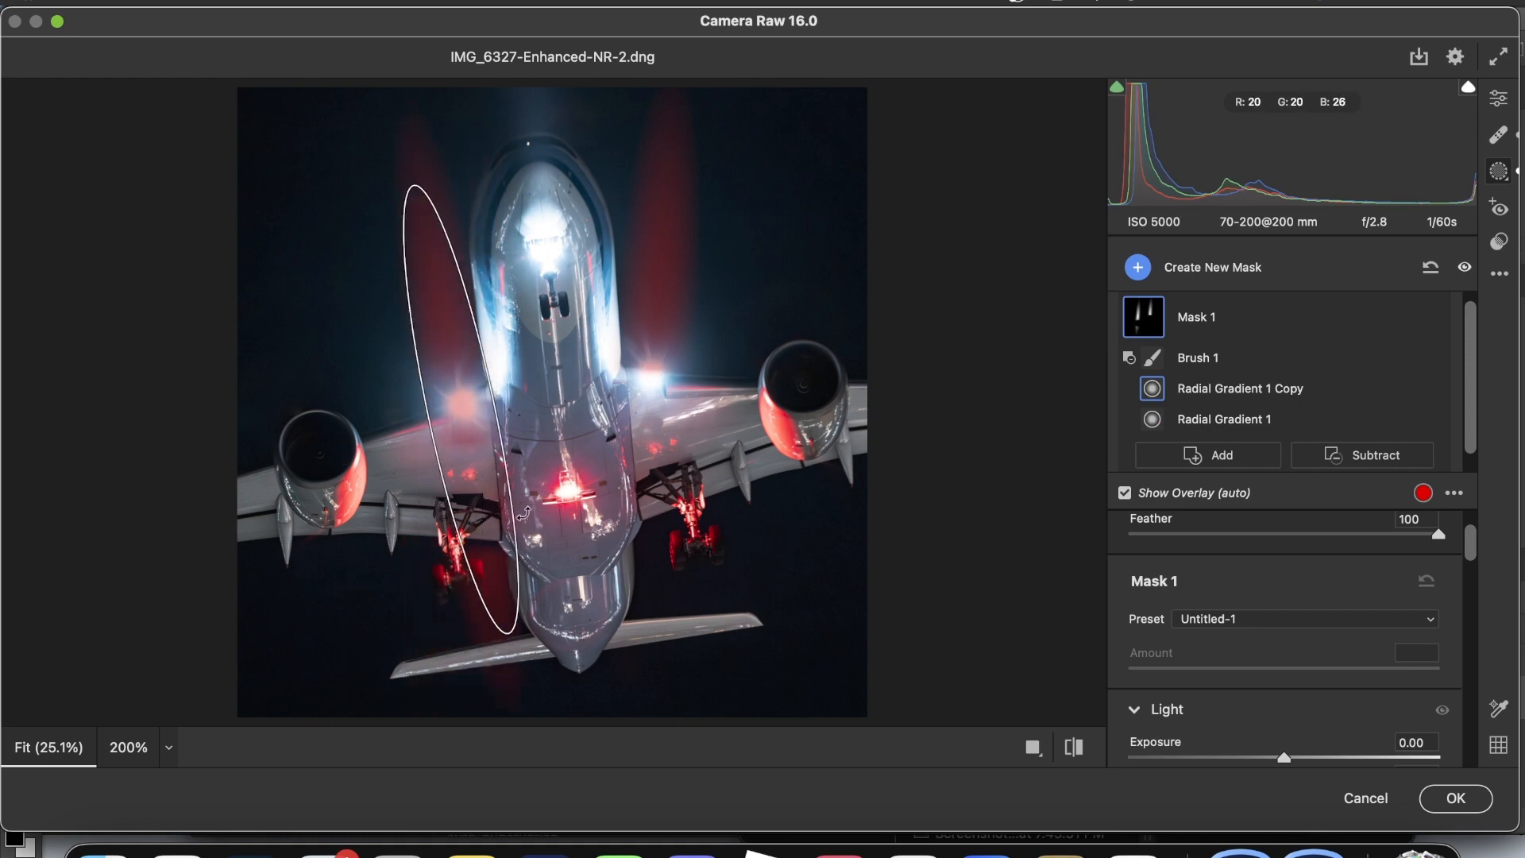
left_click(1223, 418)
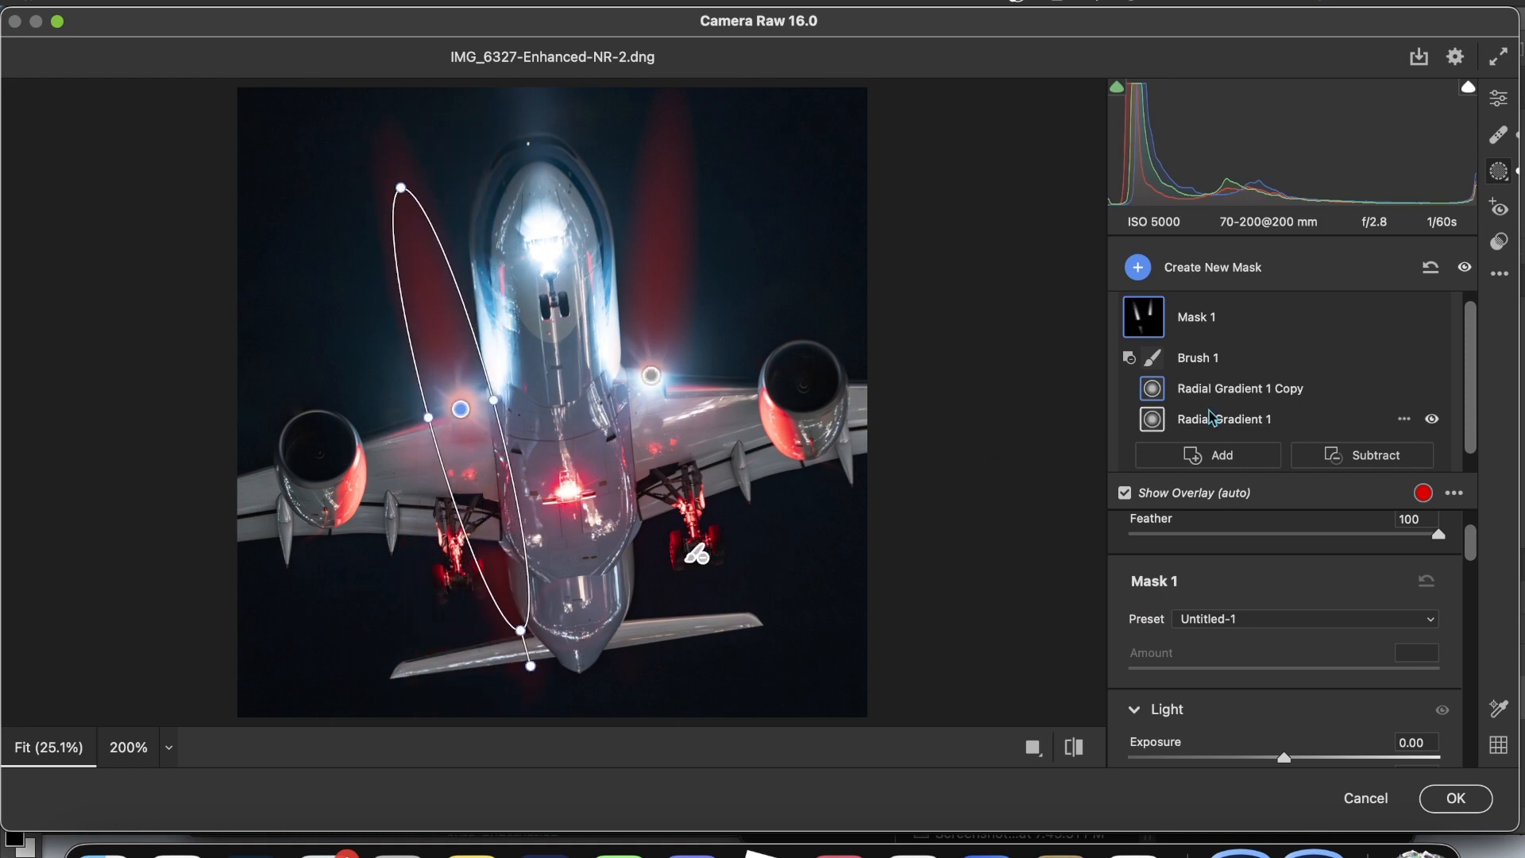
left_click(1197, 357)
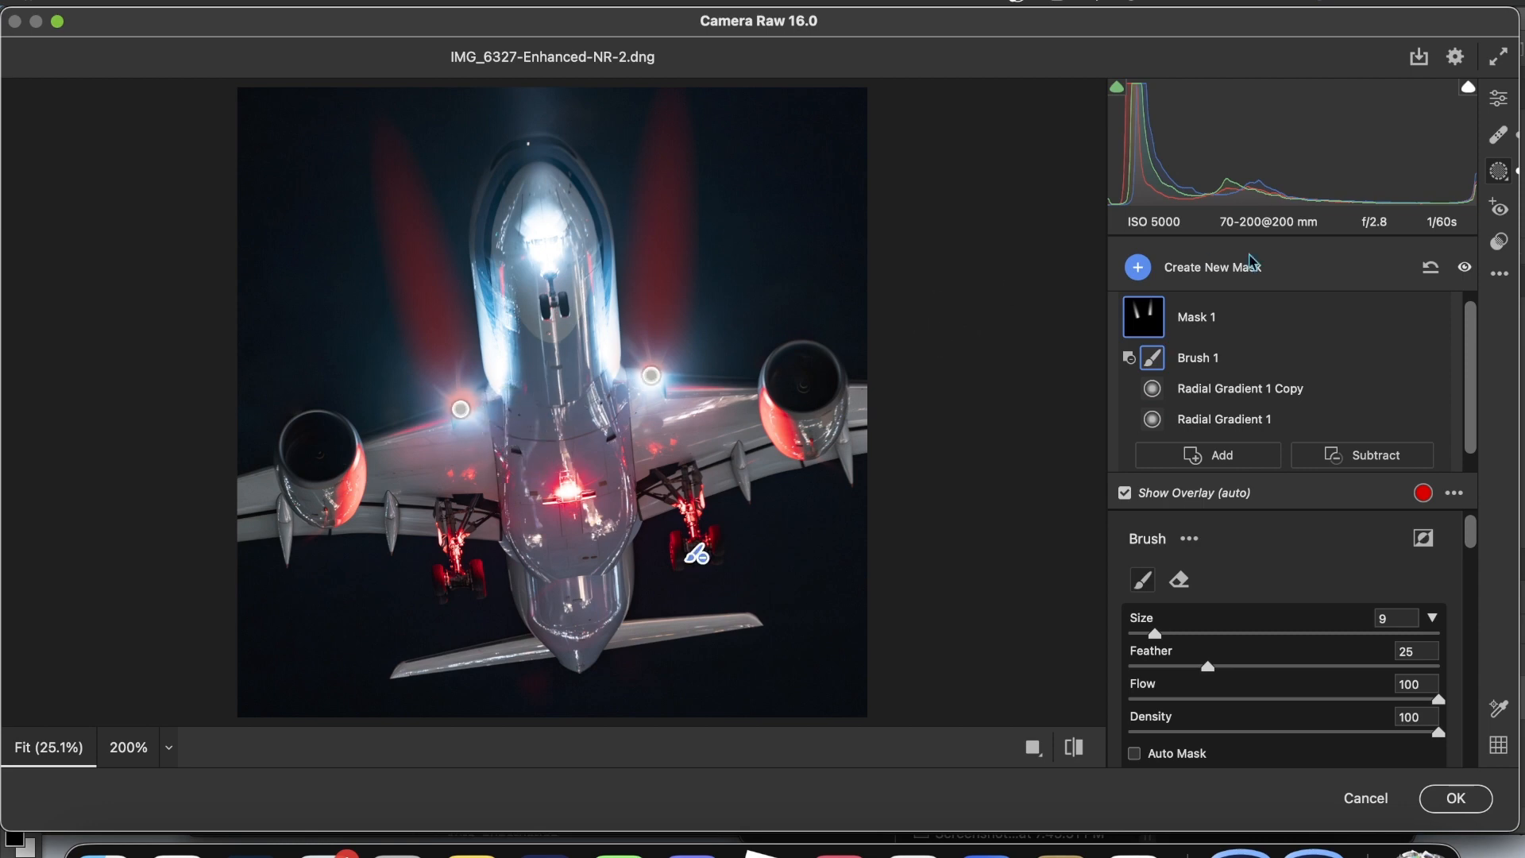
mouse_move(1470, 534)
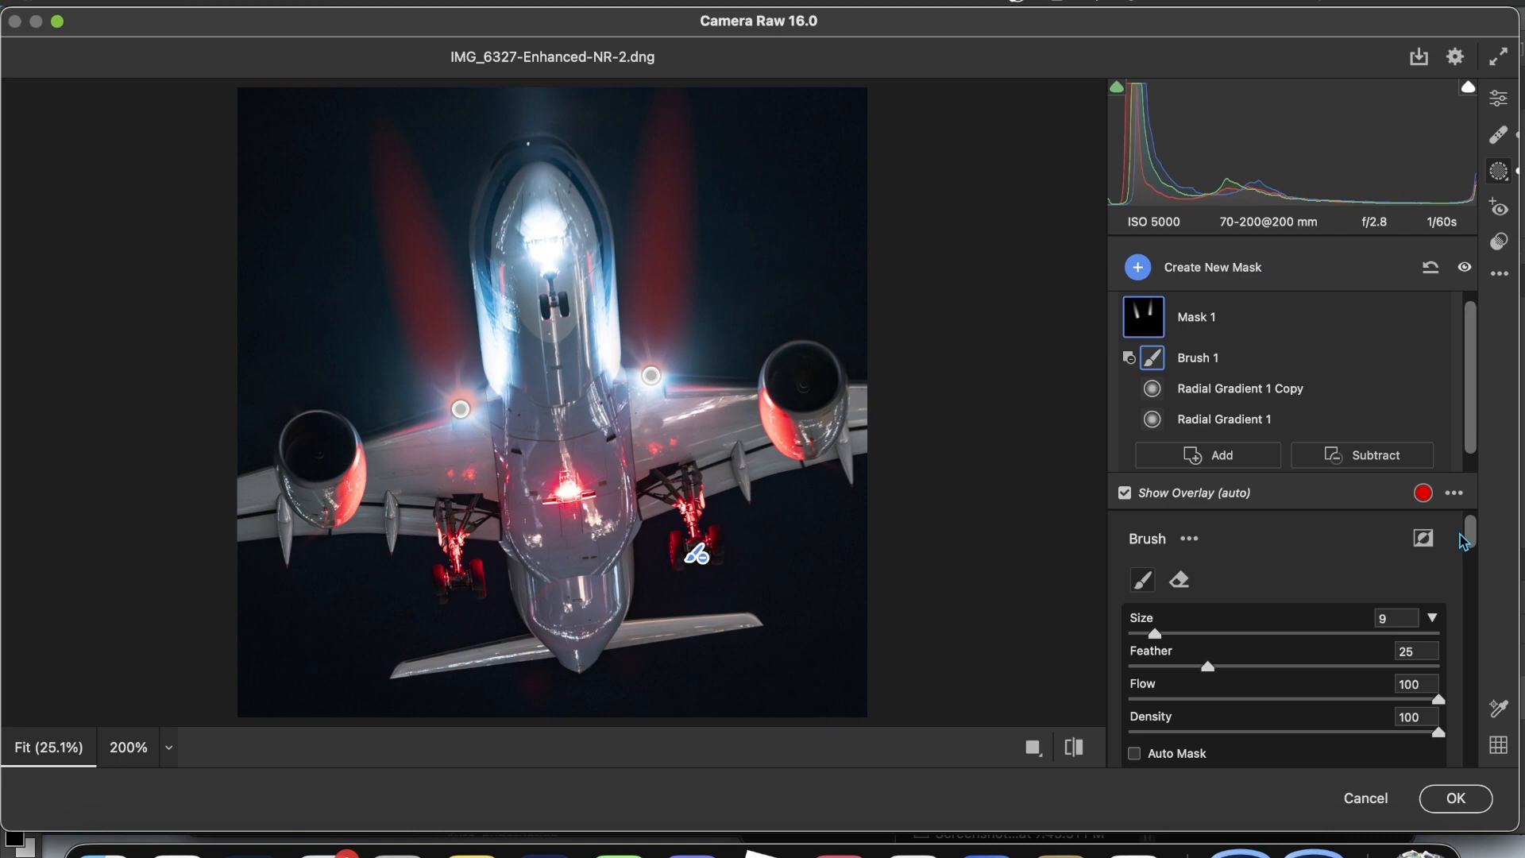
mouse_move(1471, 548)
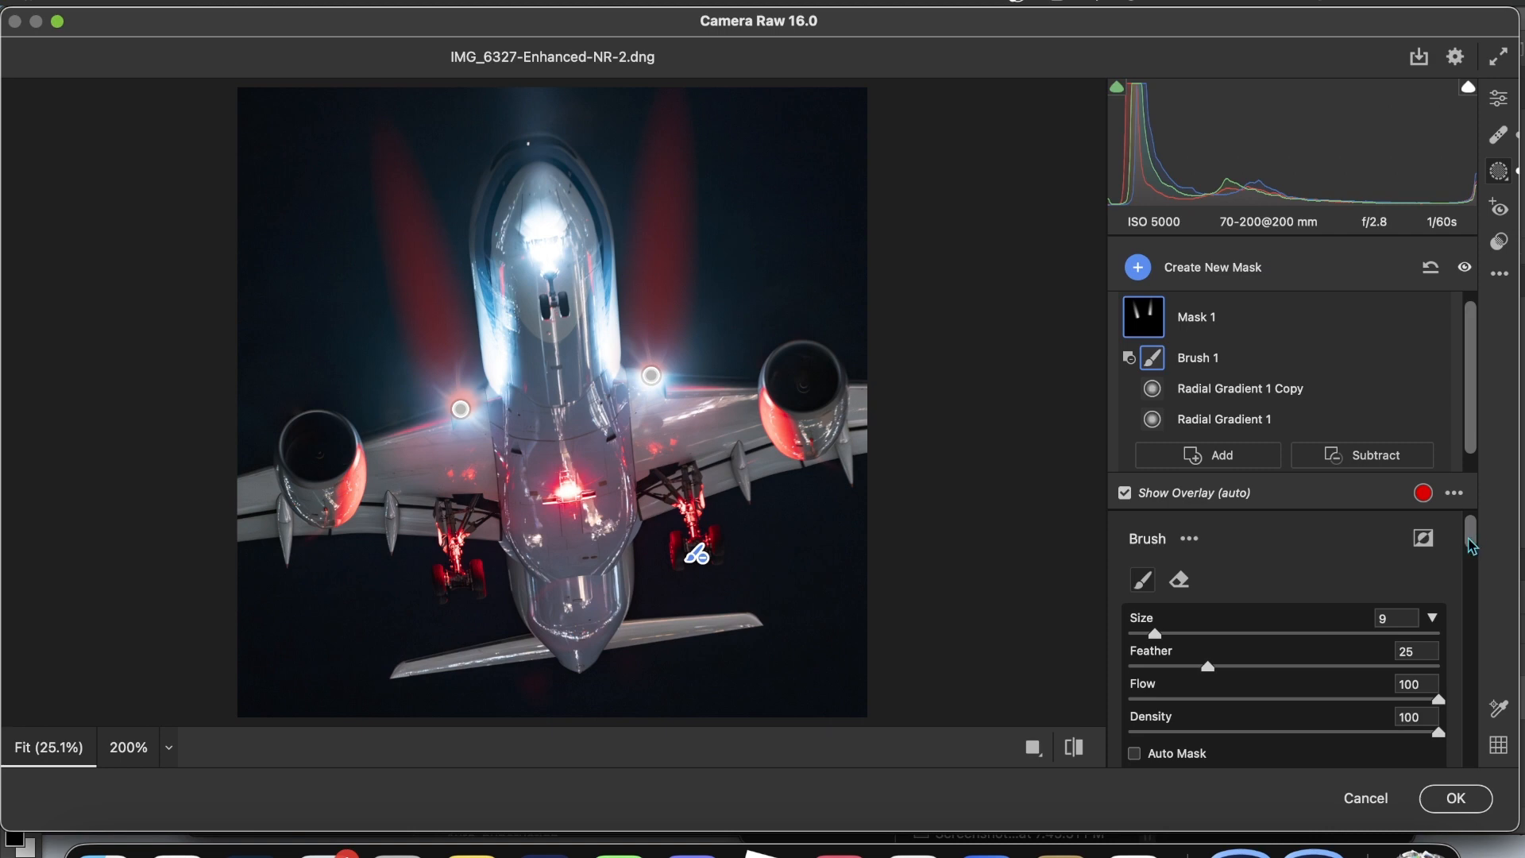
- Stretch the right beam gradient to the top edge and settle the mask's exposure at about +0.50
scroll("down", 3)
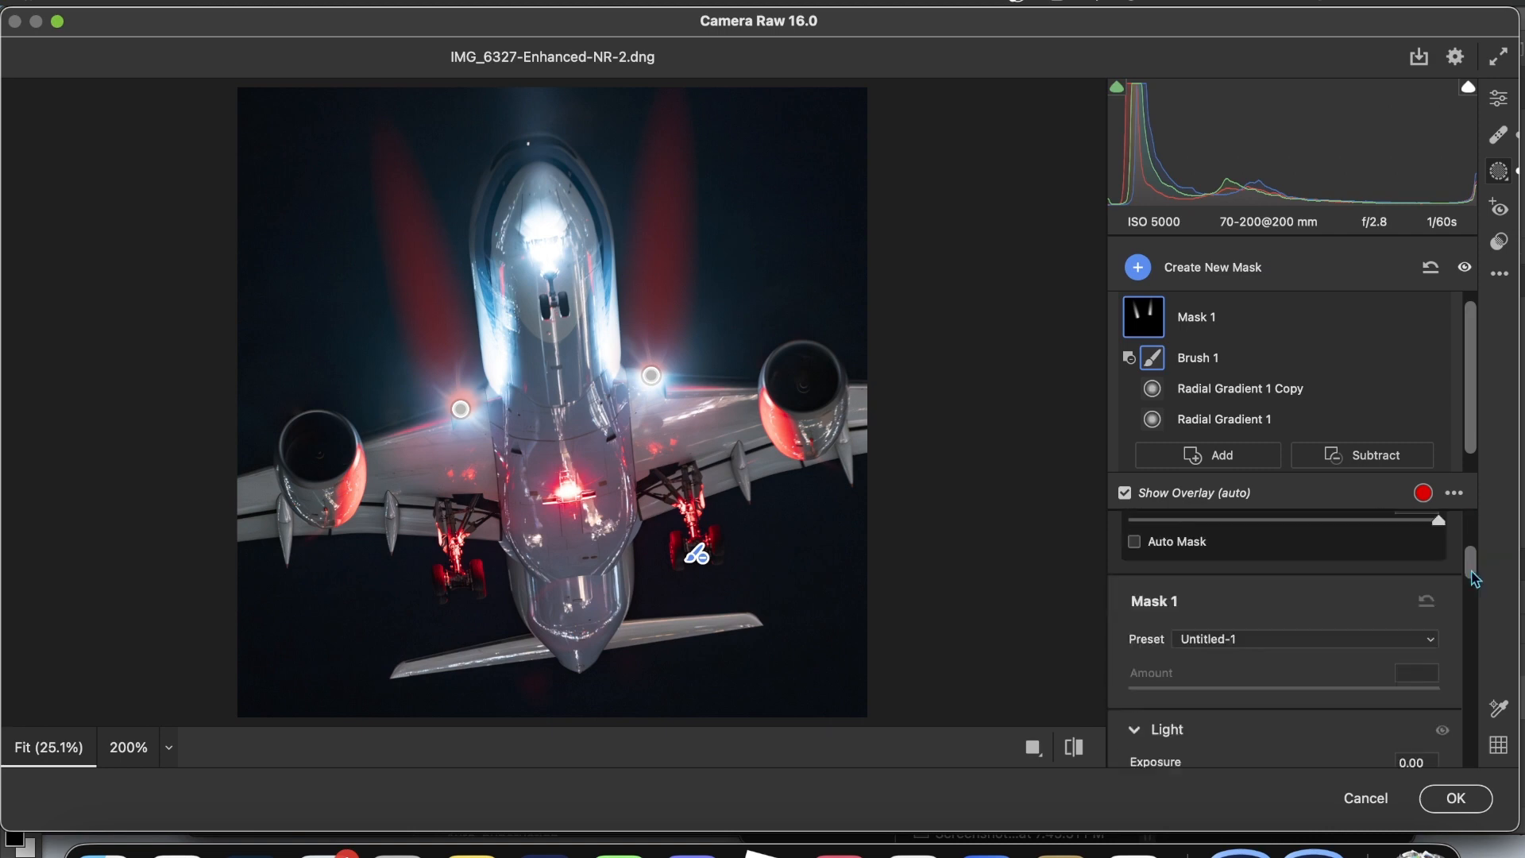
scroll("down", 3)
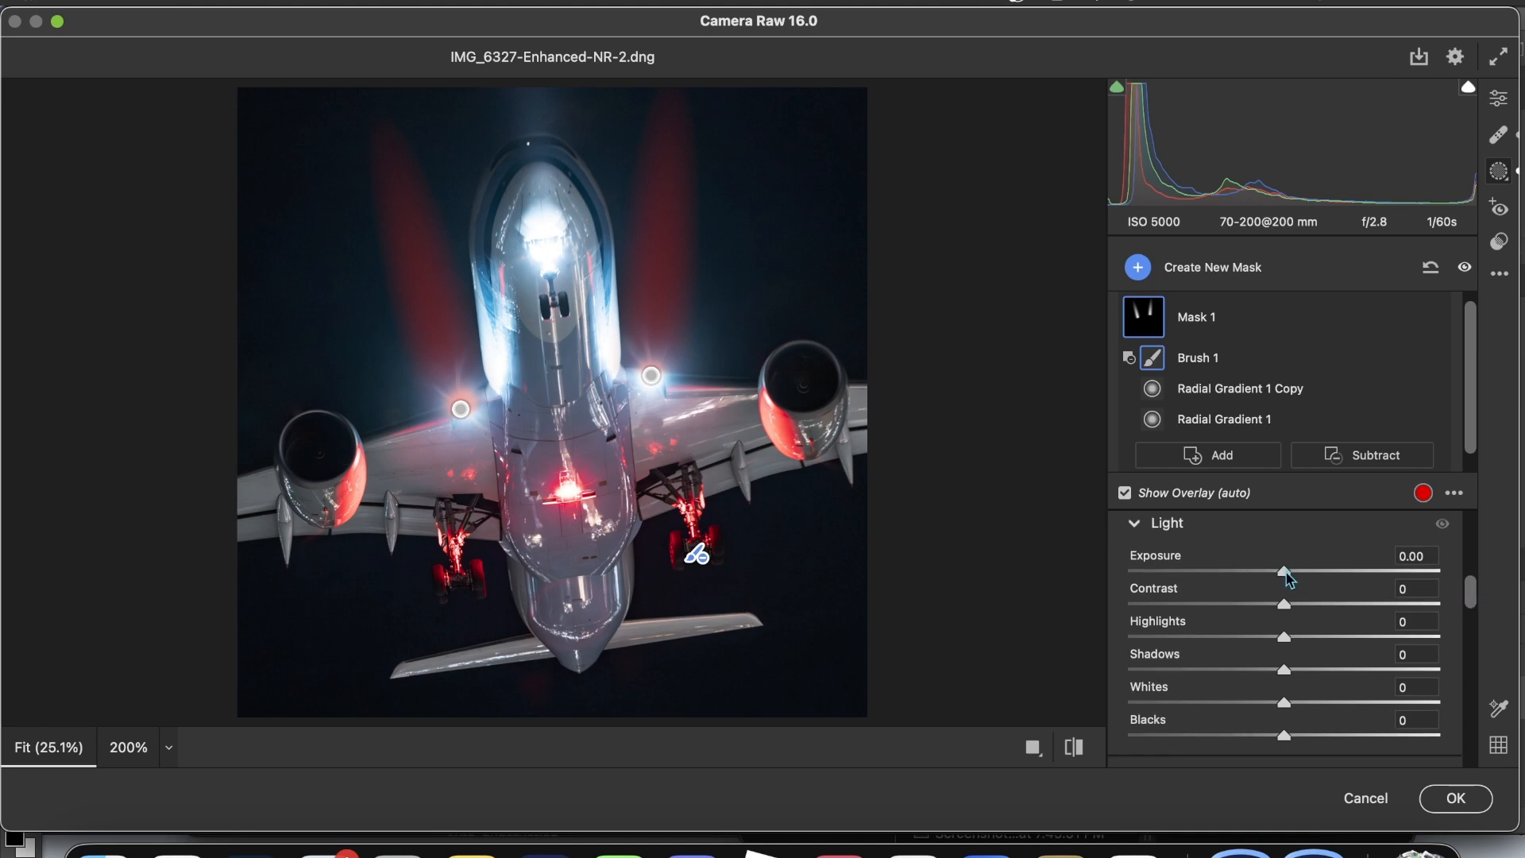
left_click_drag(1282, 572, 1417, 571)
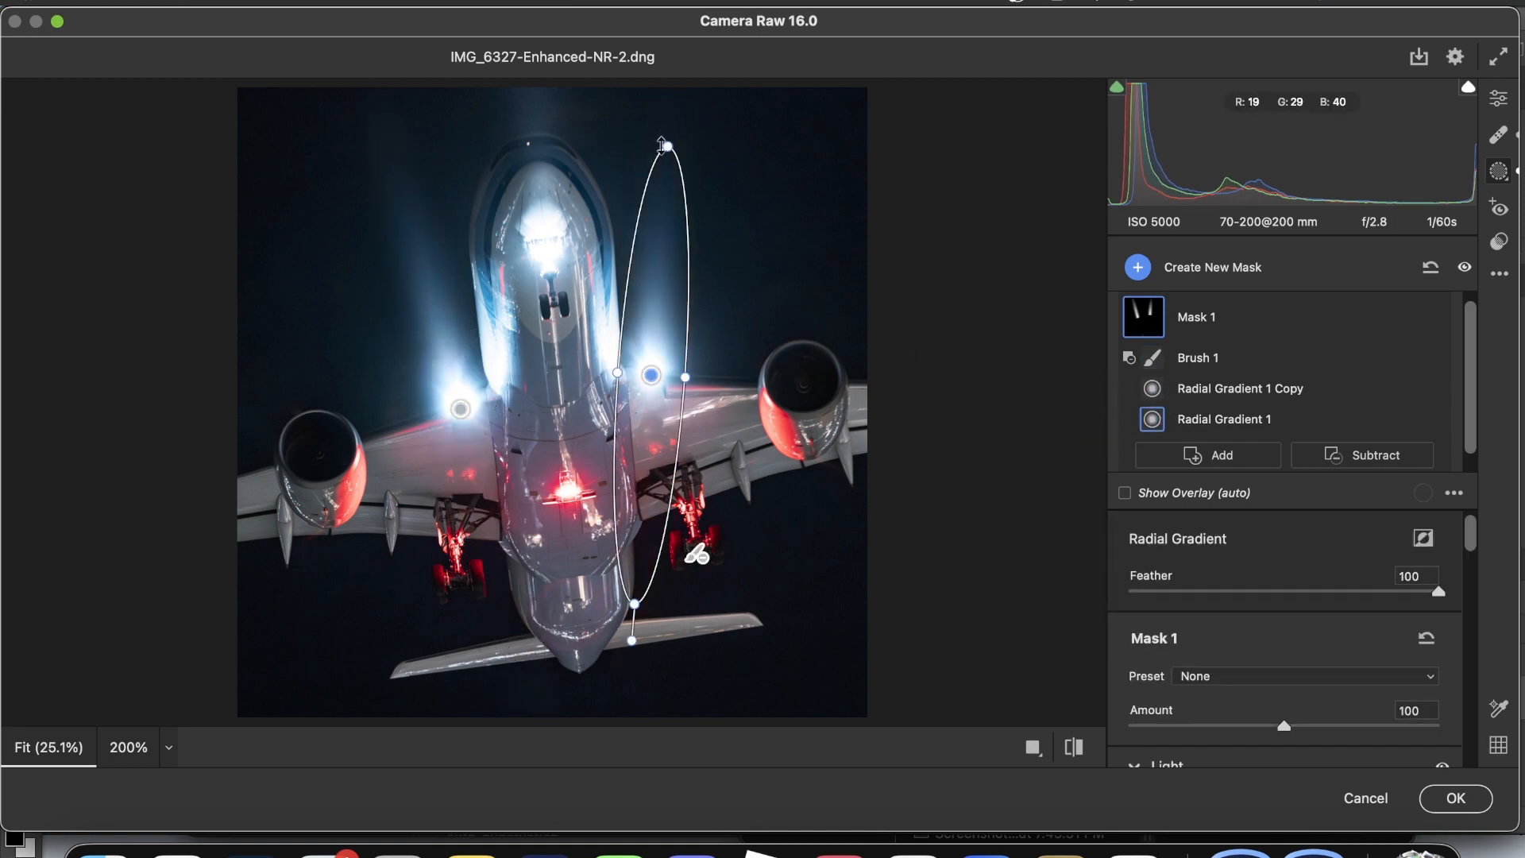
left_click_drag(666, 144, 671, 90)
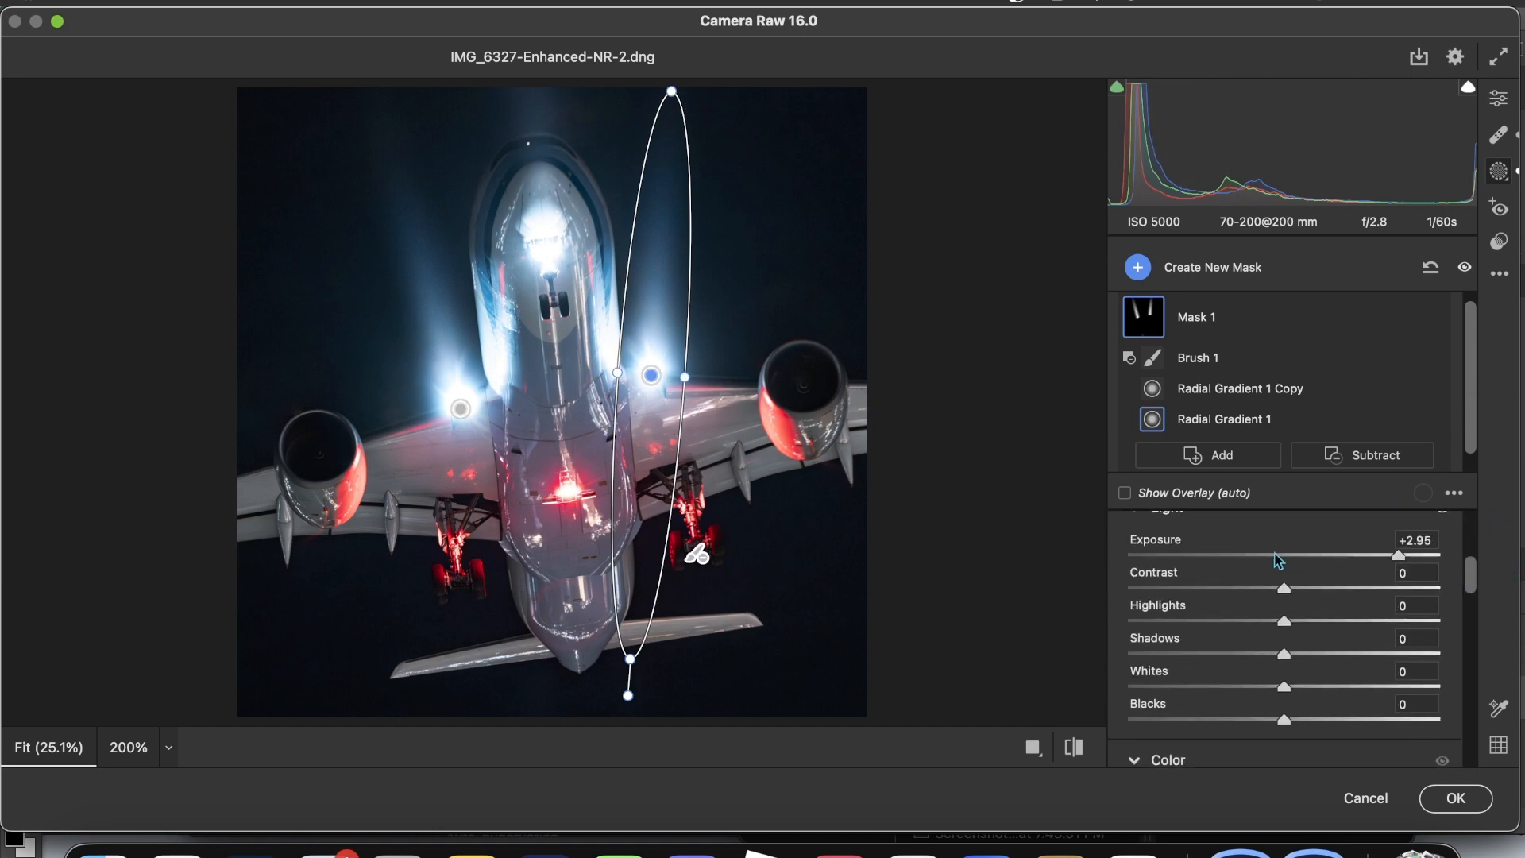
left_click_drag(1395, 555, 1286, 556)
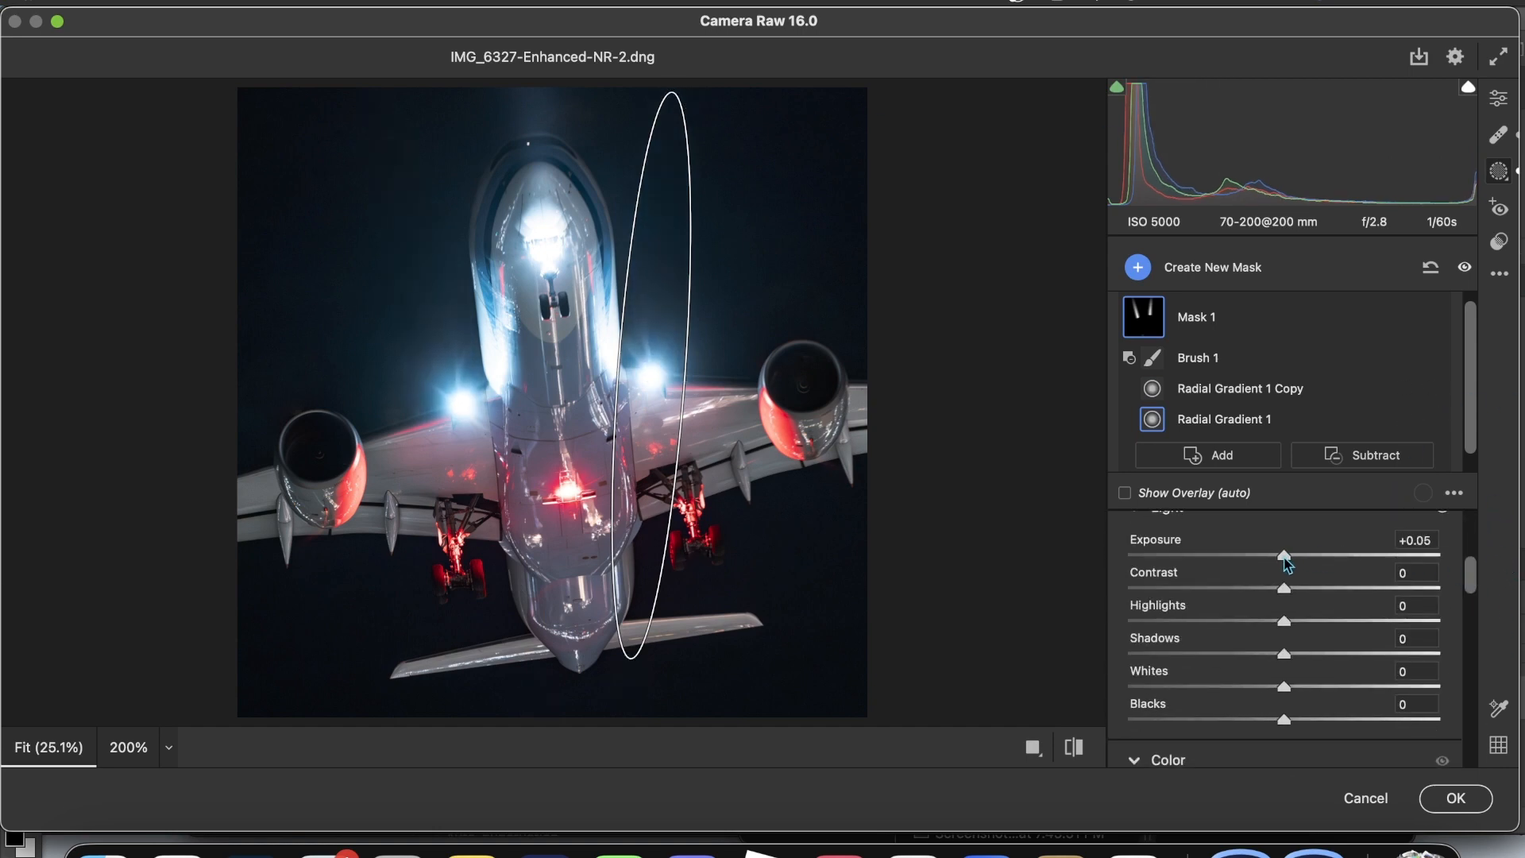
left_click_drag(1283, 556, 1305, 556)
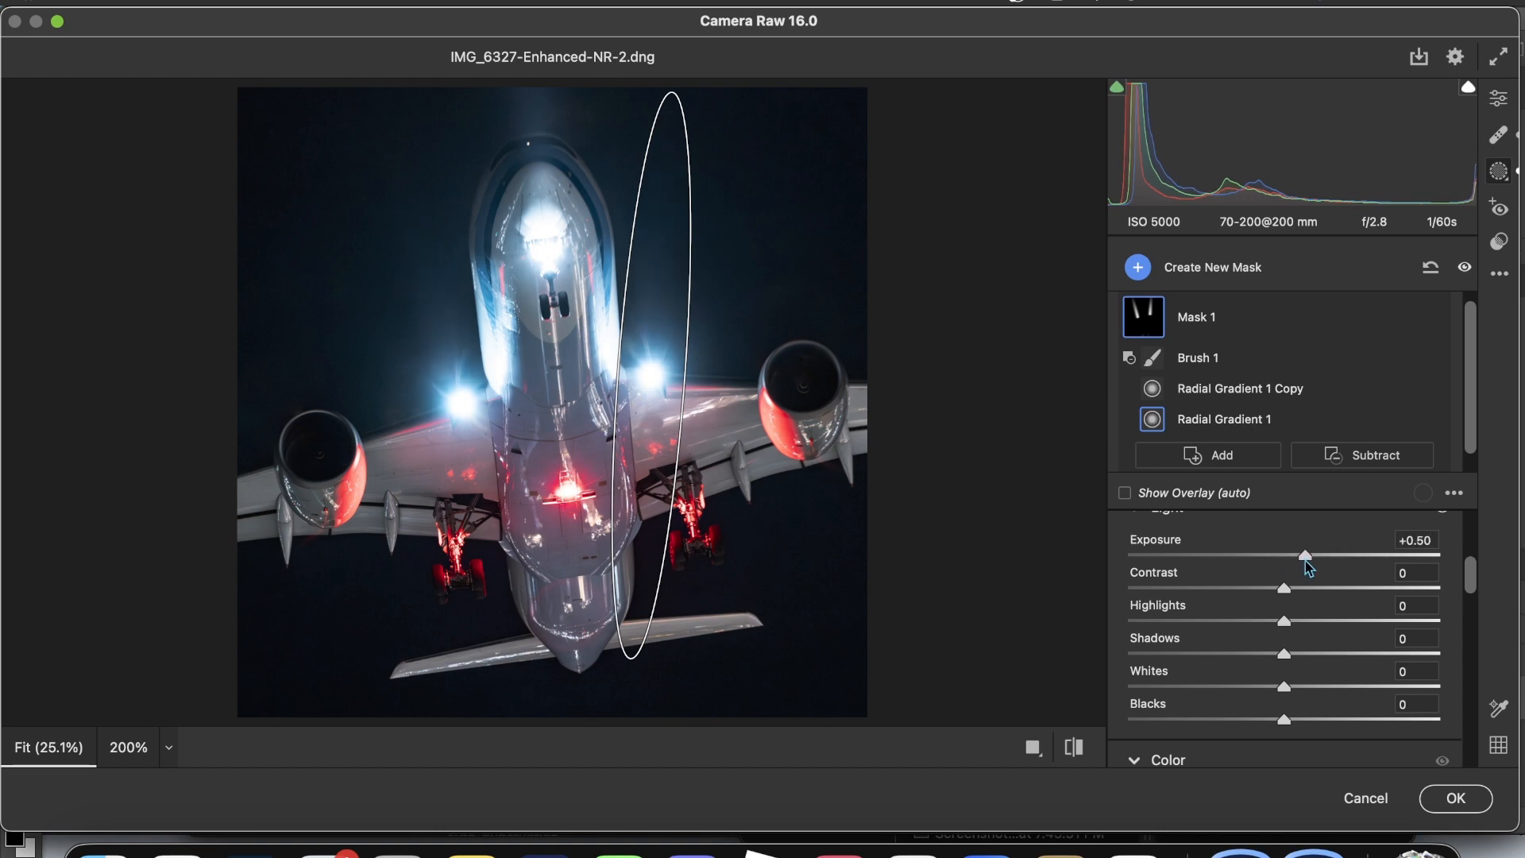
left_click_drag(1305, 556, 1387, 555)
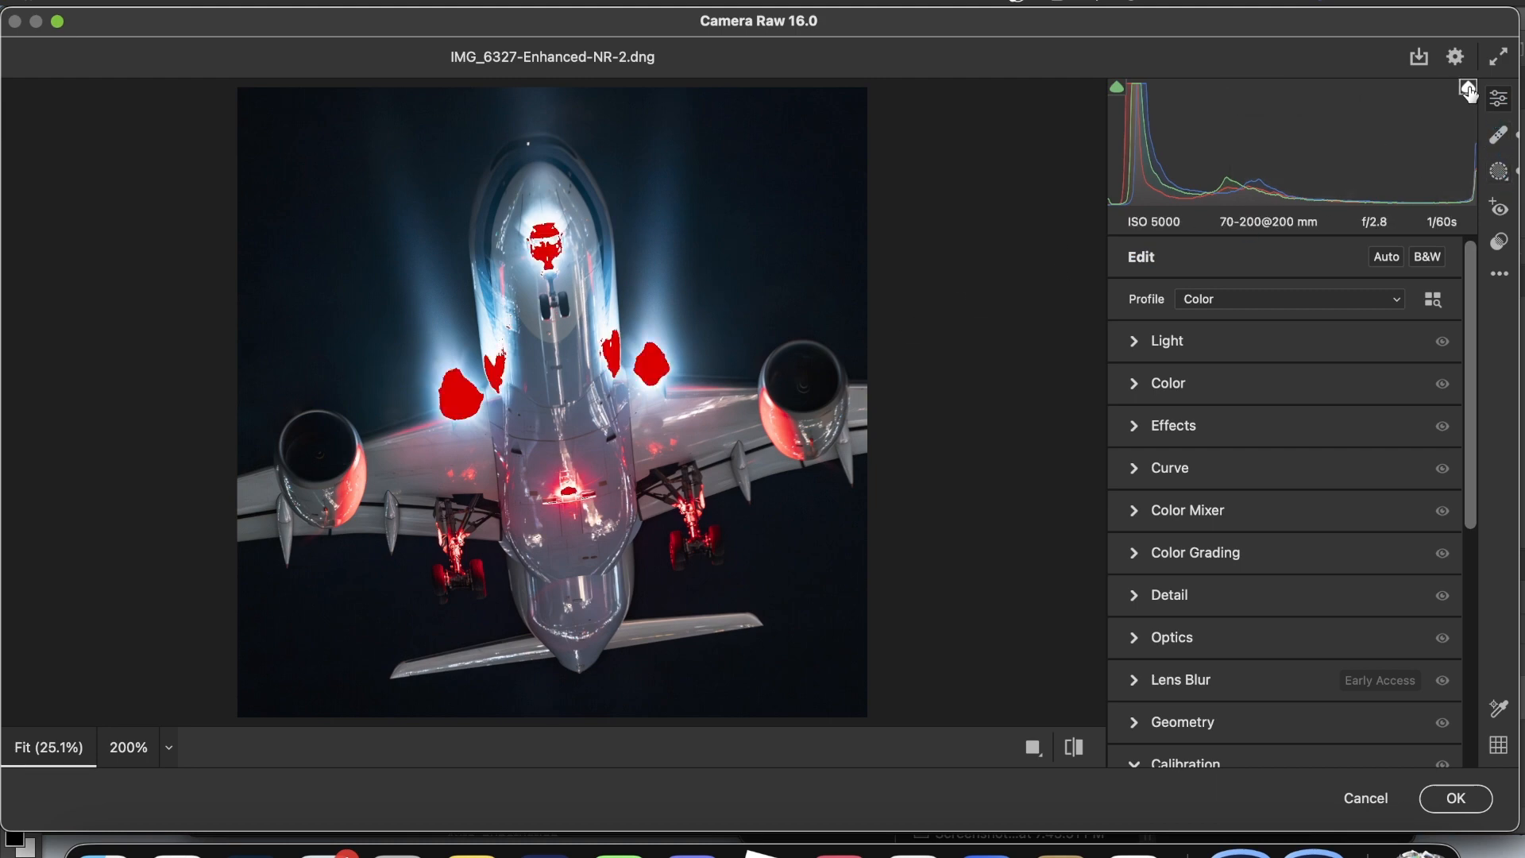
- Create Mask 2 as a radial gradient over the nose beam trimmed by a linear gradient
left_click(1462, 86)
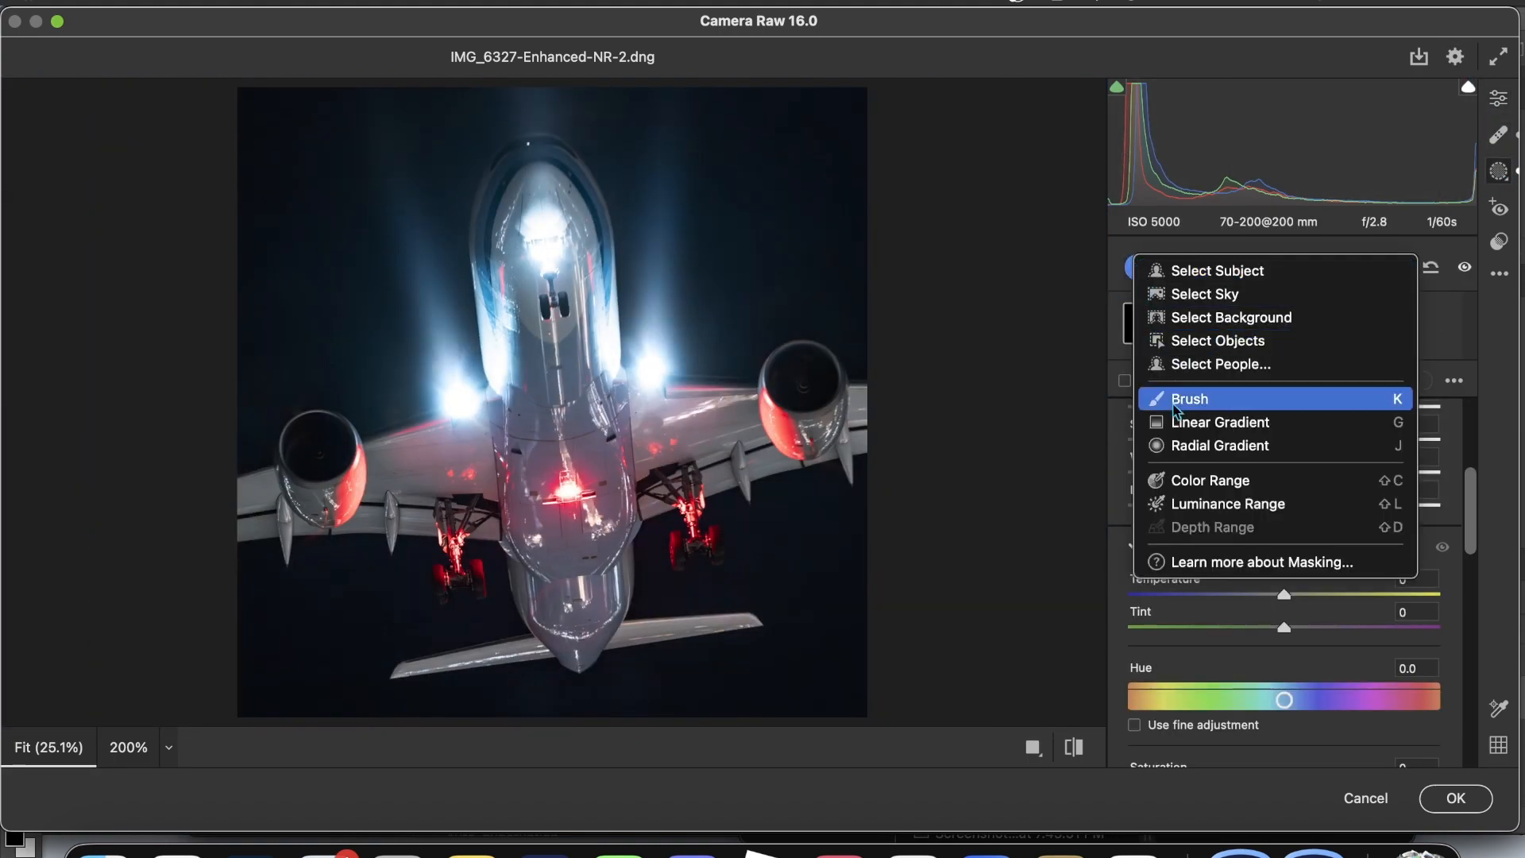
left_click(1219, 445)
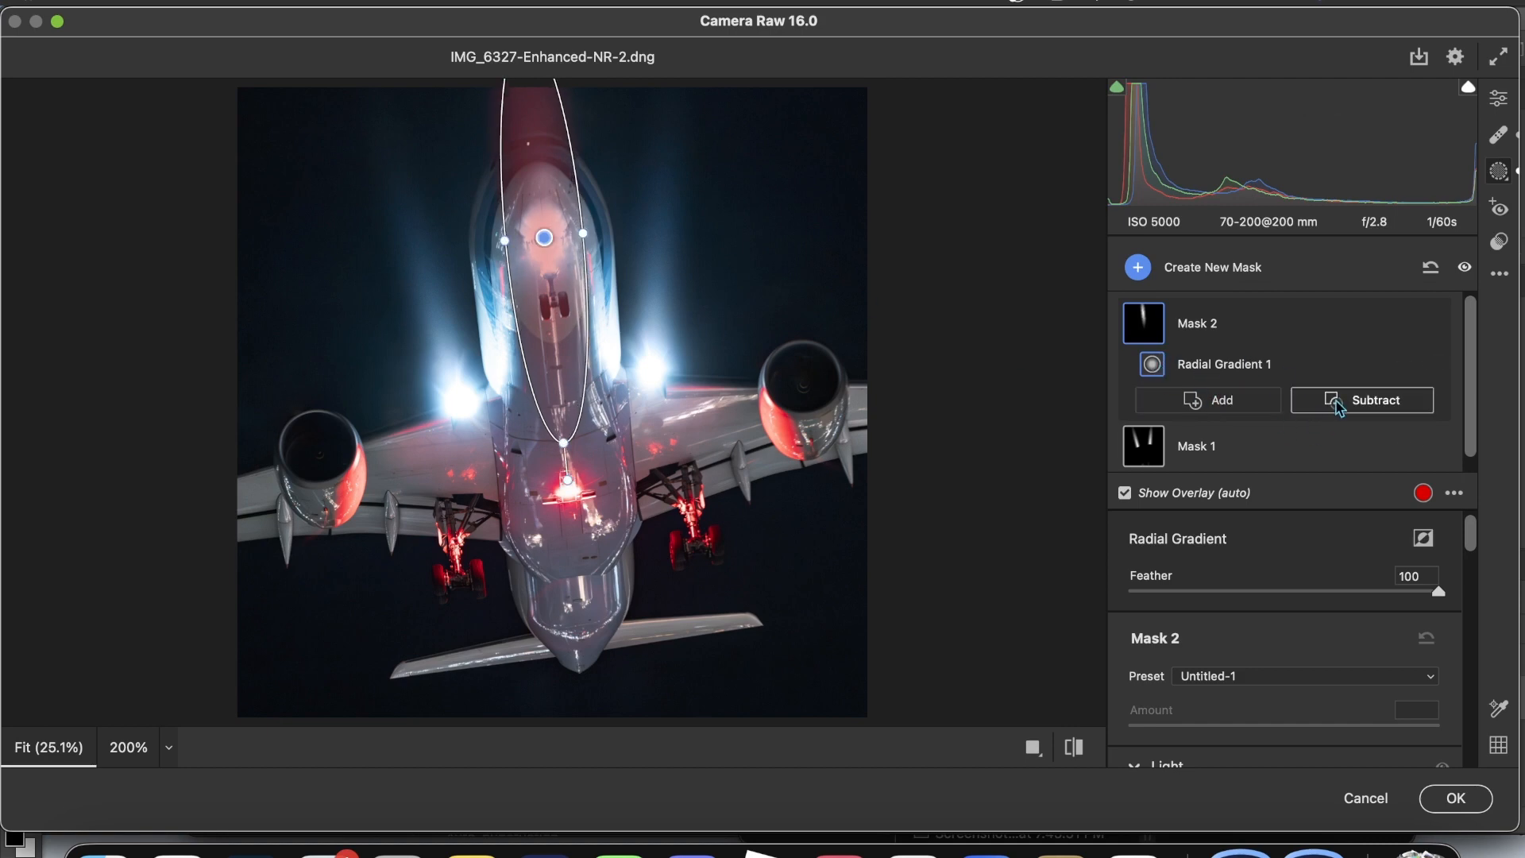
left_click(1361, 400)
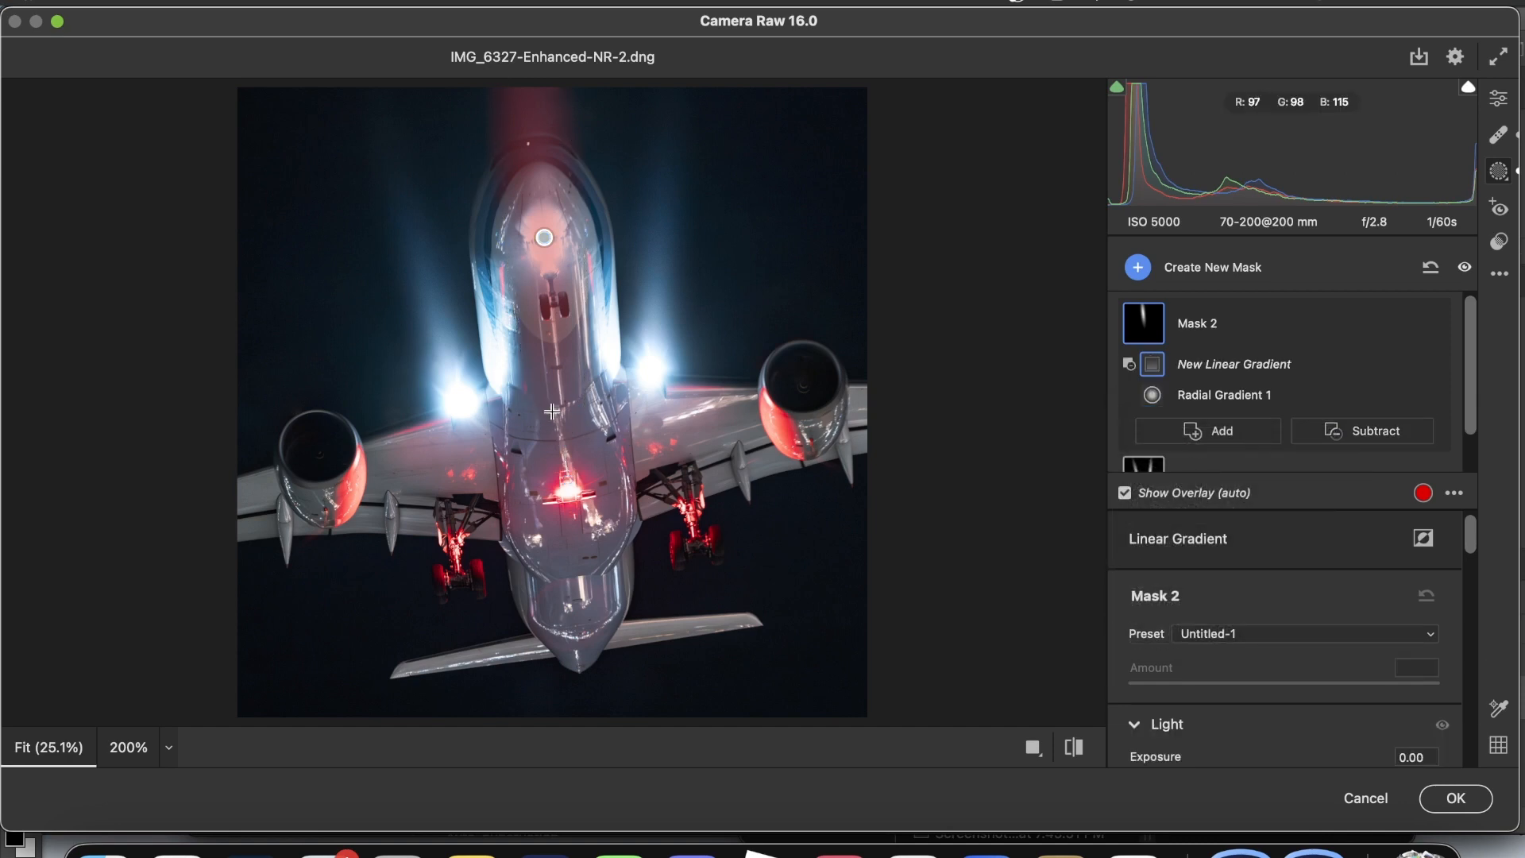
left_click_drag(528, 168, 555, 378)
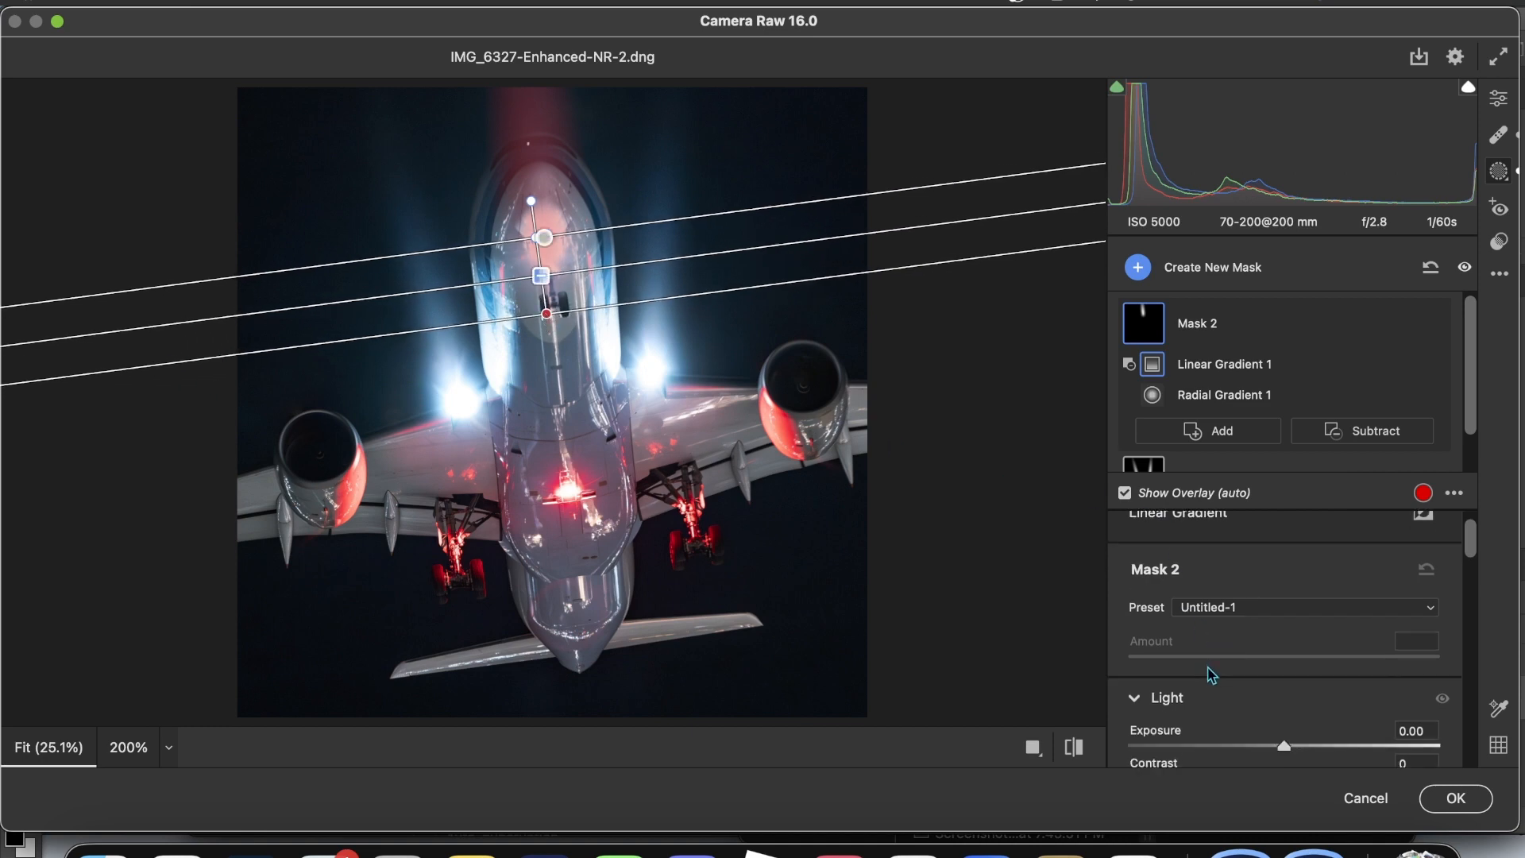
- Give the nose-beam mask exposure +1.00 and contrast +34, then return to Edit
left_click_drag(1283, 731, 1332, 730)
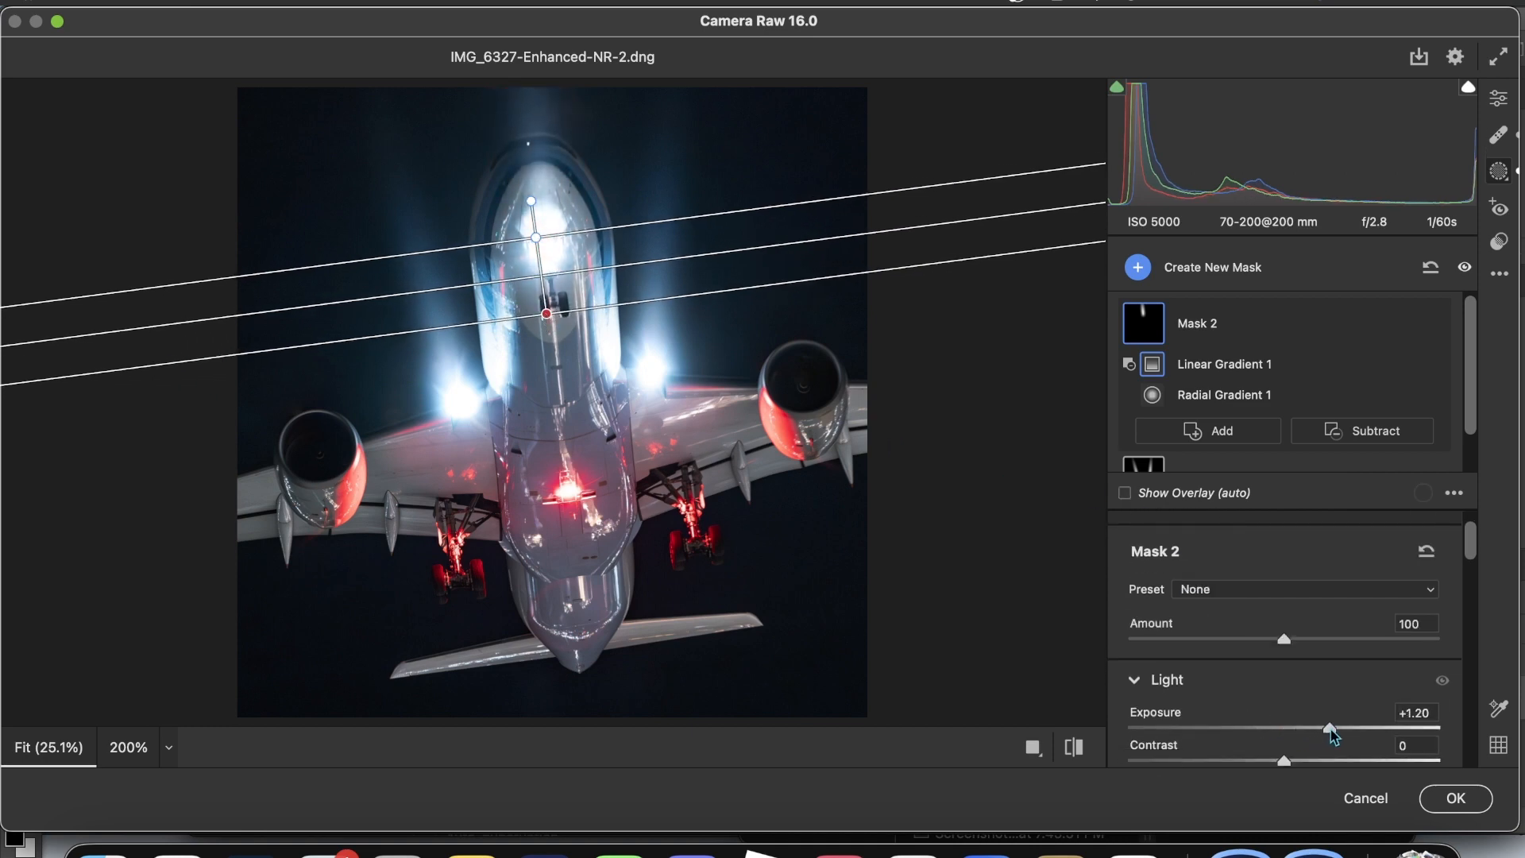
left_click_drag(1332, 728, 1349, 729)
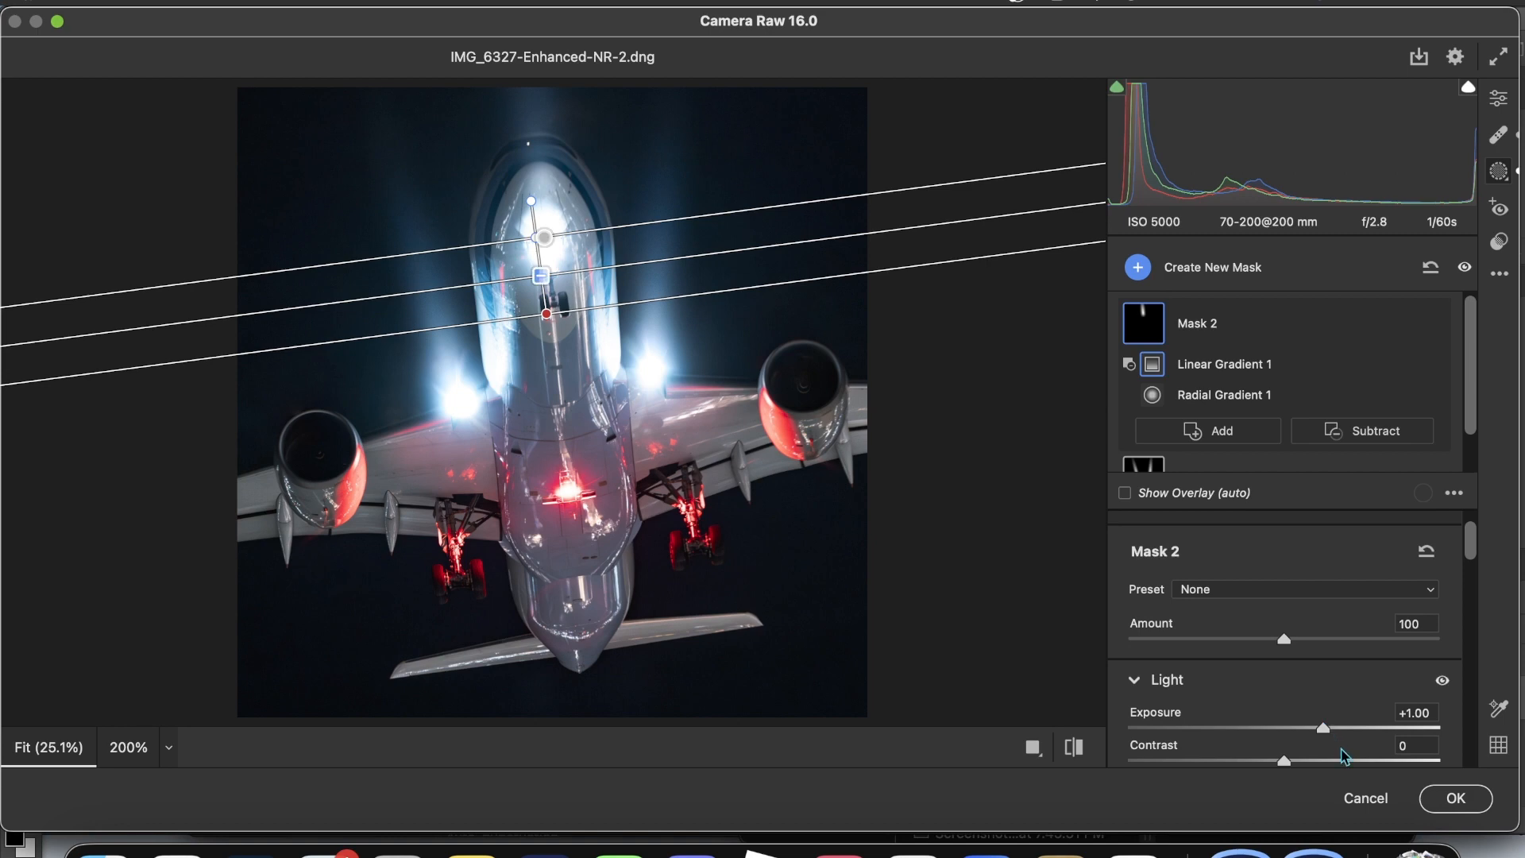
left_click_drag(1284, 761, 1322, 761)
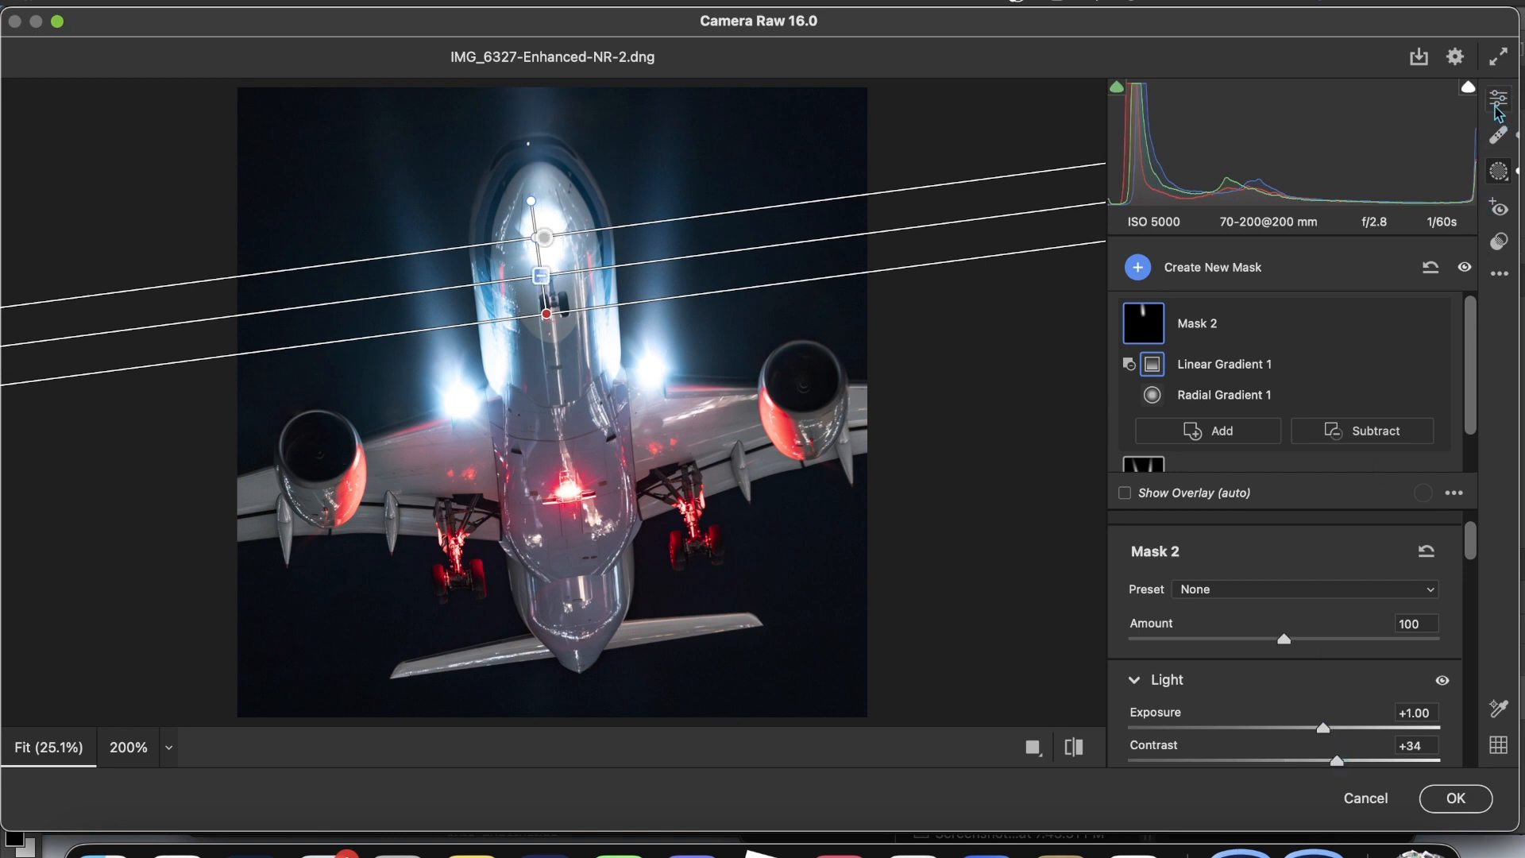
left_click(1503, 98)
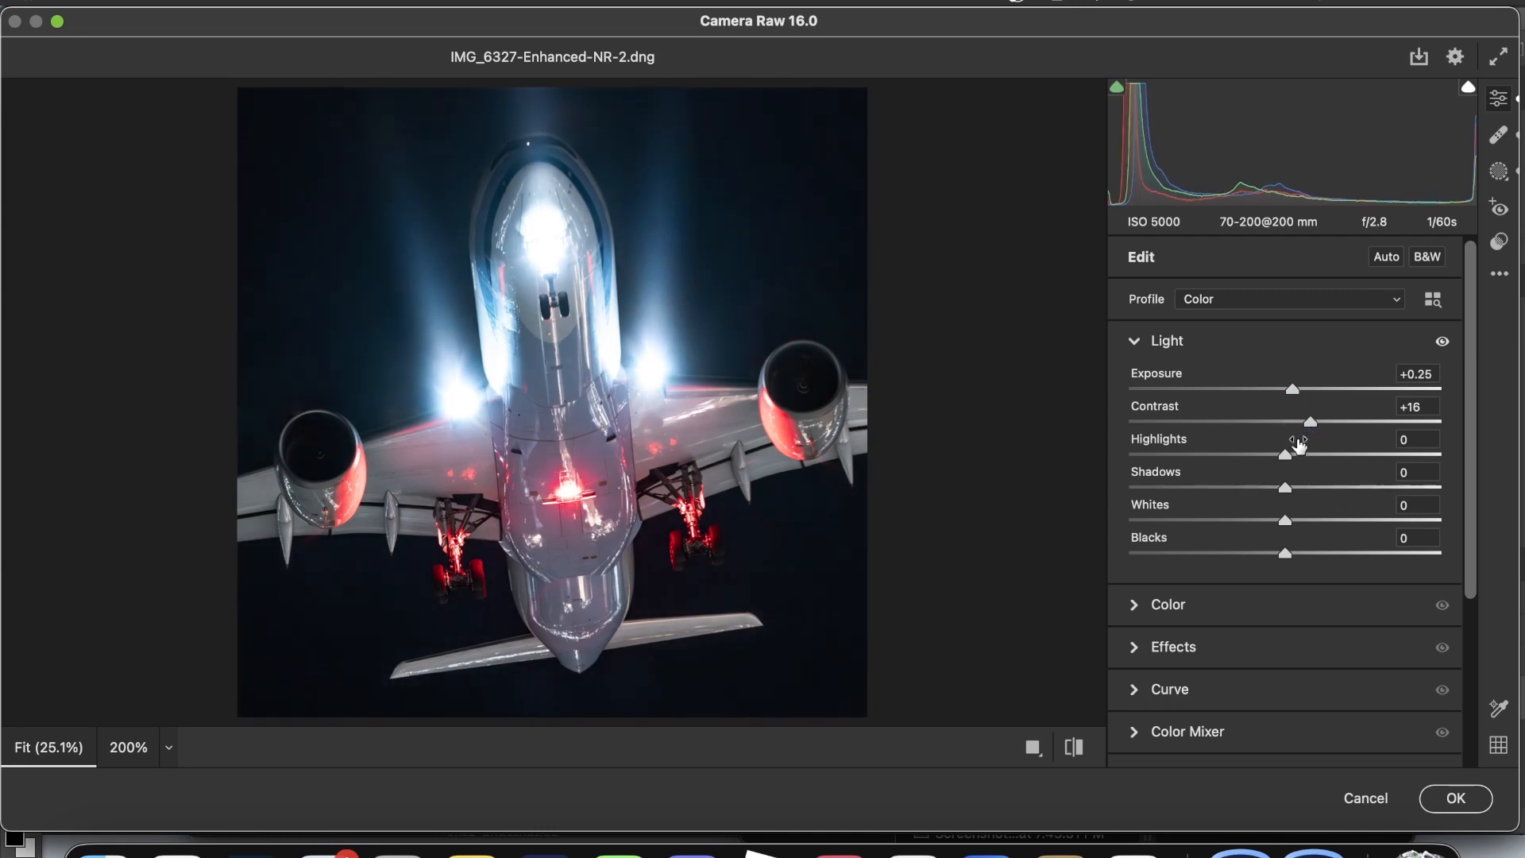
- Set global Highlights -12, Shadows -30 and Whites +58, and commit the edits to Photoshop
left_click_drag(1283, 455, 1266, 455)
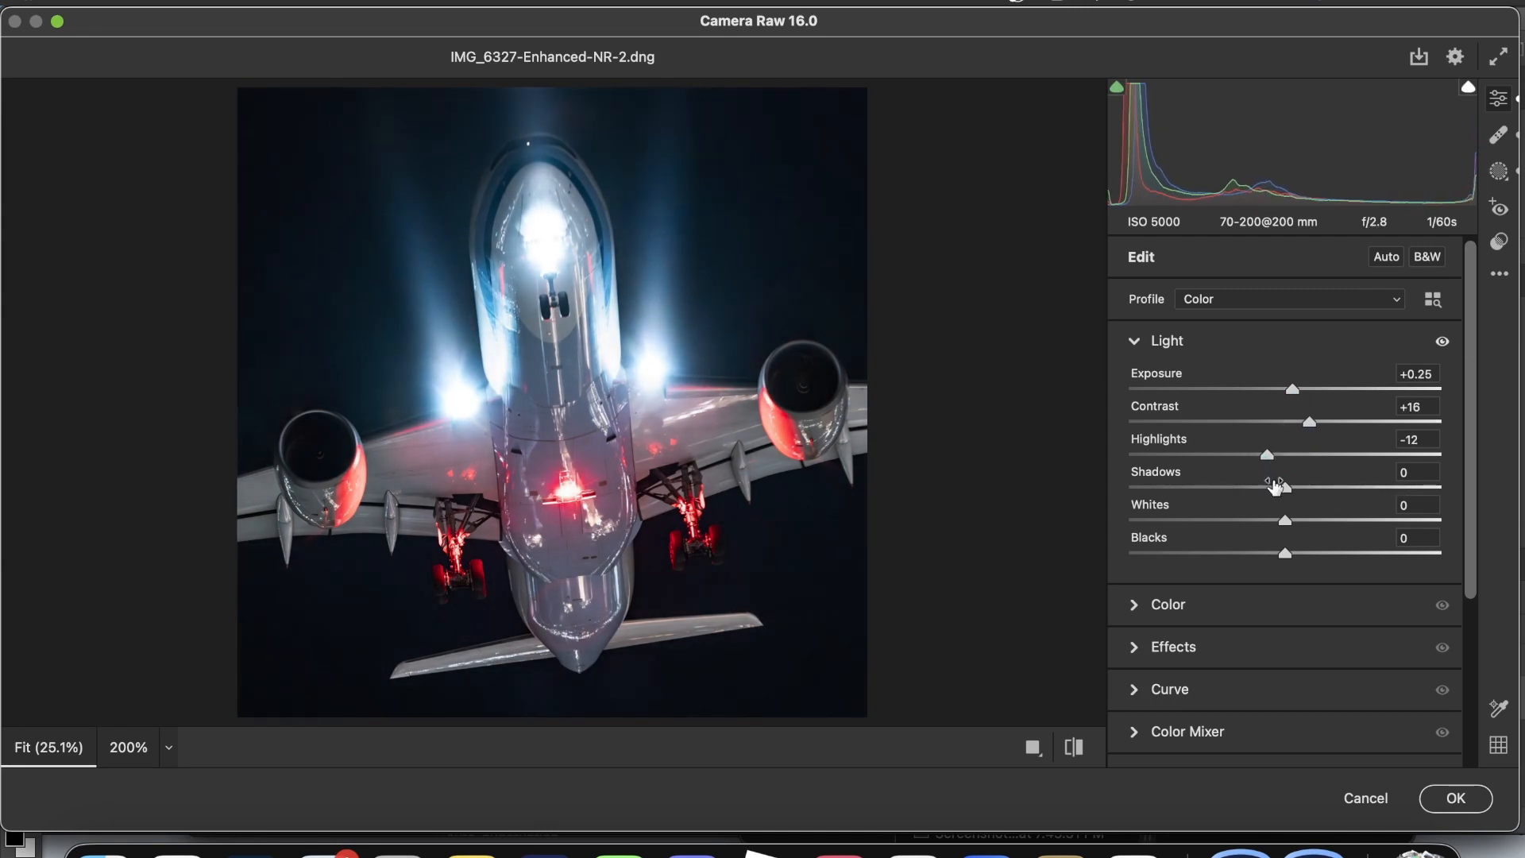
left_click_drag(1285, 488, 1233, 488)
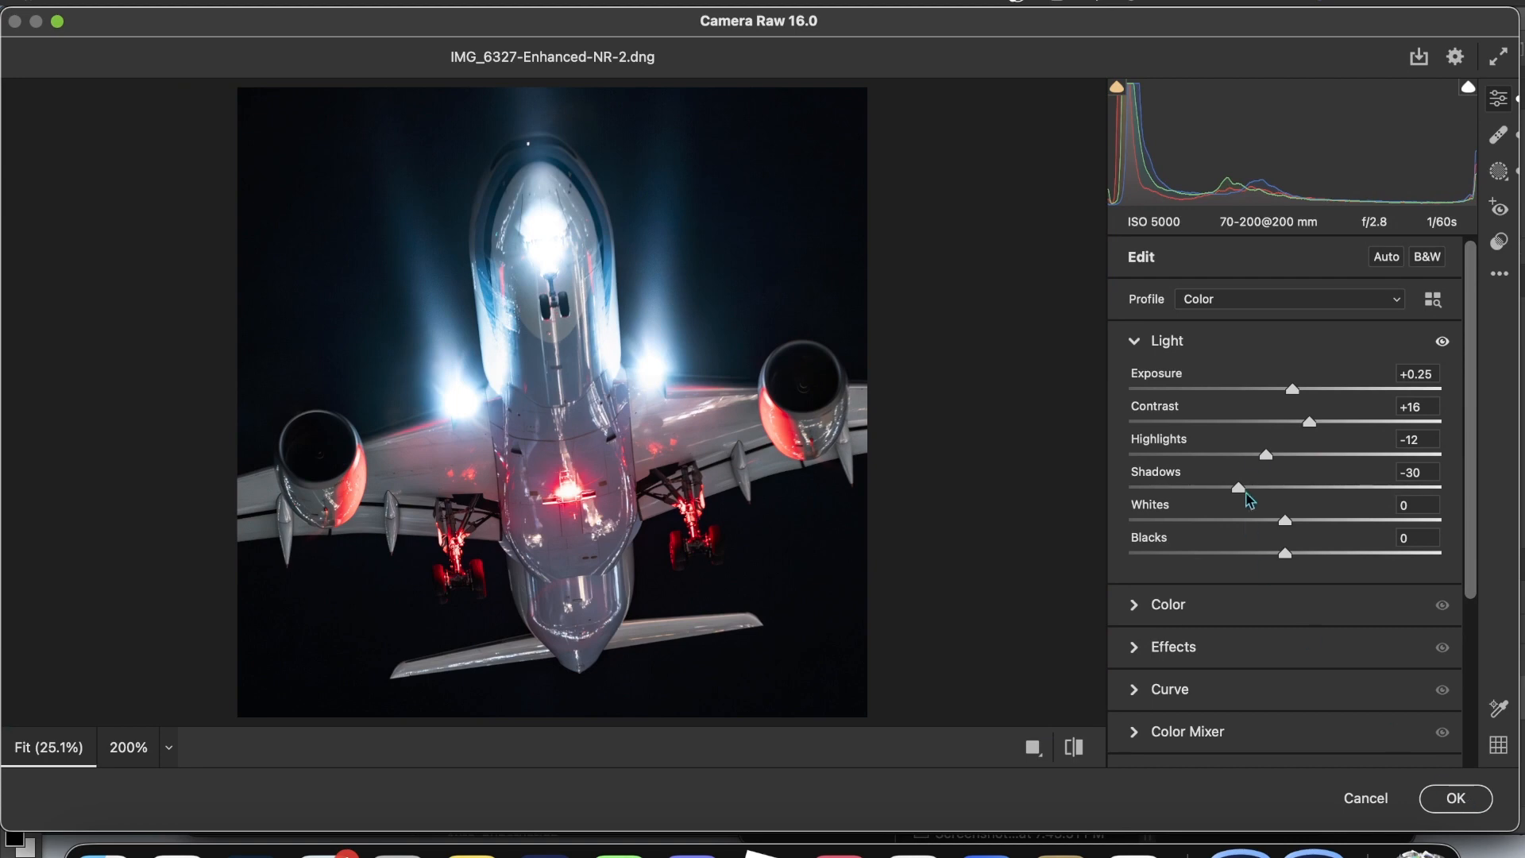
left_click_drag(1285, 520, 1400, 520)
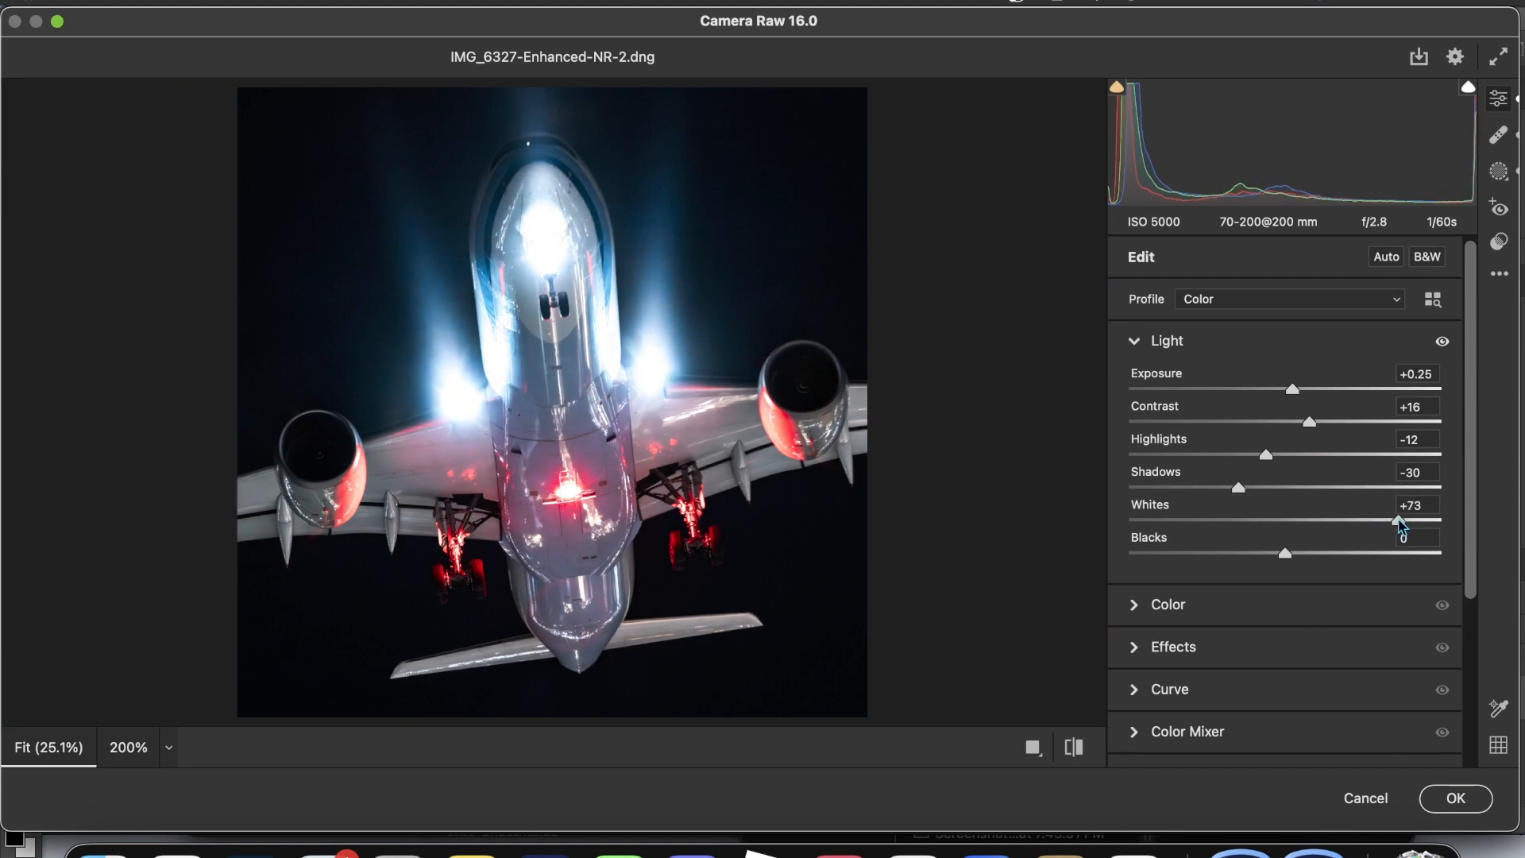
left_click_drag(1399, 520, 1373, 520)
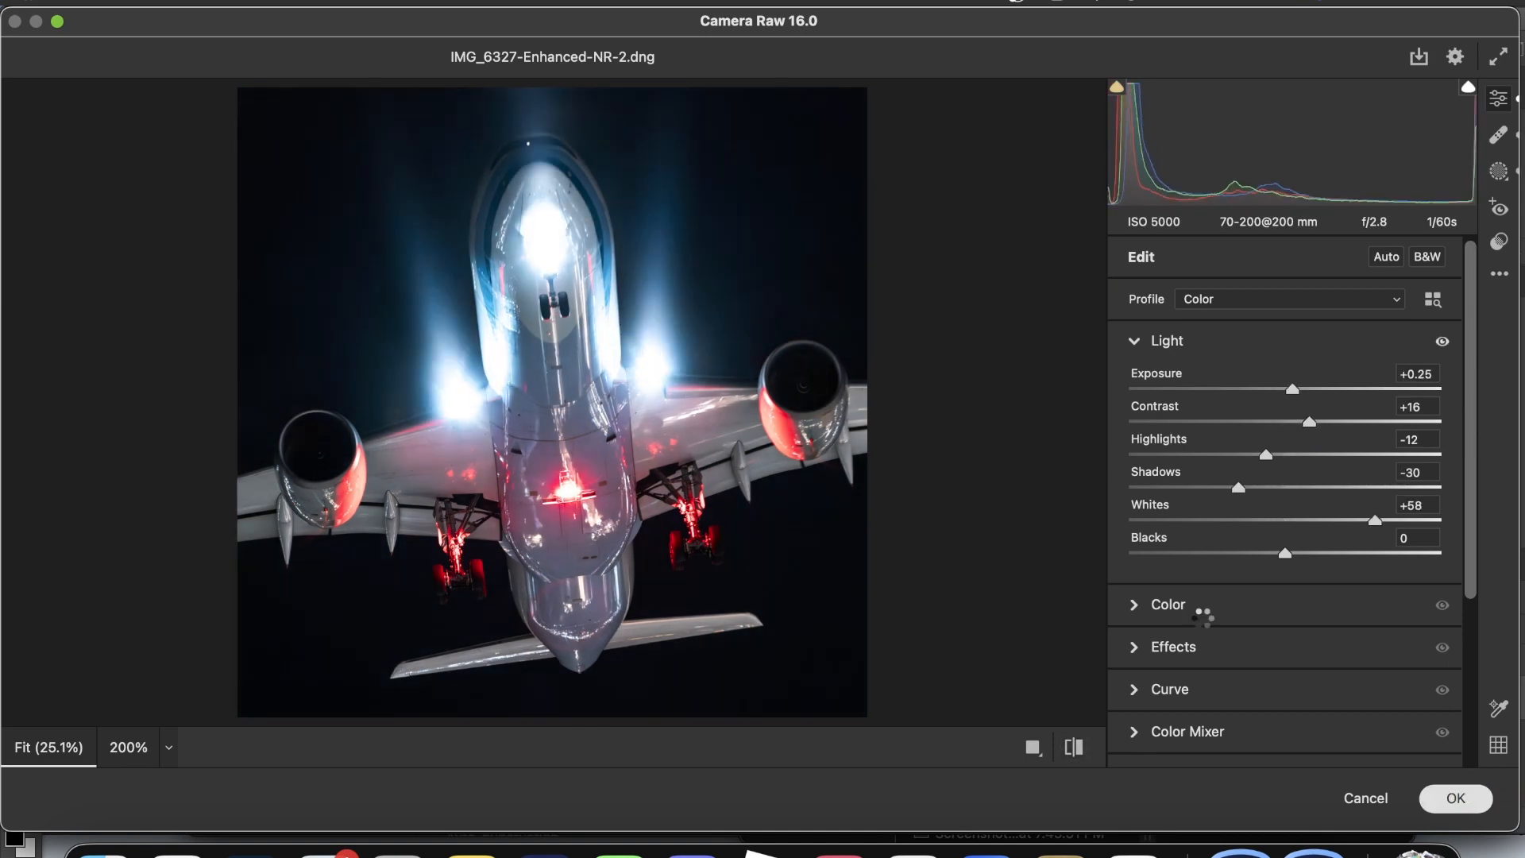
left_click(1451, 796)
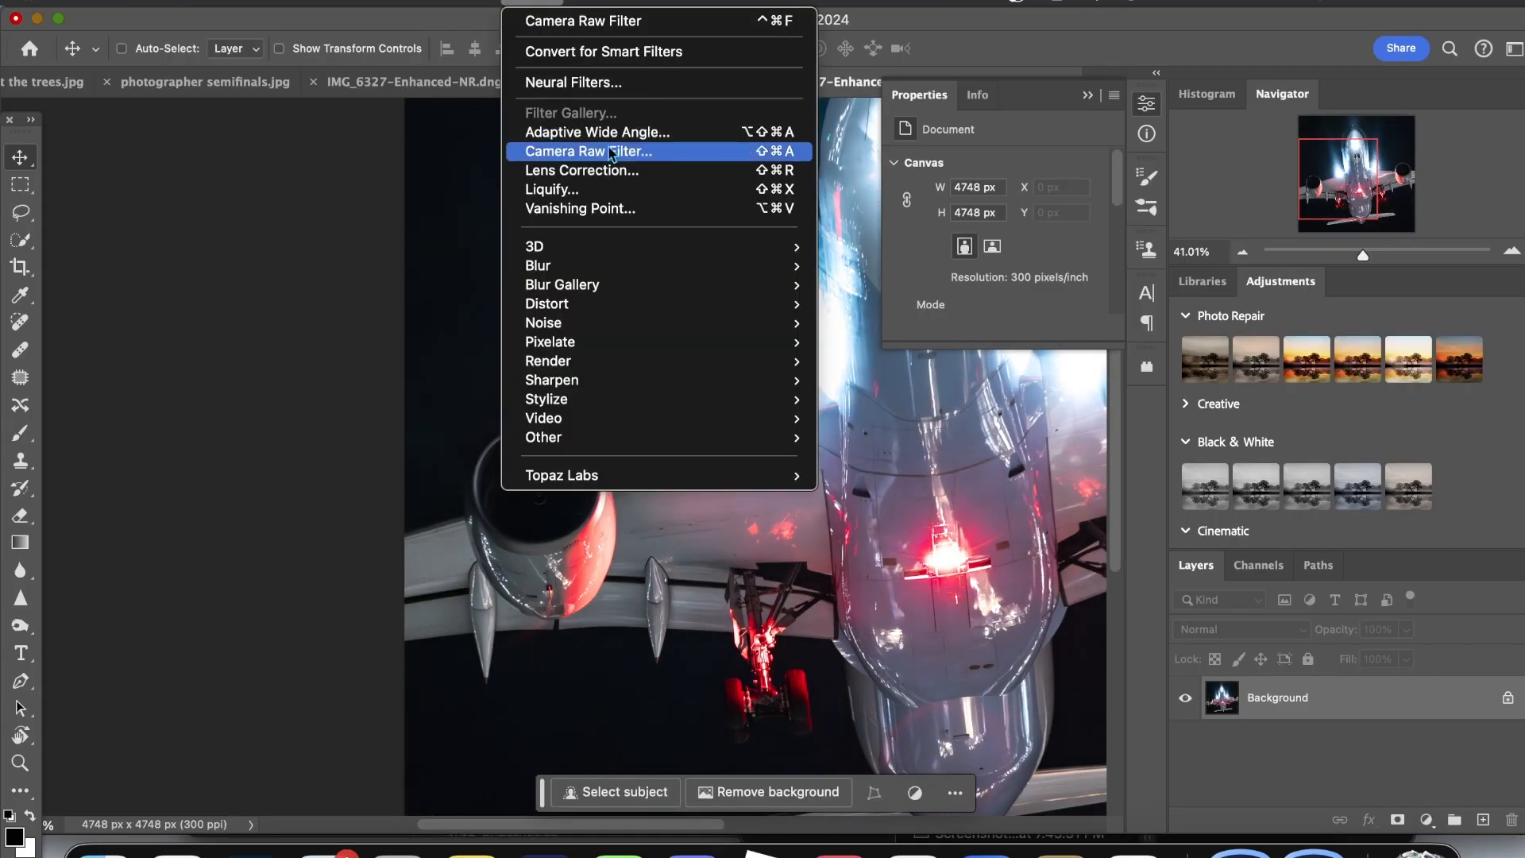
- Reopen Camera Raw and darken the edges with a -51 Optics vignette
left_click(607, 151)
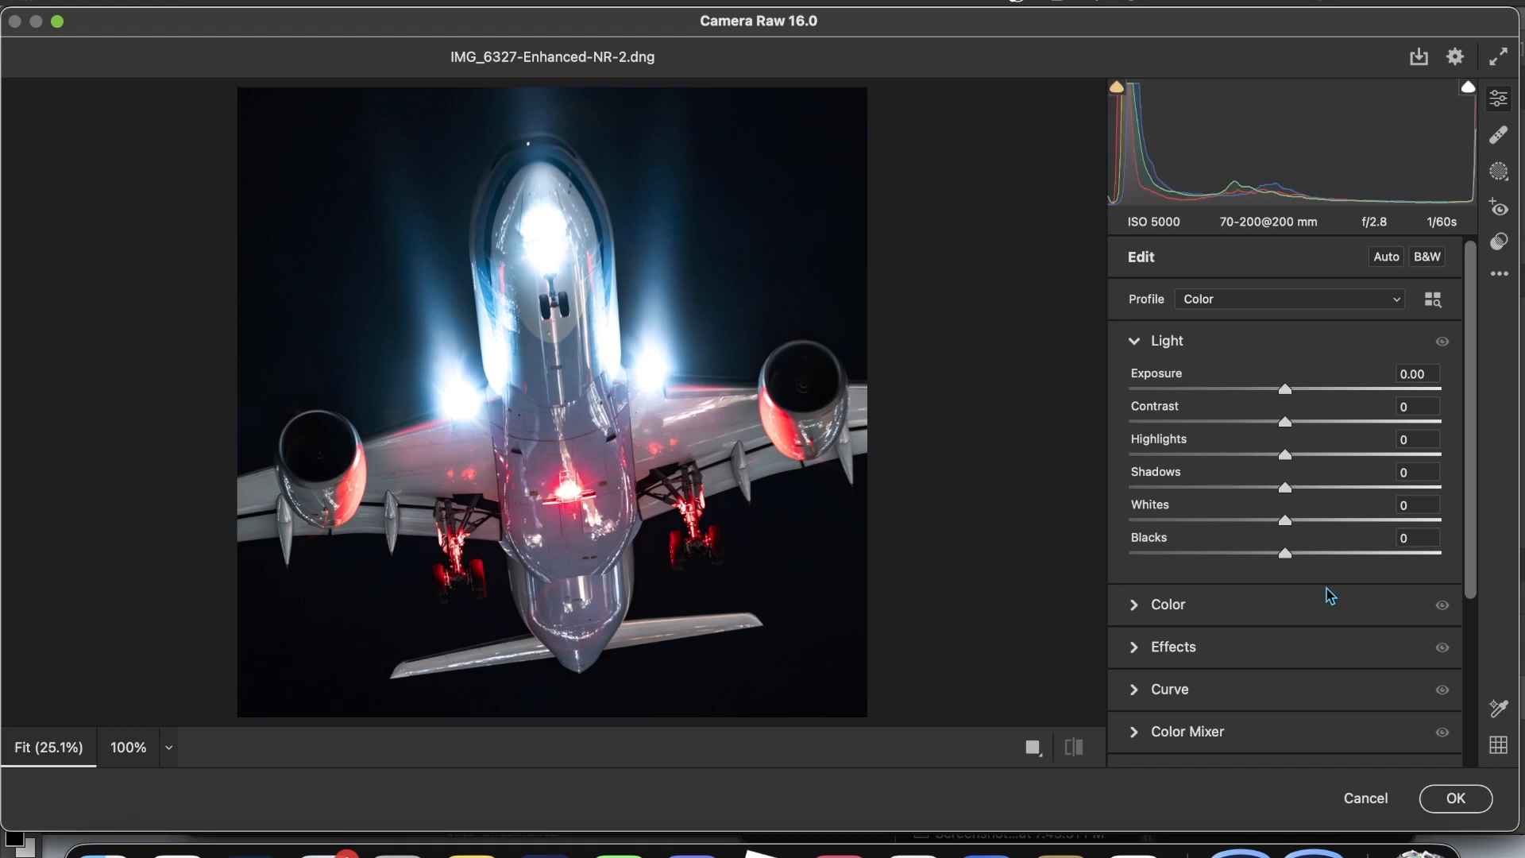
scroll("down", 3)
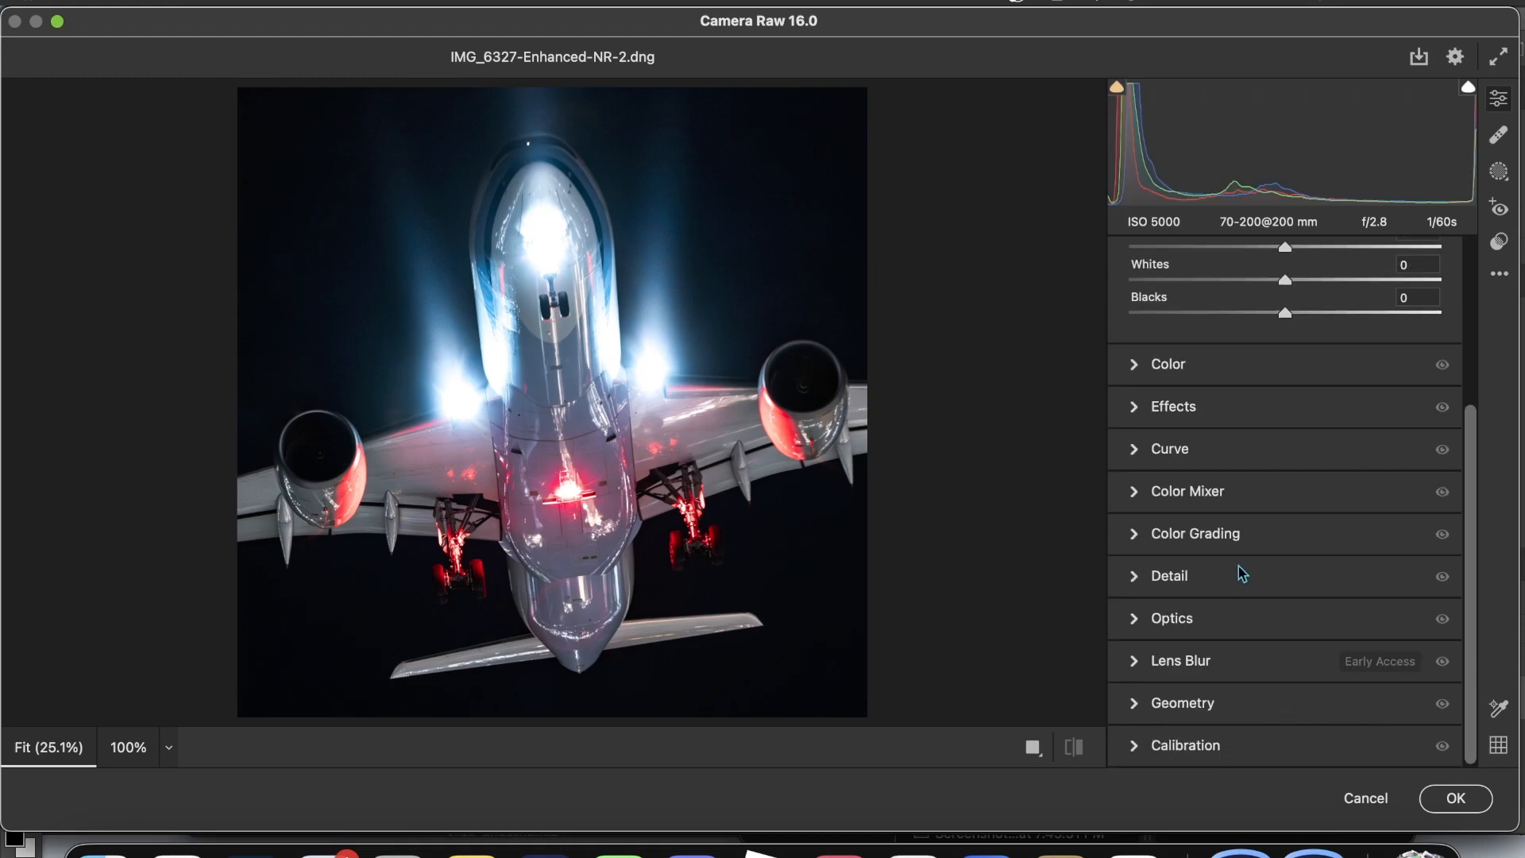
left_click(1171, 618)
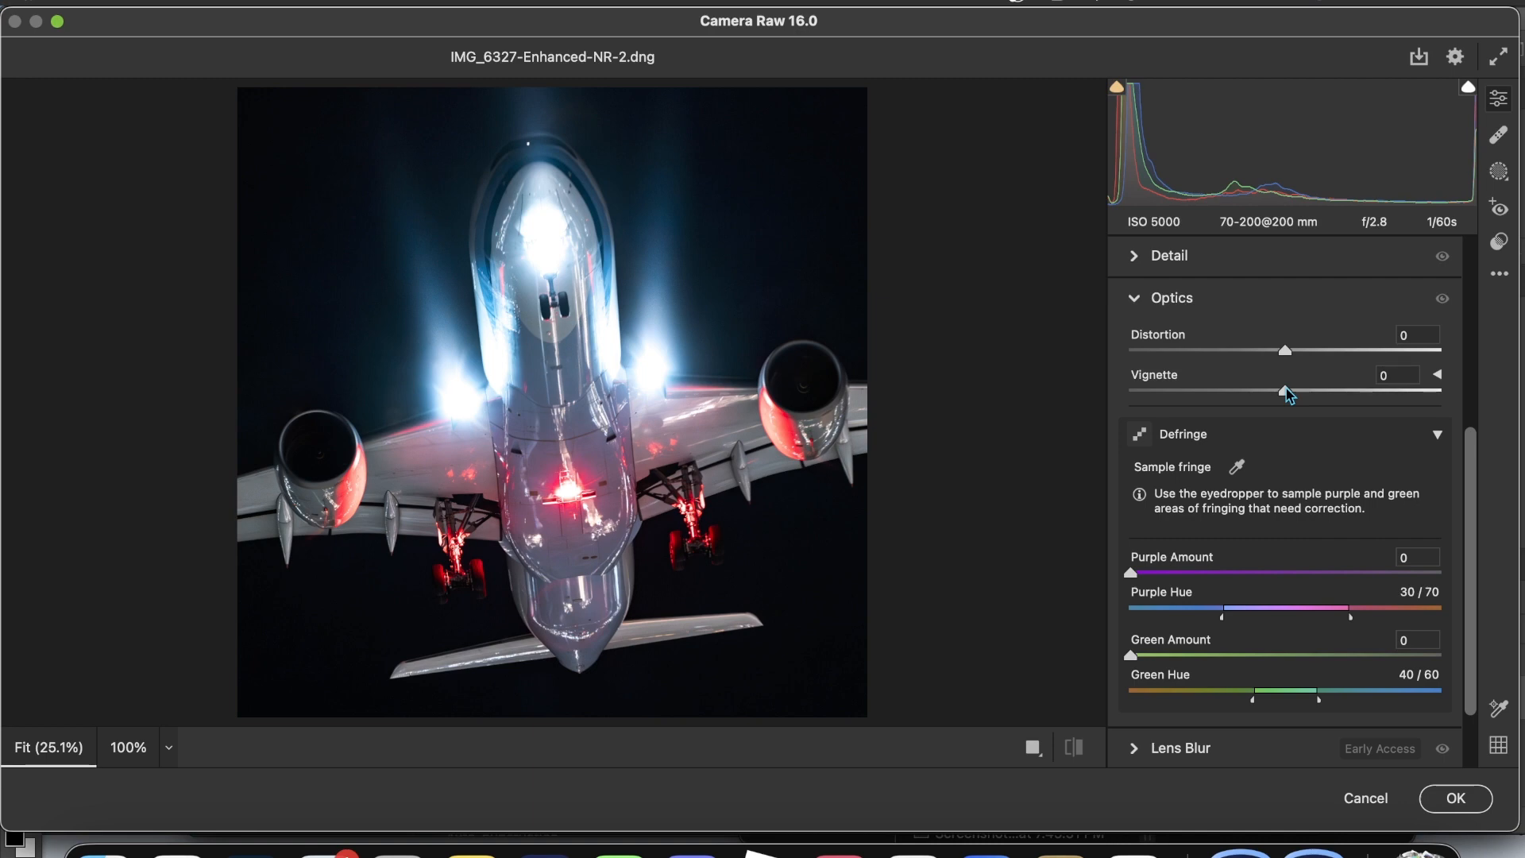
left_click_drag(1285, 390, 1233, 389)
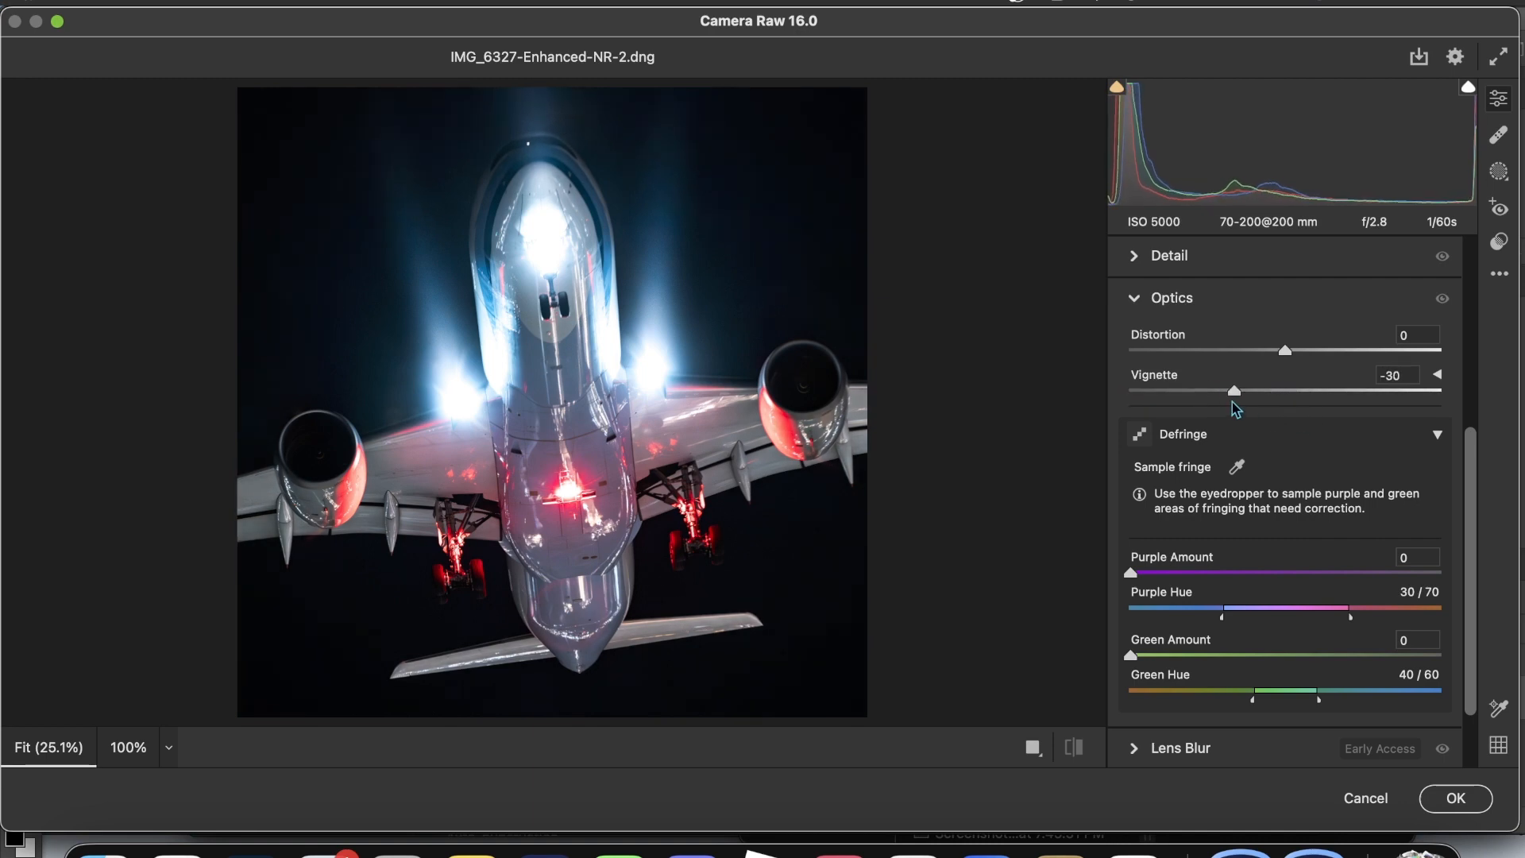
left_click_drag(1233, 390, 1287, 389)
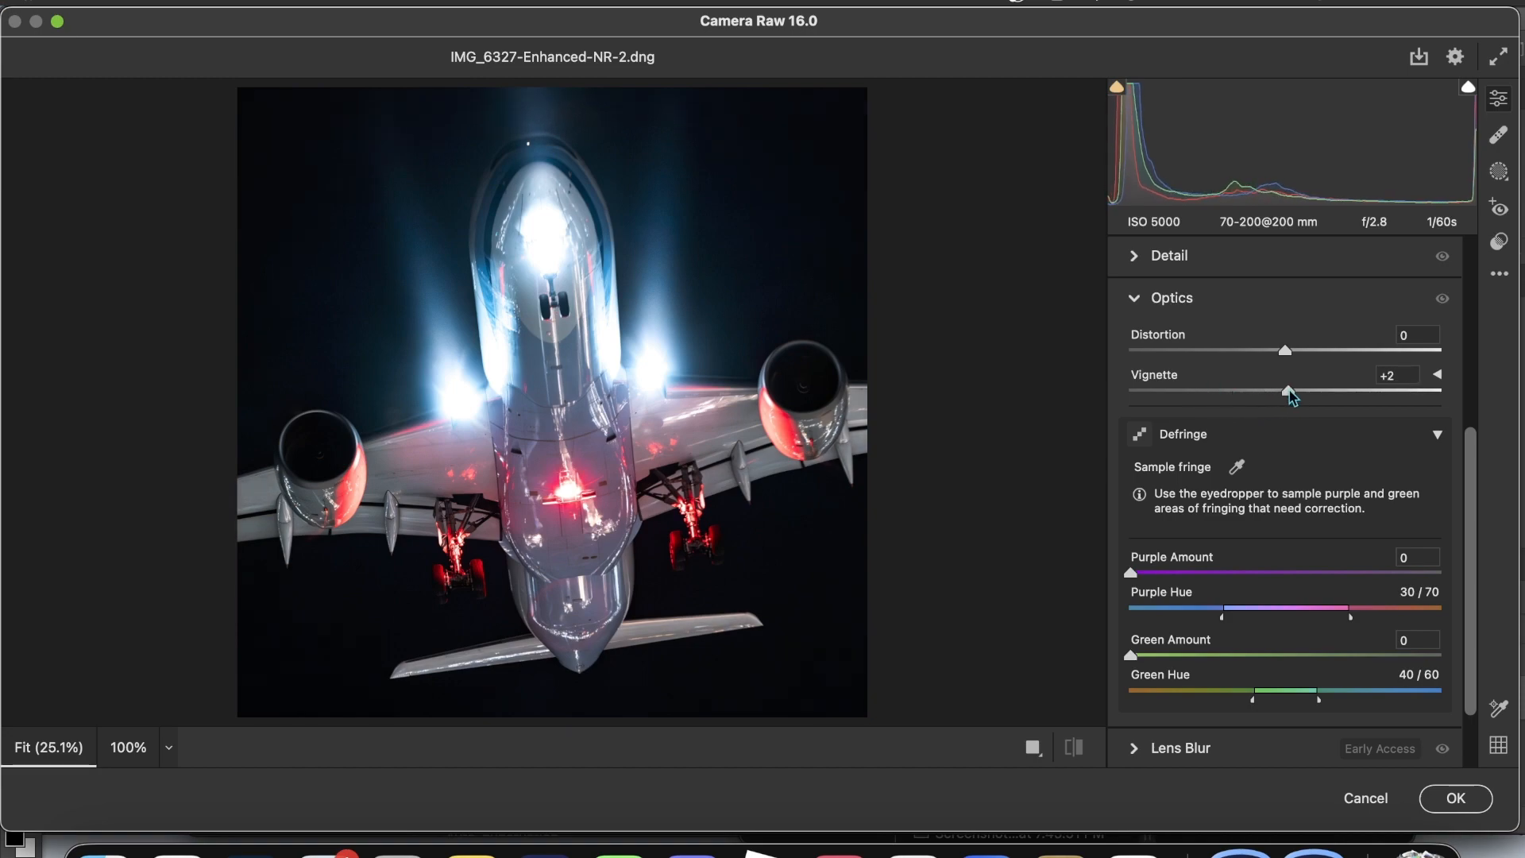
left_click_drag(1285, 390, 1205, 391)
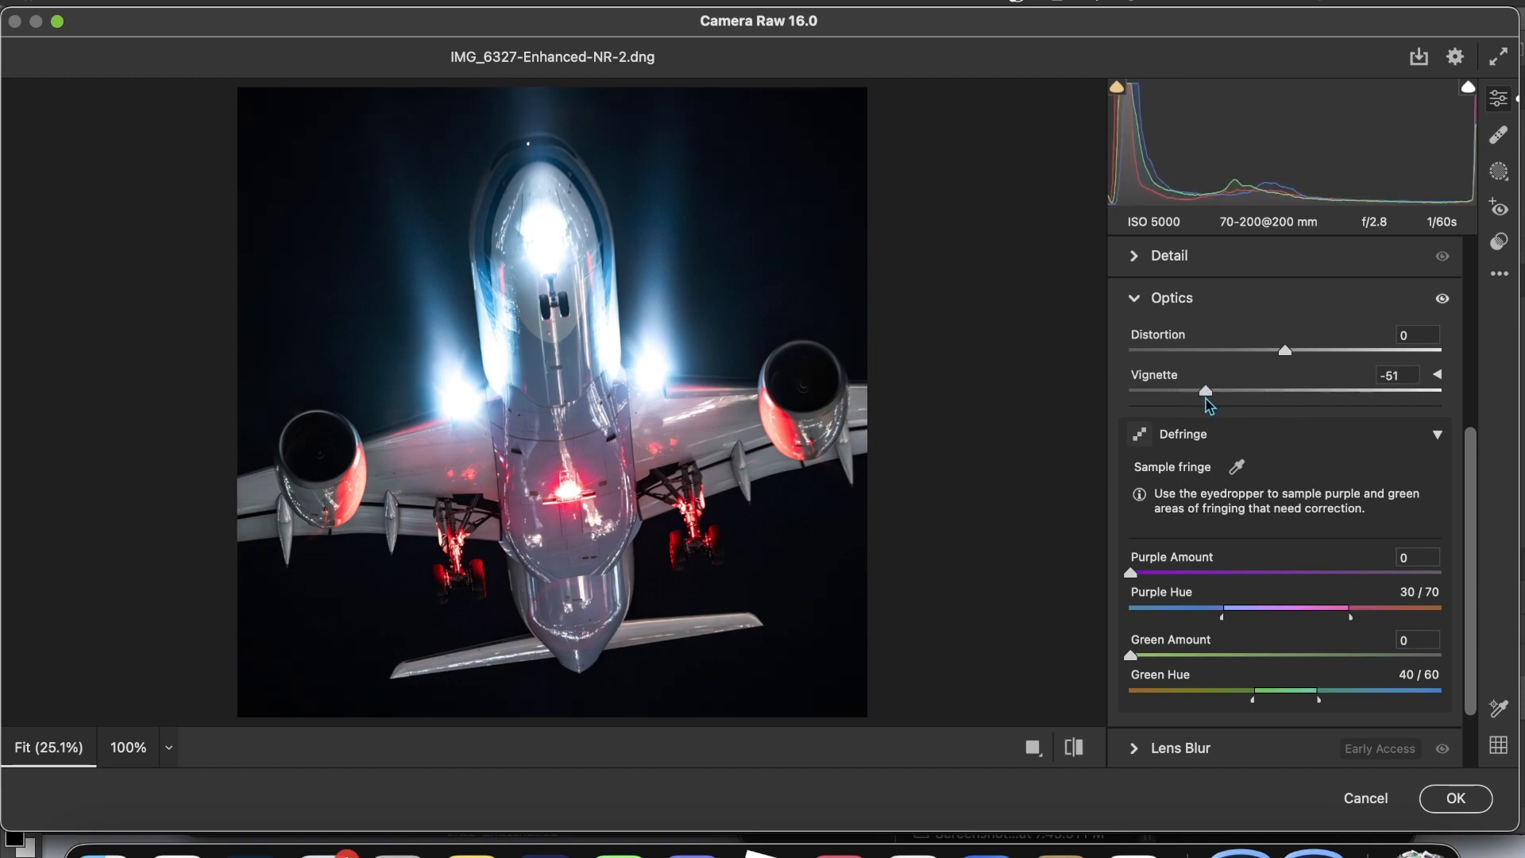
mouse_move(1257, 424)
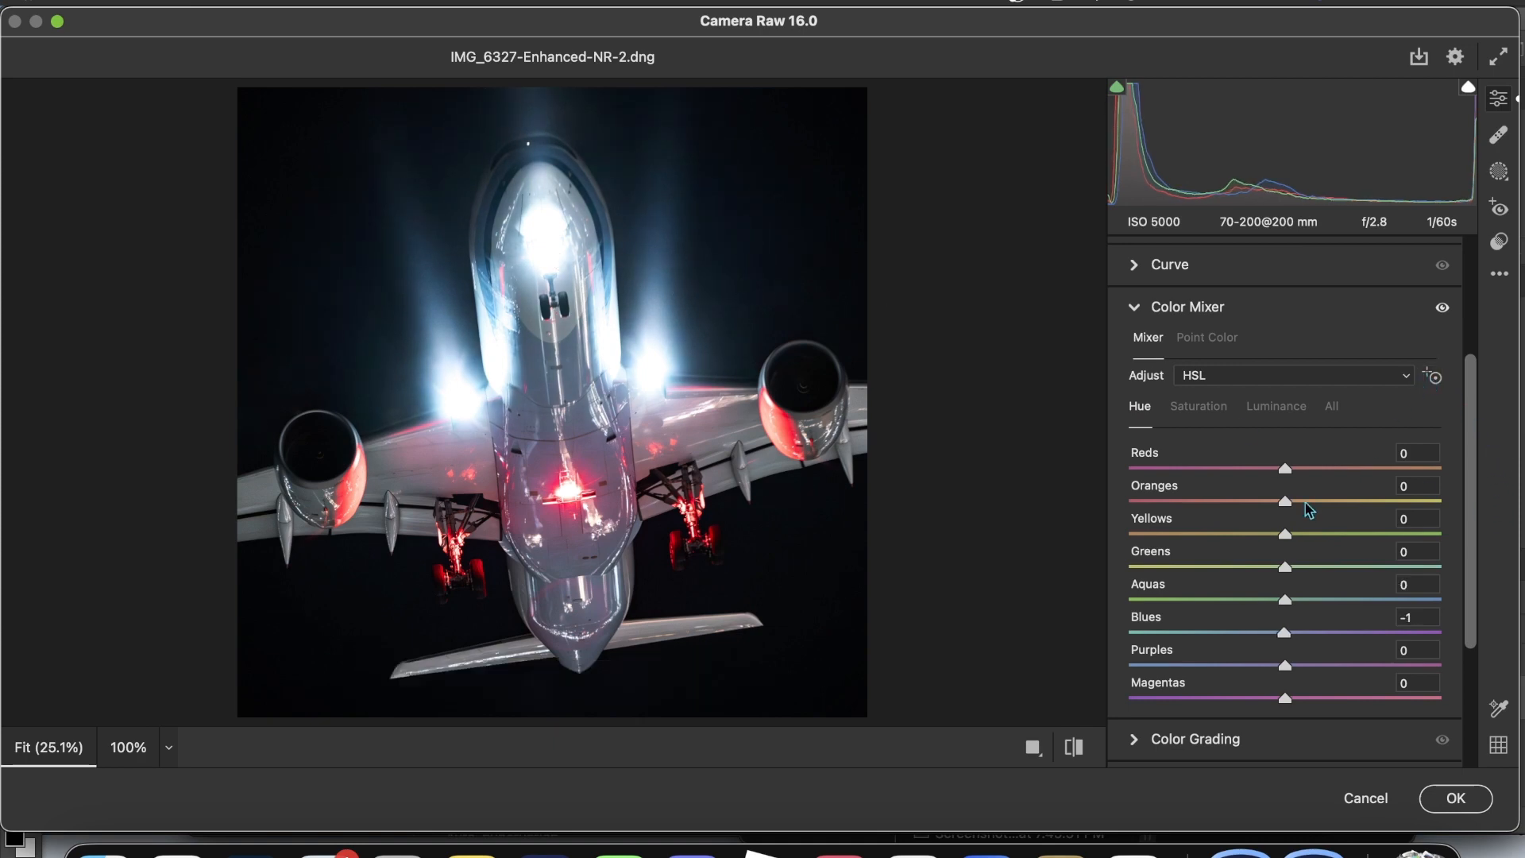
- Add a radial gradient mask over the red belly light and raise its Exposure to +0.45
left_click(1502, 170)
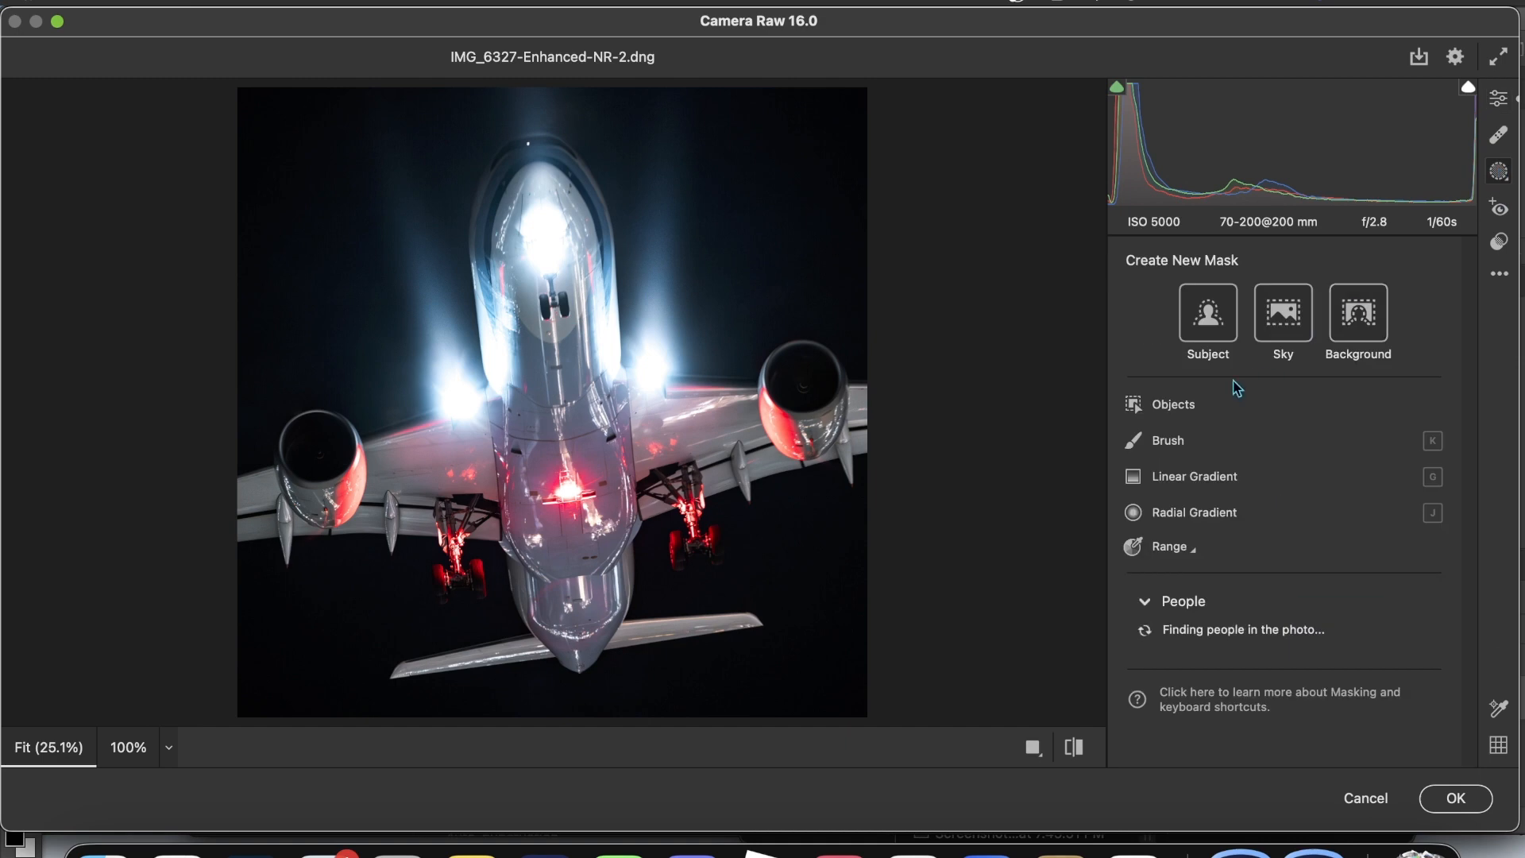
left_click(1133, 512)
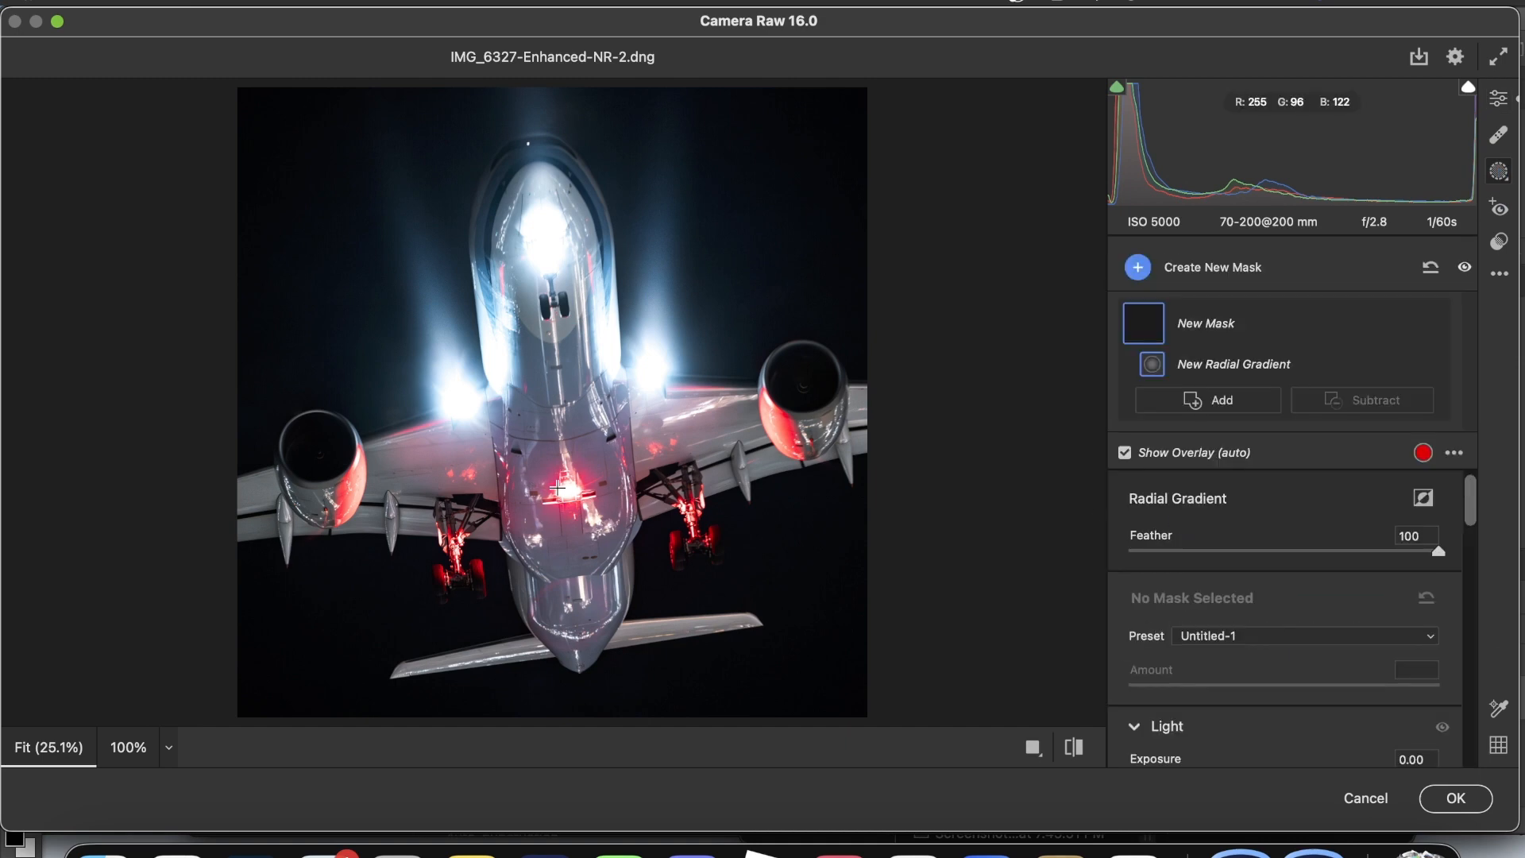
left_click_drag(554, 486, 603, 476)
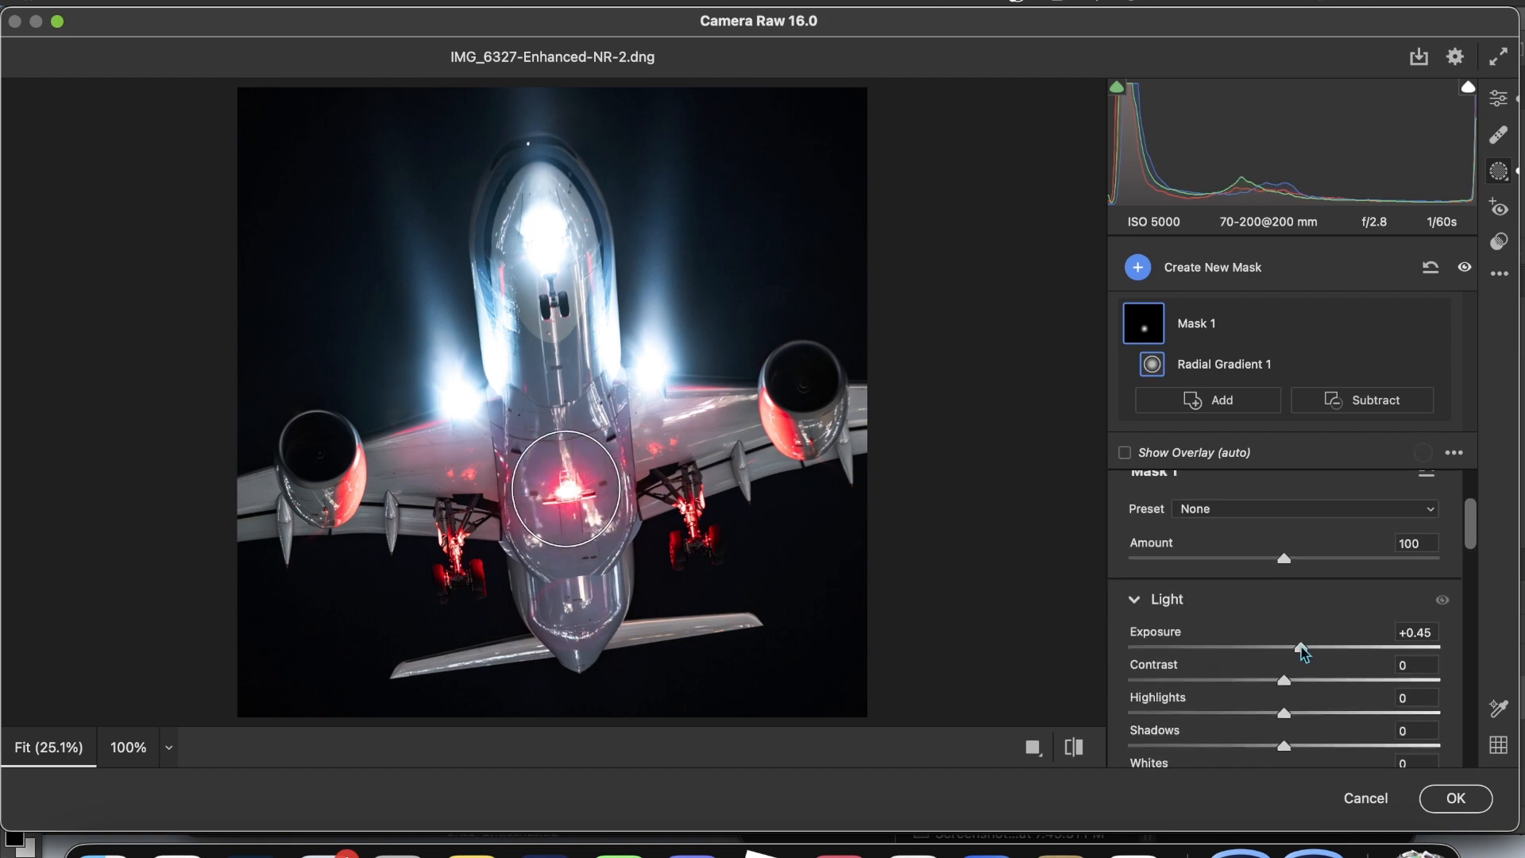
left_click_drag(1299, 650, 1311, 649)
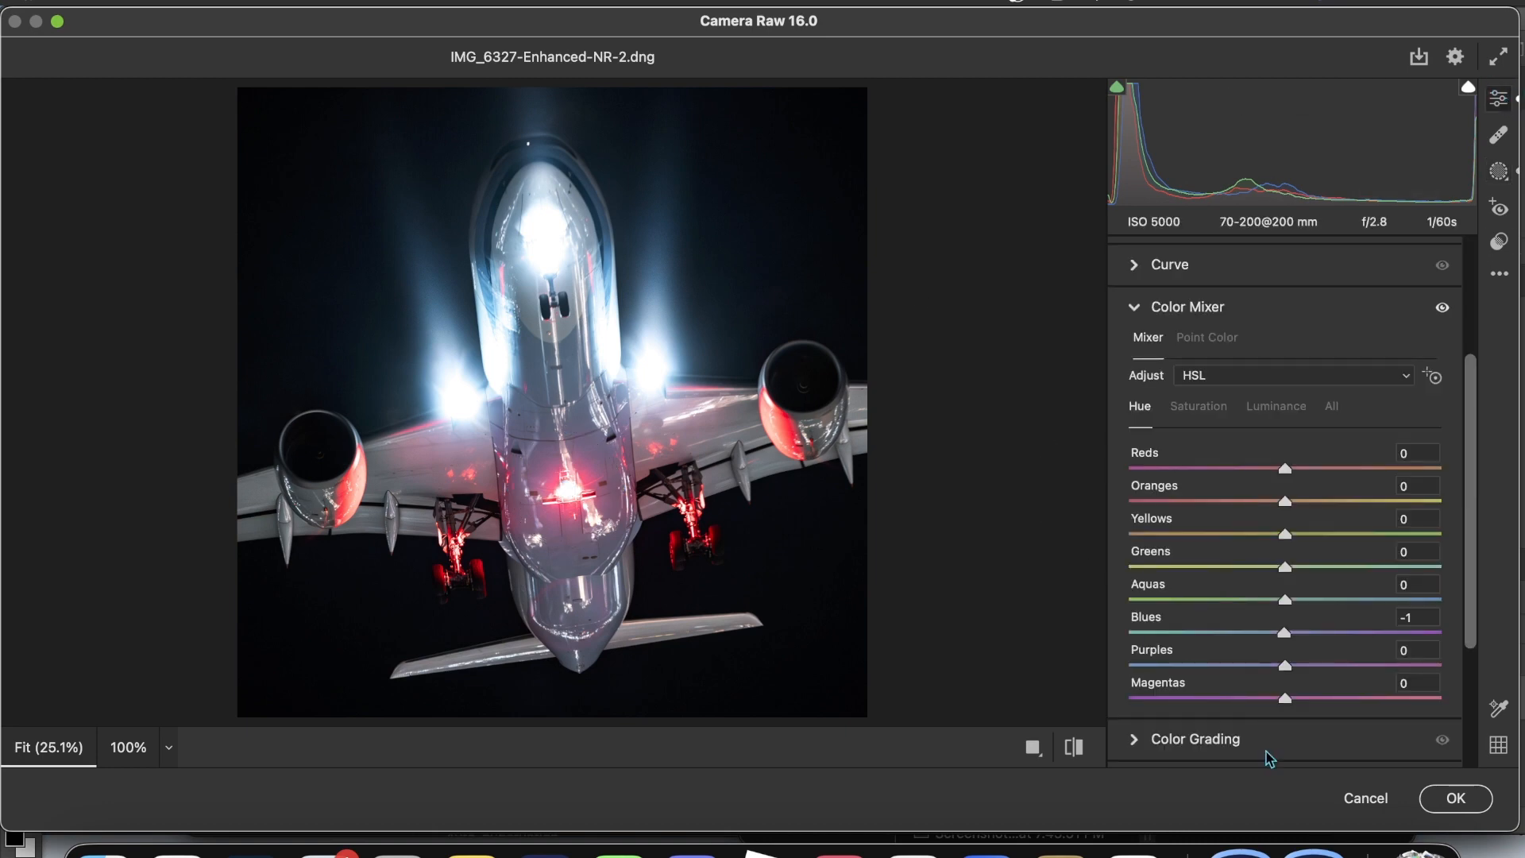
- Raise Calibration Blue Primary Saturation to +21 and commit the Camera Raw edits with OK
scroll("down", 3)
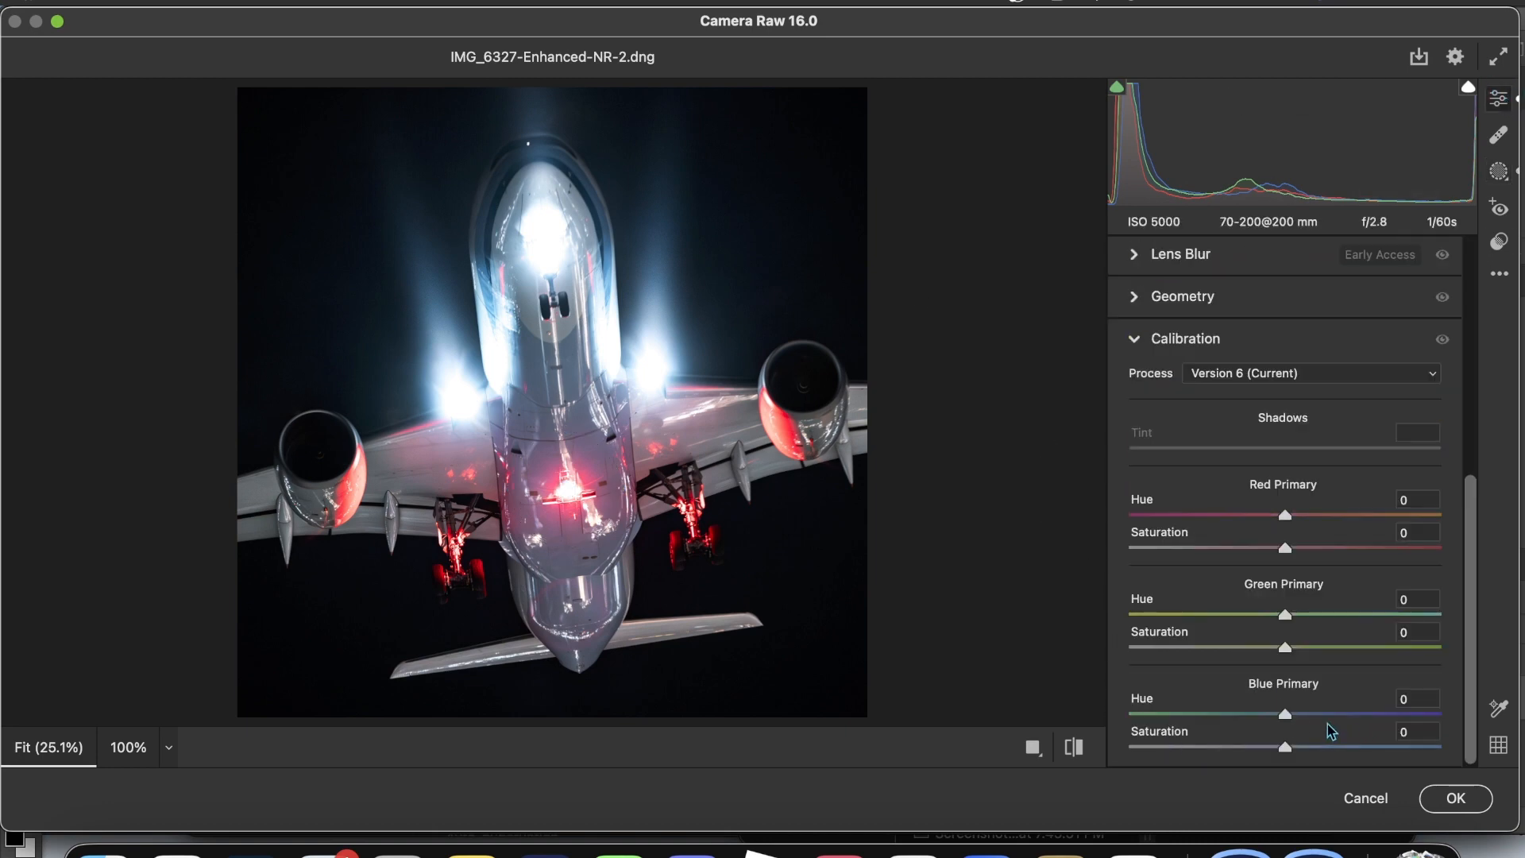
left_click_drag(1283, 747, 1340, 746)
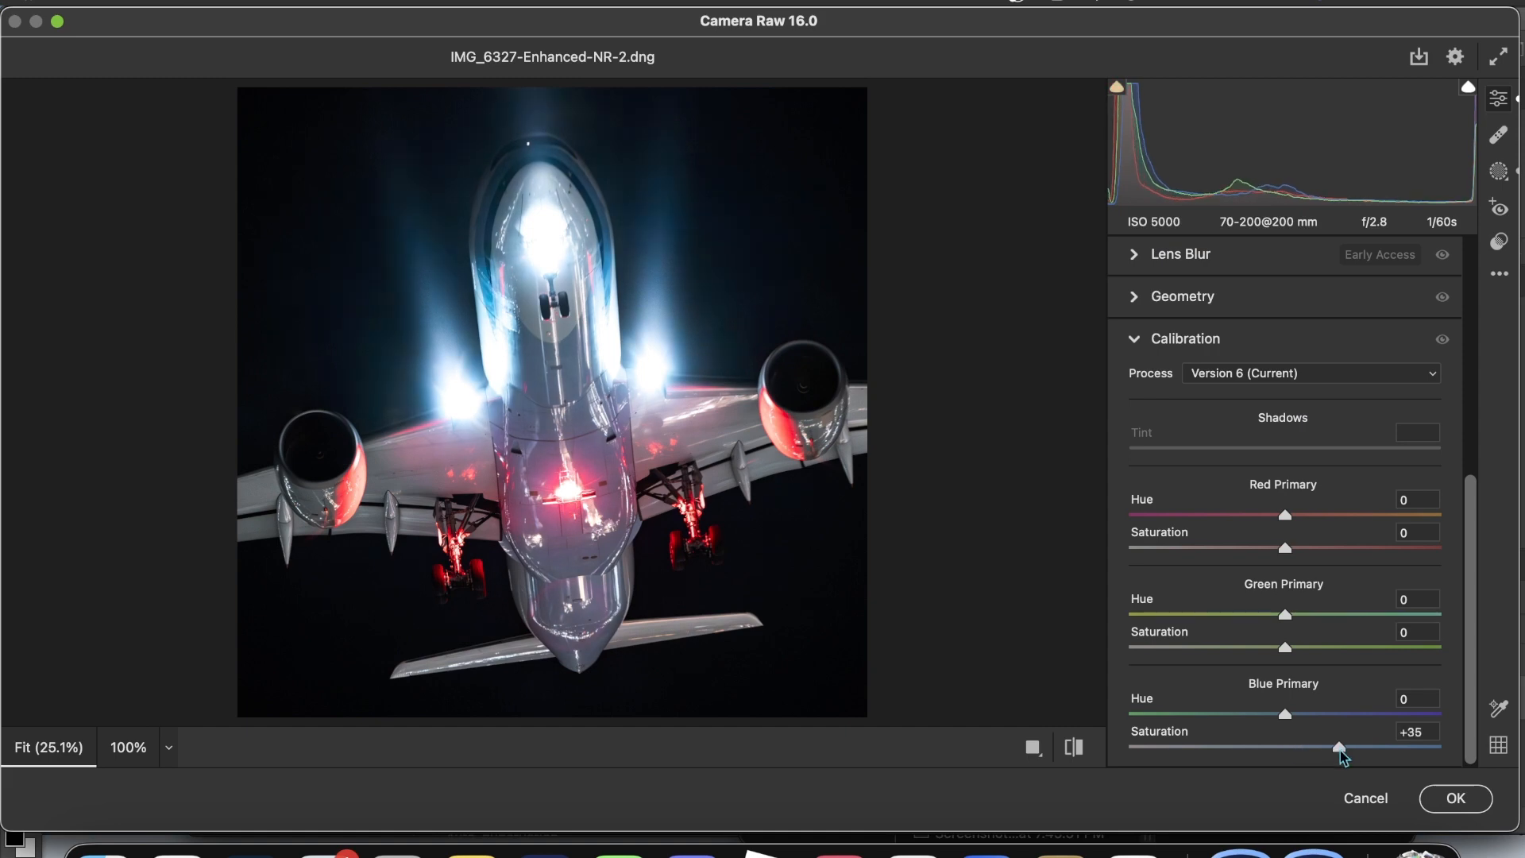
left_click_drag(1340, 748, 1322, 748)
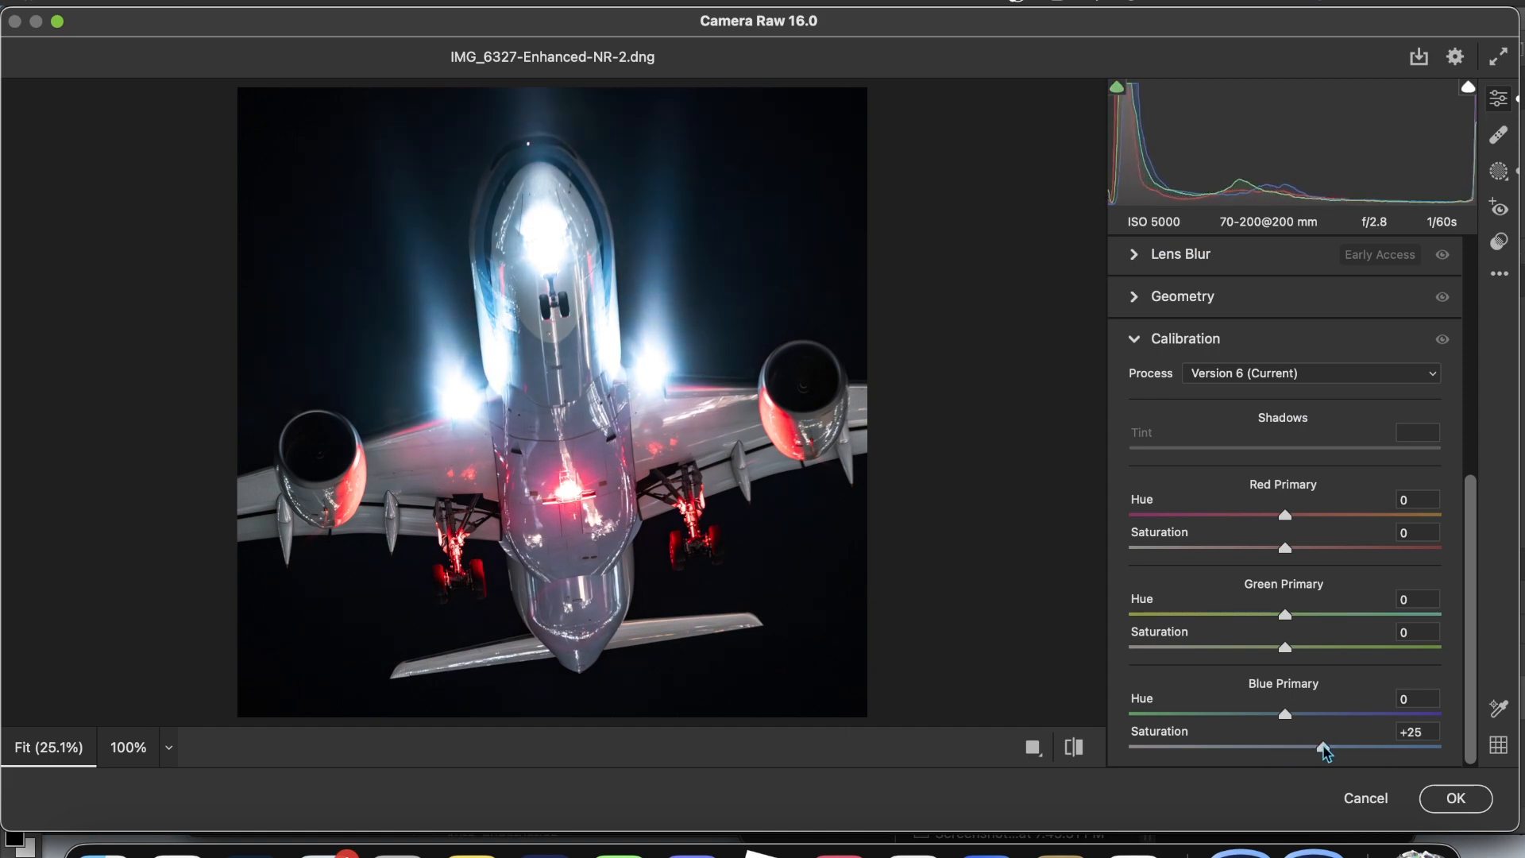
left_click_drag(1322, 746, 1318, 746)
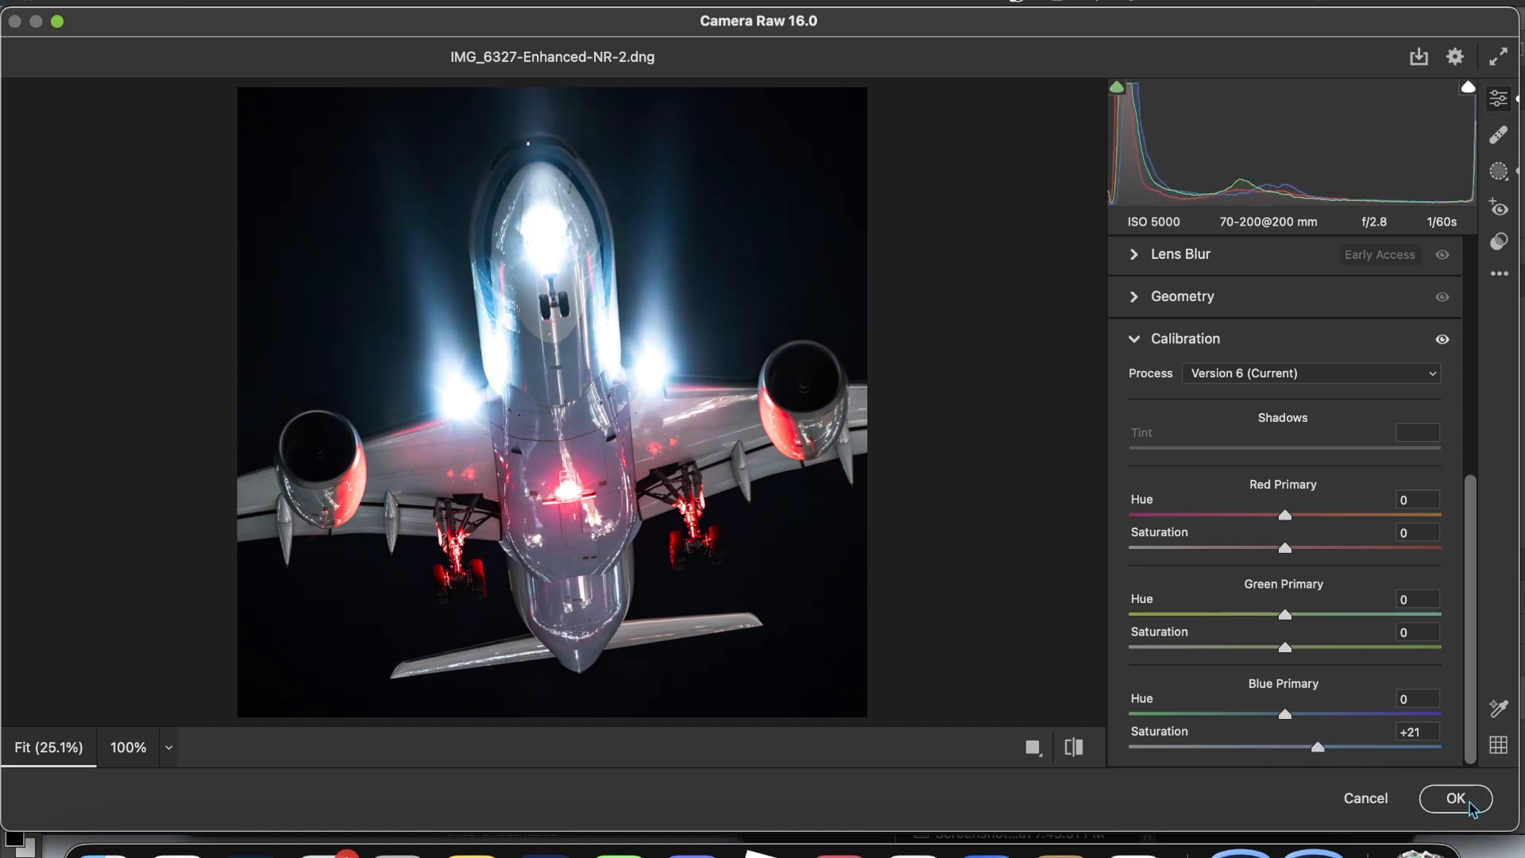
left_click(1455, 798)
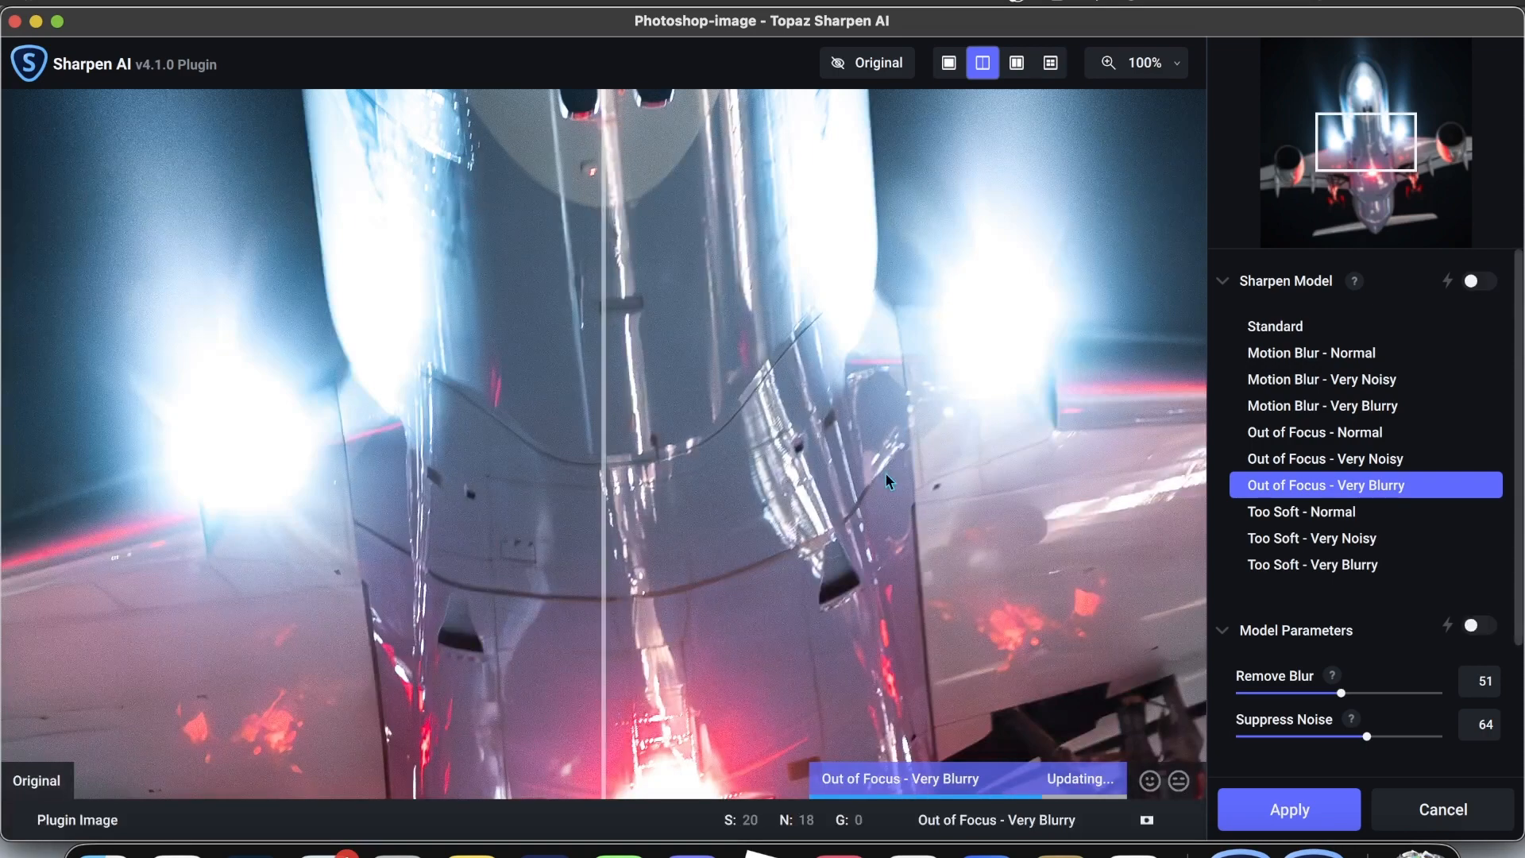
- At 200% preview, apply the Motion Blur - Very Blurry model with auto parameters (Remove Blur 33, Suppress Noise 20)
left_click(1110, 63)
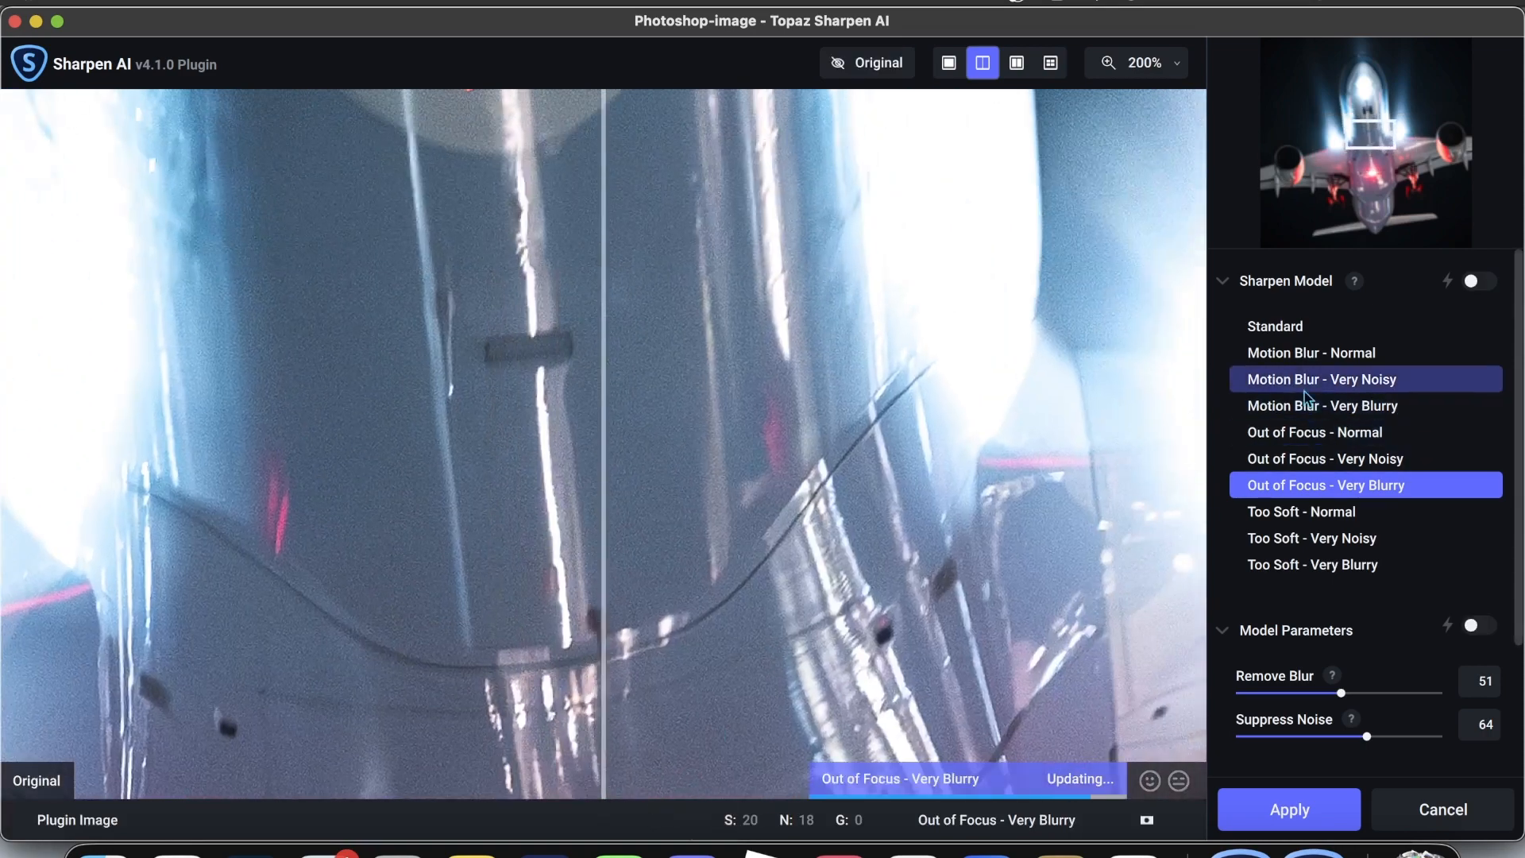
left_click(1365, 379)
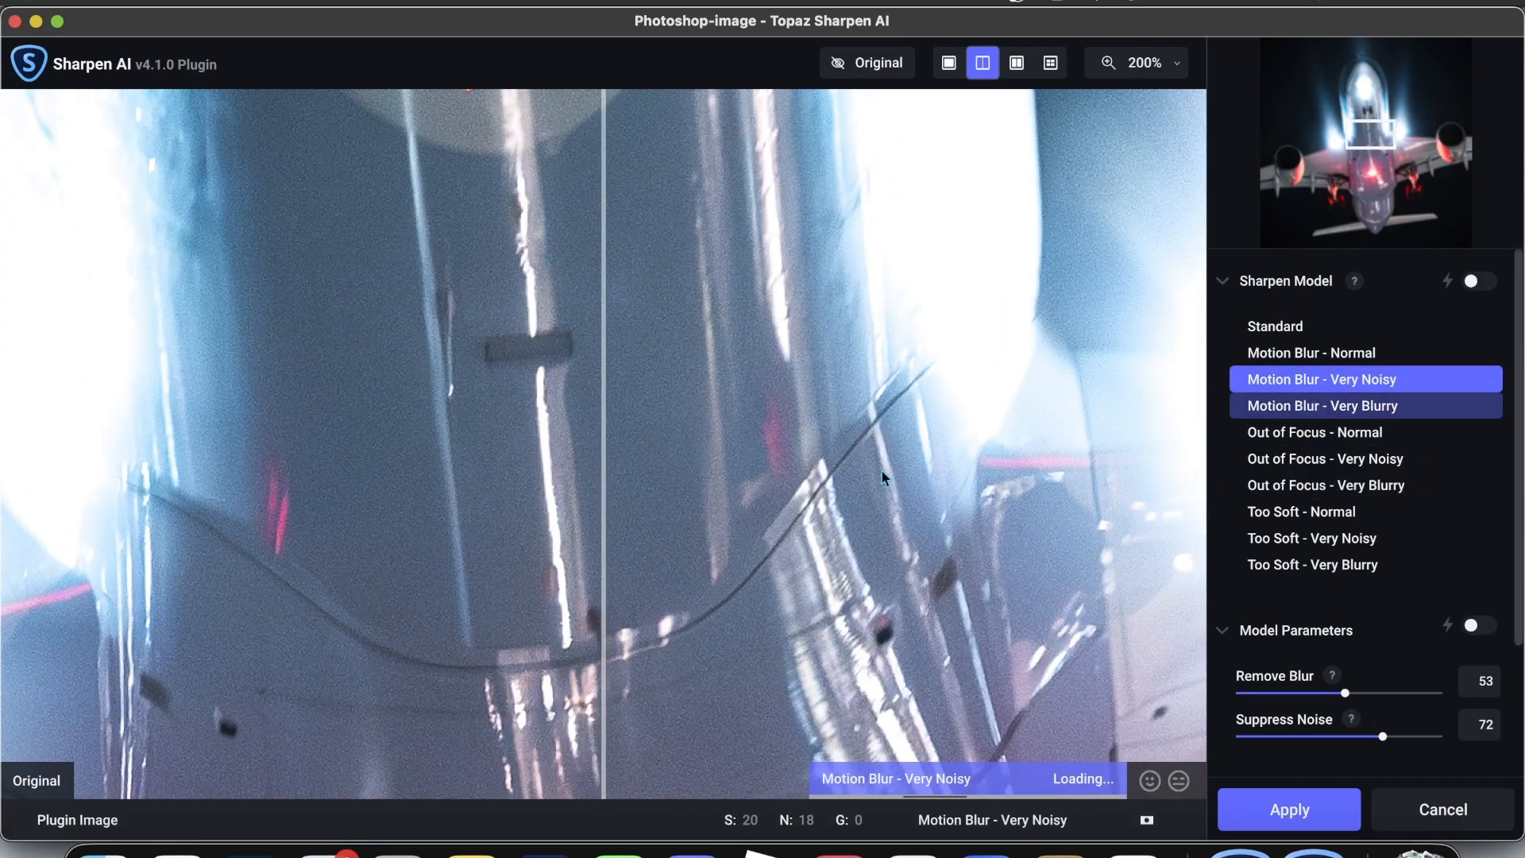
left_click(1321, 405)
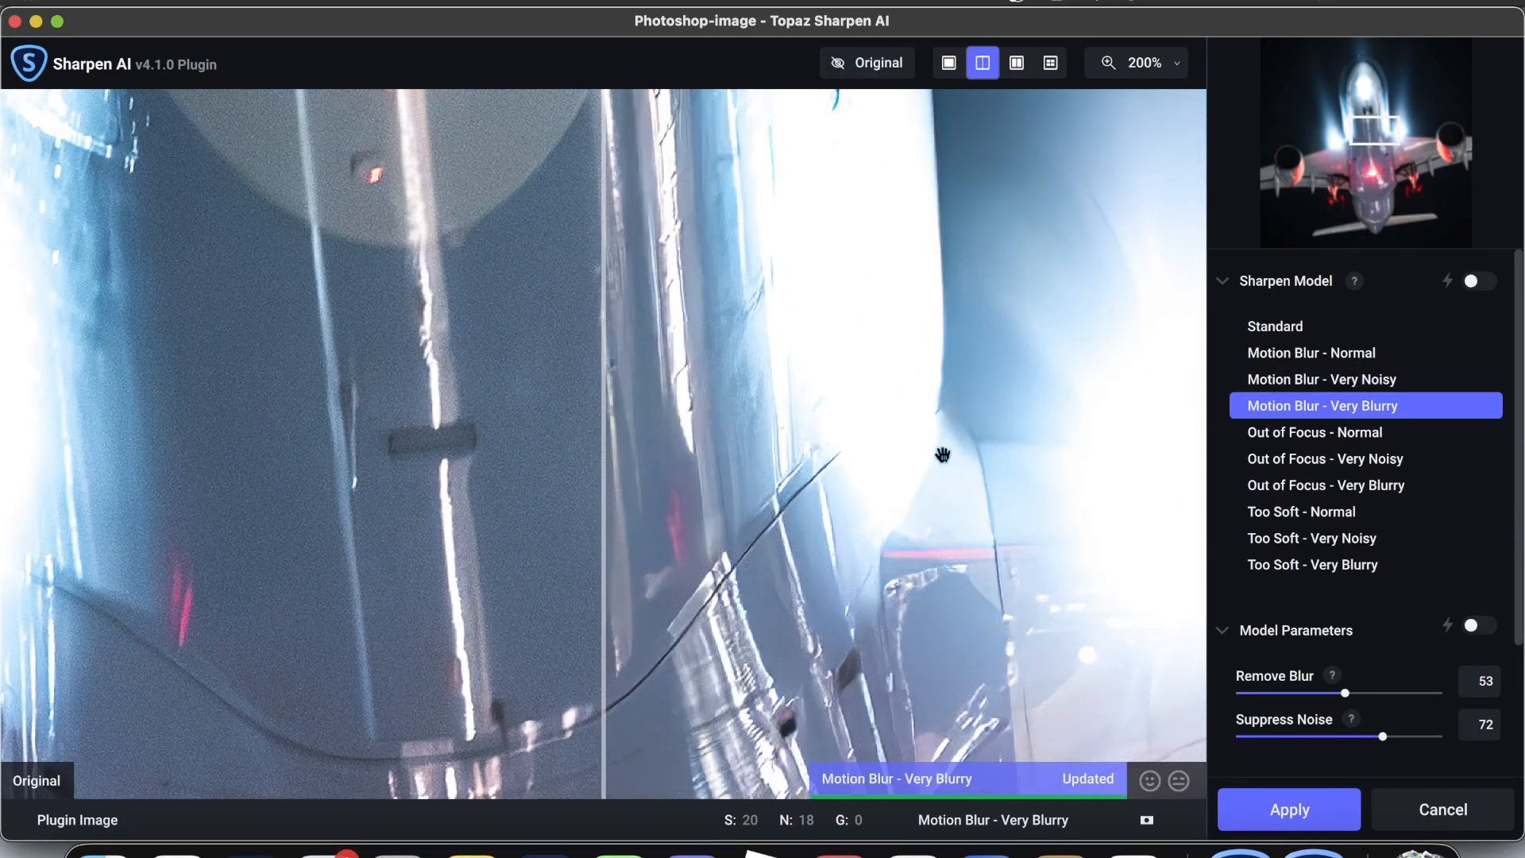
mouse_move(1471, 662)
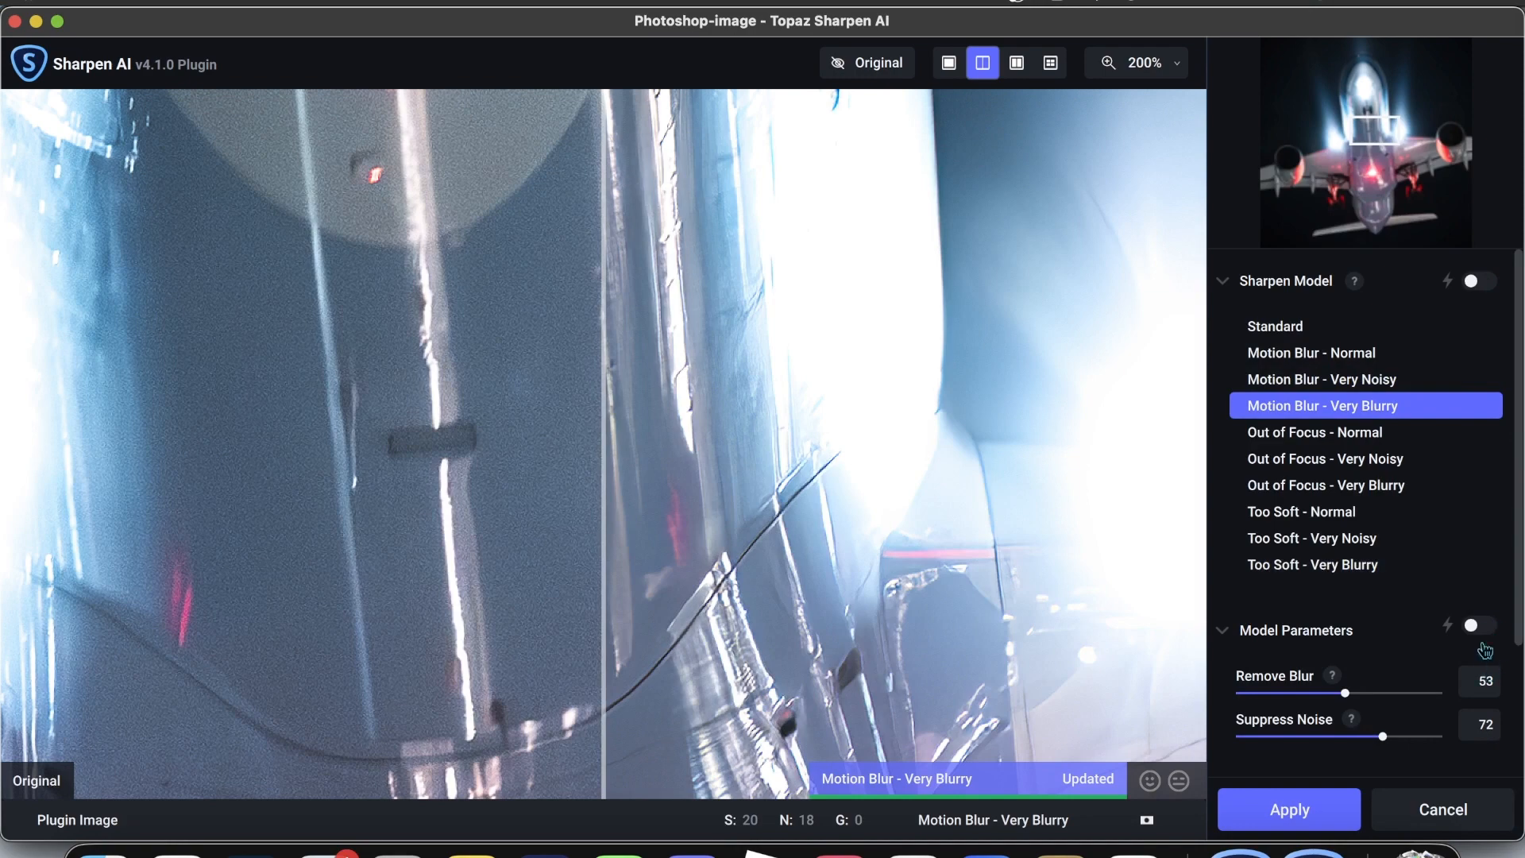
left_click(1479, 623)
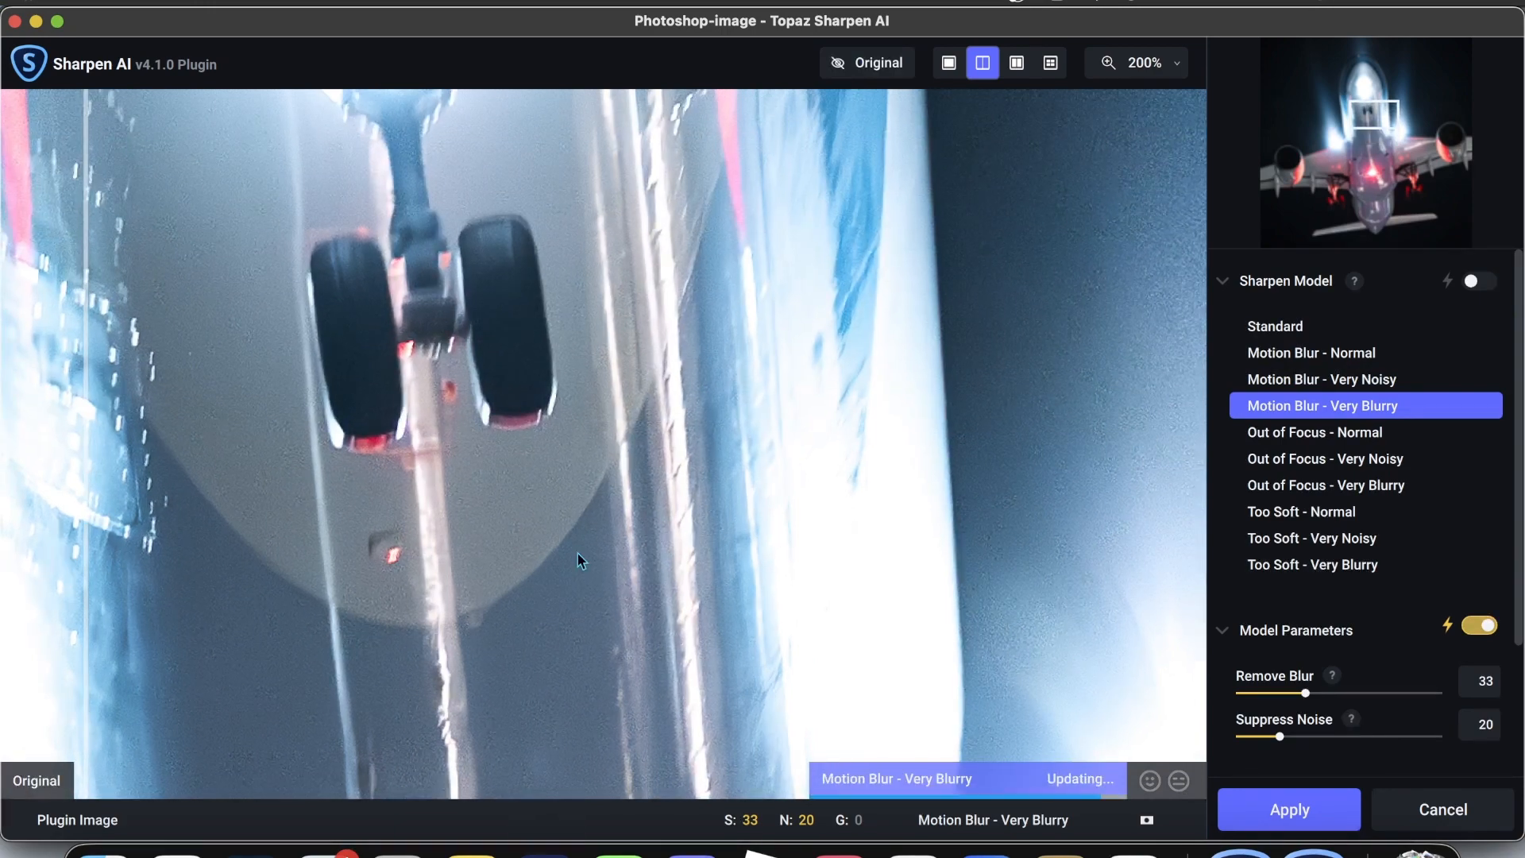
left_click(867, 62)
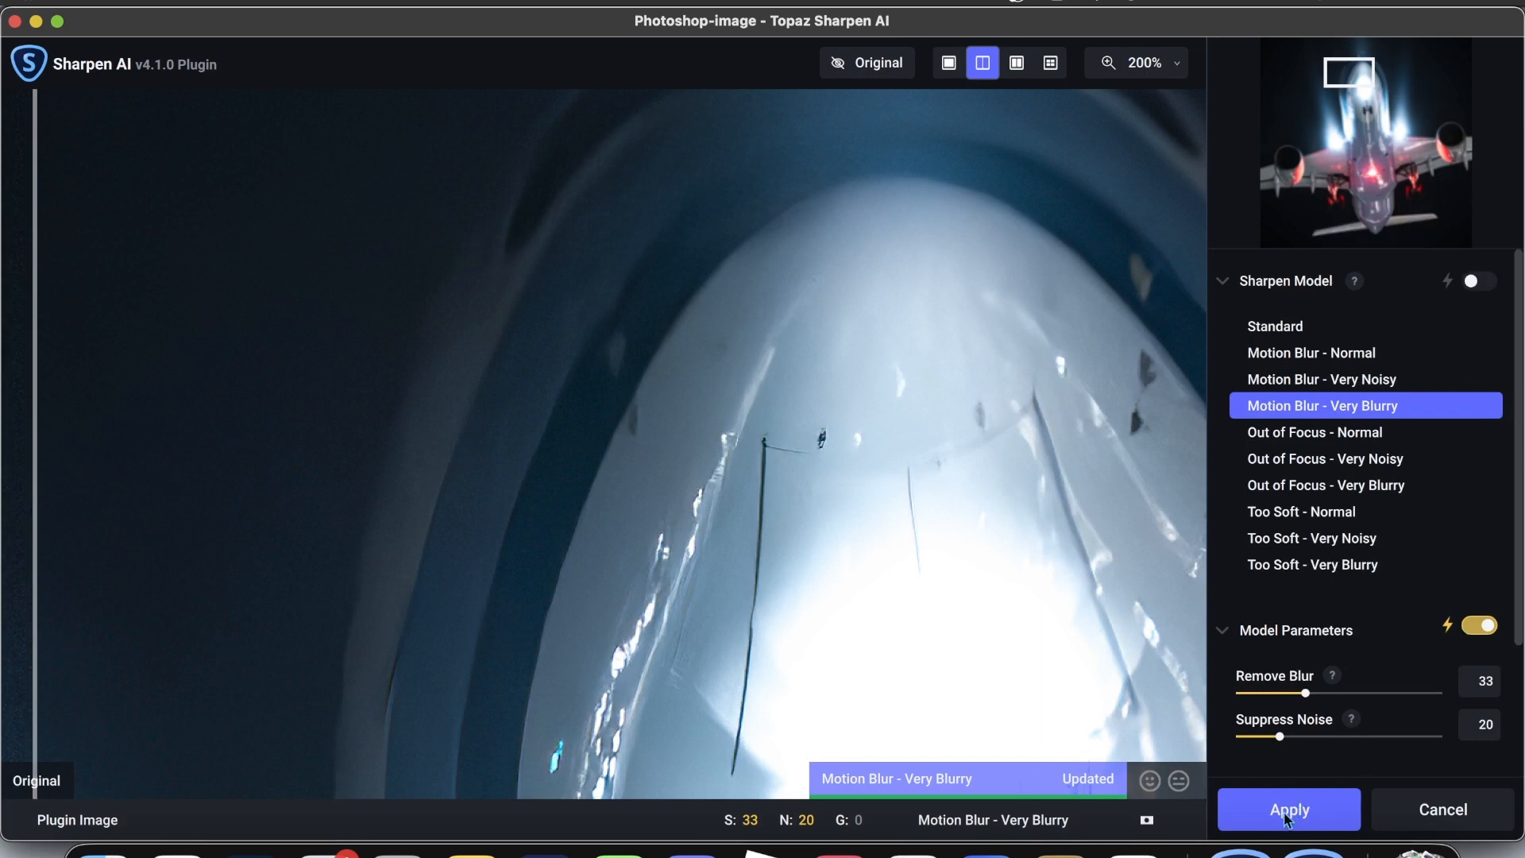
left_click(1288, 810)
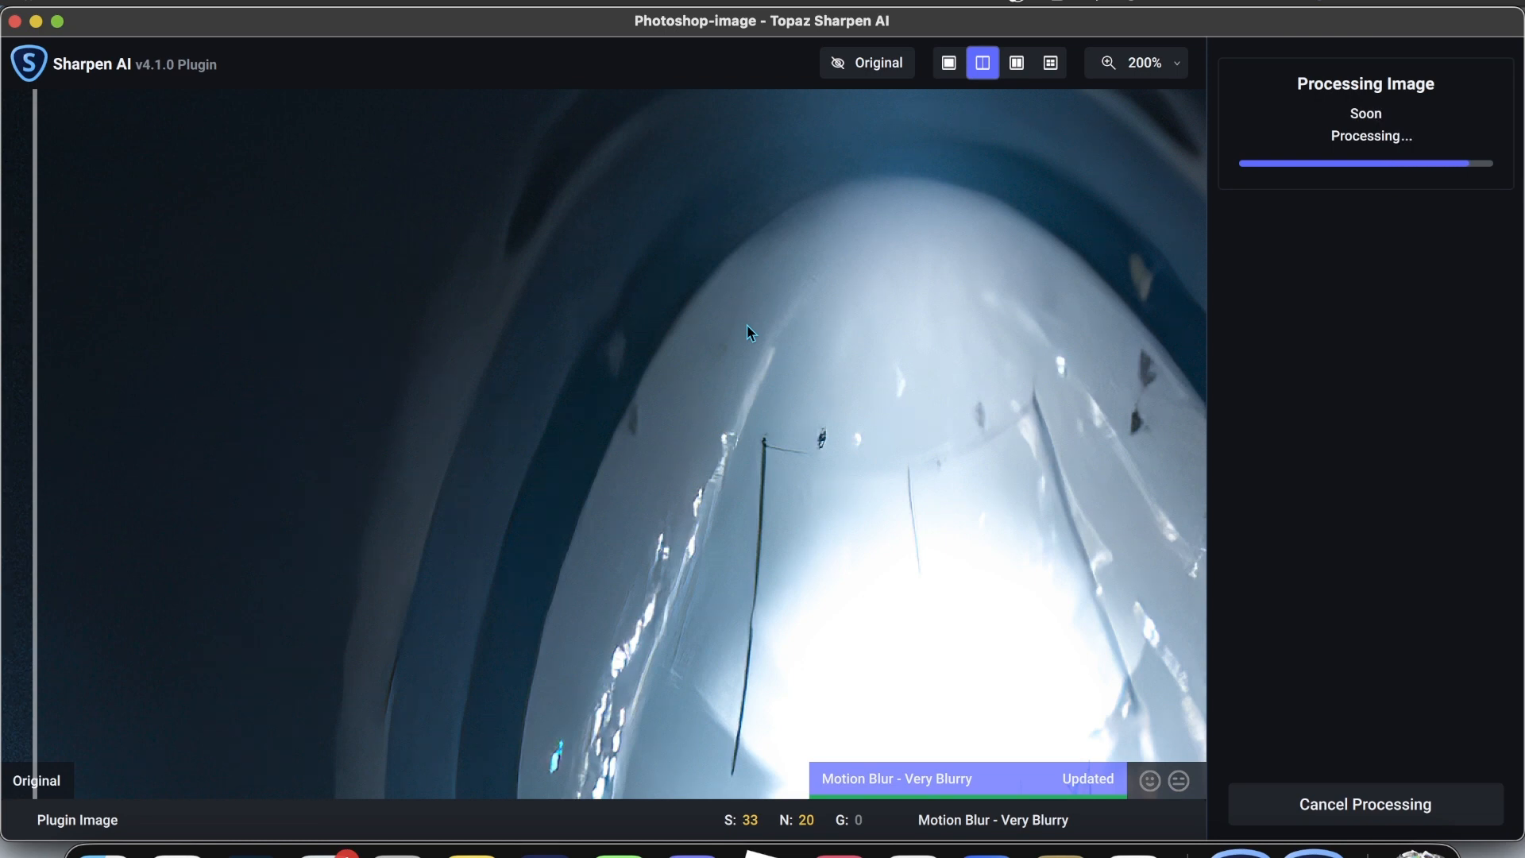
mouse_move(895, 384)
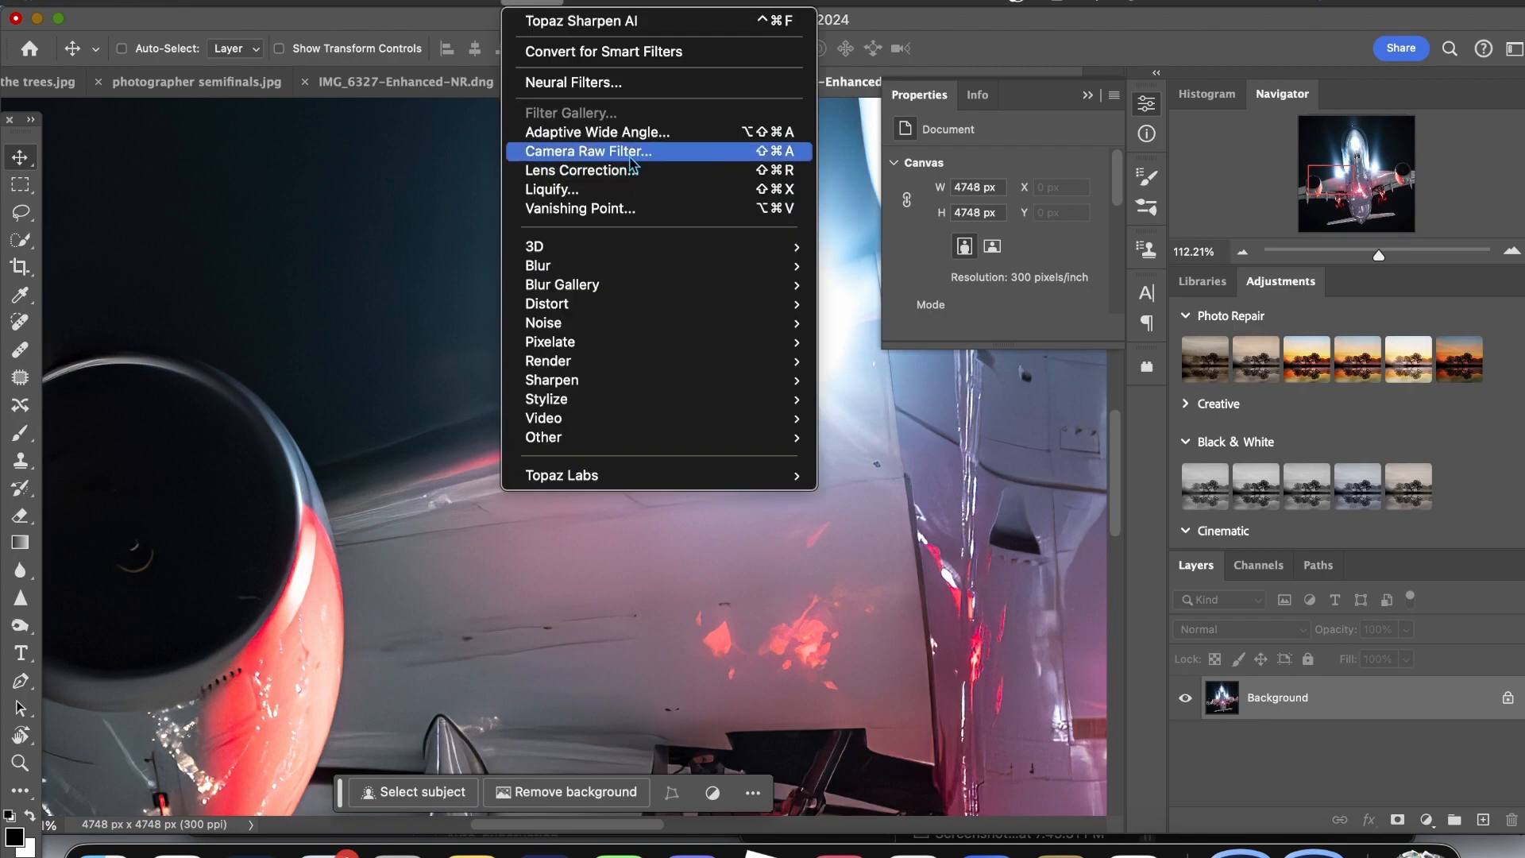
- Run a Camera Raw Filter pass adding Grain 16 and return the image to Photoshop
left_click(588, 151)
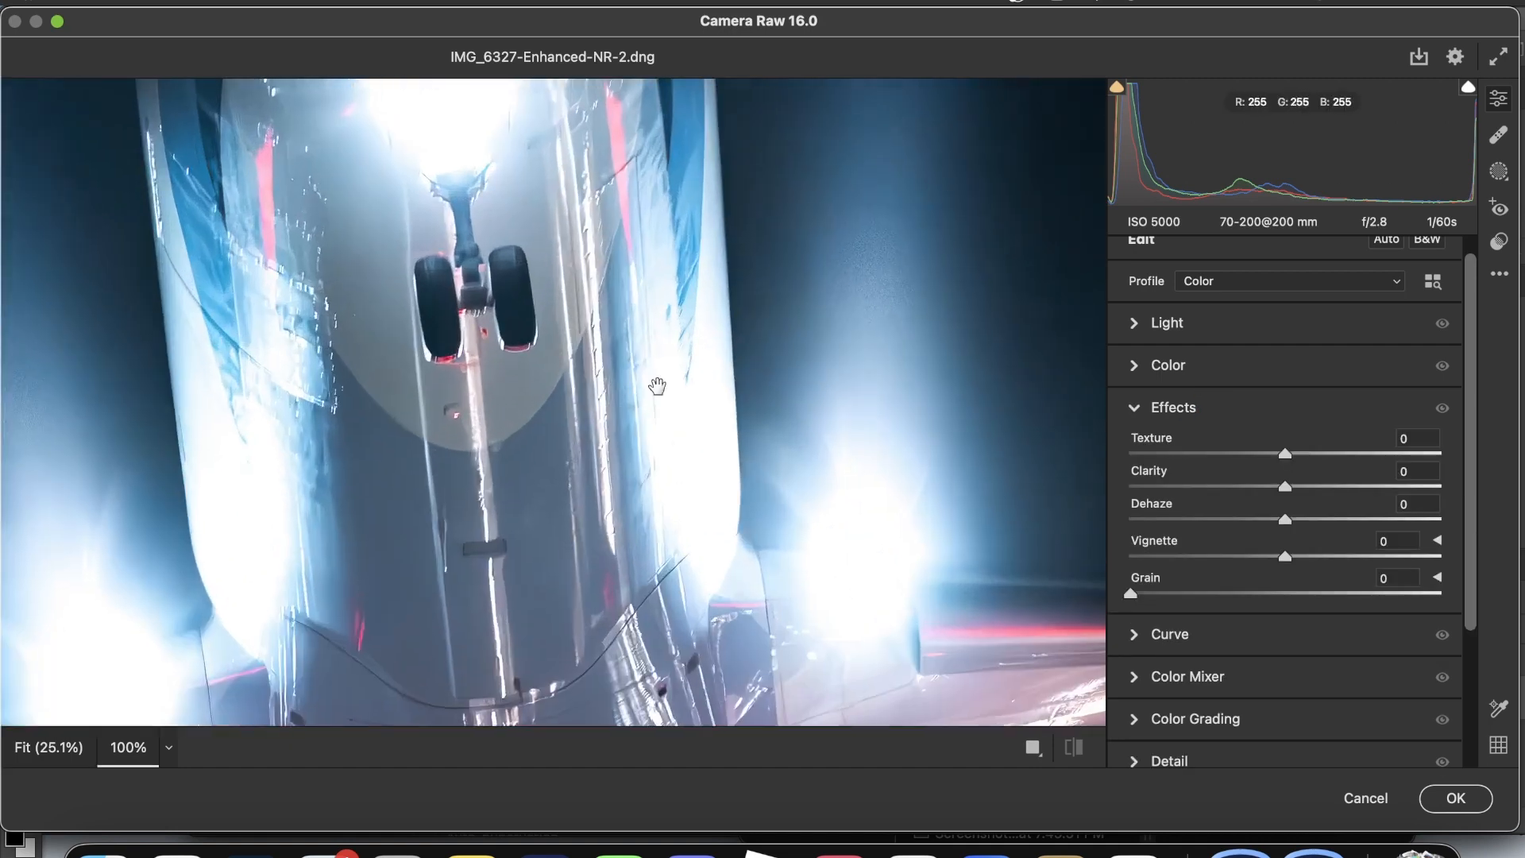
left_click_drag(1129, 593, 1152, 593)
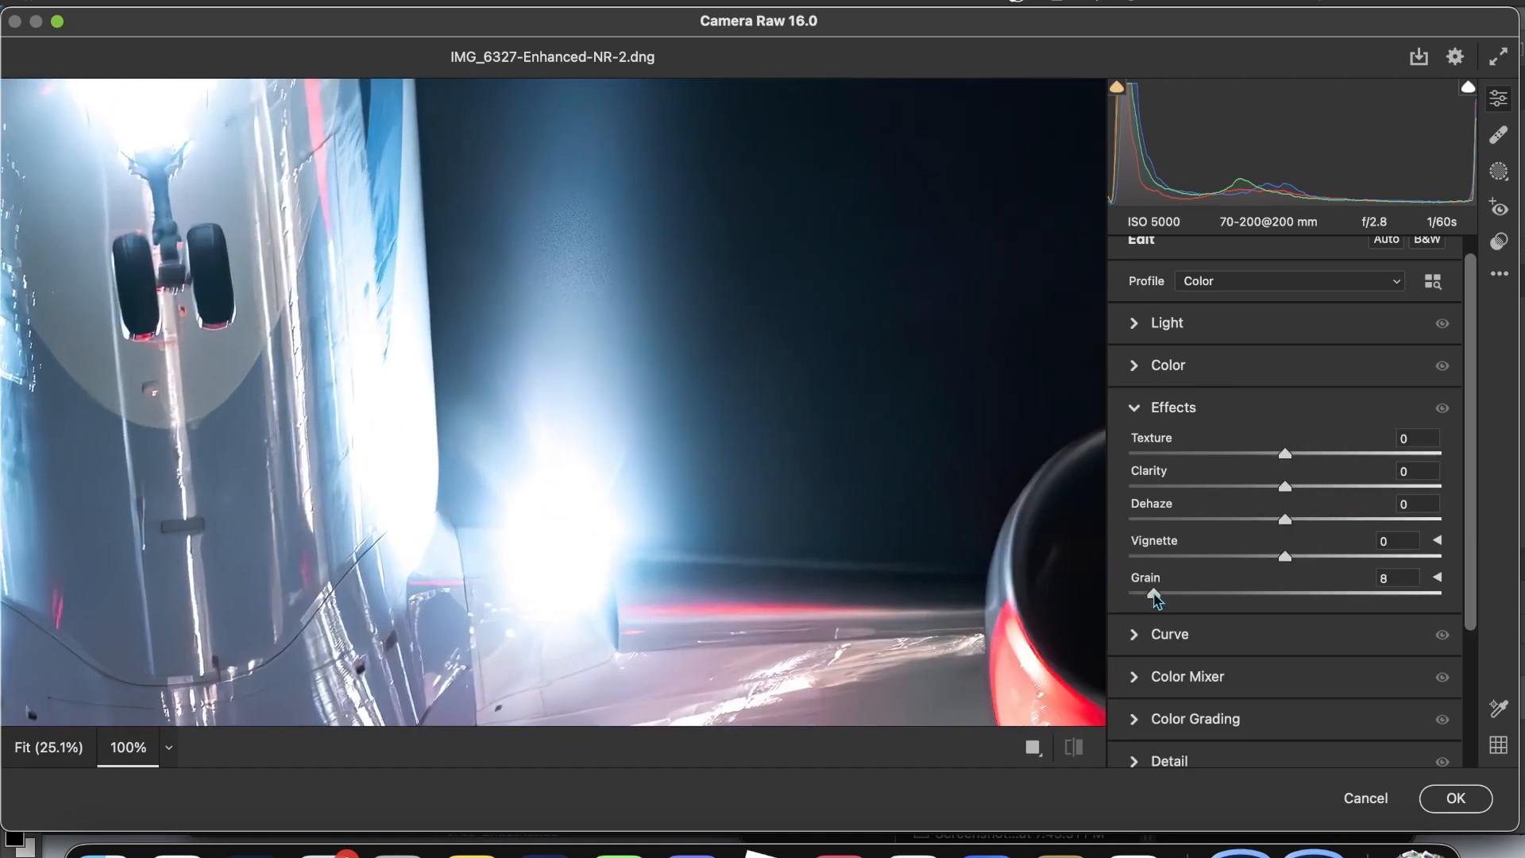
left_click_drag(1151, 593, 1196, 593)
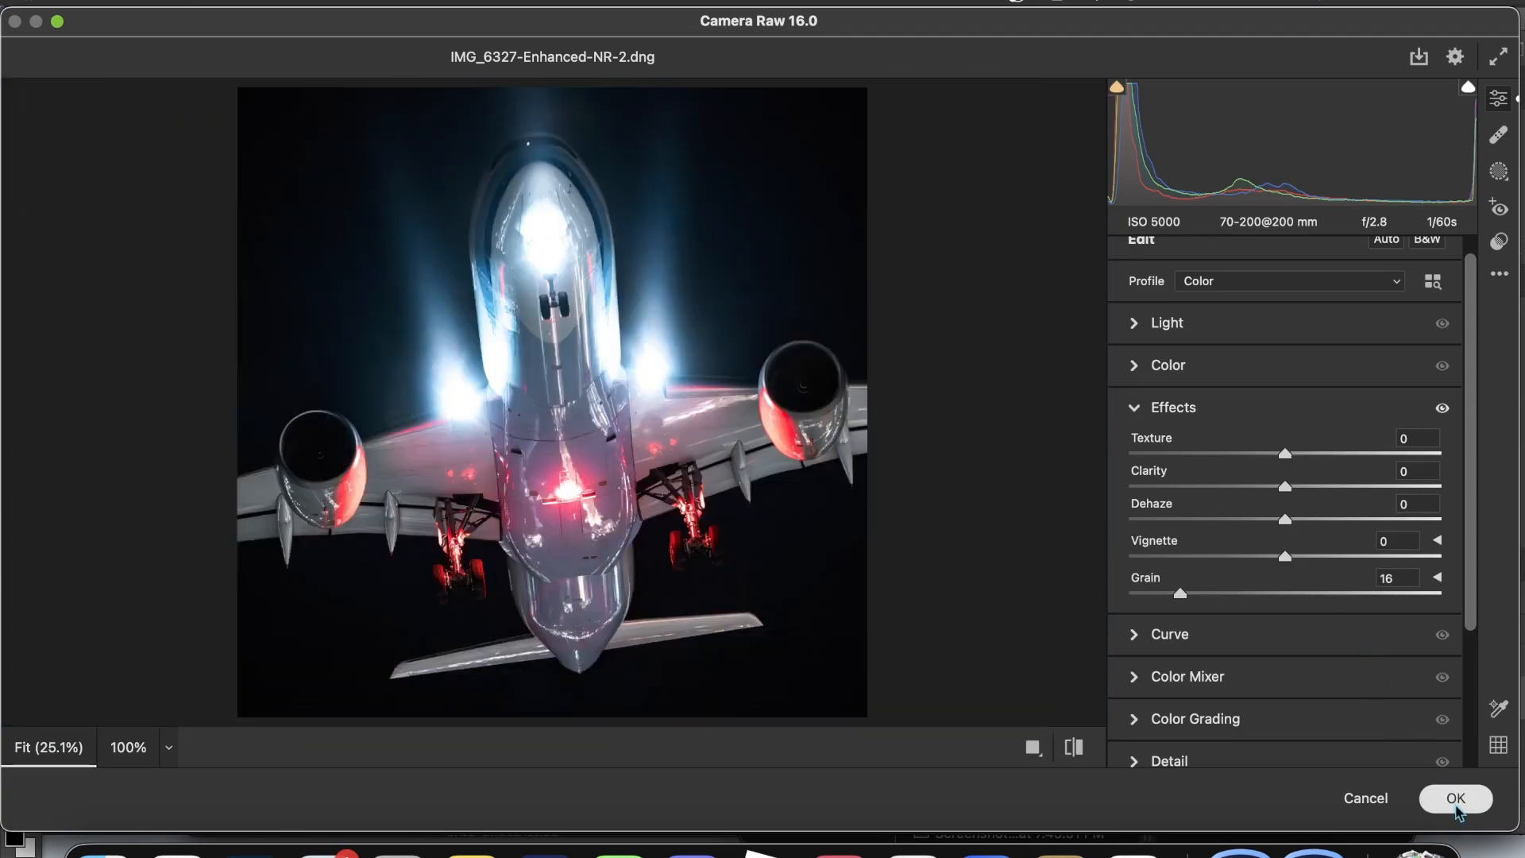
left_click(1457, 798)
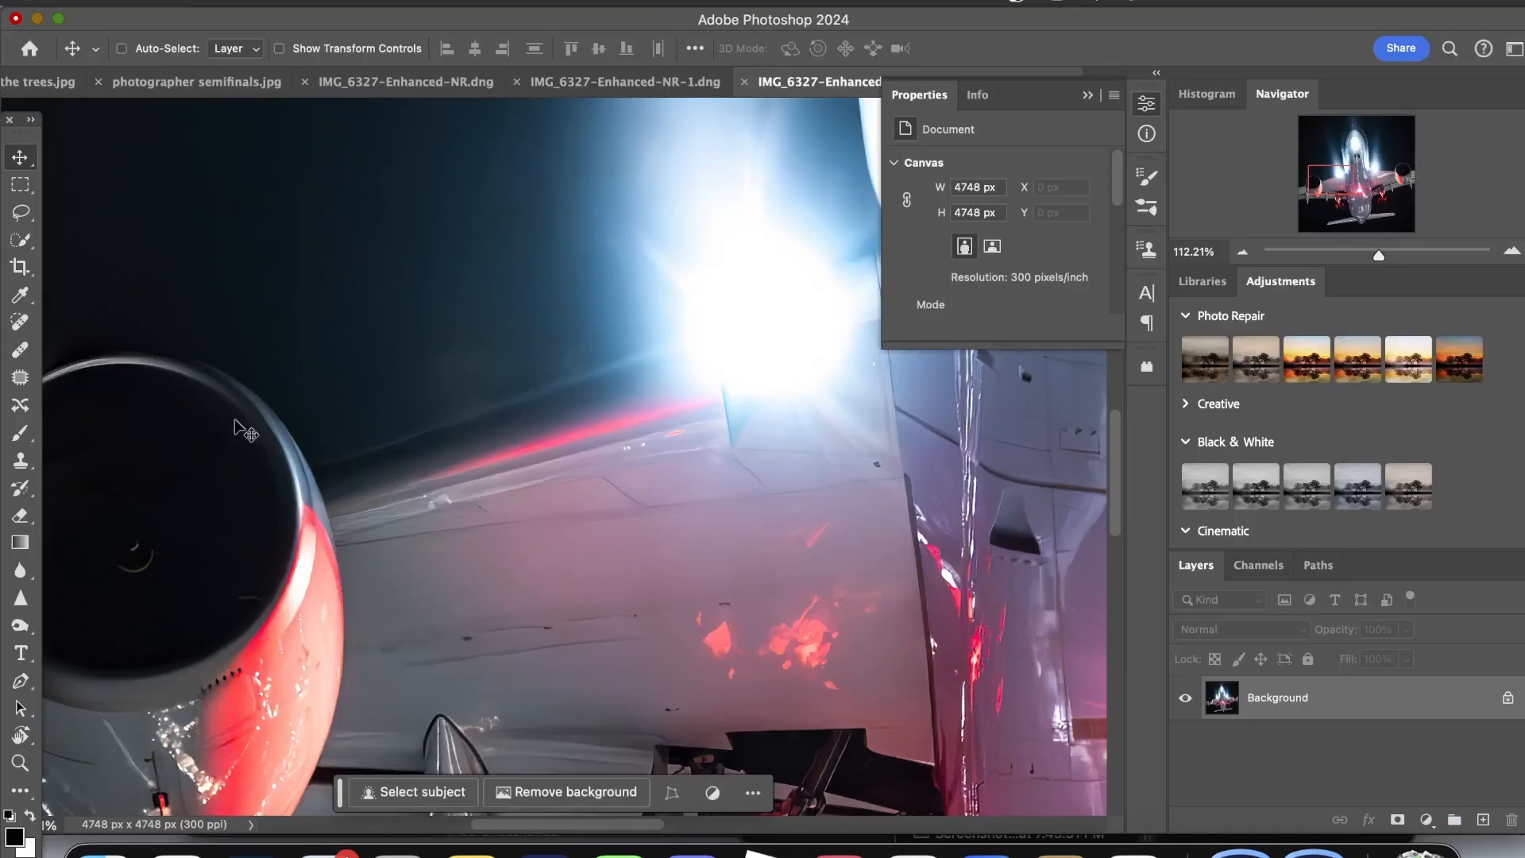